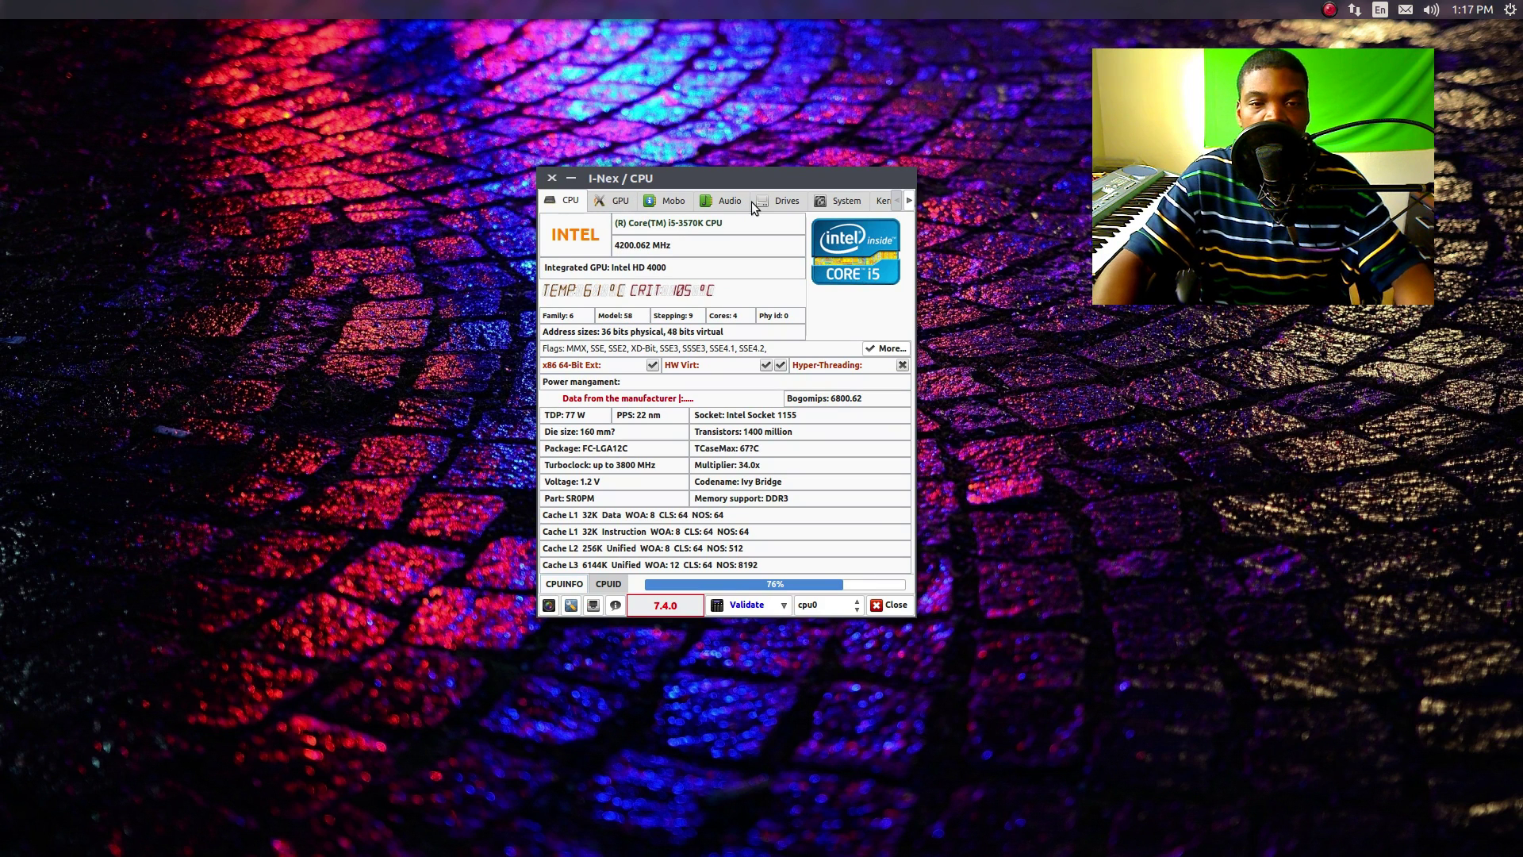
mouse_move(577, 202)
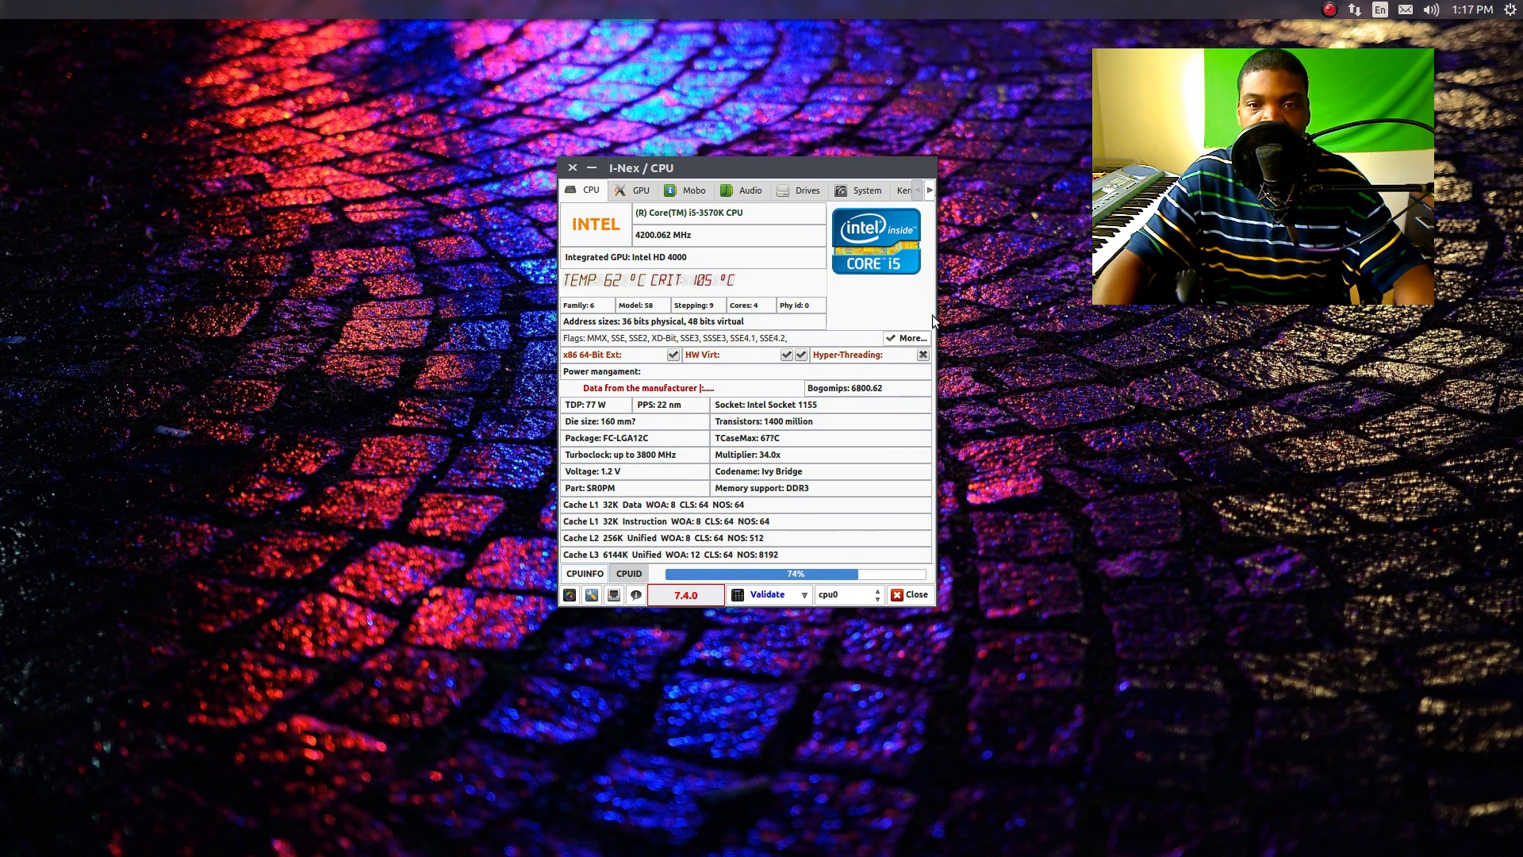
mouse_move(795, 342)
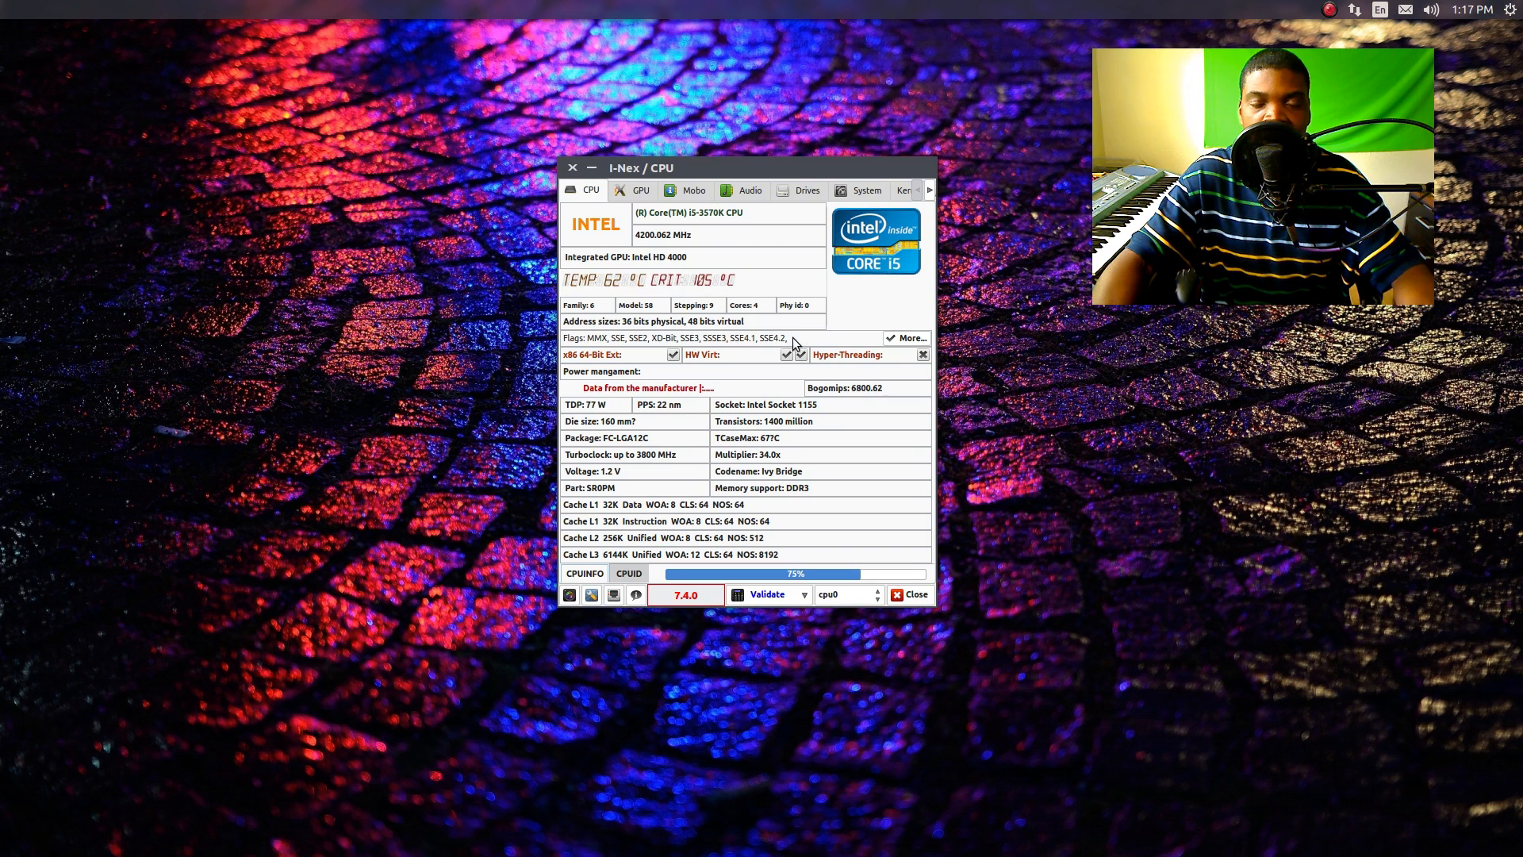
mouse_move(707, 226)
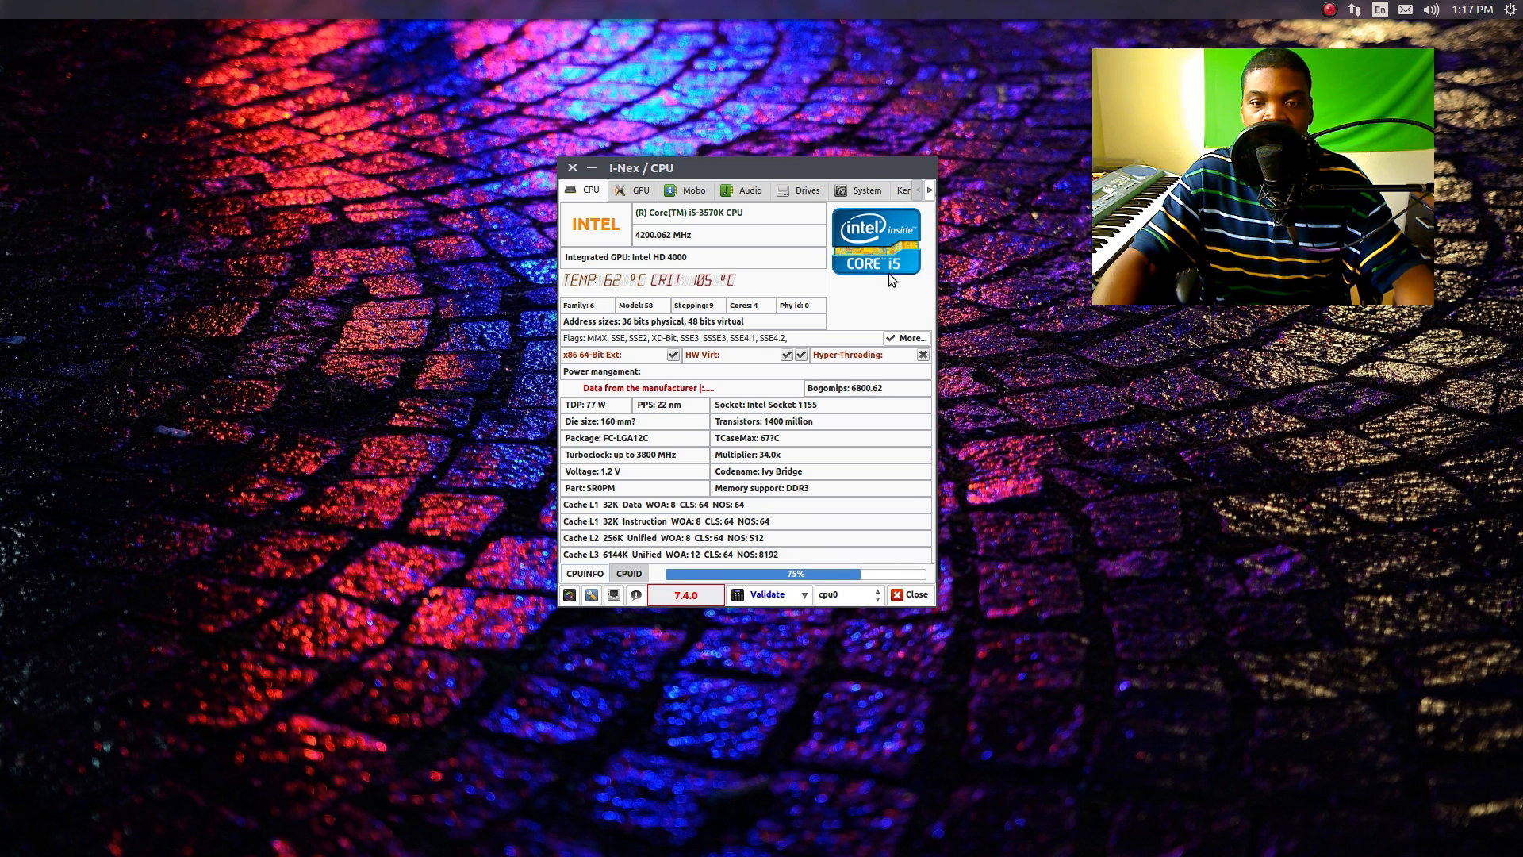
mouse_move(863, 261)
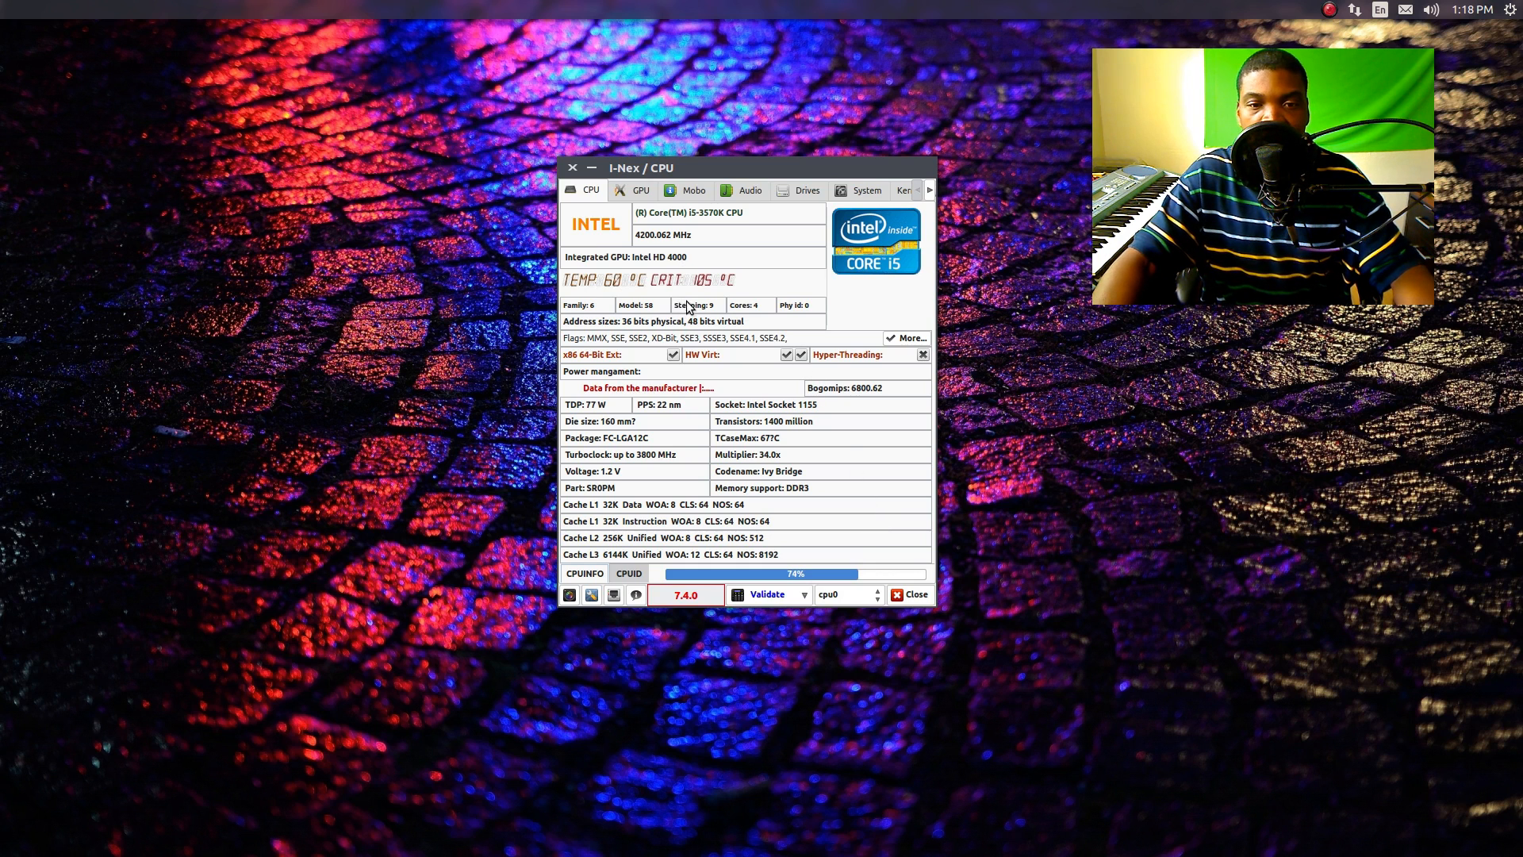
mouse_move(708, 297)
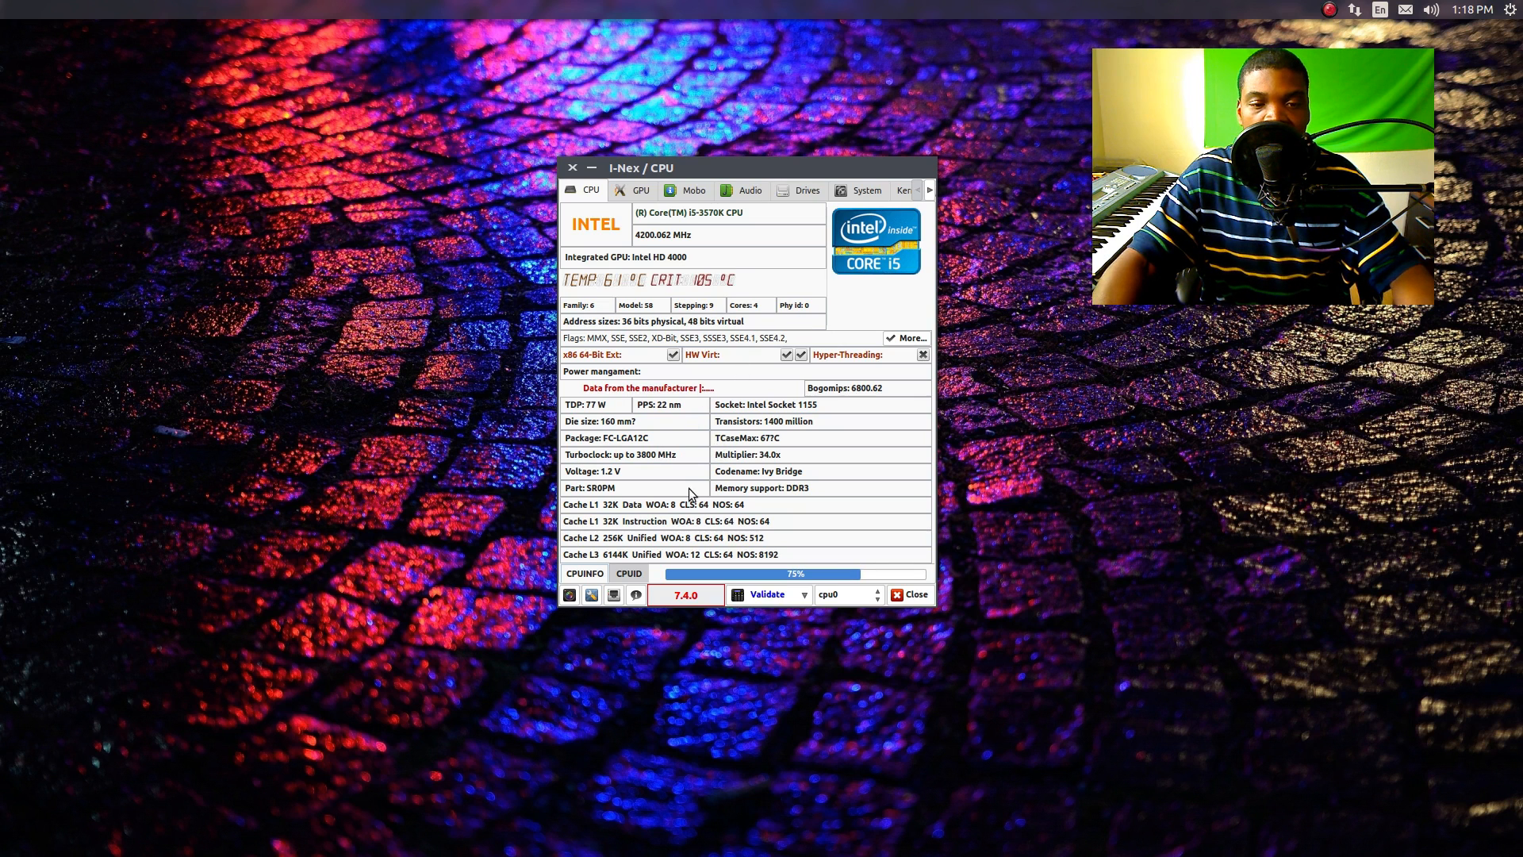
mouse_move(600, 513)
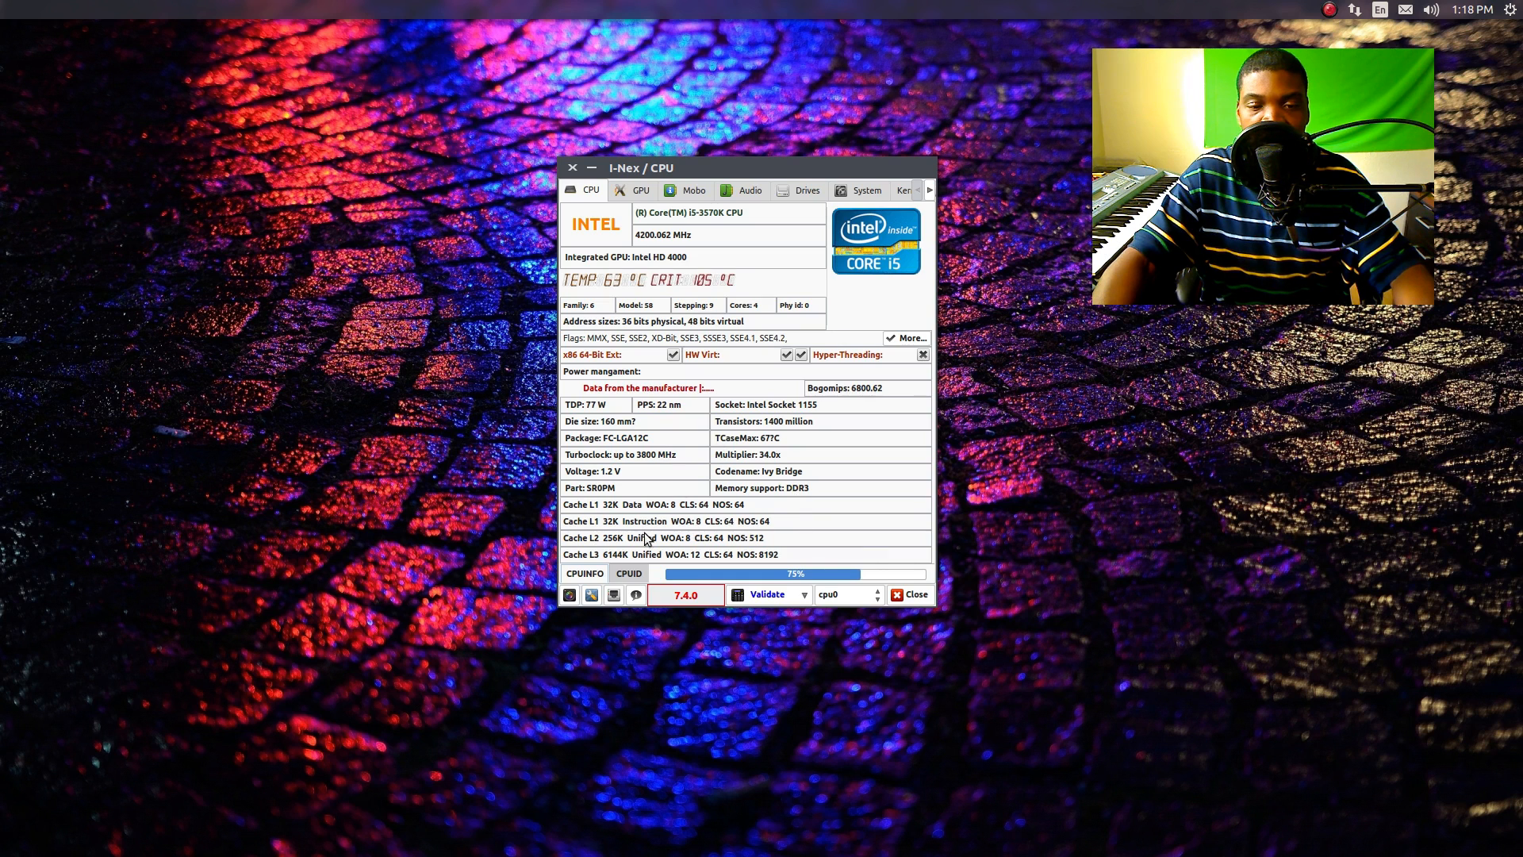
Step: Review the full CPUID instruction-set list end to end, then return to the top
click(629, 573)
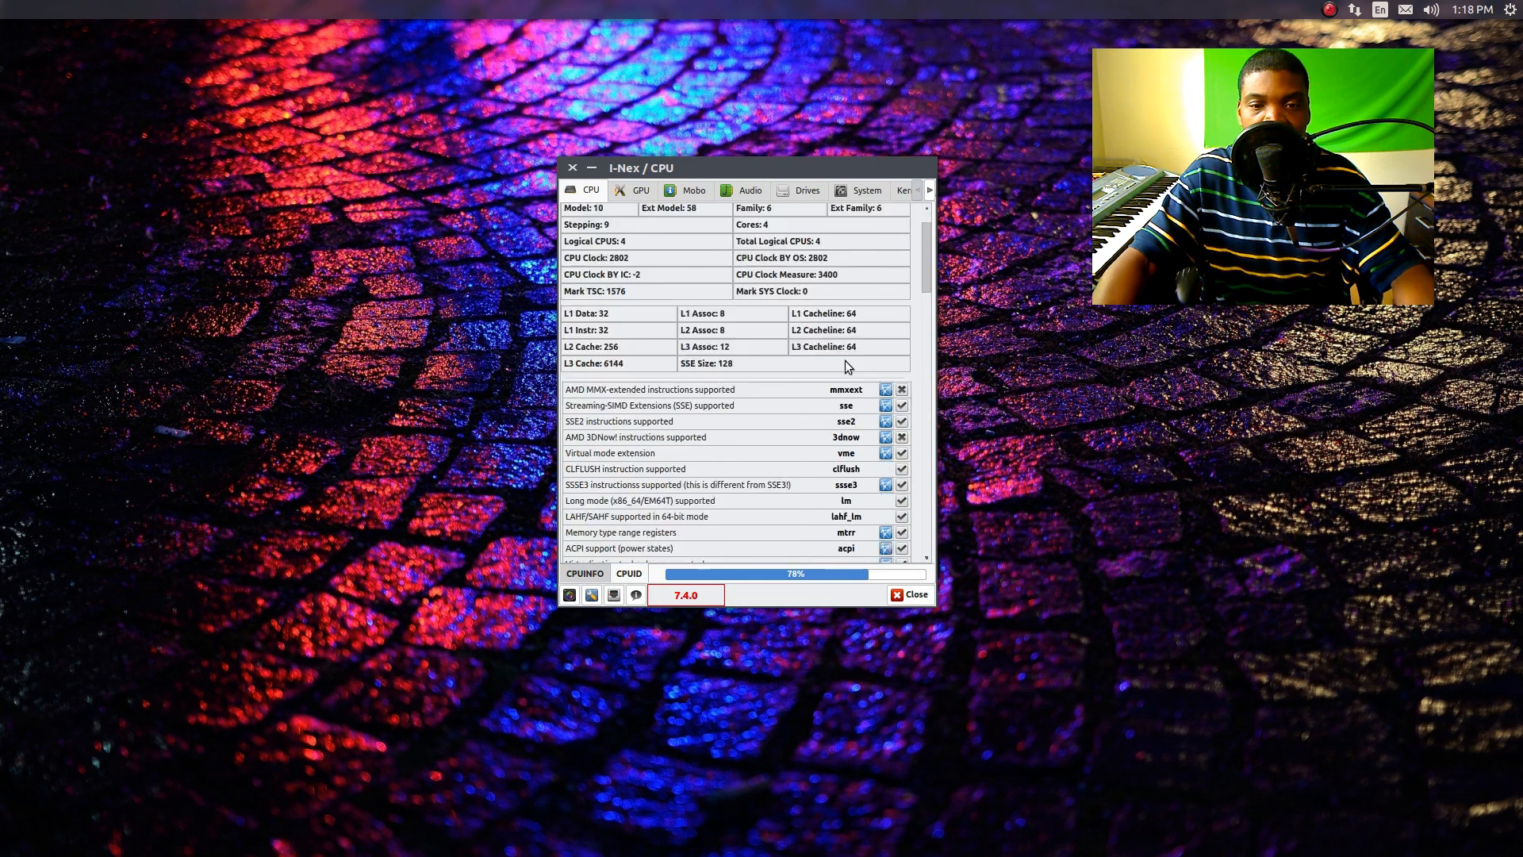
scroll(down, 3)
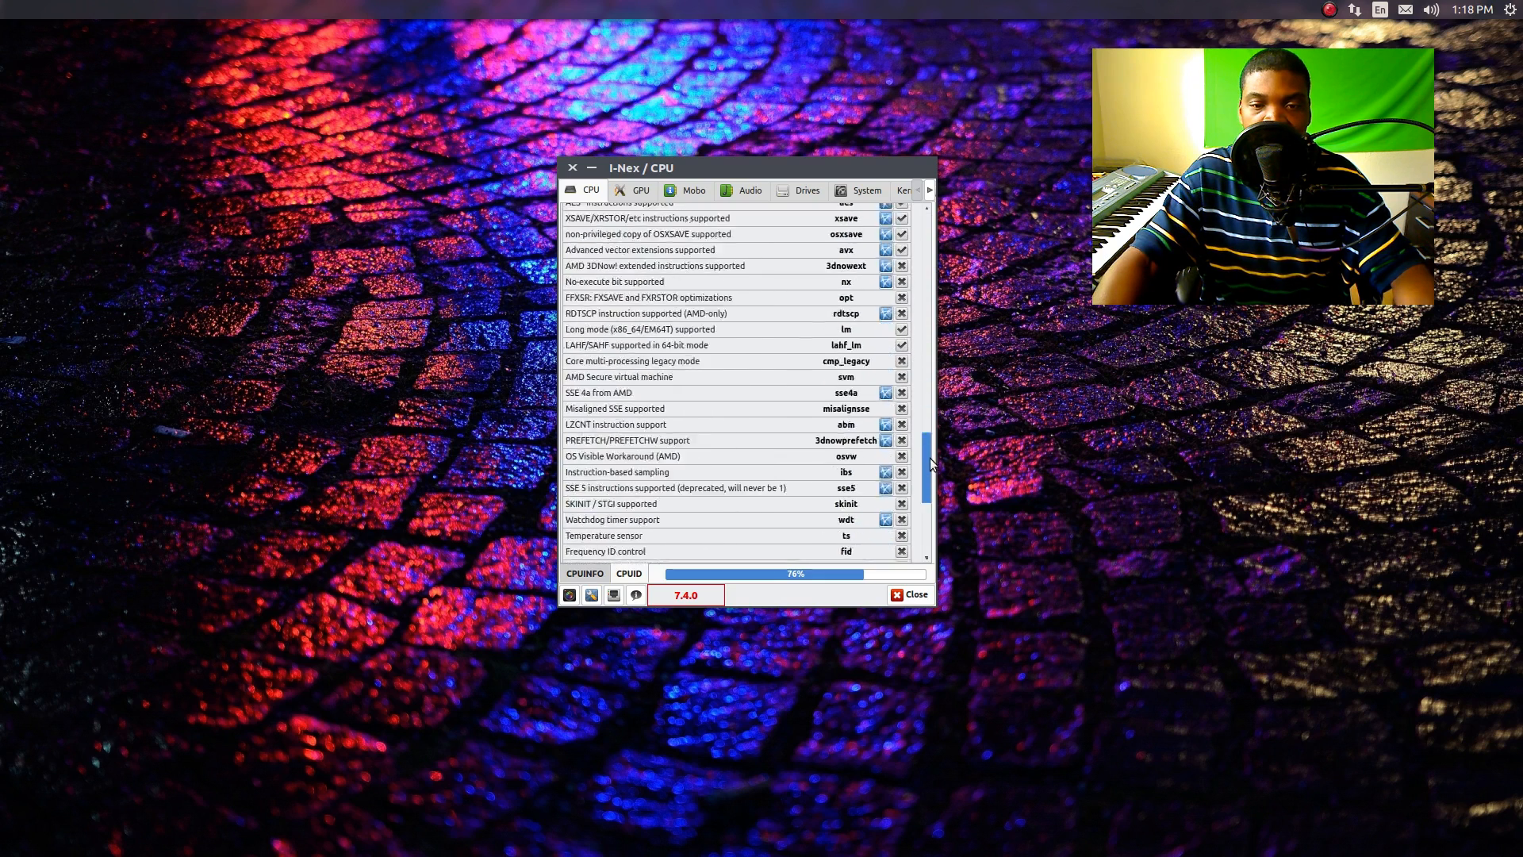
scroll(down, 3)
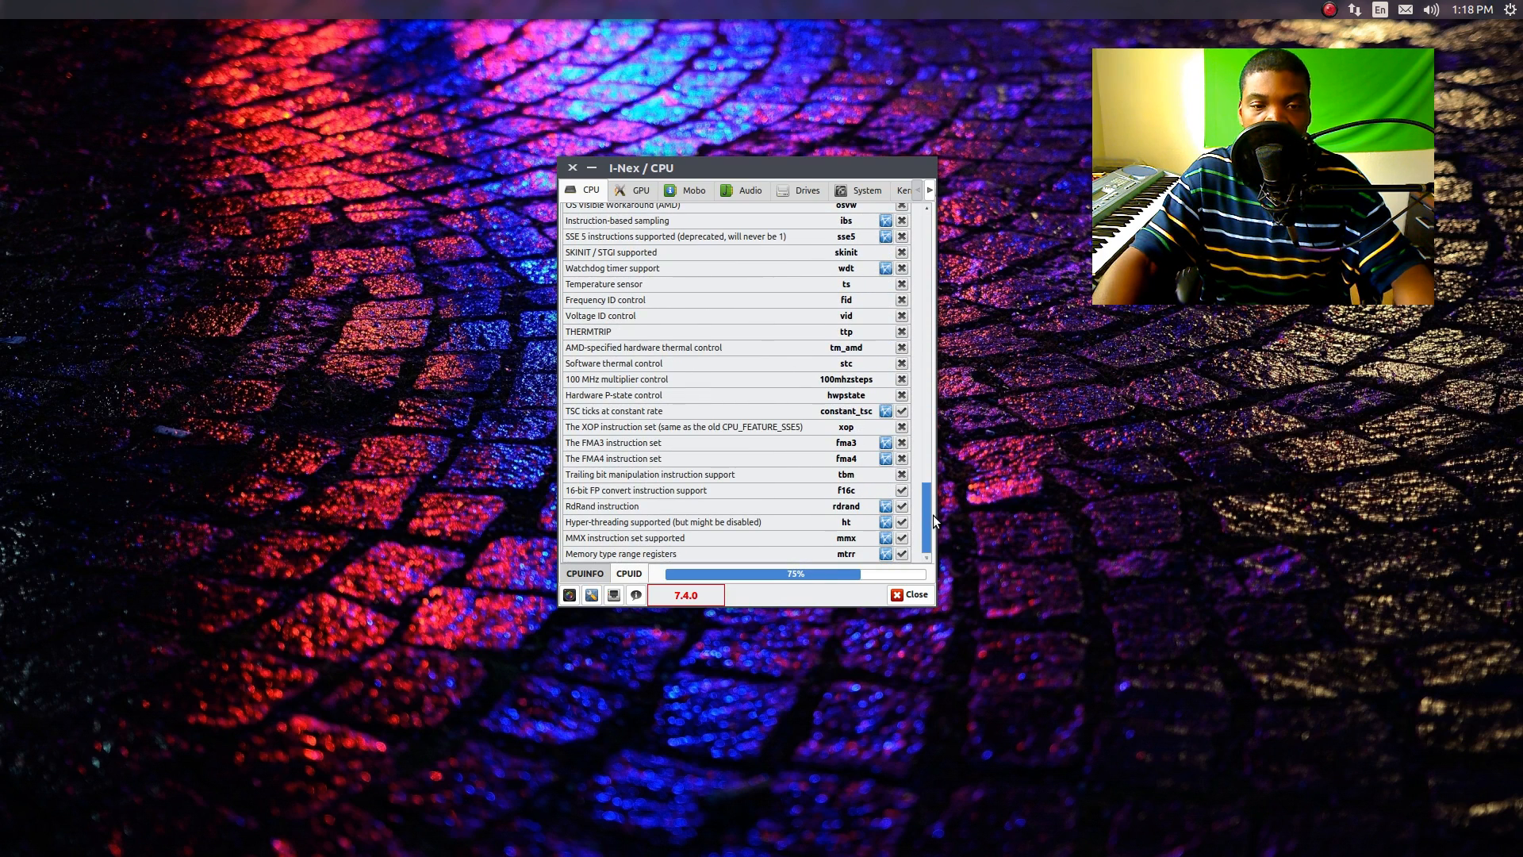
scroll(up, 3)
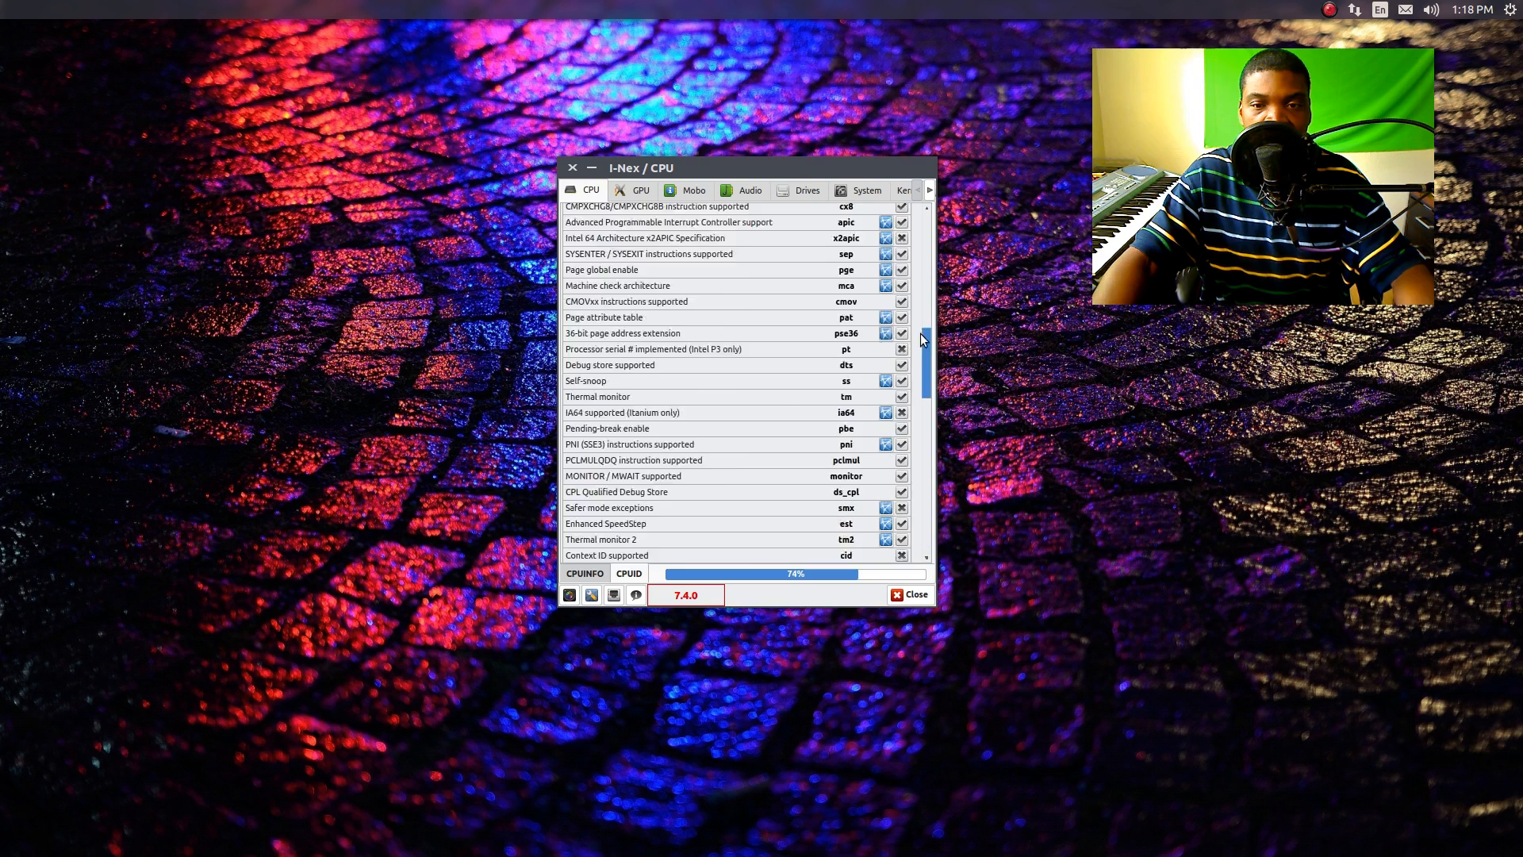
click(584, 573)
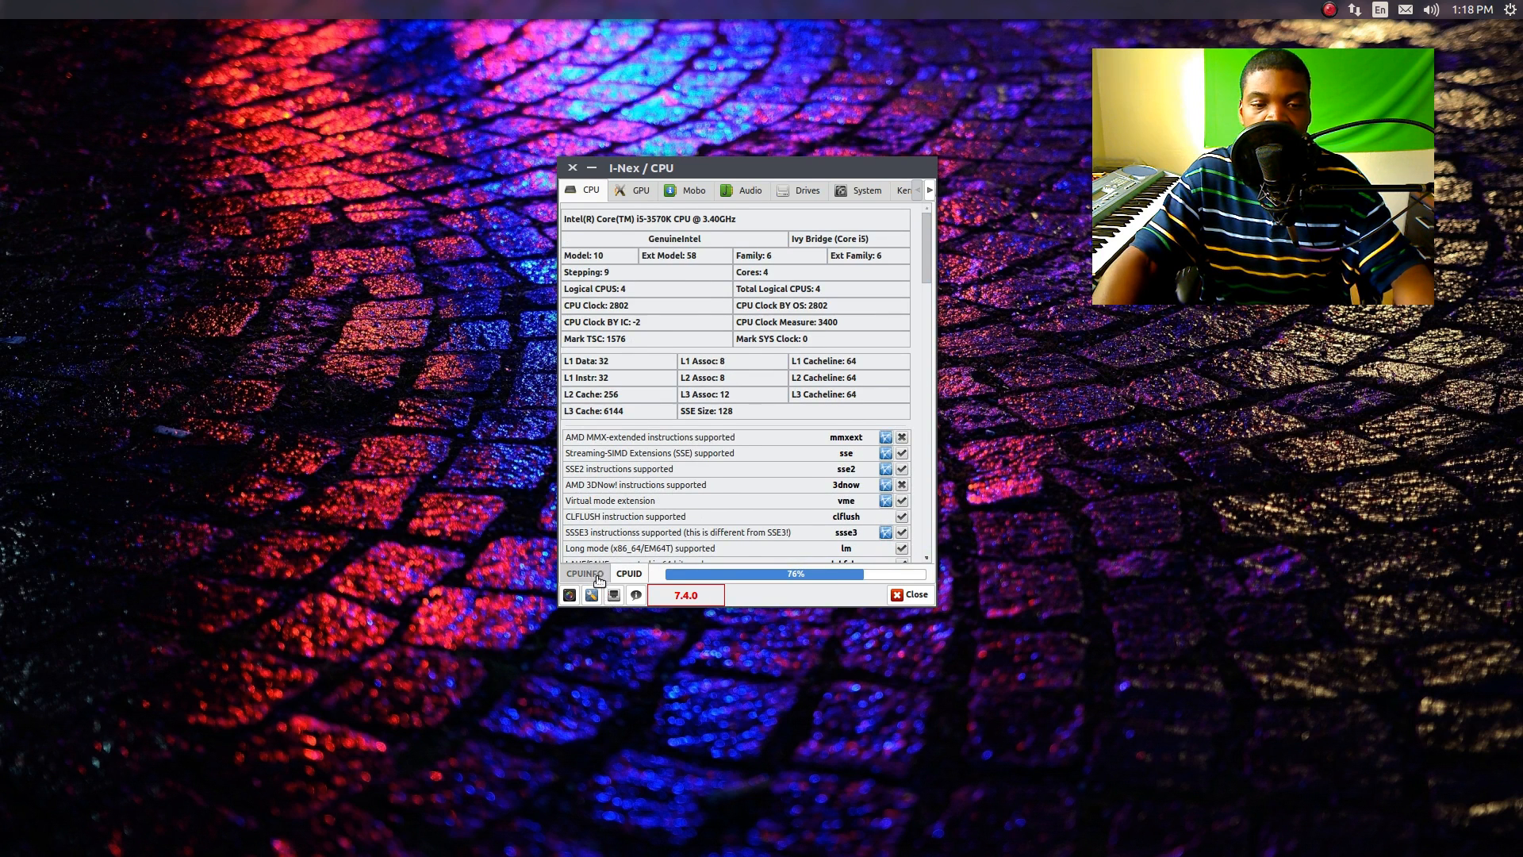
Step: Show the GPU page for the NVIDIA GeForce GTX 780 with OpenGL 4.5 and 5760x1080 display
click(639, 189)
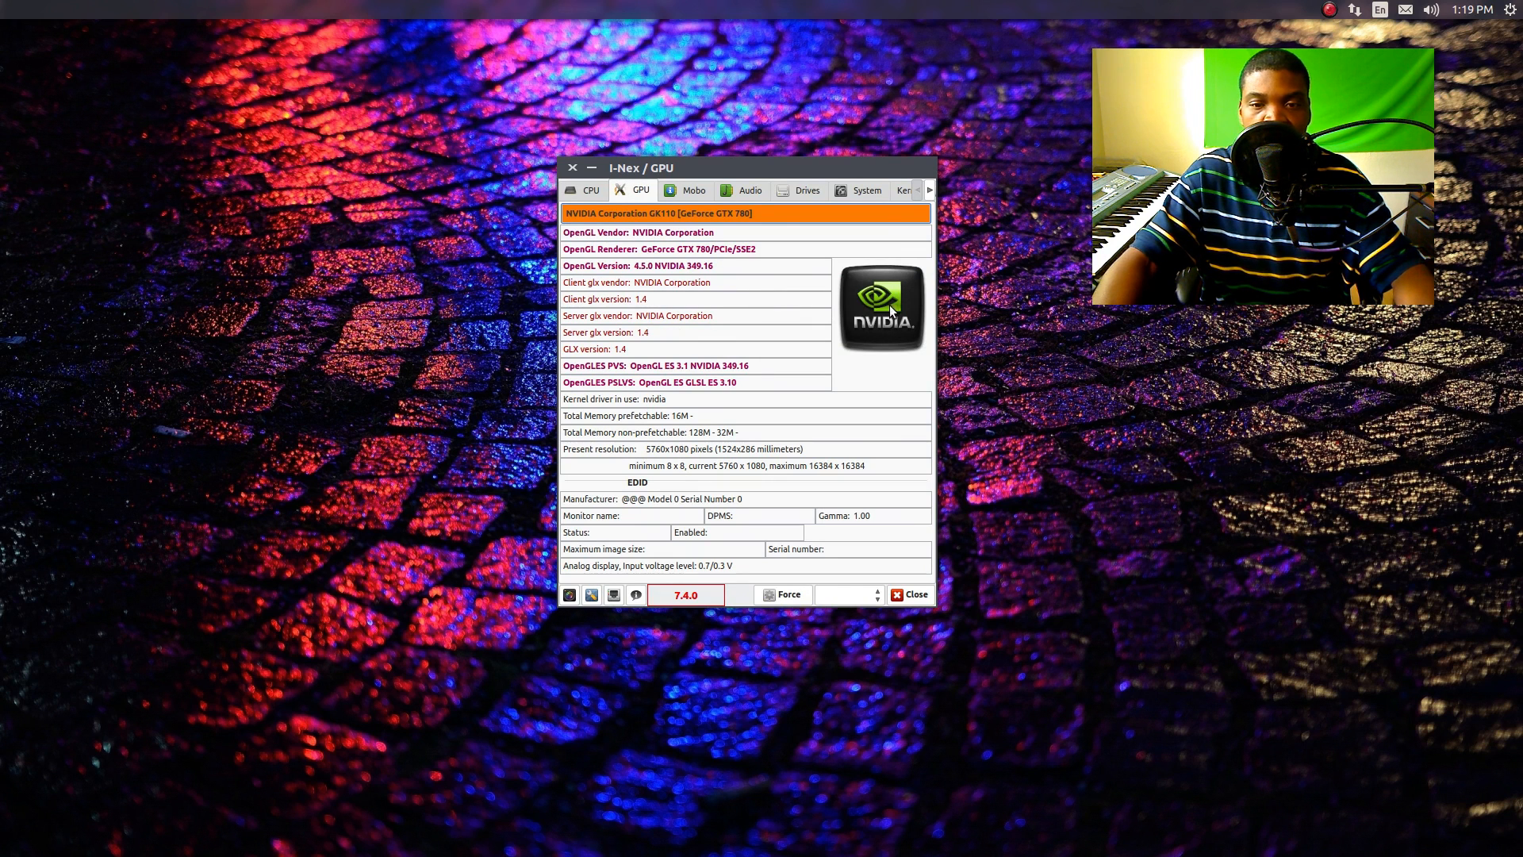
mouse_move(891, 283)
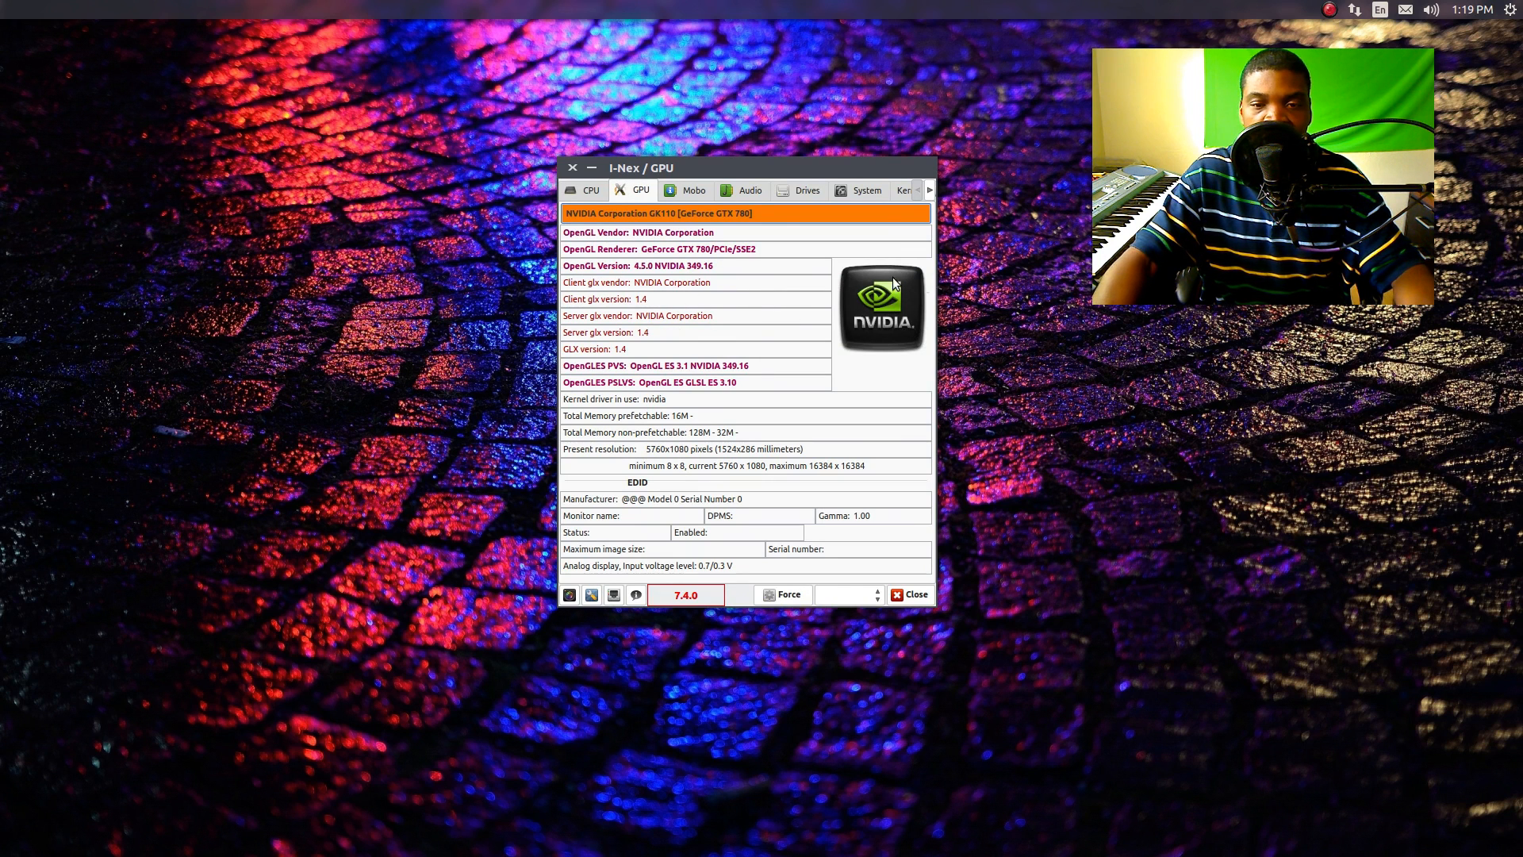
mouse_move(611, 265)
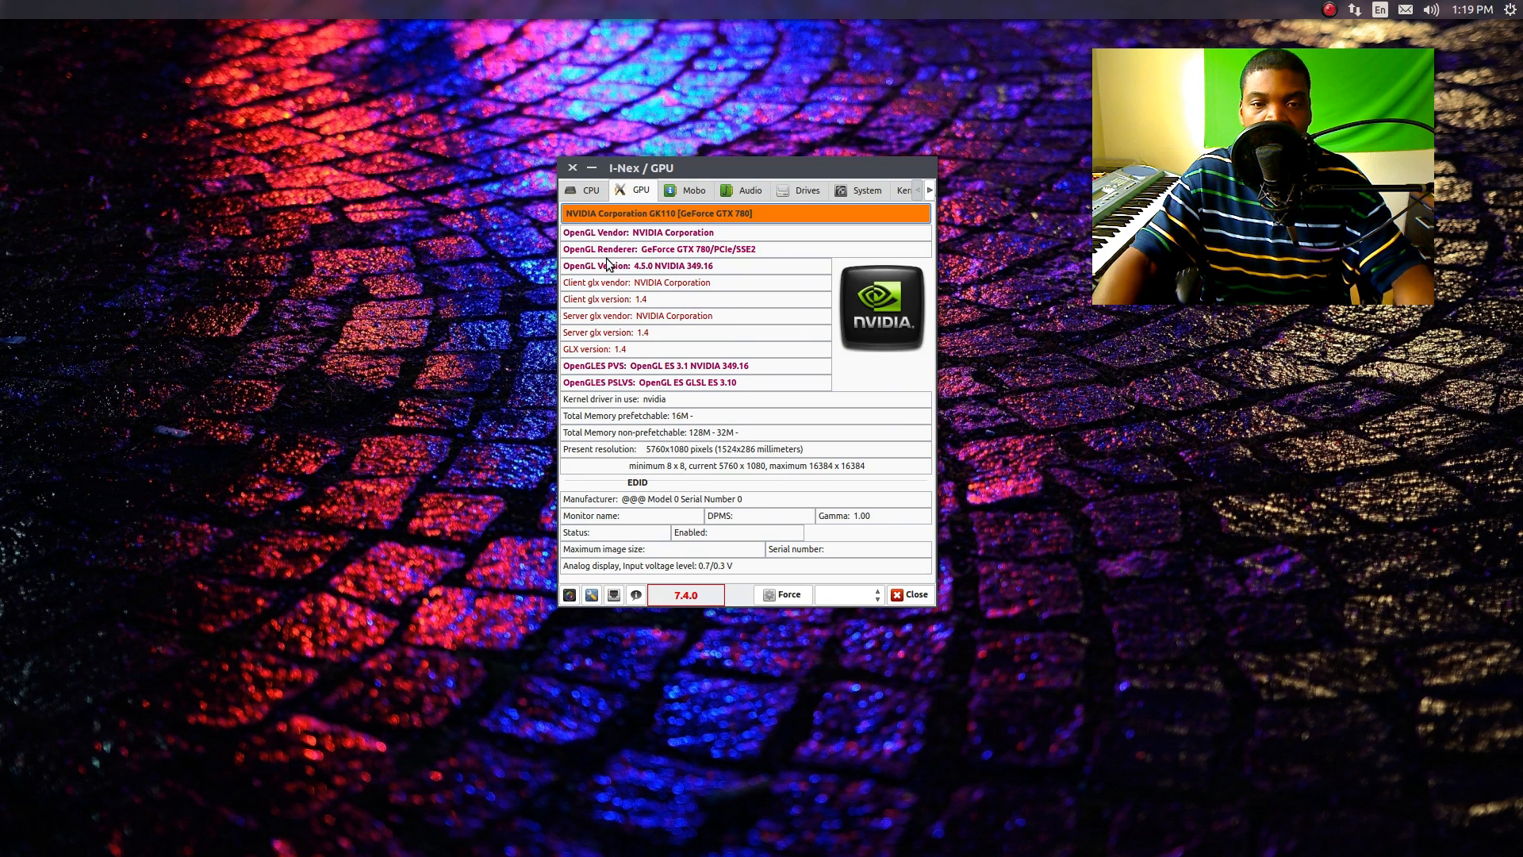
mouse_move(726, 255)
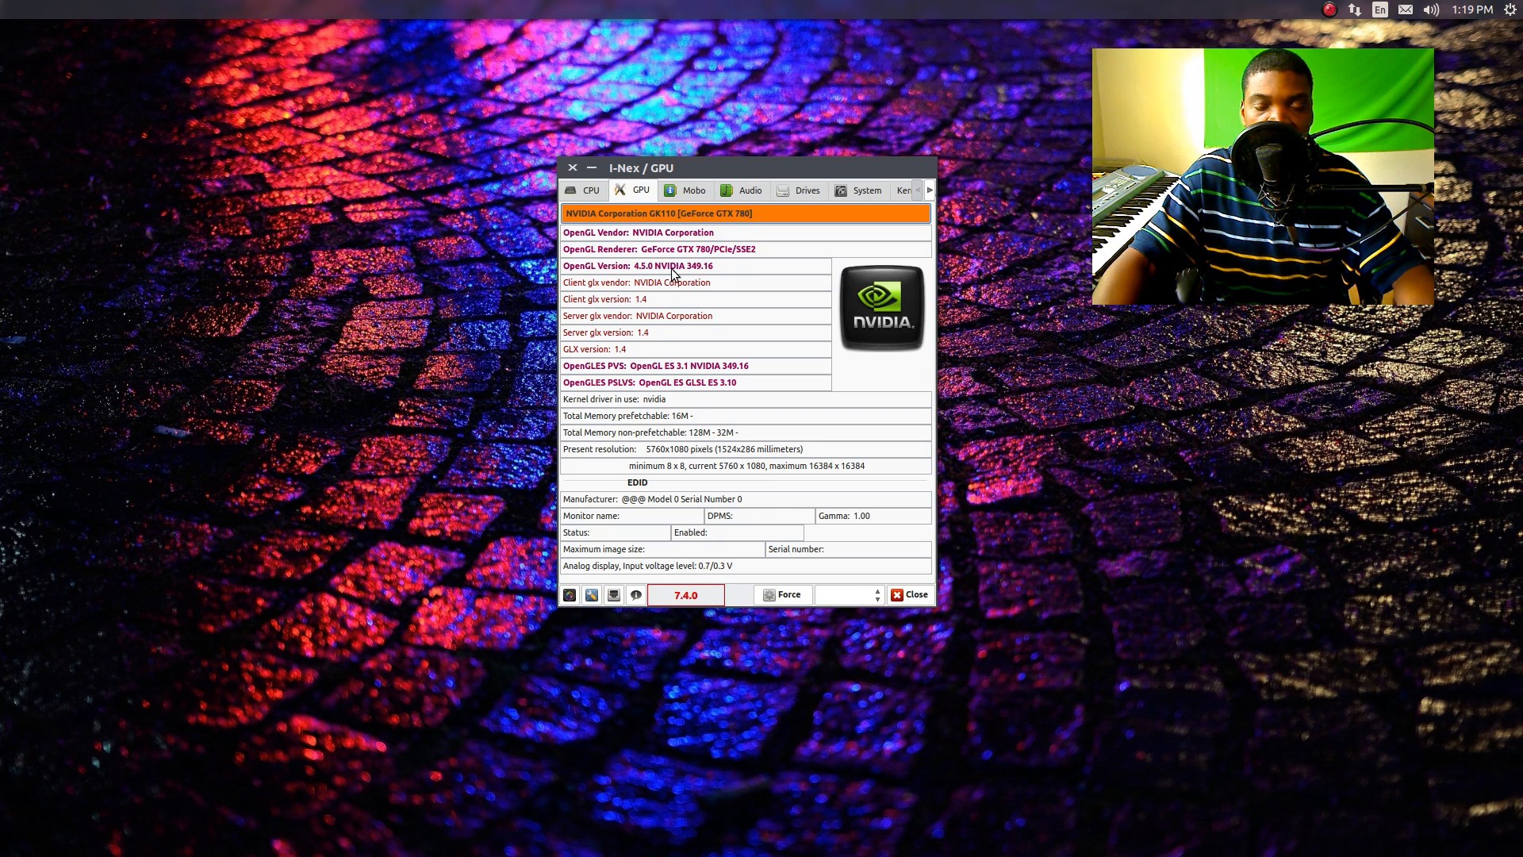
mouse_move(725, 301)
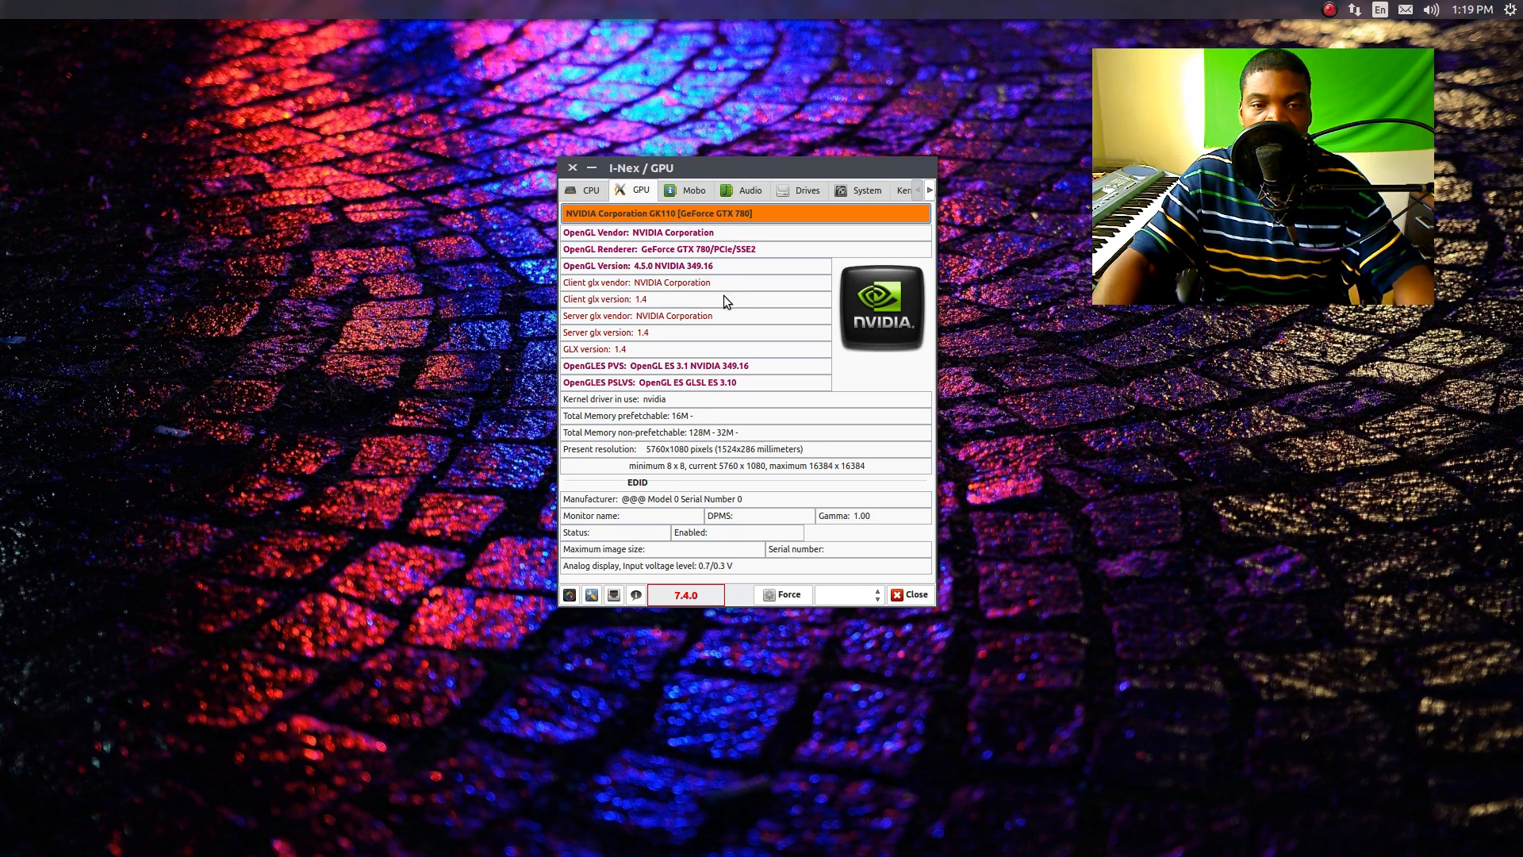
mouse_move(737, 296)
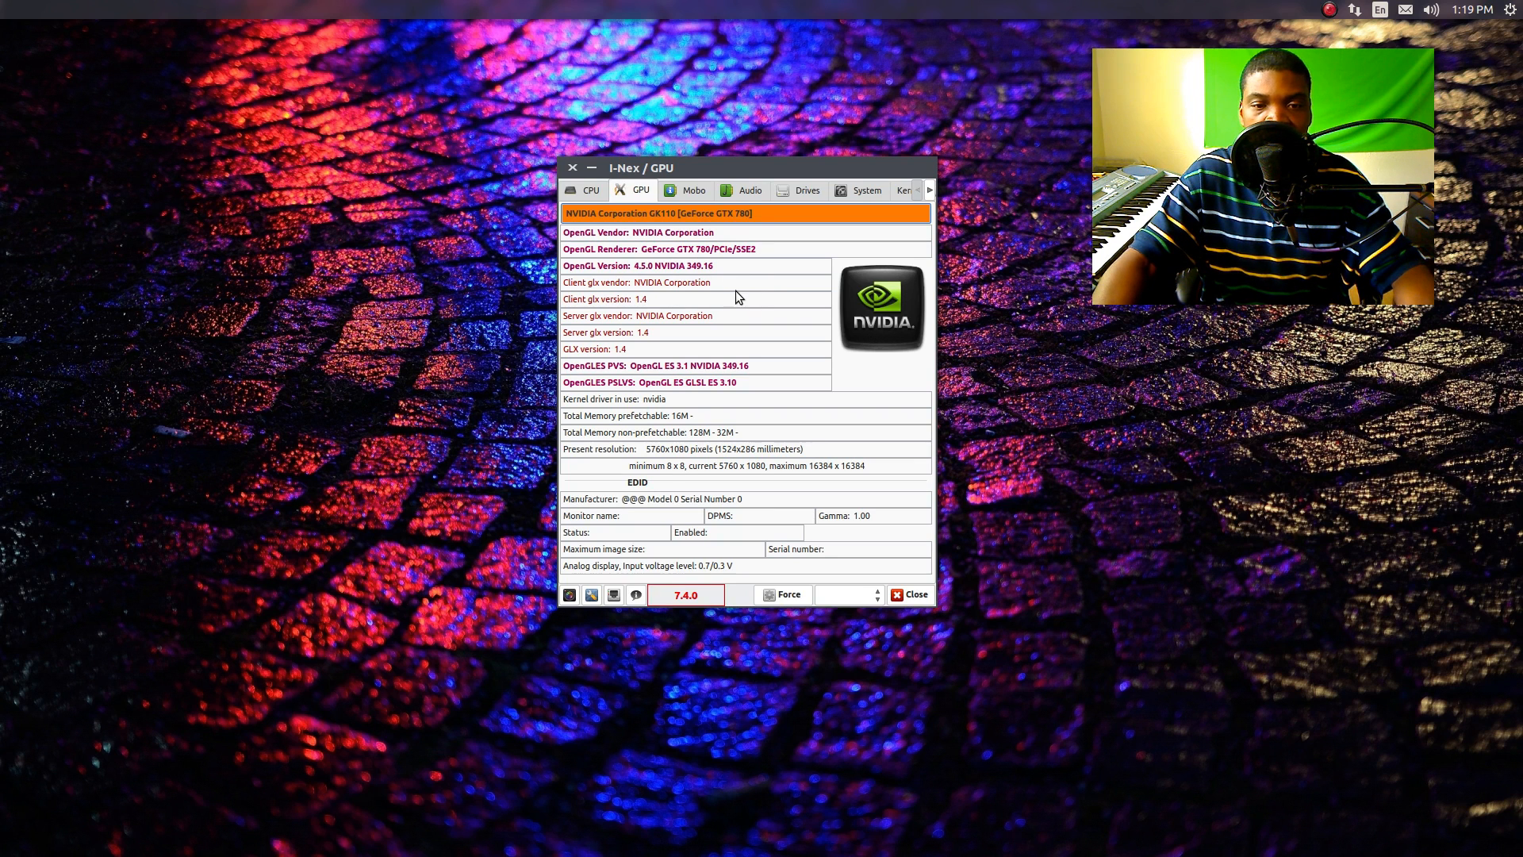
mouse_move(680, 362)
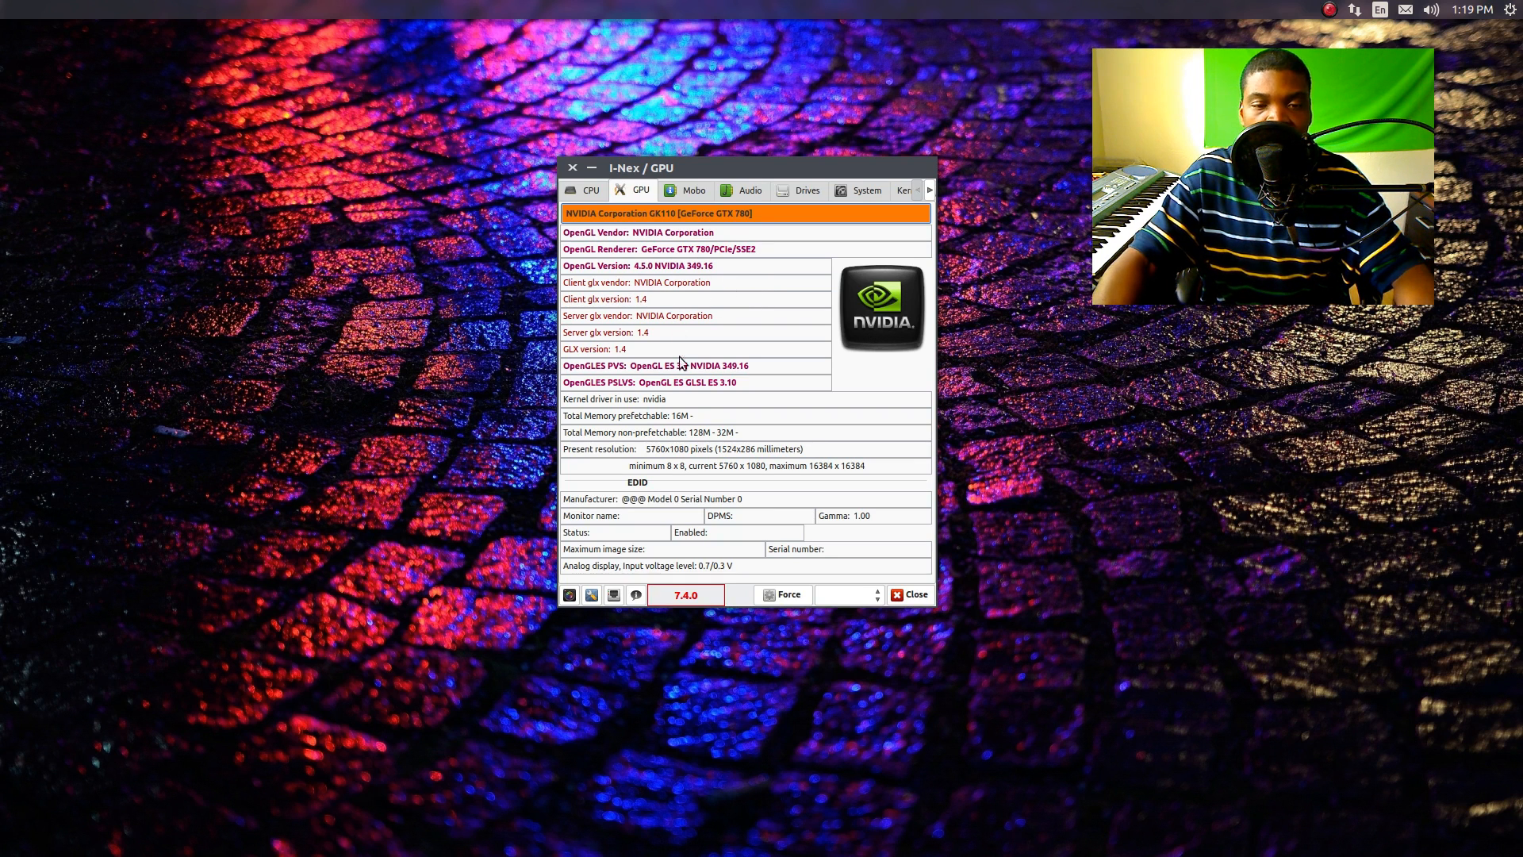
mouse_move(694, 469)
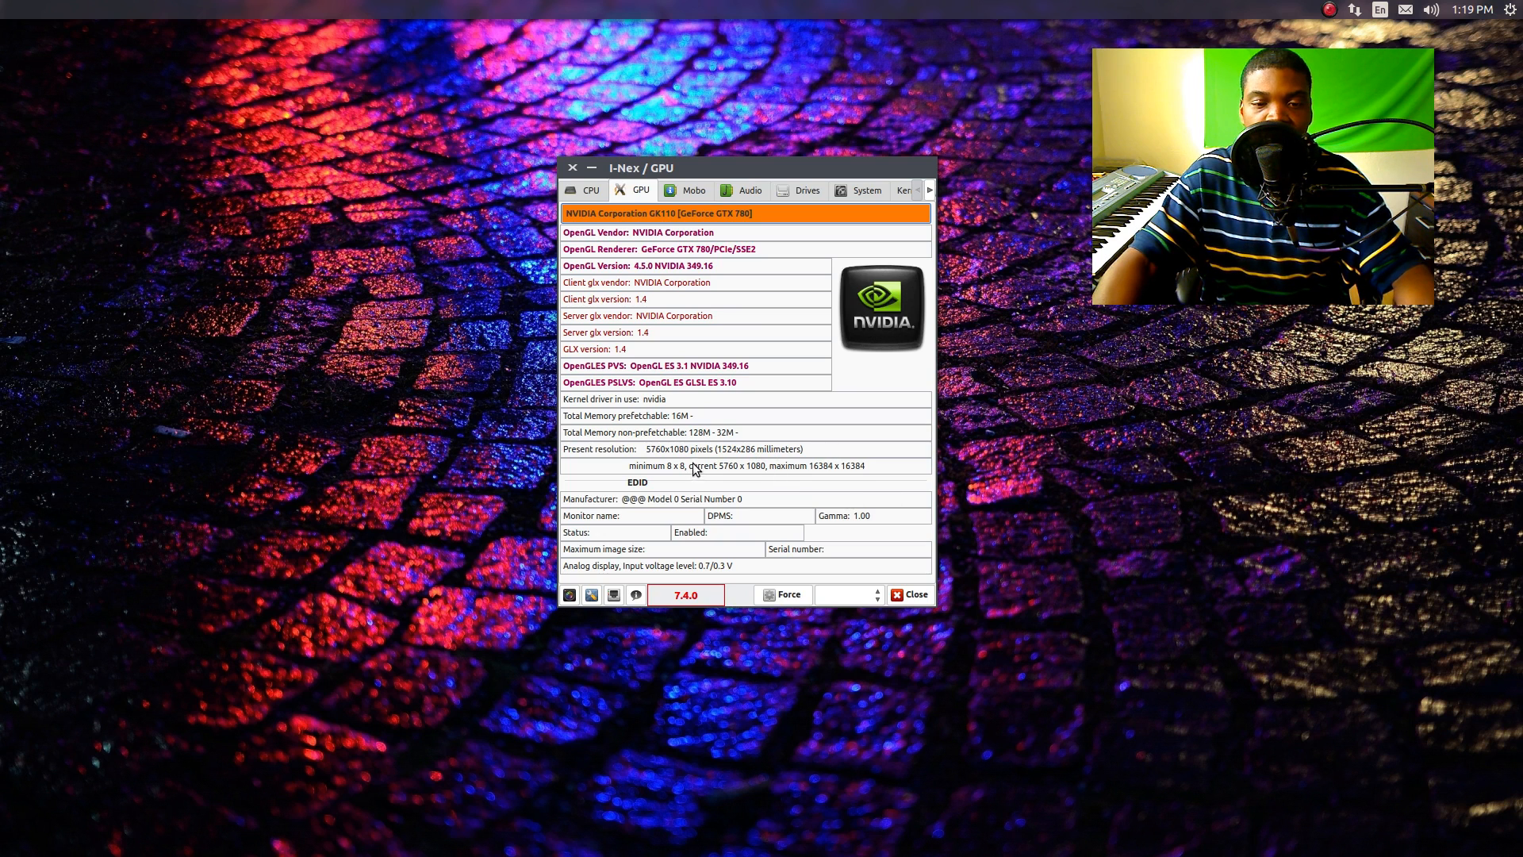
mouse_move(697, 449)
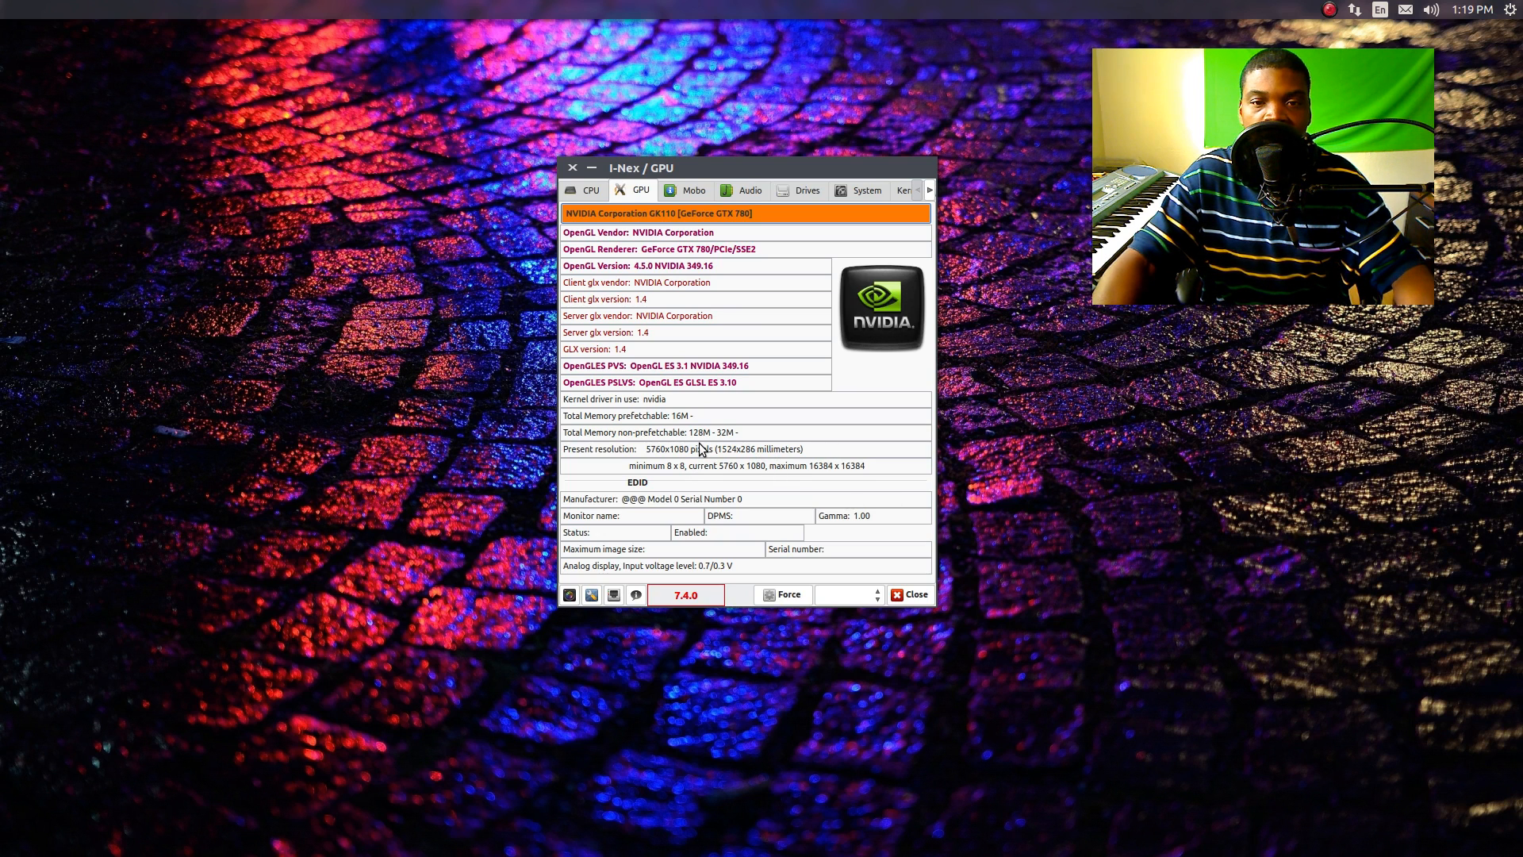
mouse_move(703, 415)
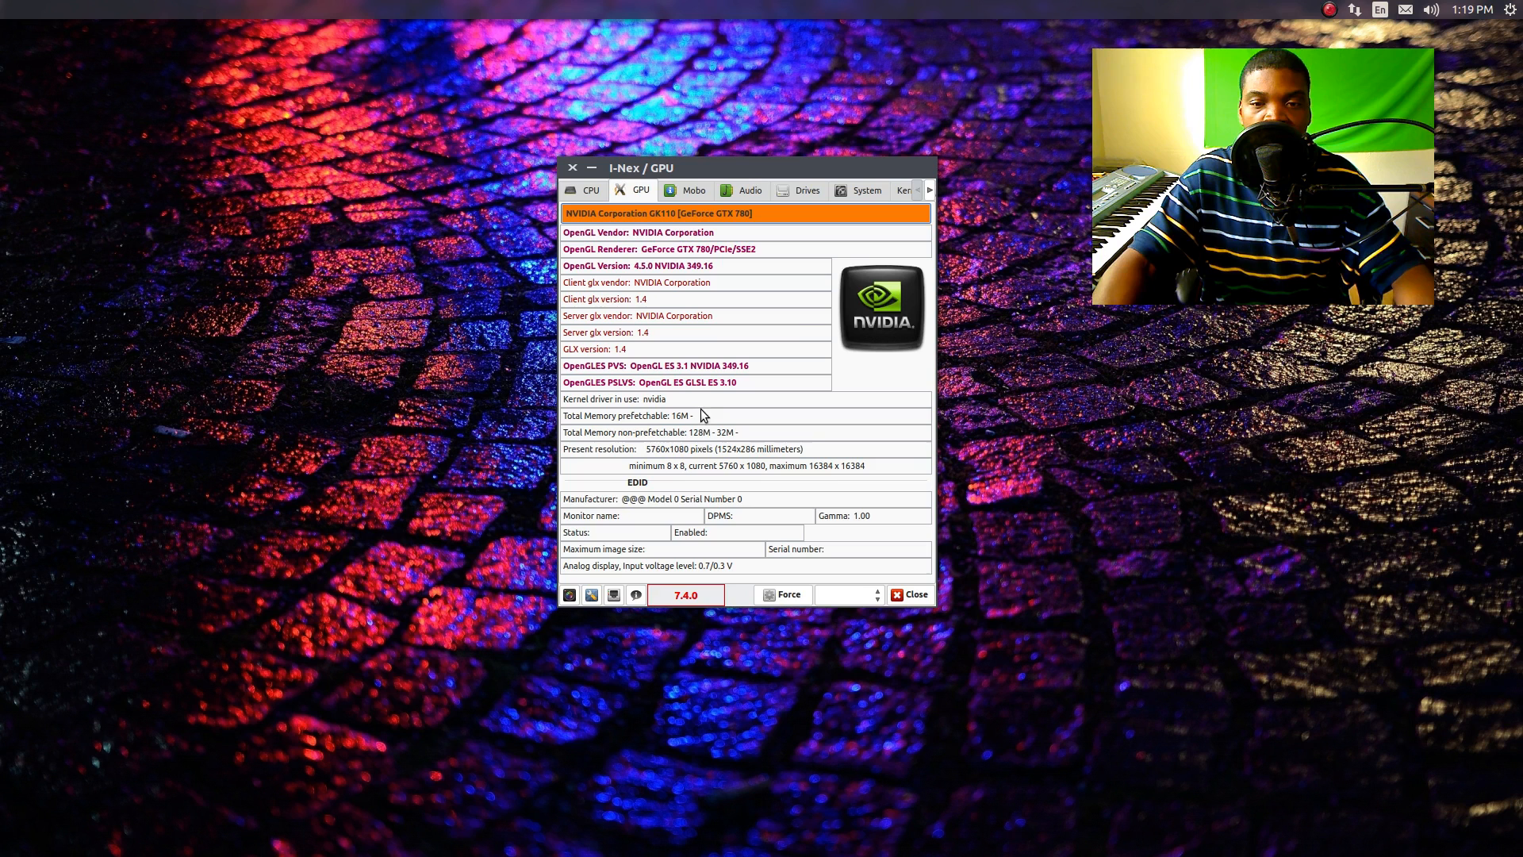
mouse_move(768, 292)
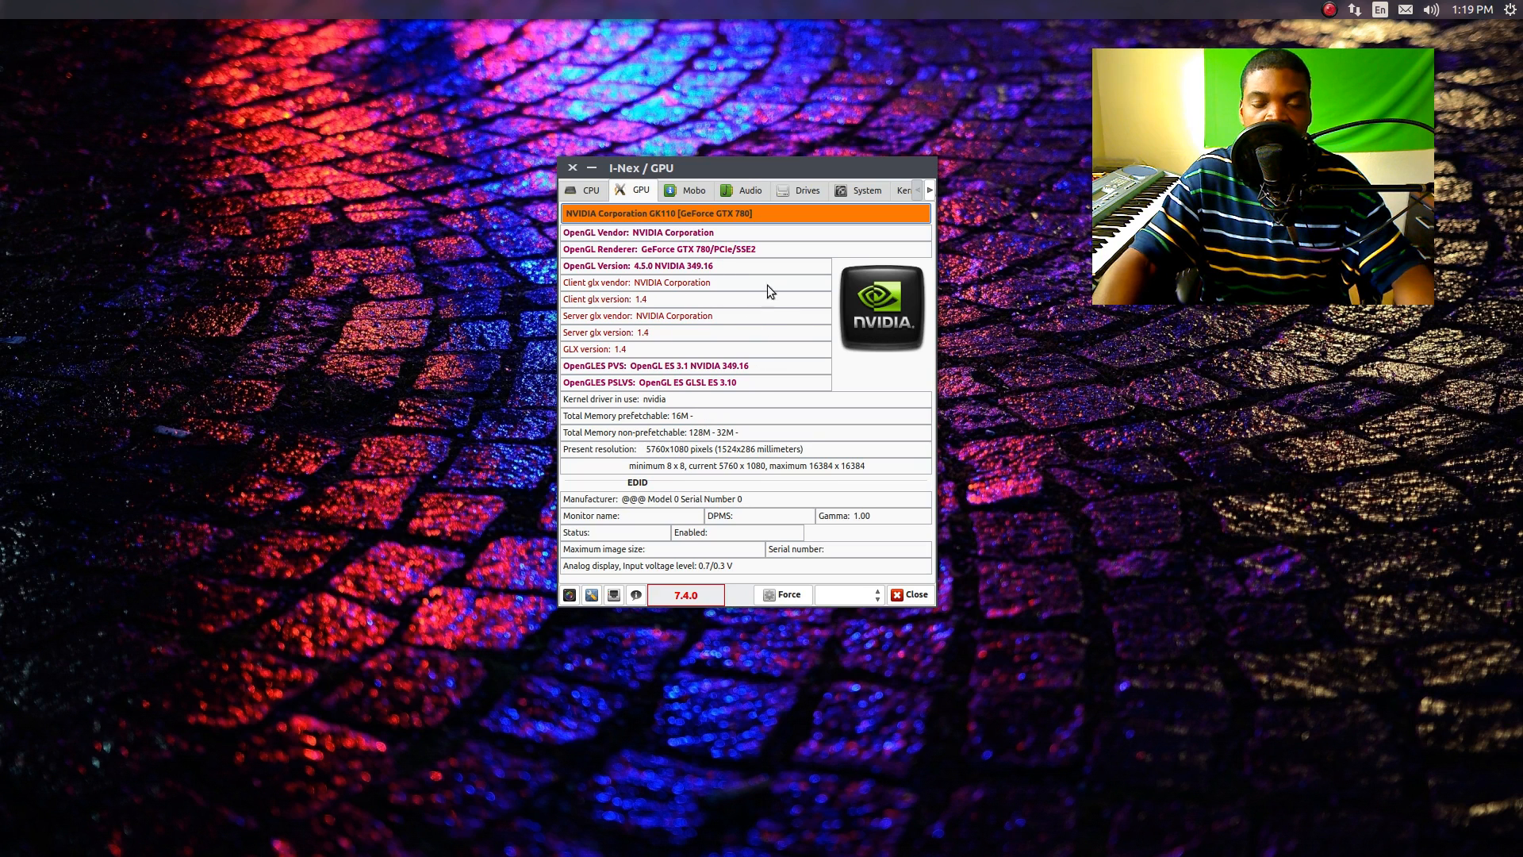
mouse_move(833, 406)
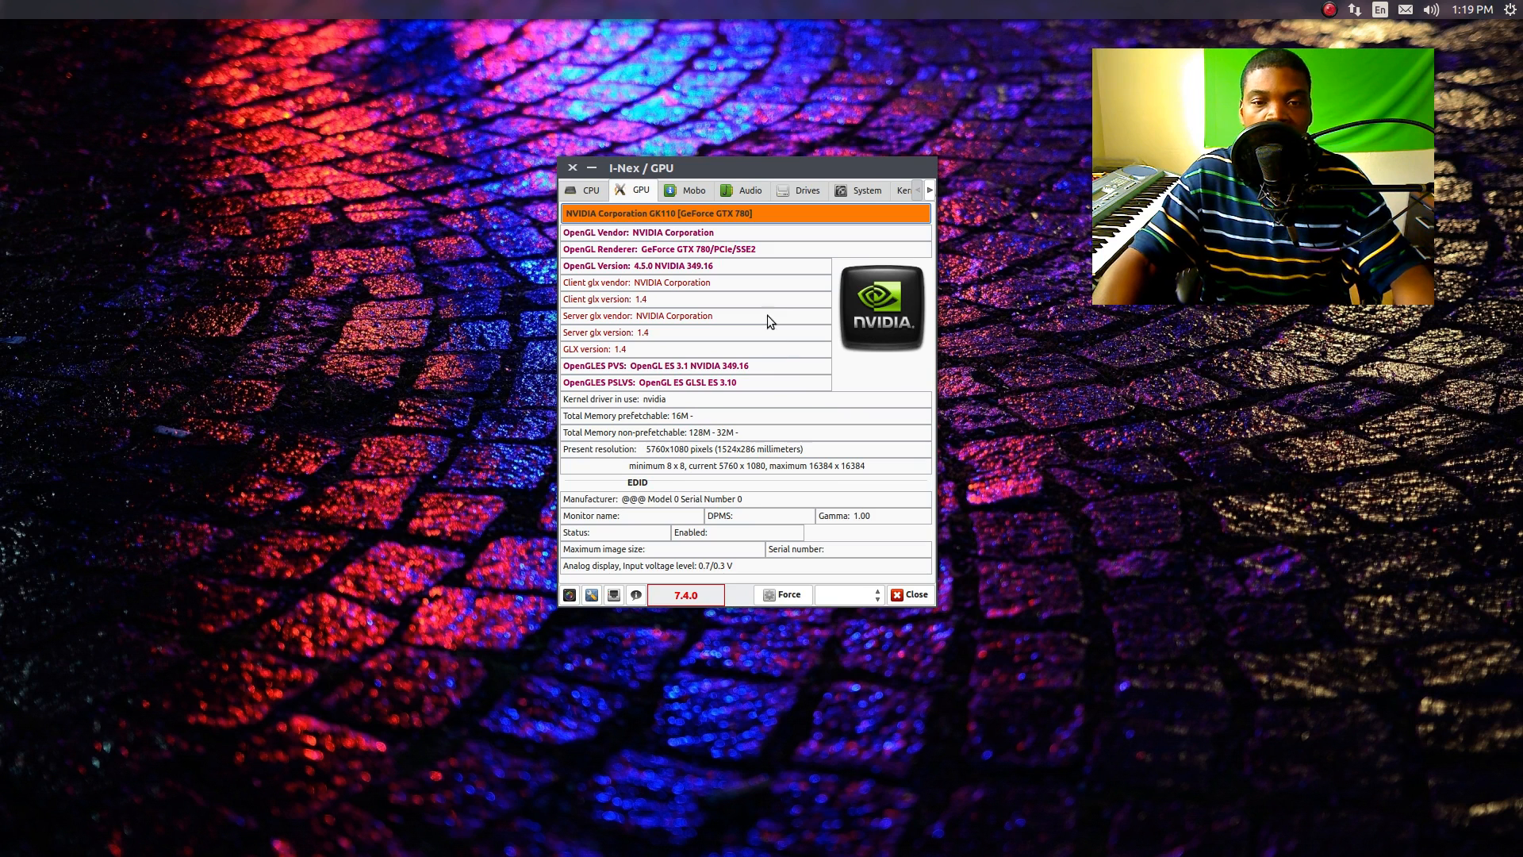
mouse_move(755, 240)
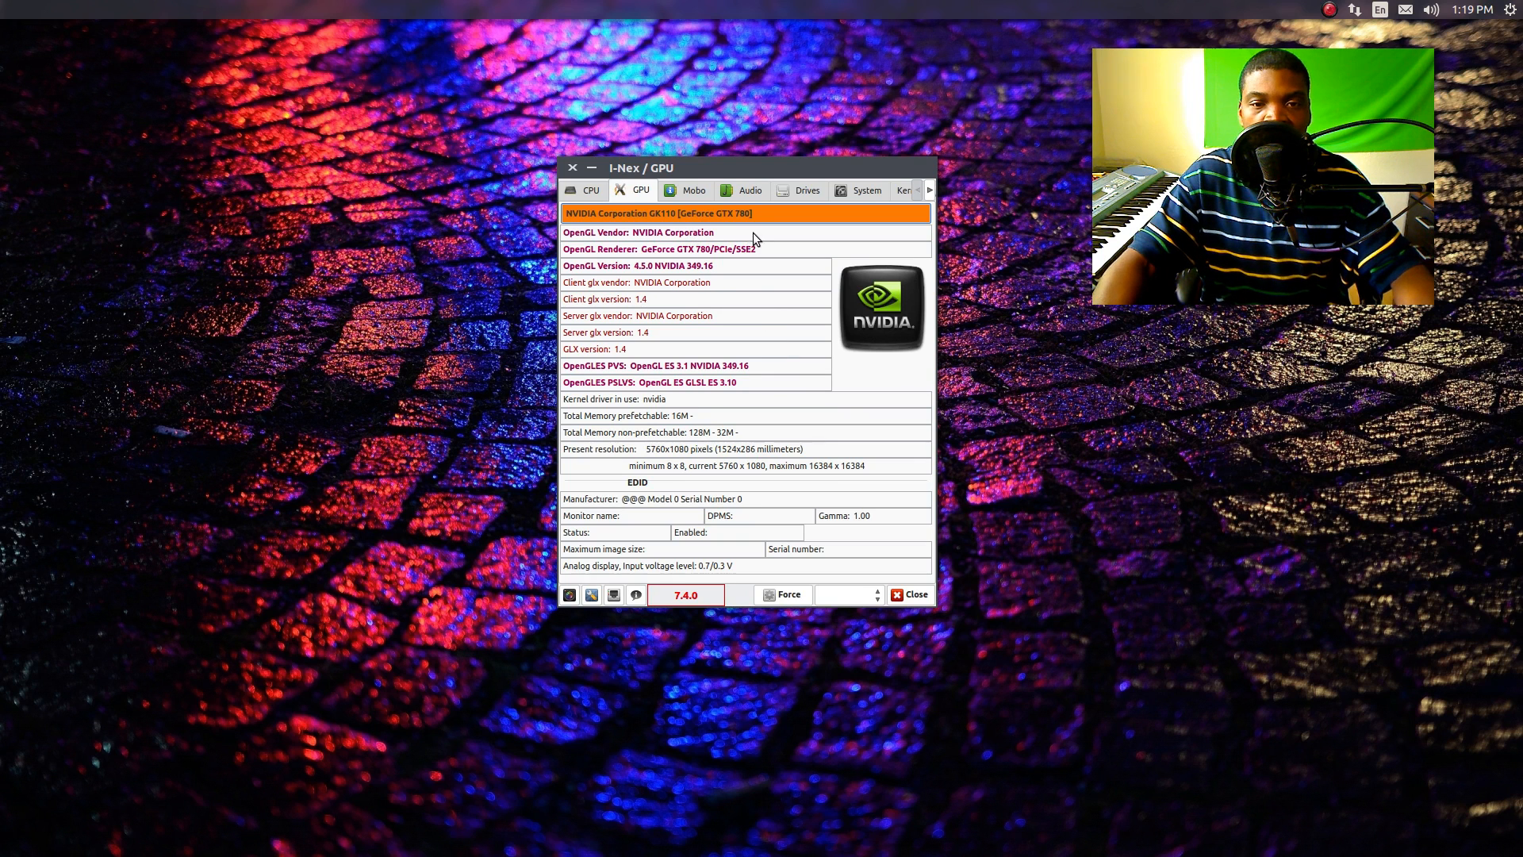
mouse_move(819, 307)
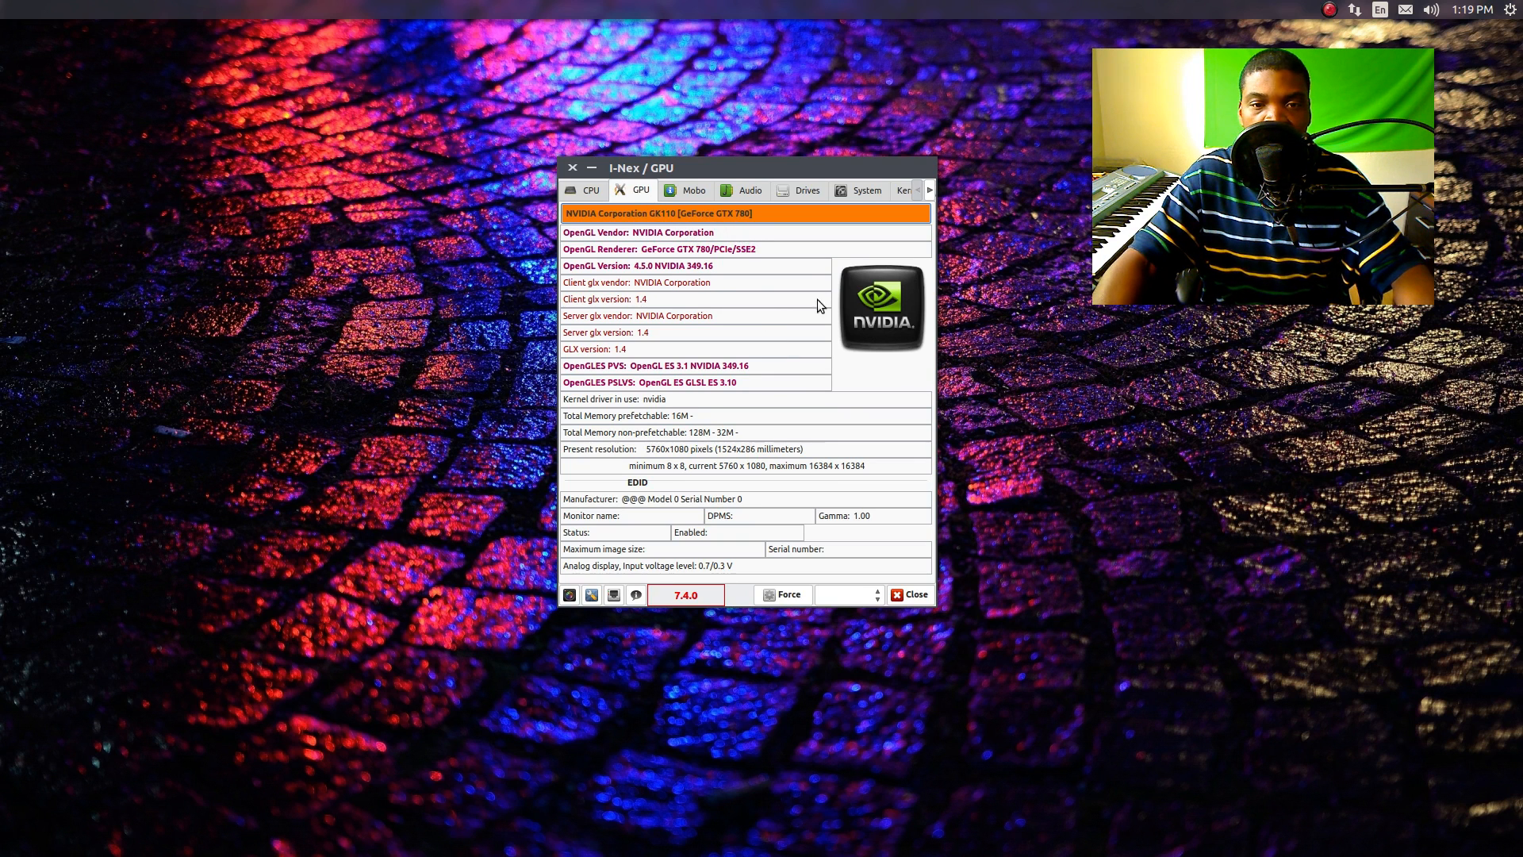
Step: Show the Mobo page for the ASRock Z77 Extreme4 with AMI BIOS P2.90
click(694, 189)
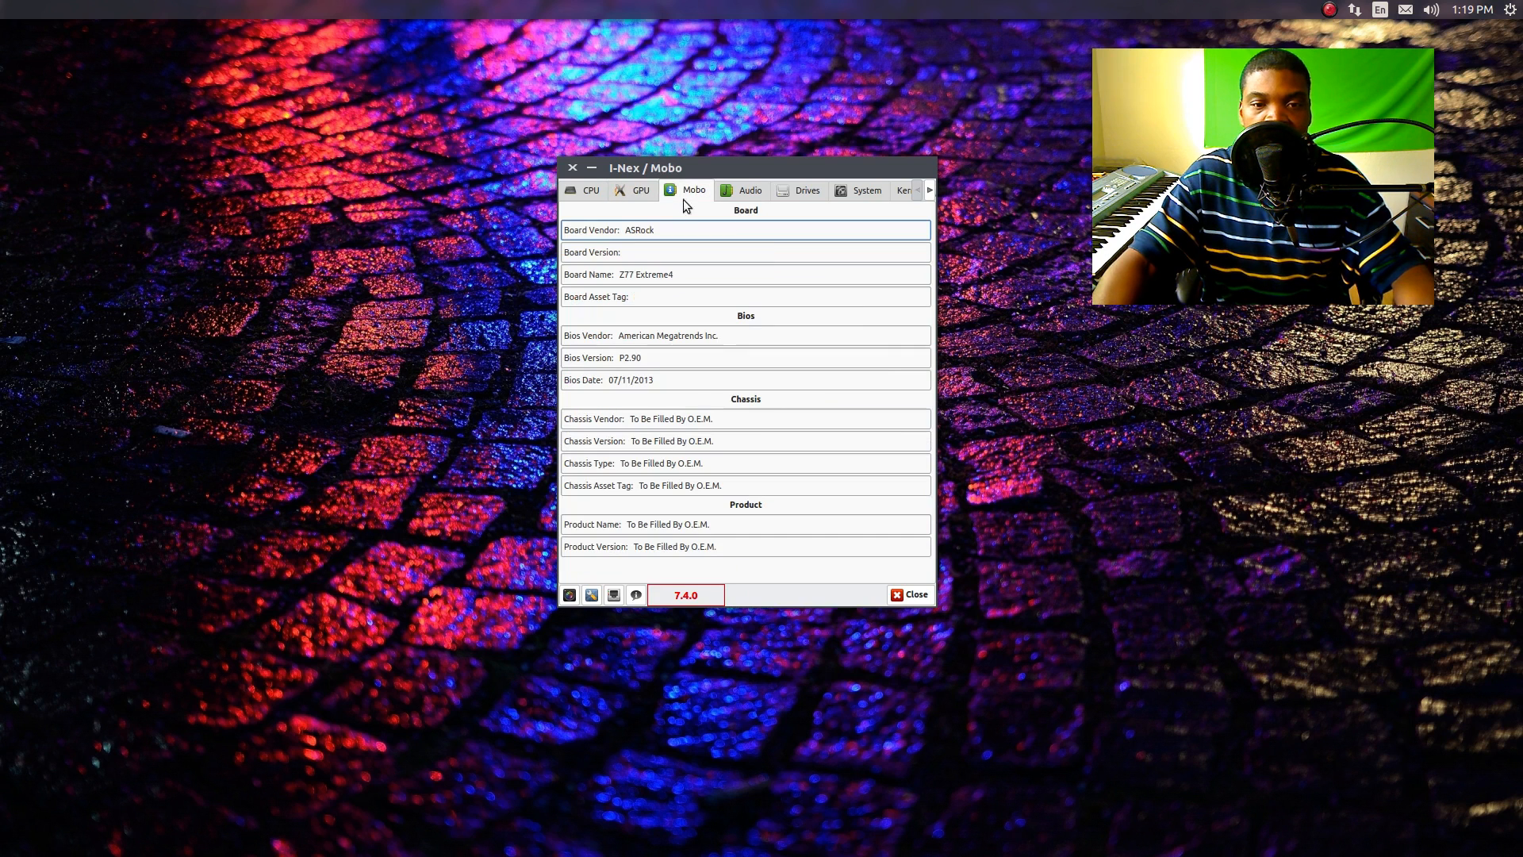
mouse_move(700, 284)
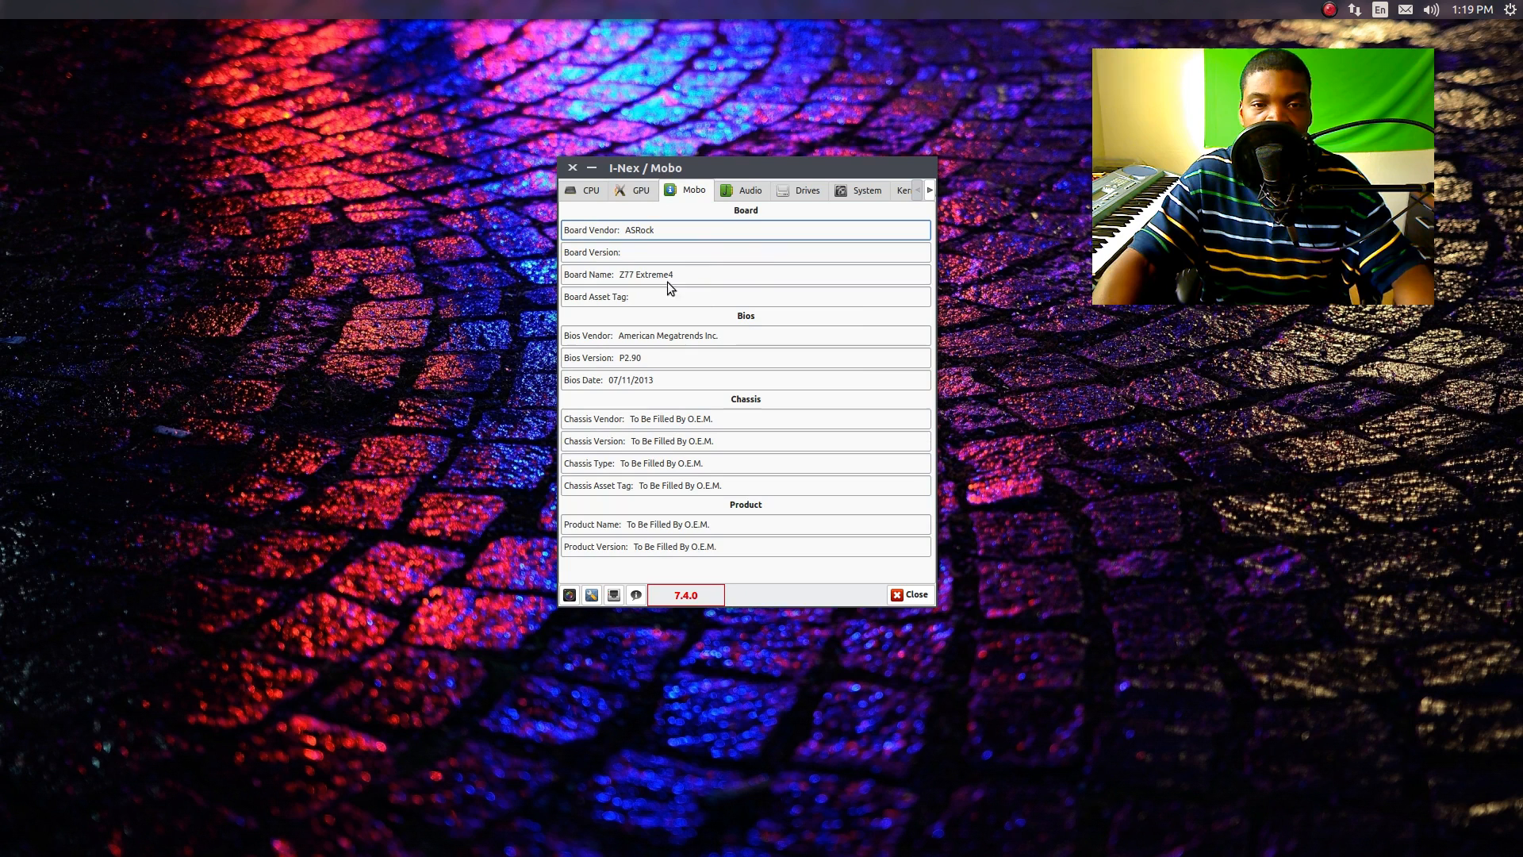
mouse_move(630, 241)
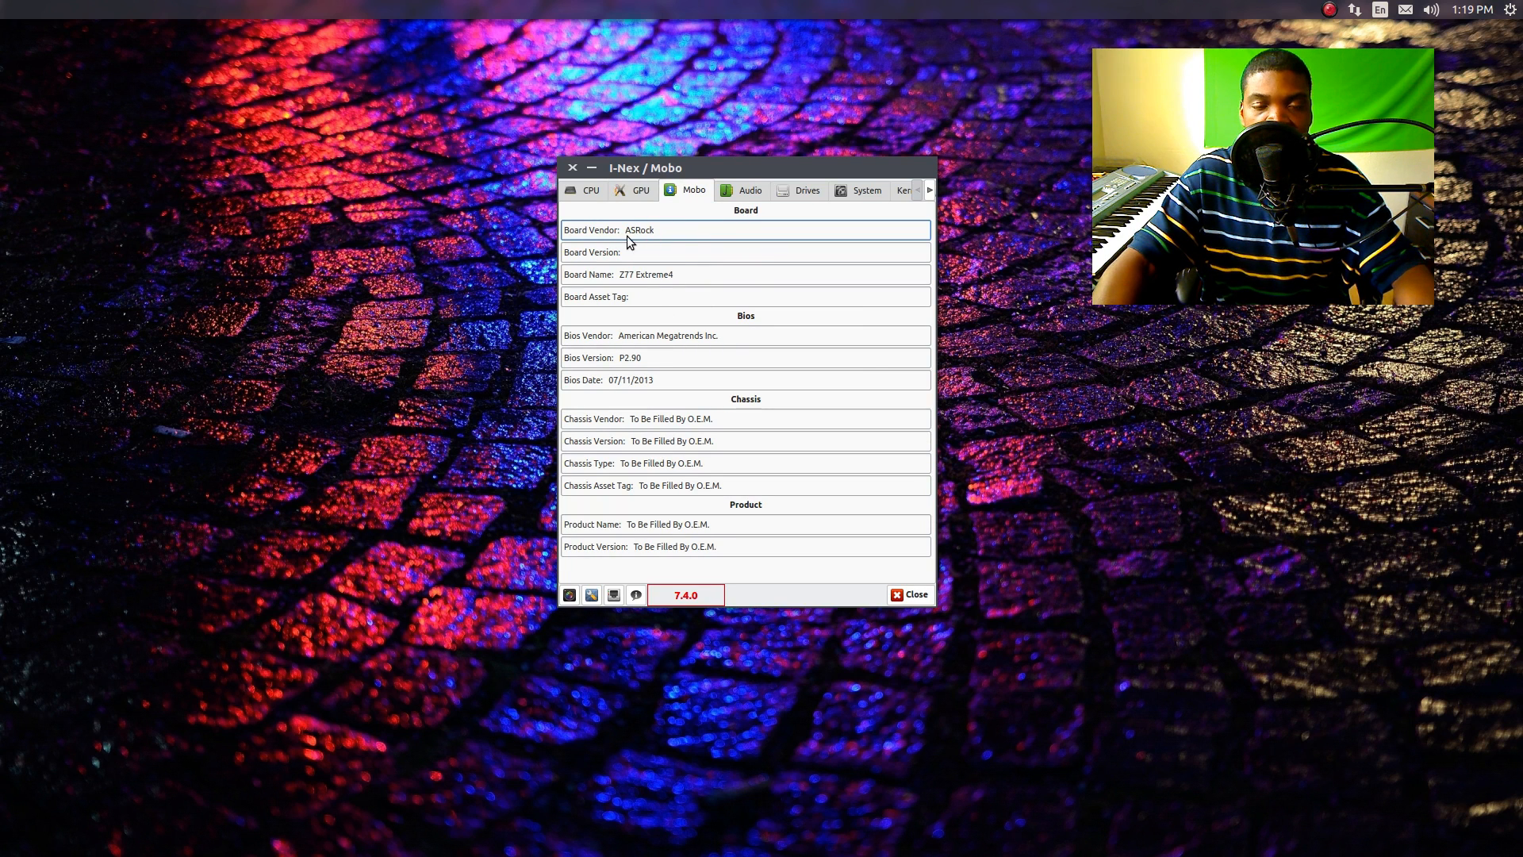
mouse_move(676, 336)
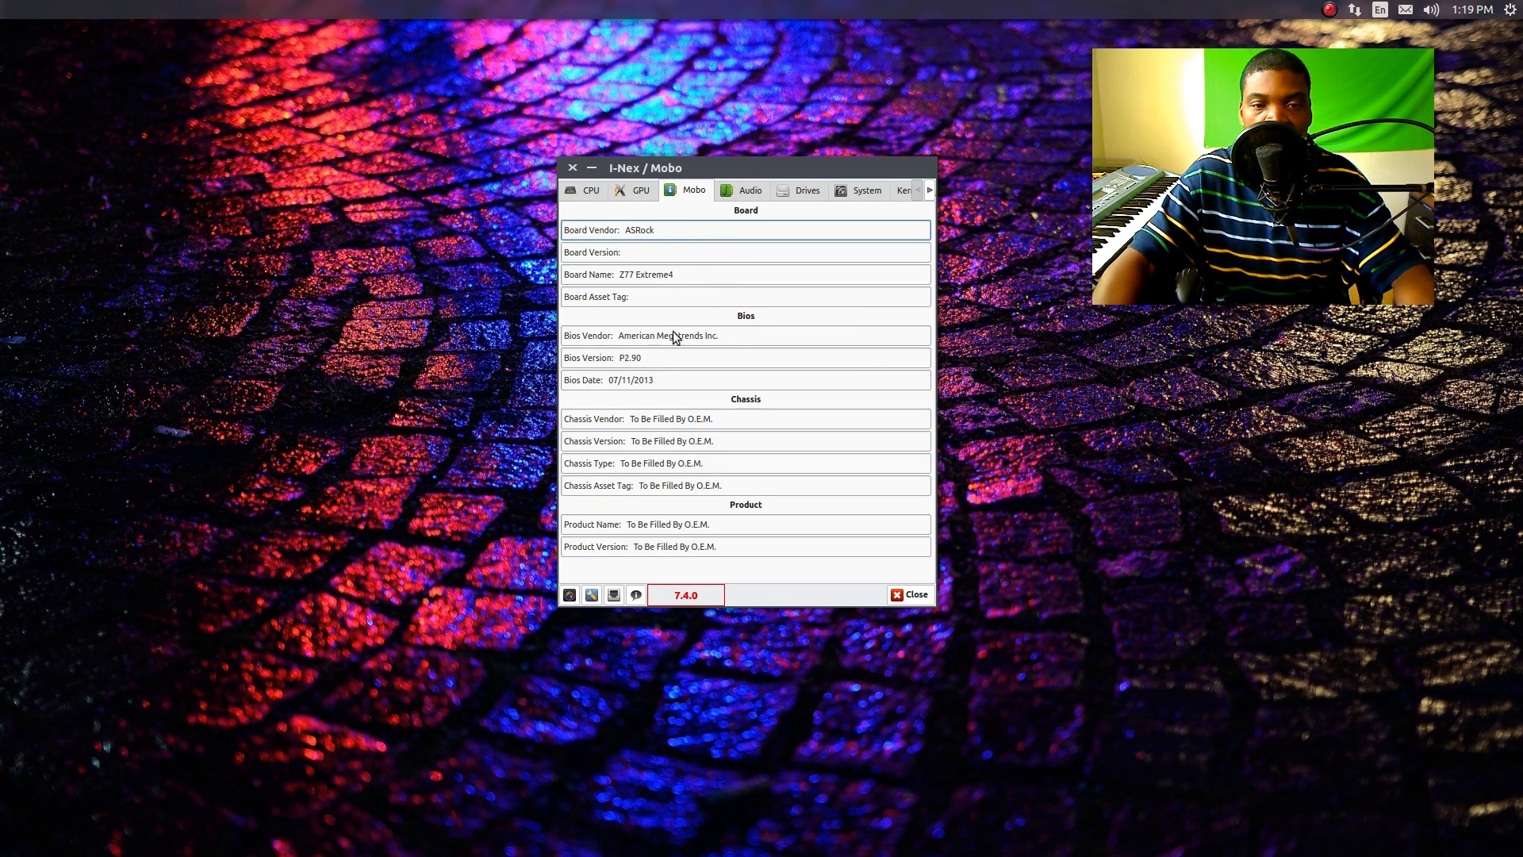
mouse_move(664, 503)
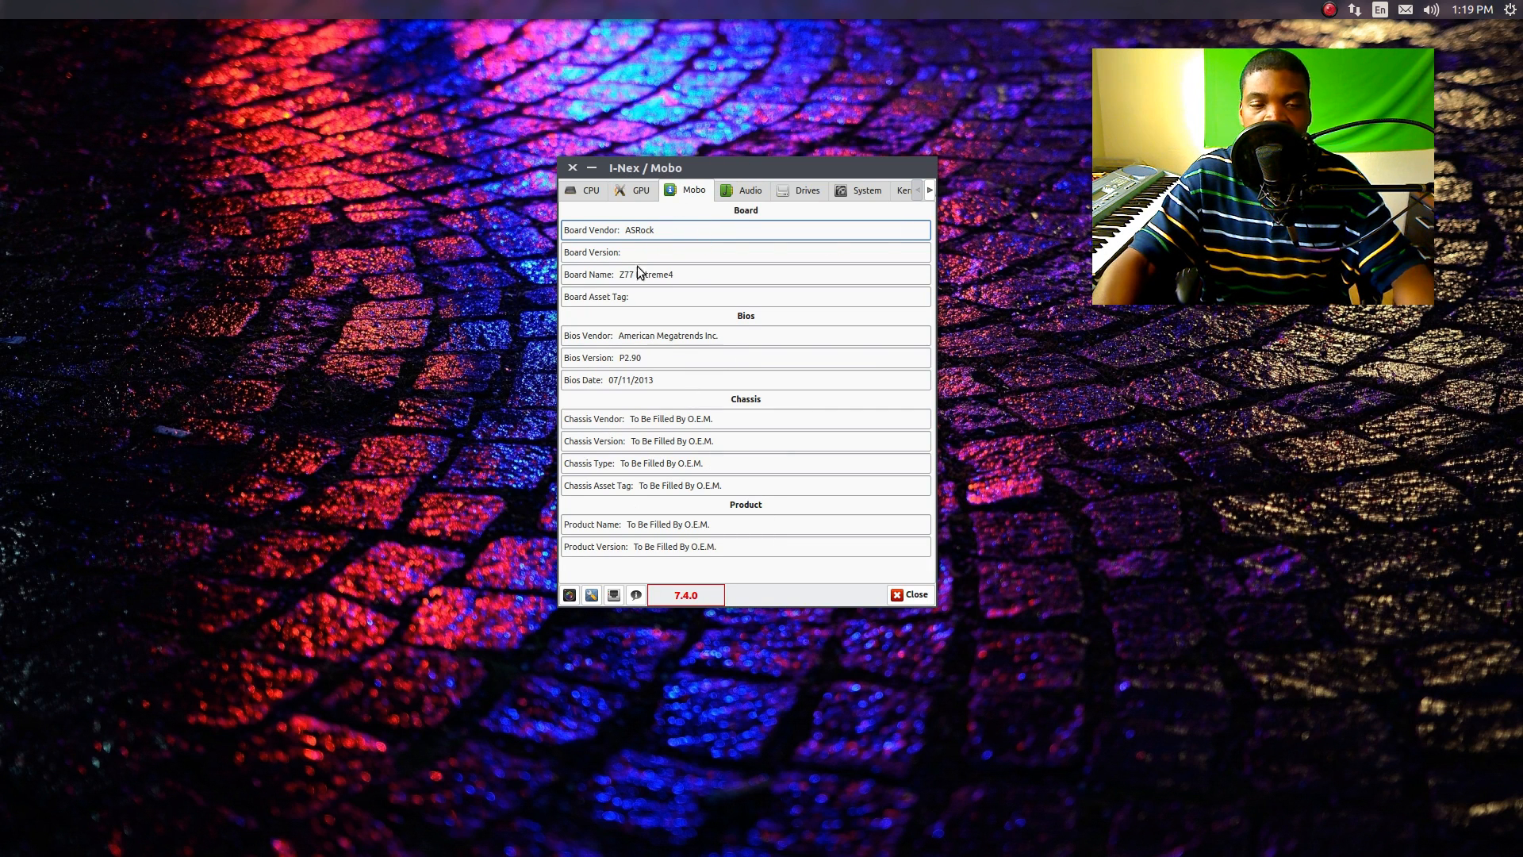
mouse_move(656, 309)
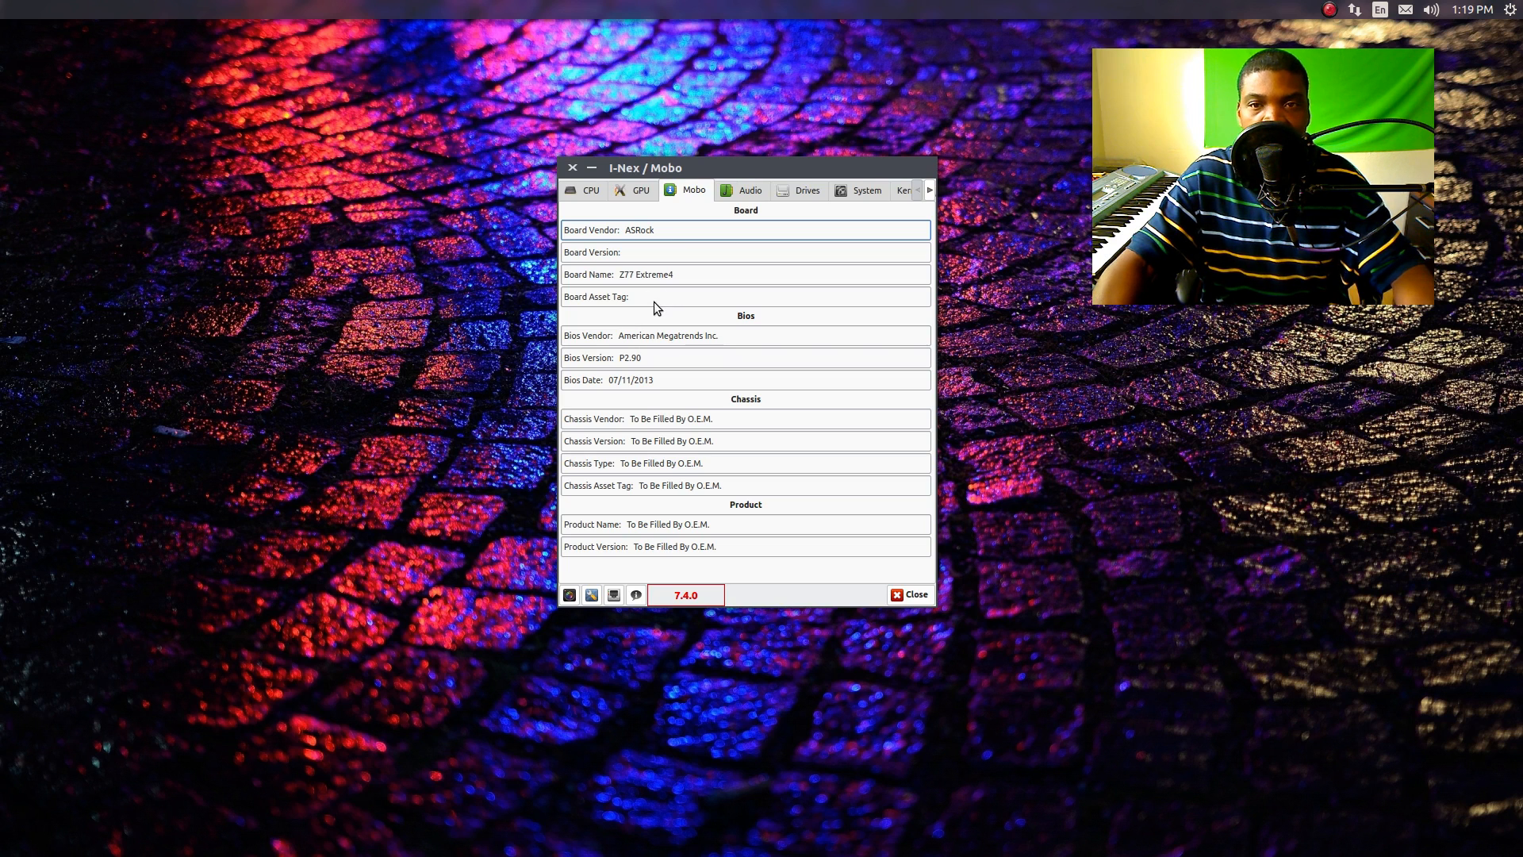
mouse_move(662, 312)
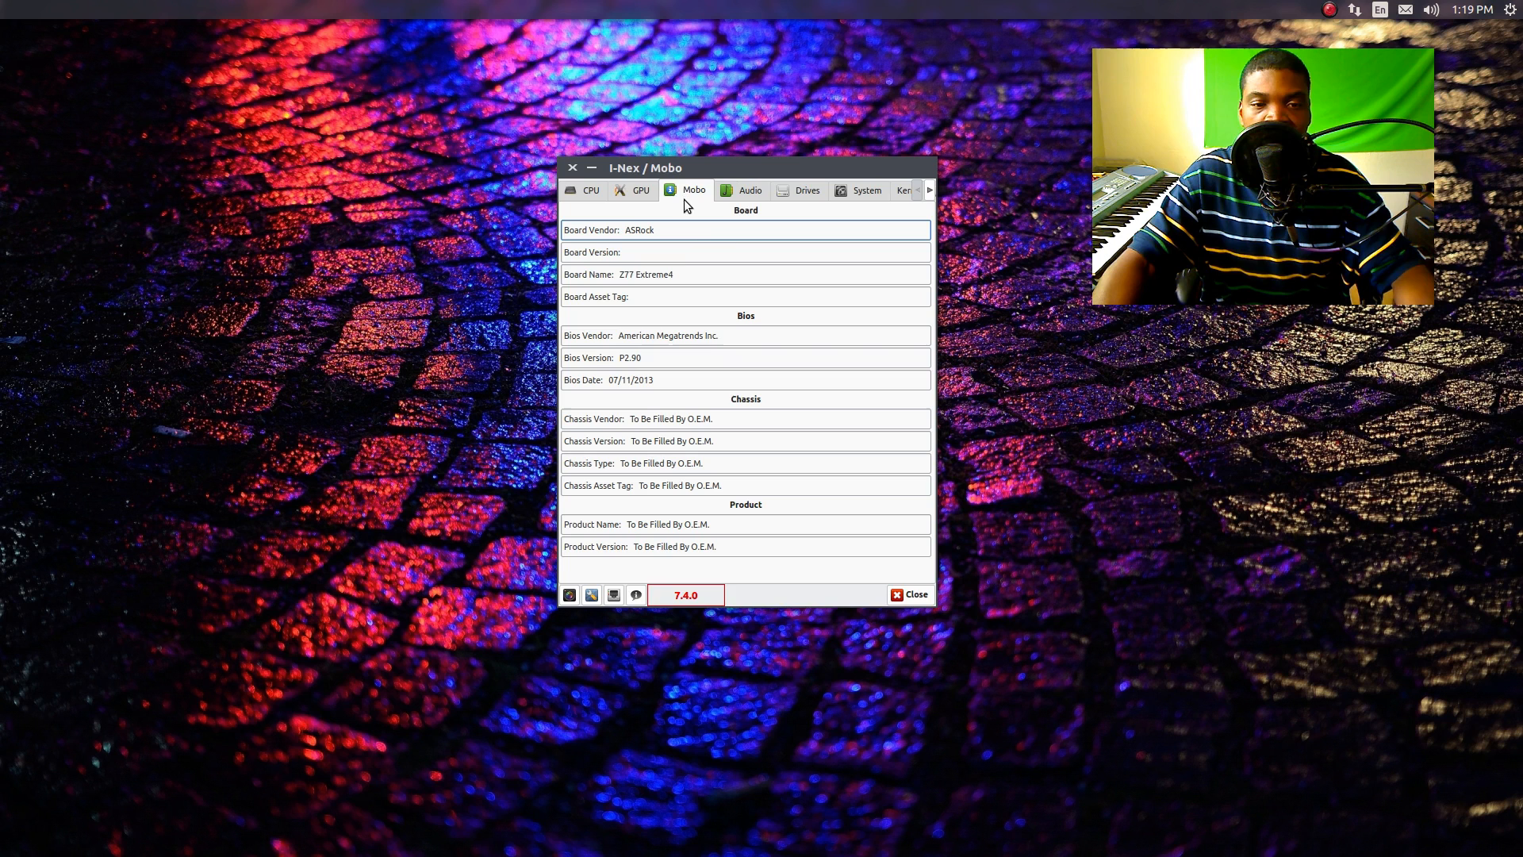
mouse_move(717, 349)
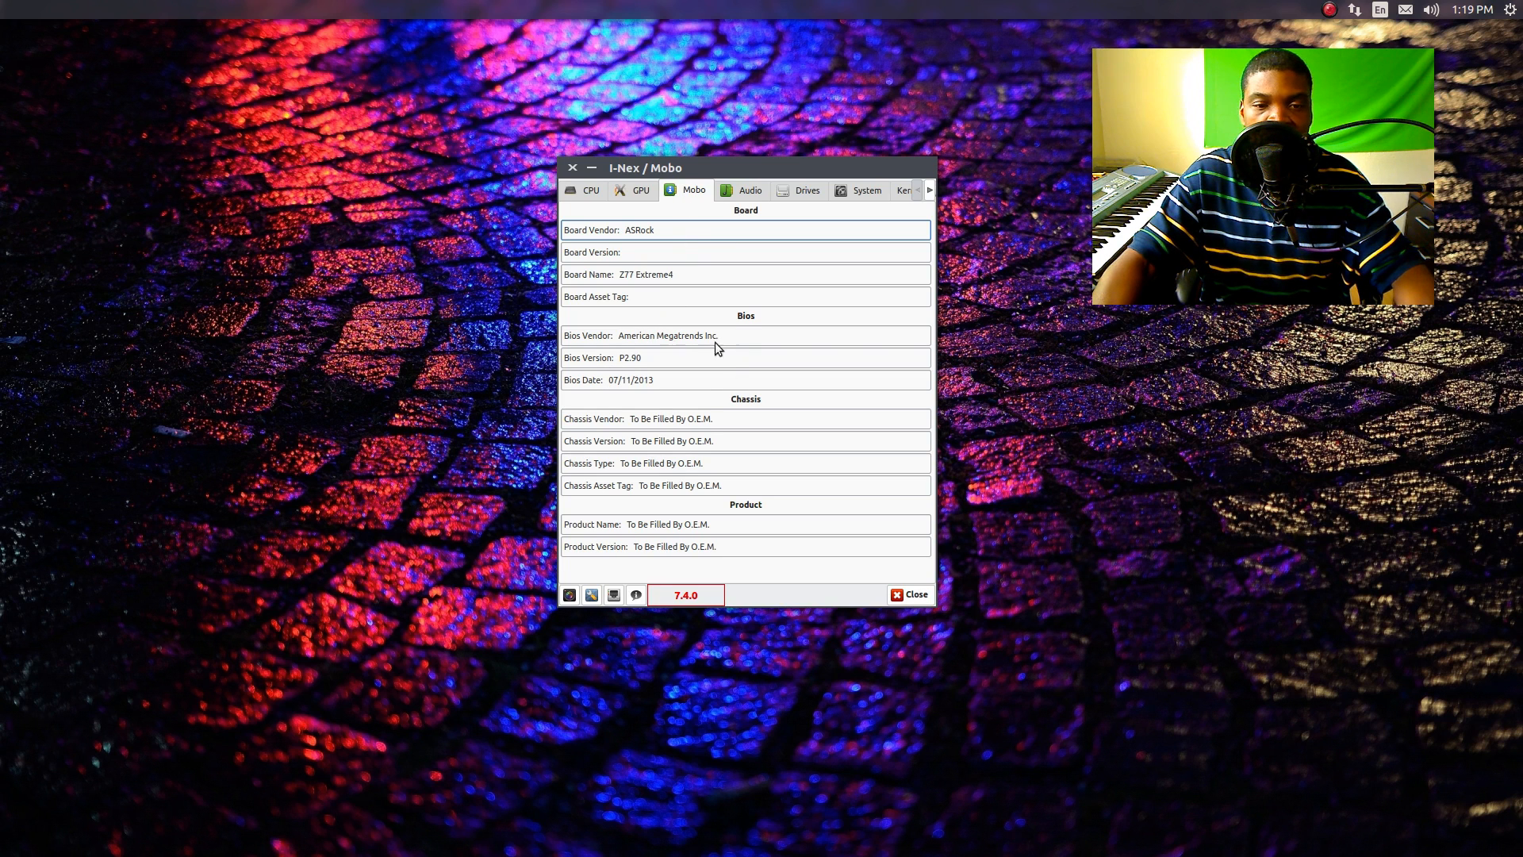
Step: Review the Audio page's sound device and codec dump
click(749, 189)
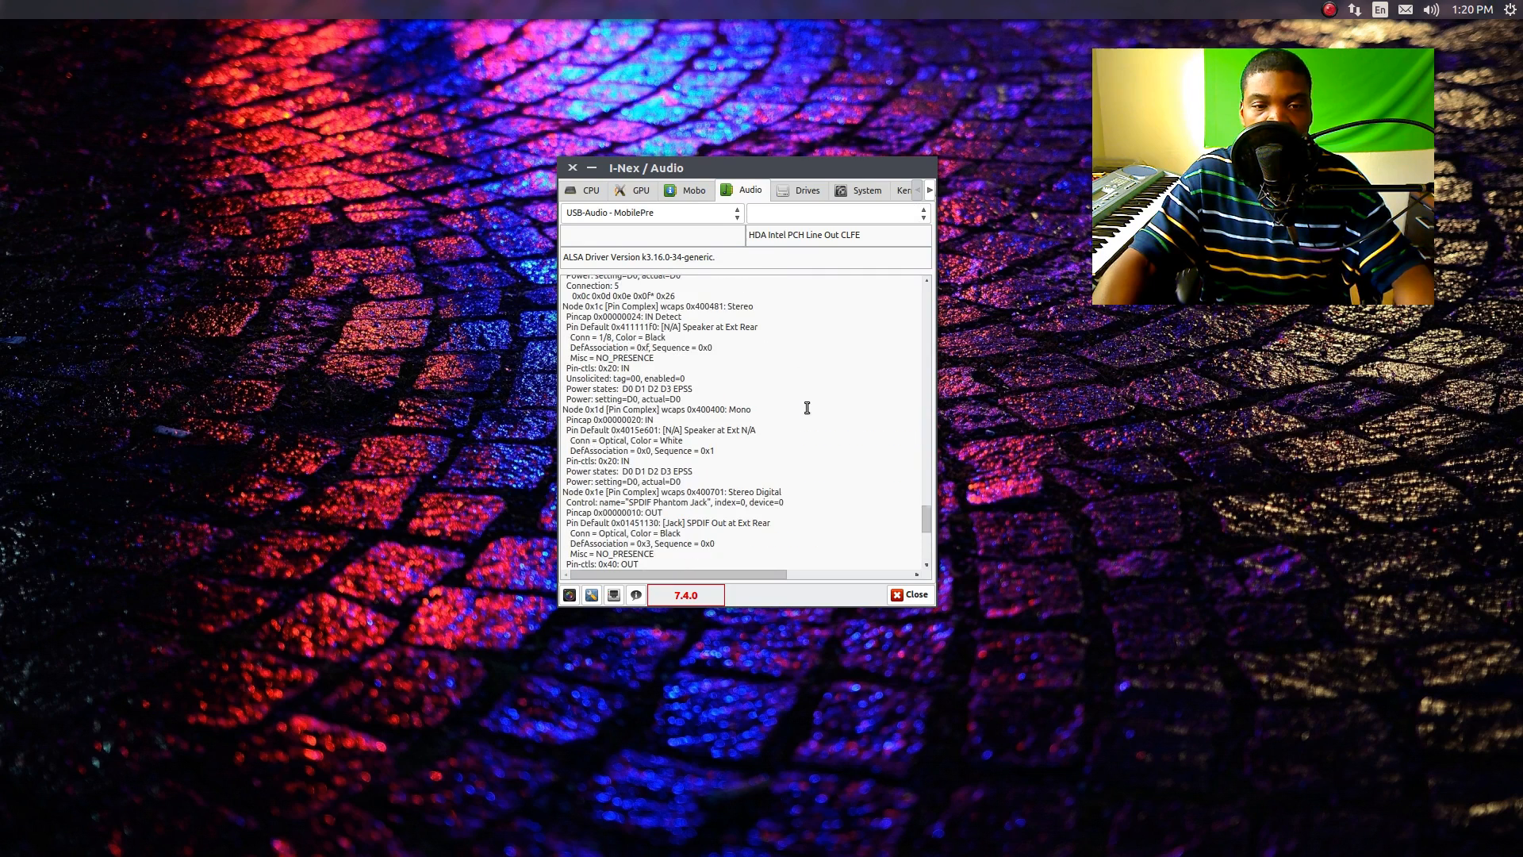
scroll(up, 3)
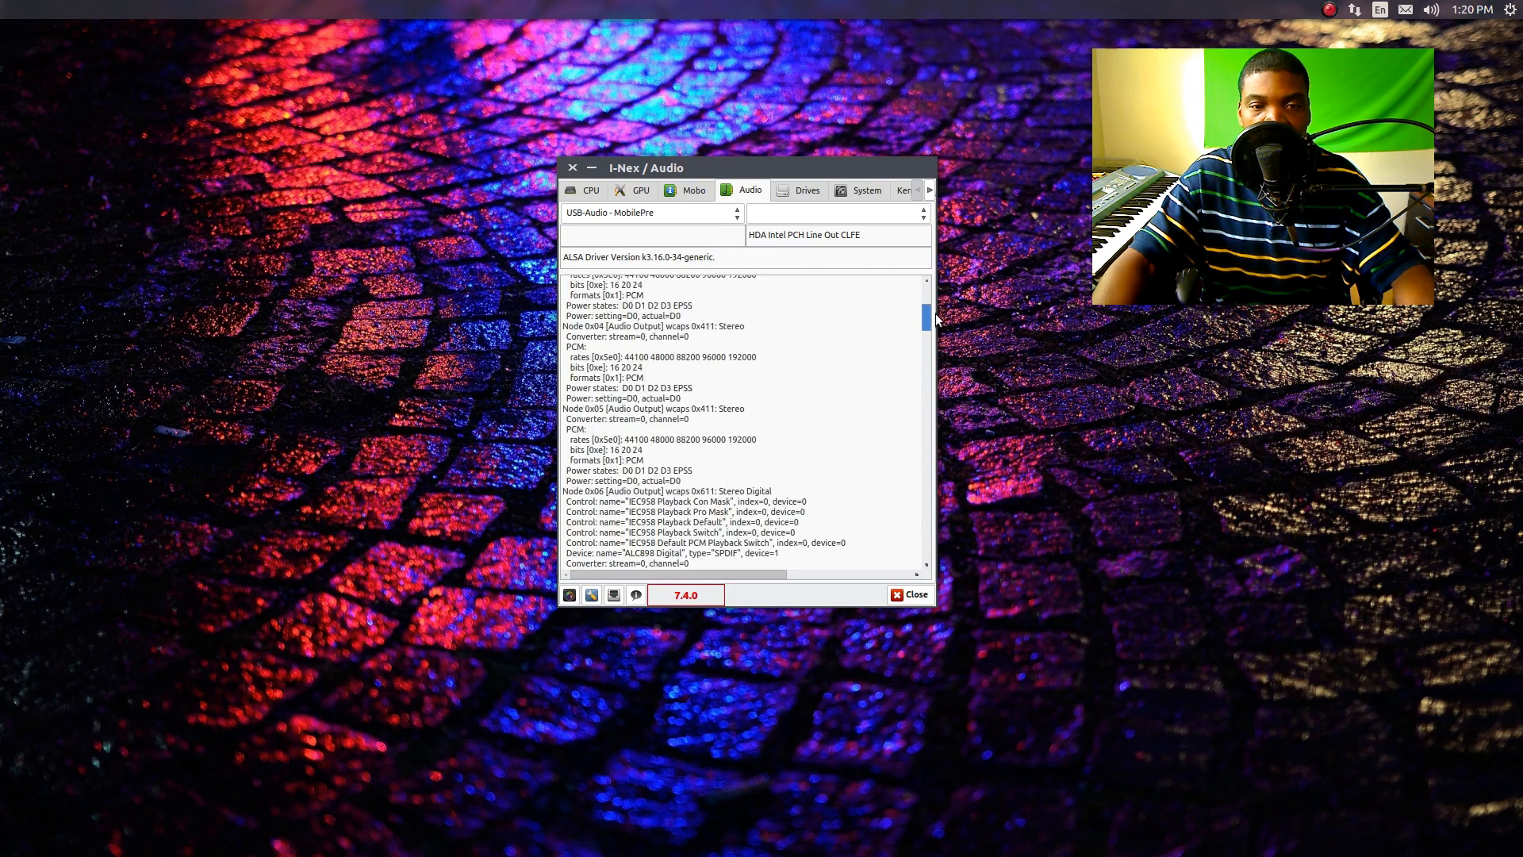
scroll(down, 3)
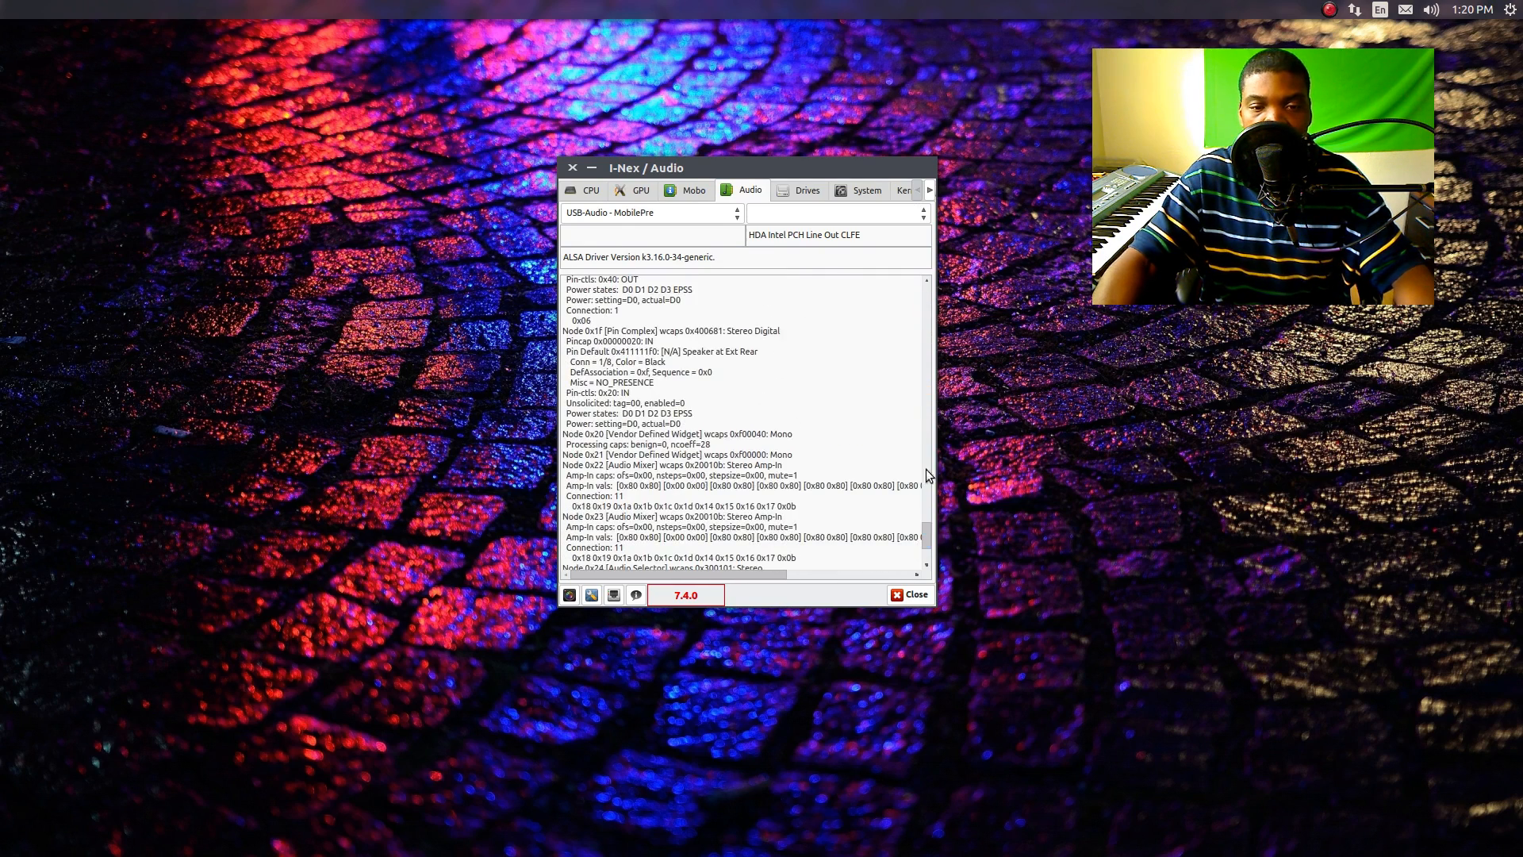
scroll(down, 3)
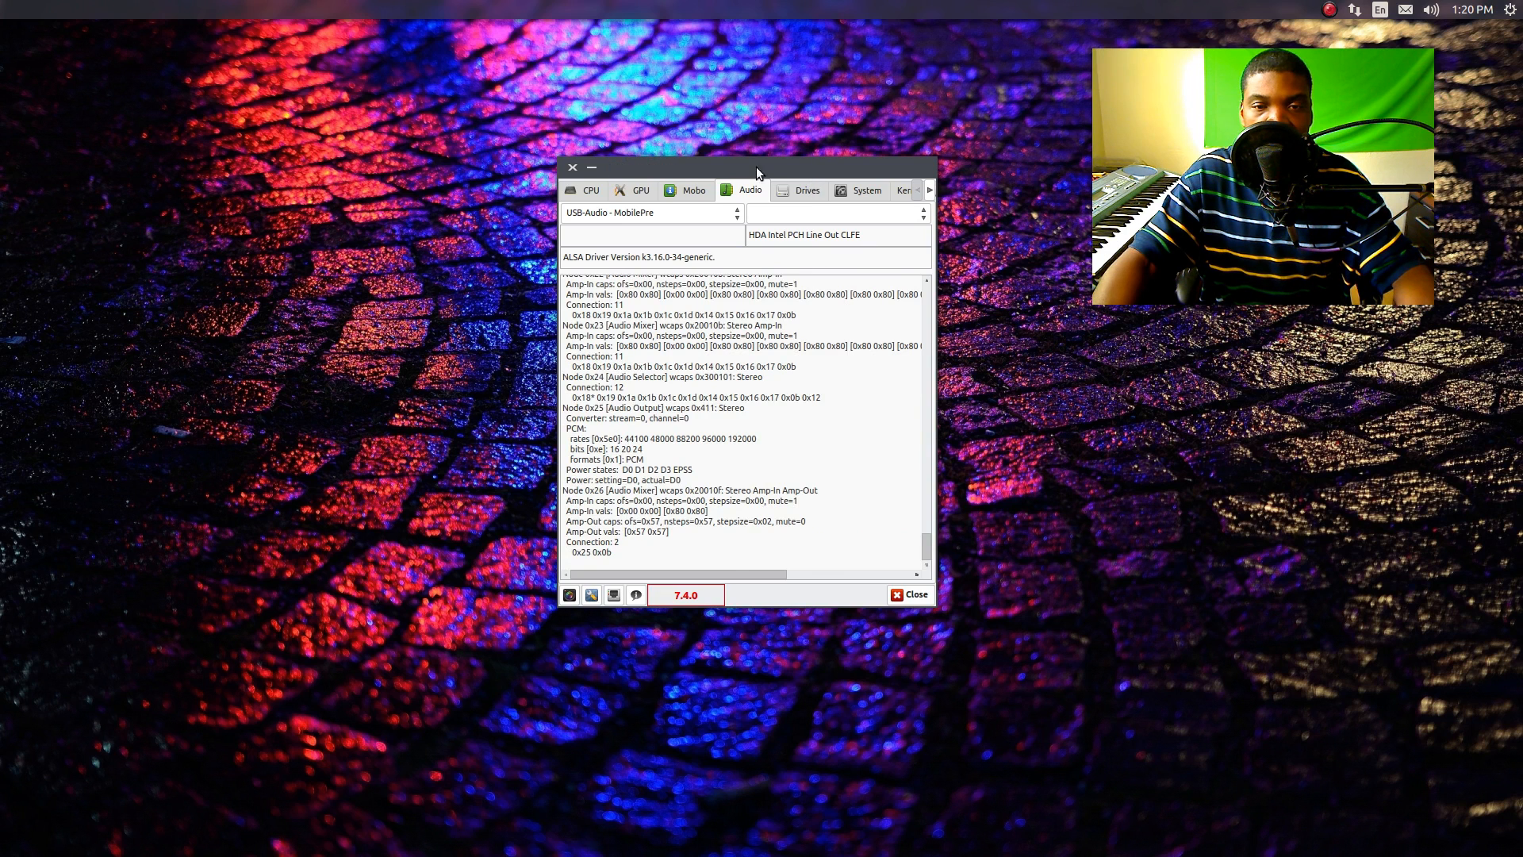
Step: Check the Drives page, then the System page showing Ubuntu 14.10 with Unity 7.3.1
click(806, 189)
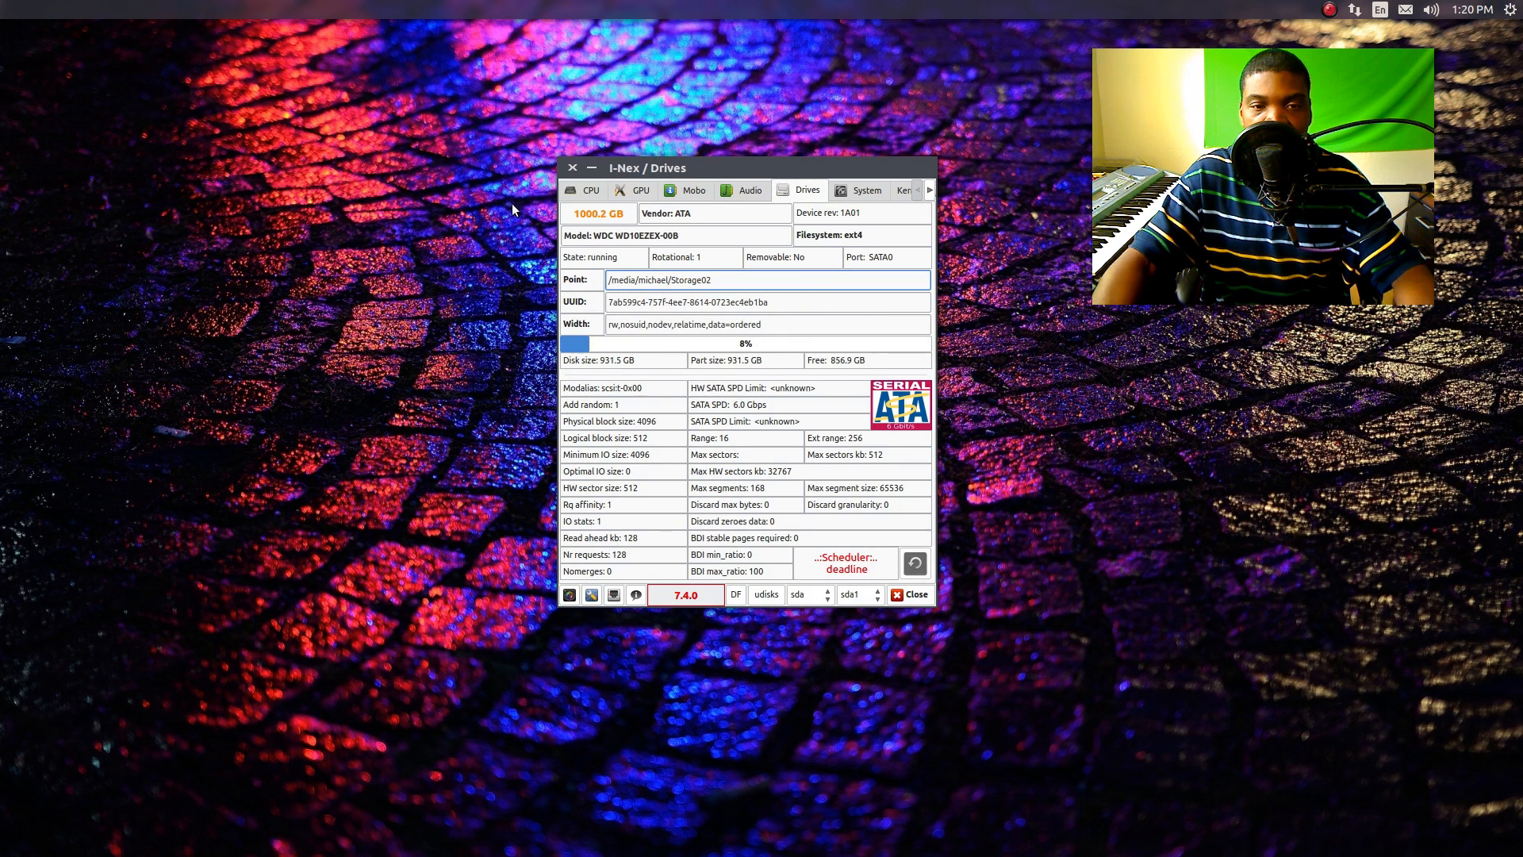
click(866, 189)
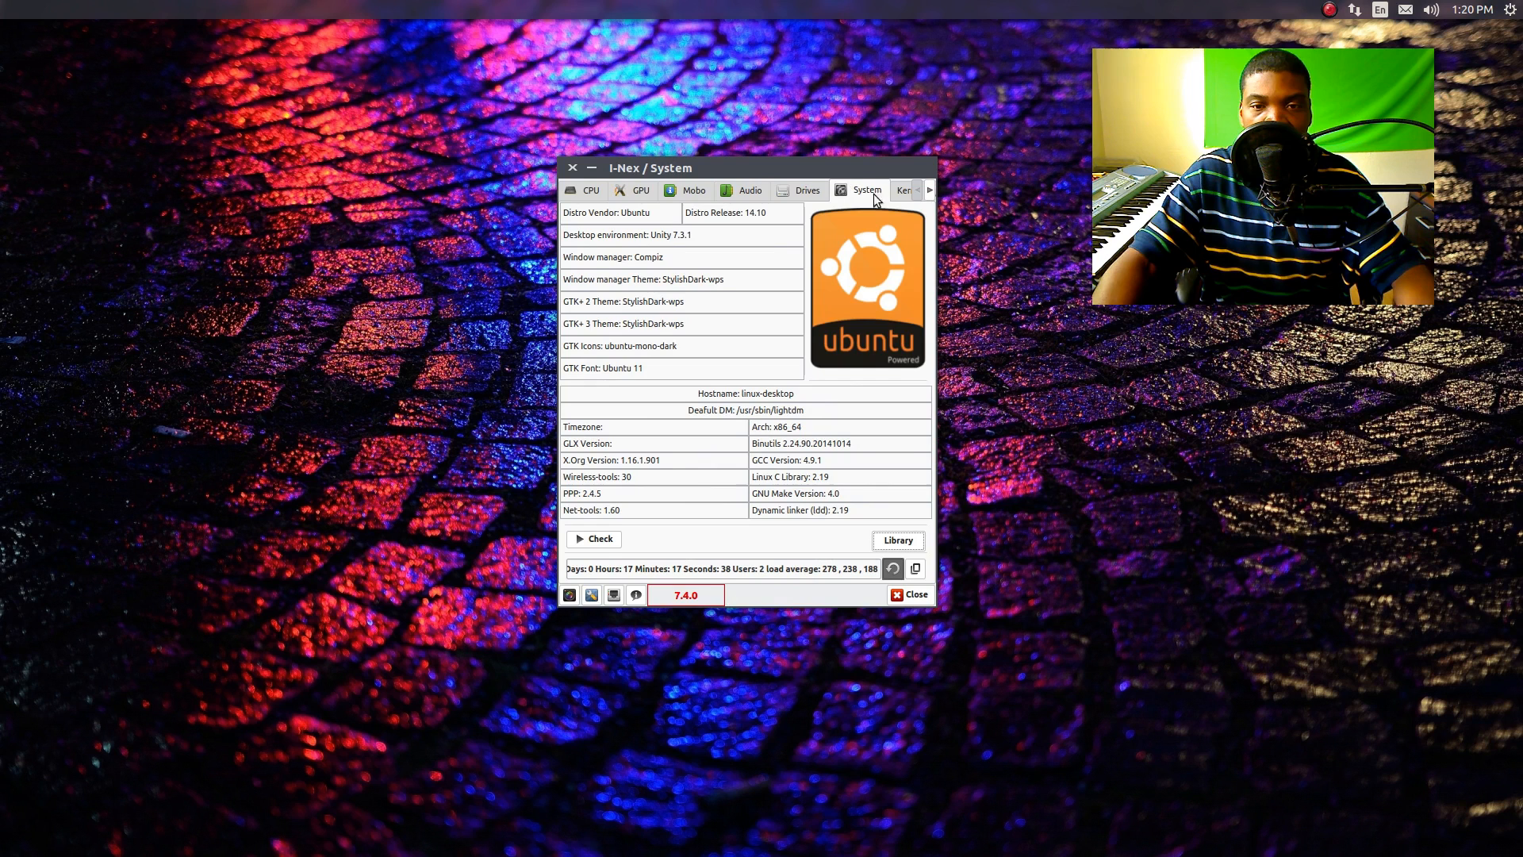
mouse_move(799, 265)
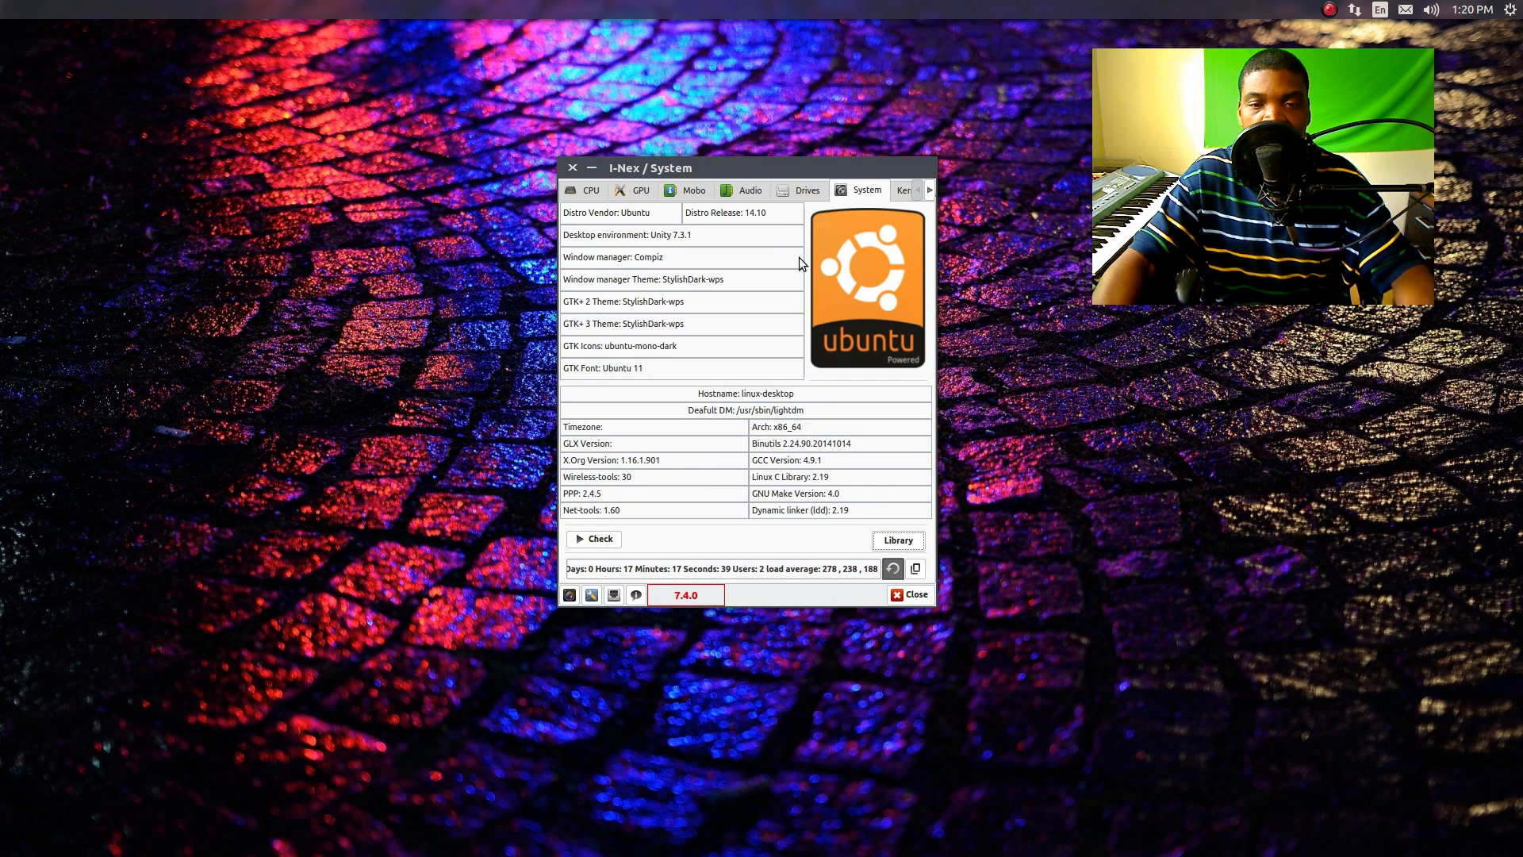
mouse_move(608, 239)
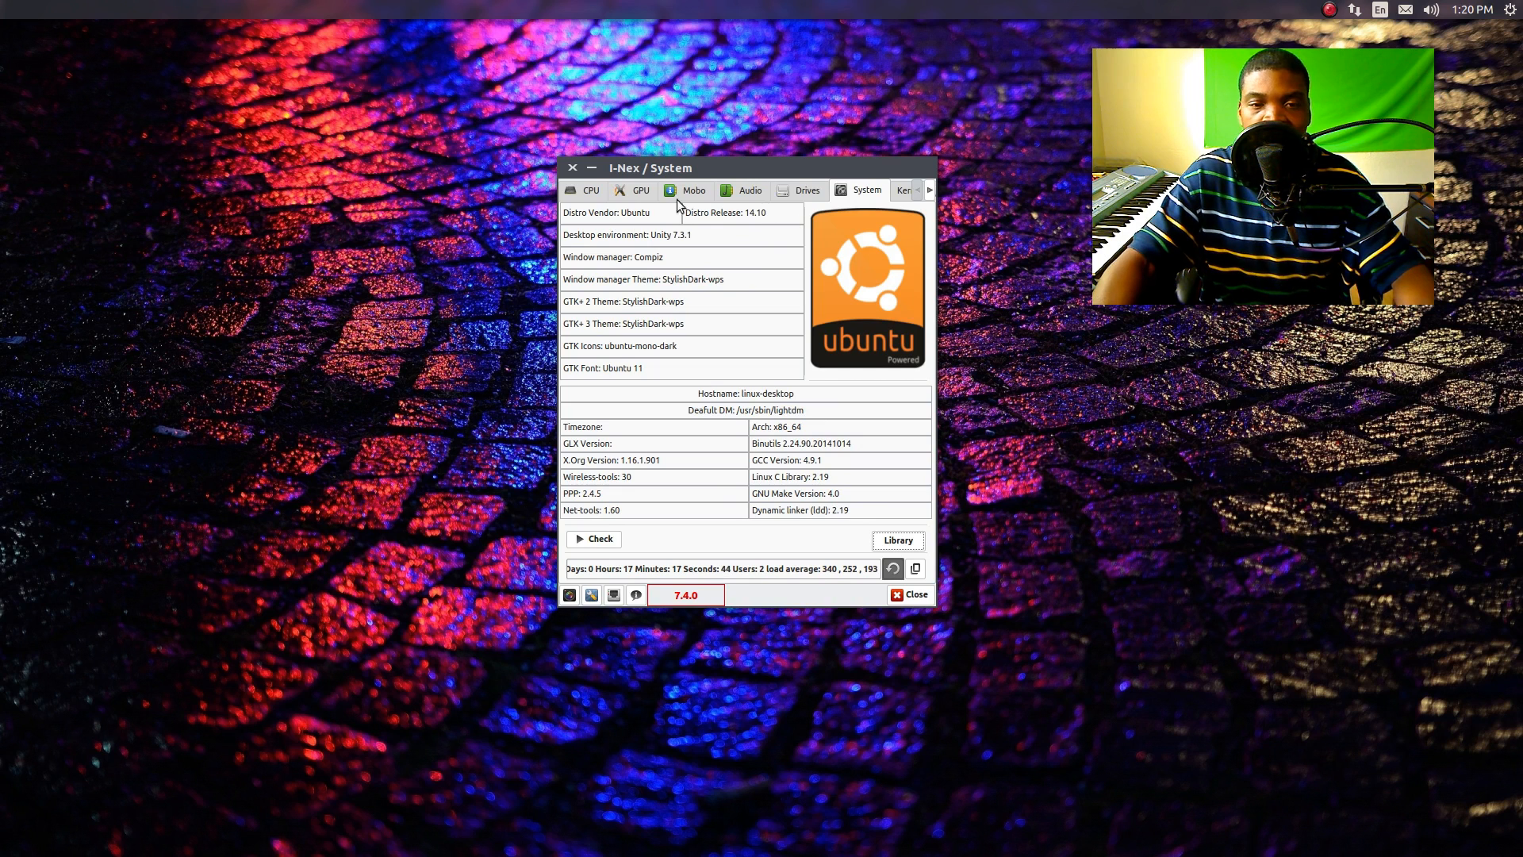
mouse_move(908, 340)
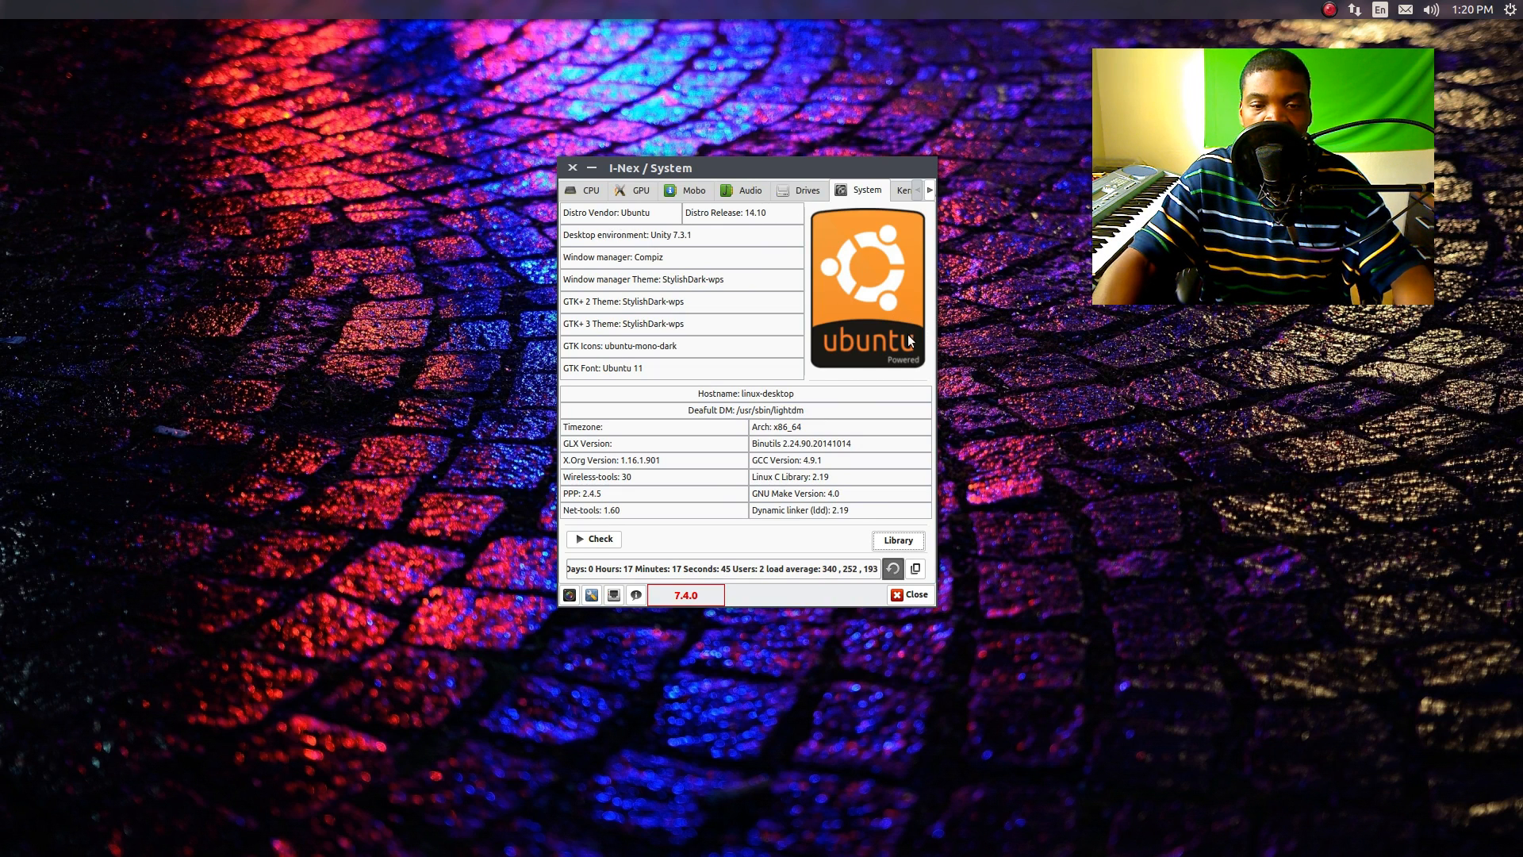
mouse_move(582, 229)
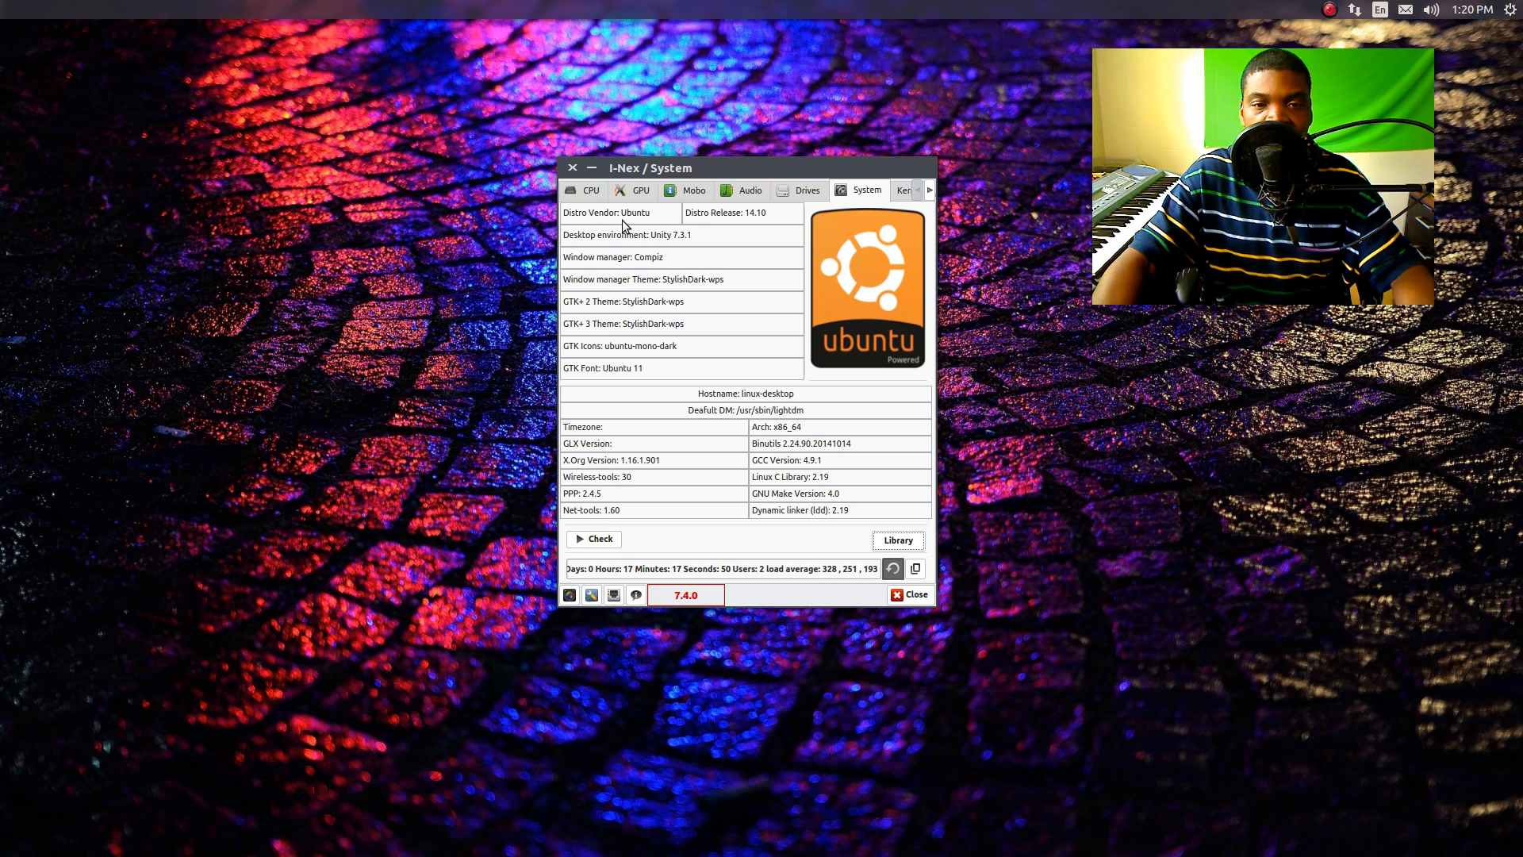
mouse_move(639, 245)
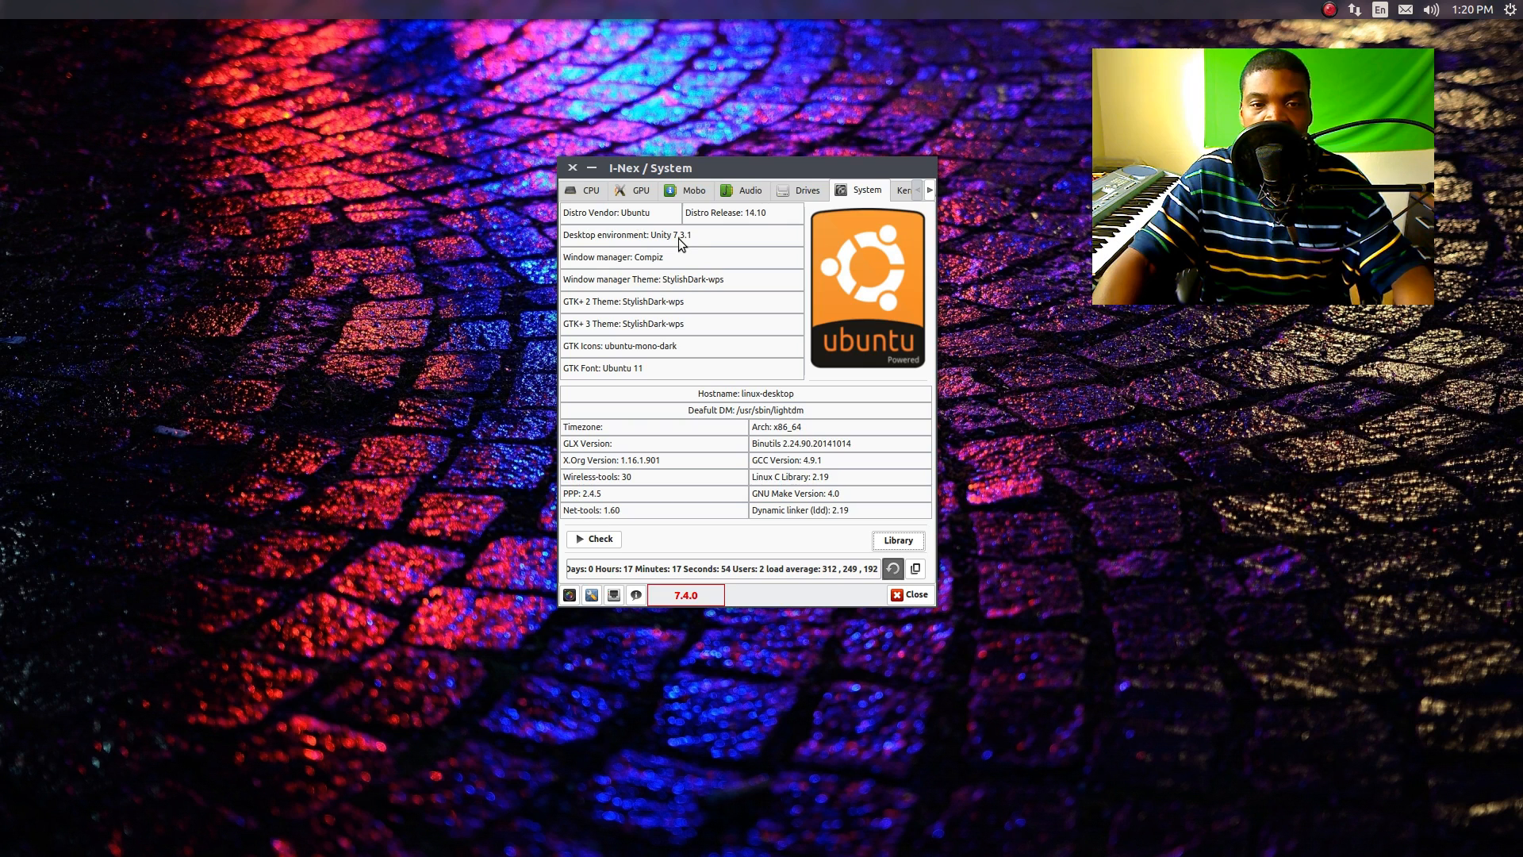
mouse_move(780, 259)
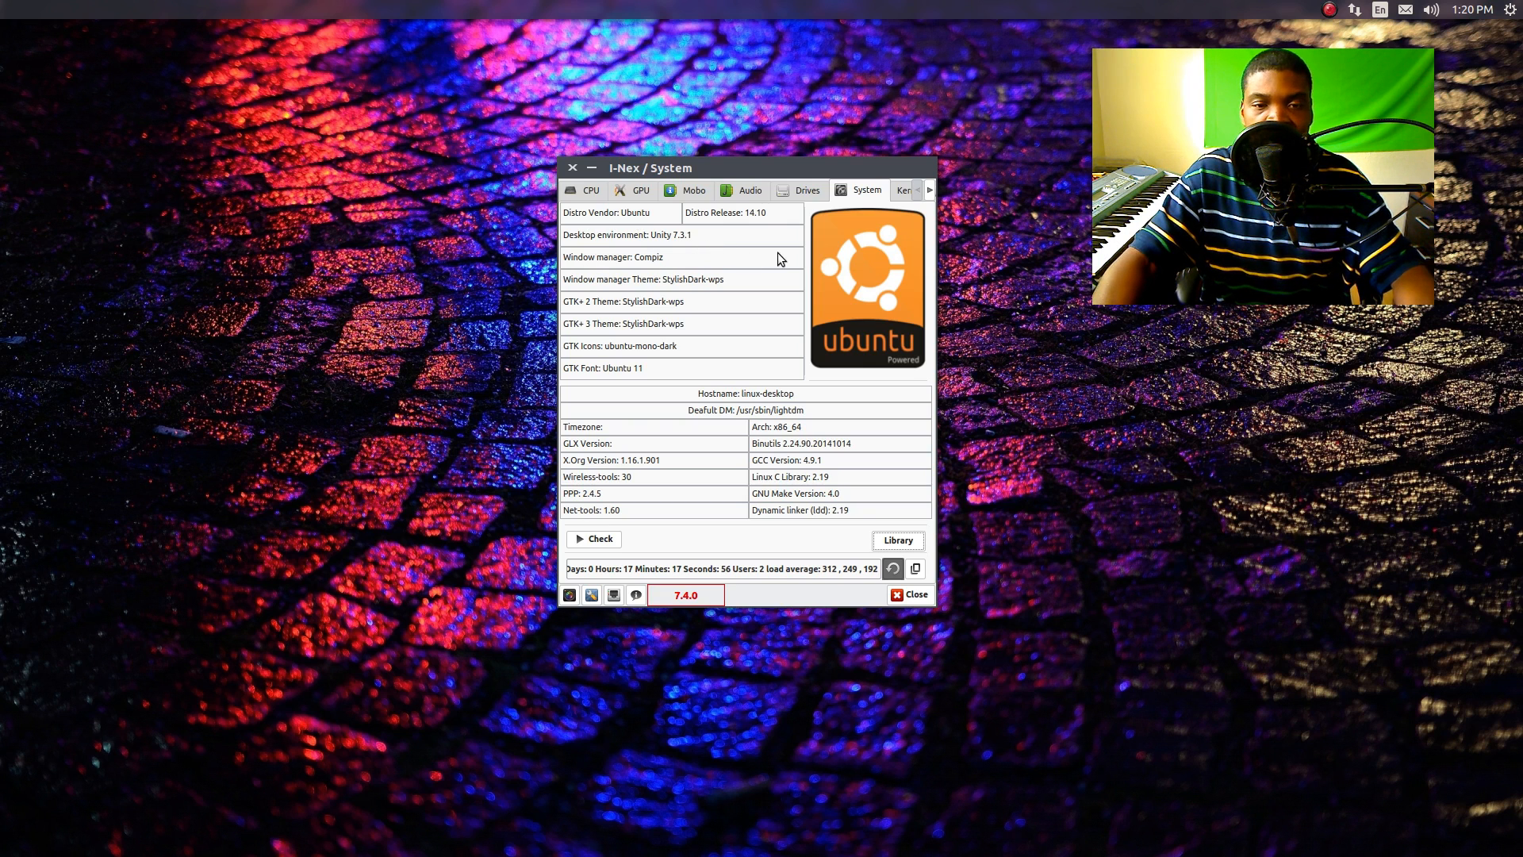
mouse_move(665, 284)
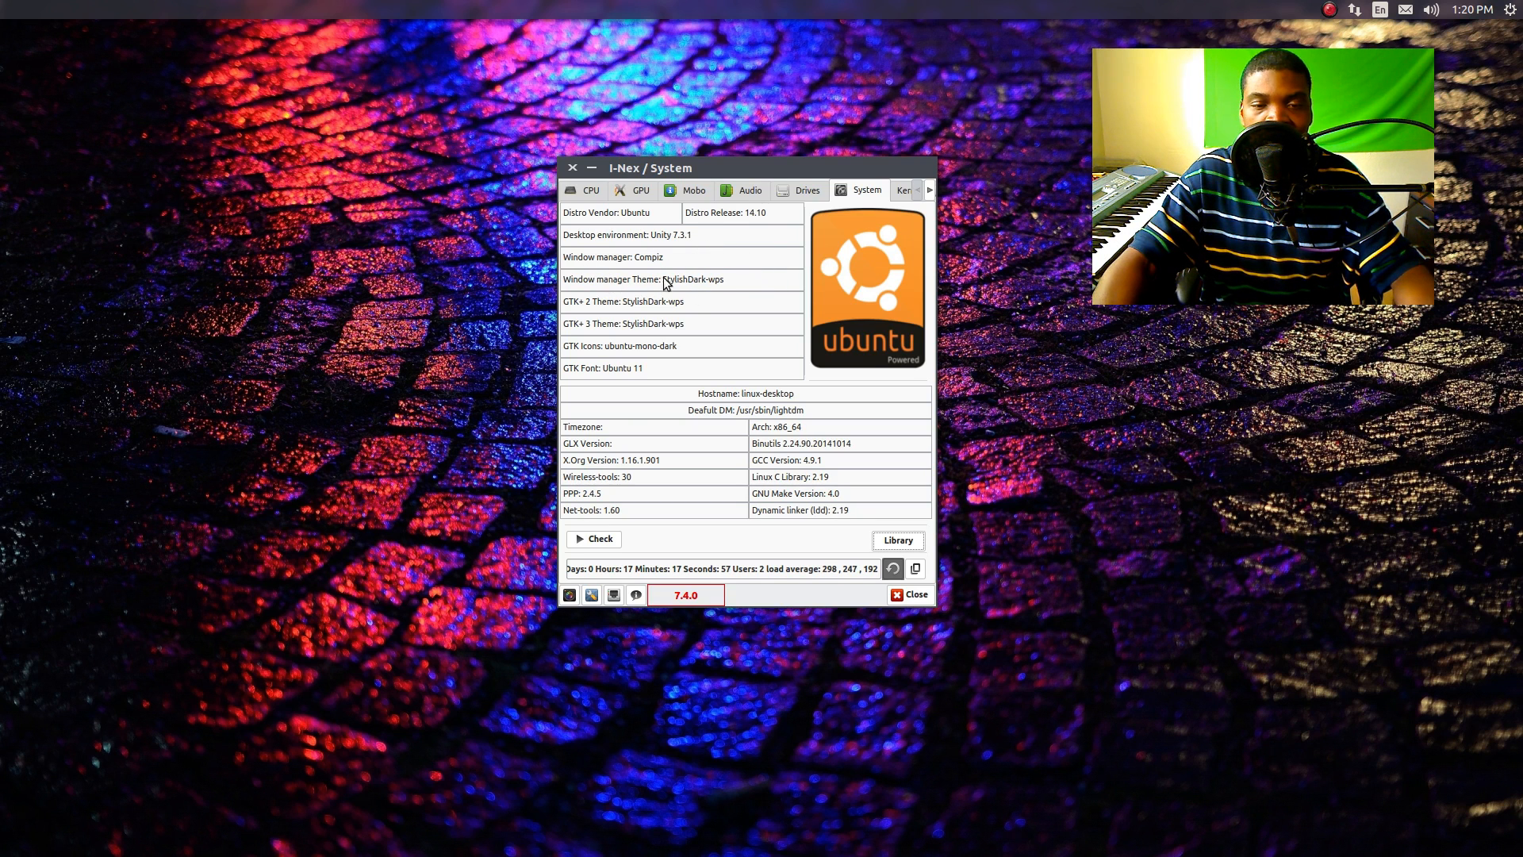
mouse_move(590, 327)
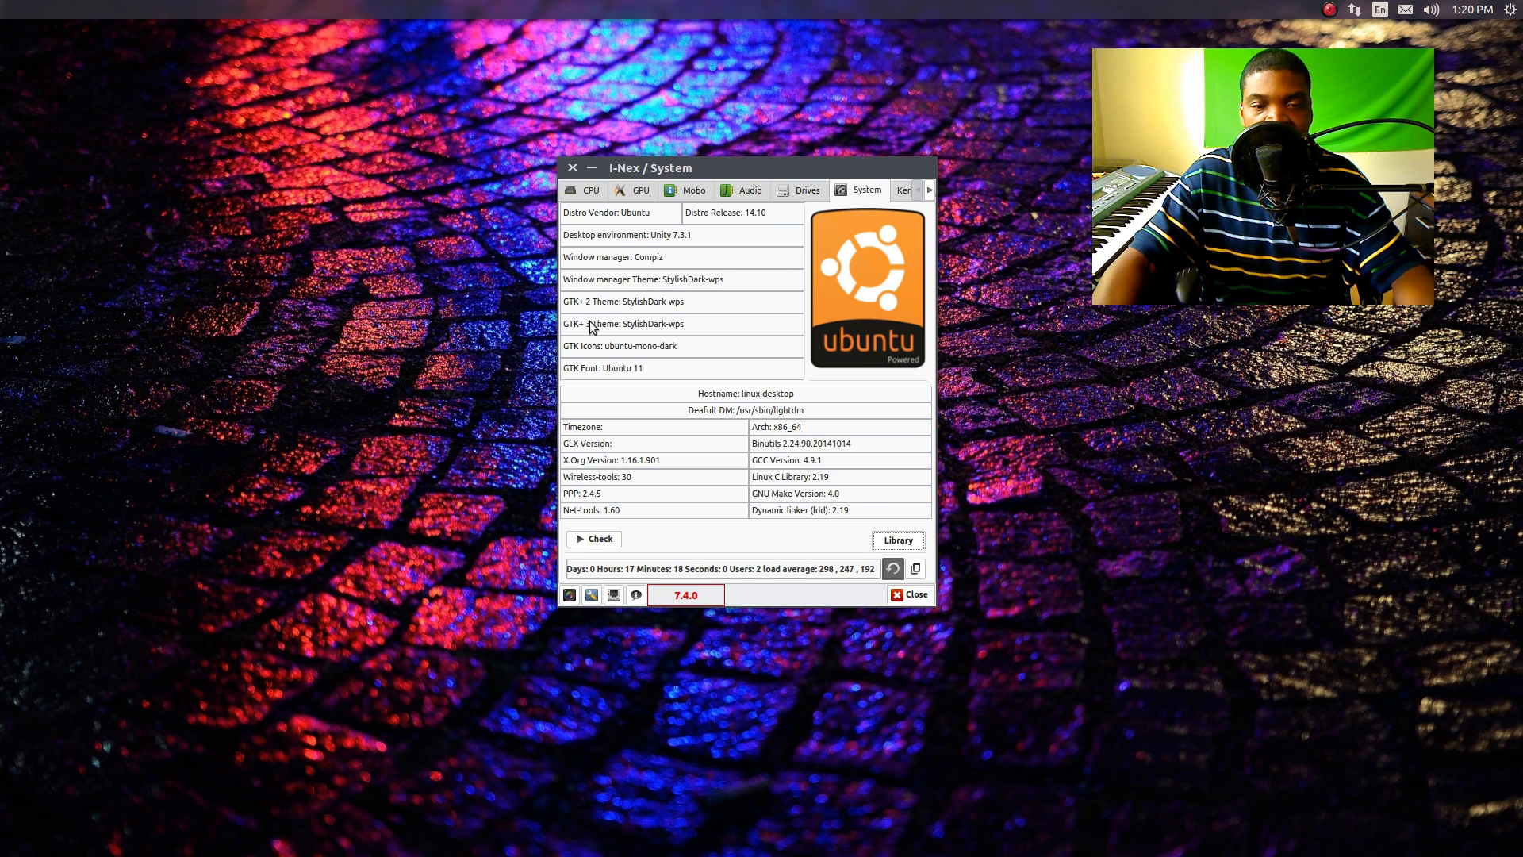
mouse_move(693, 316)
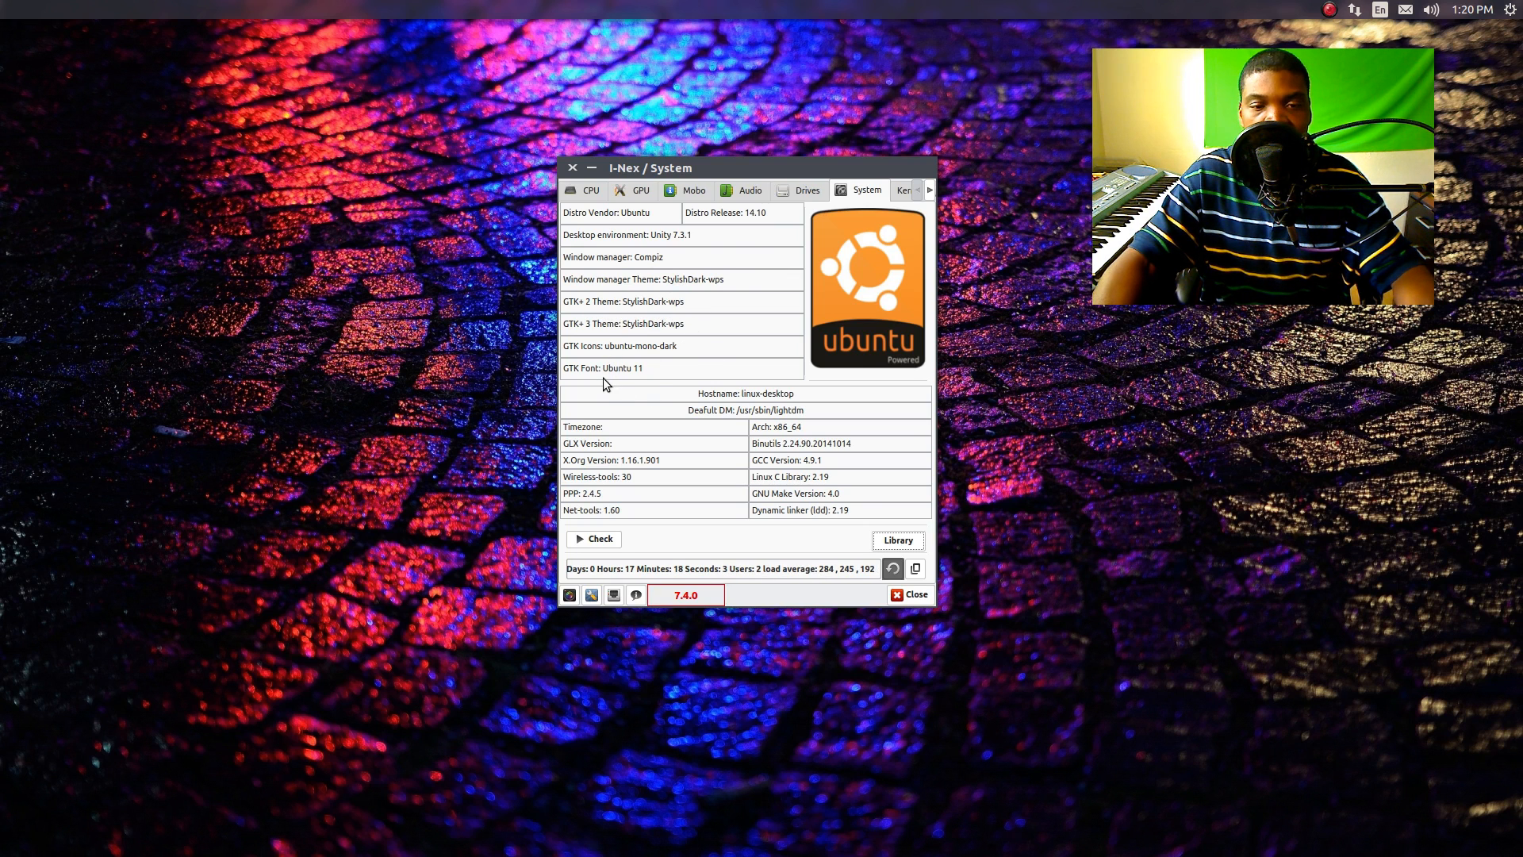
mouse_move(1014, 469)
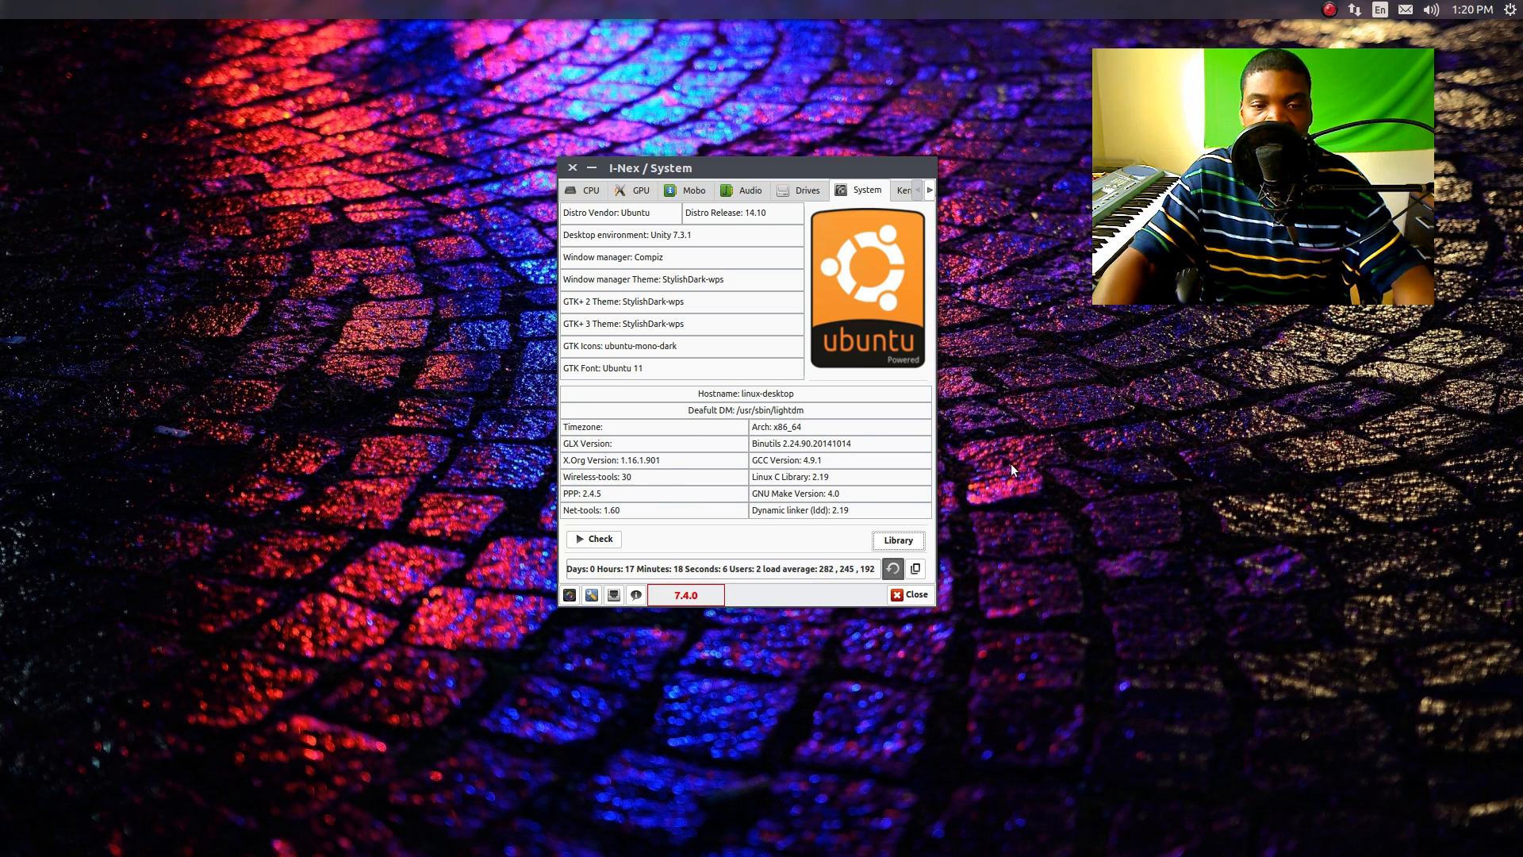
mouse_move(695, 455)
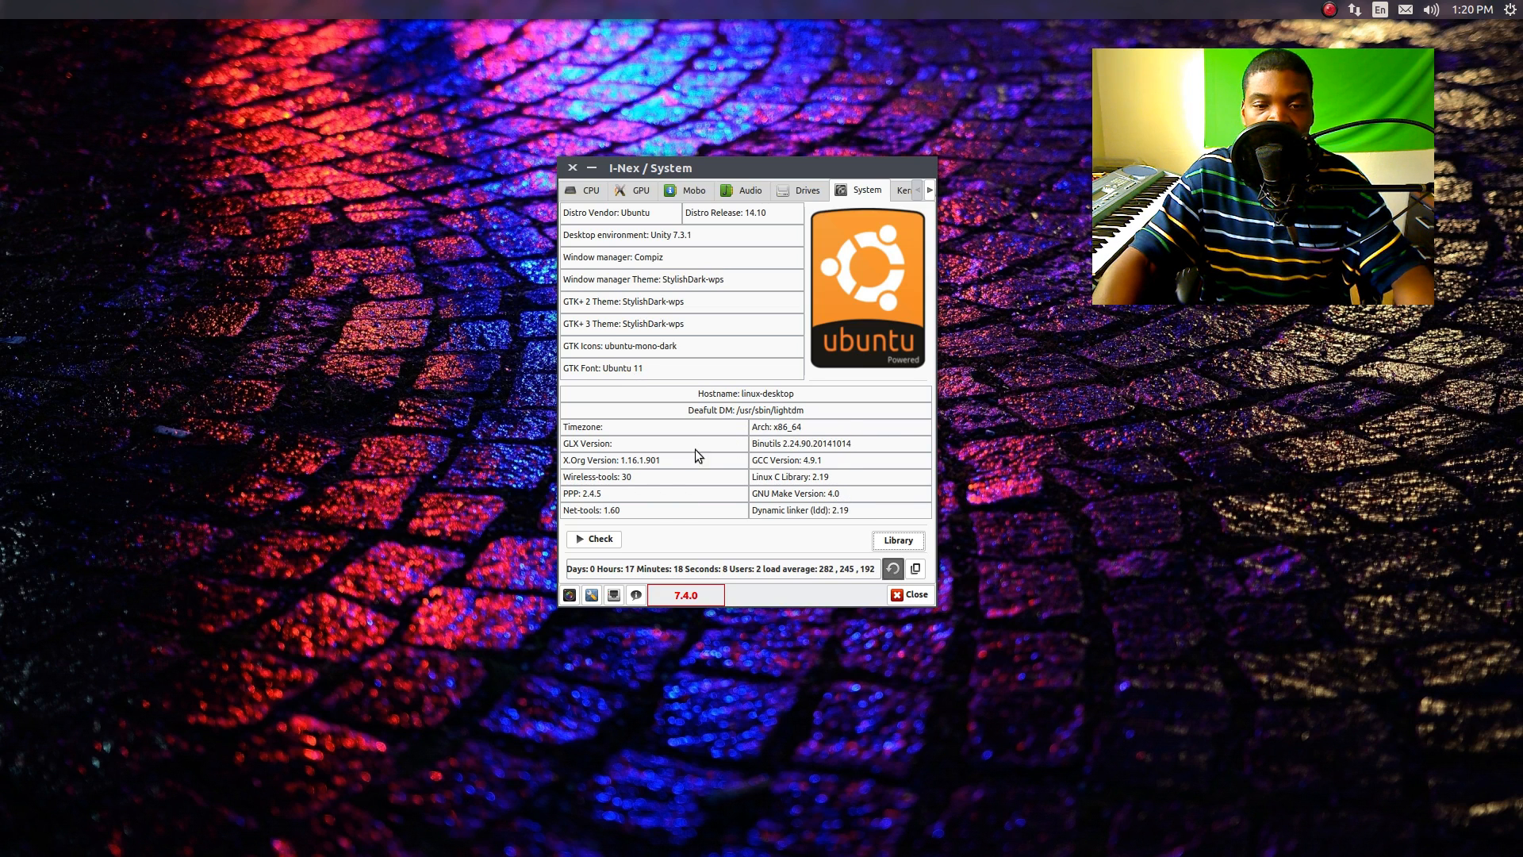
mouse_move(630, 471)
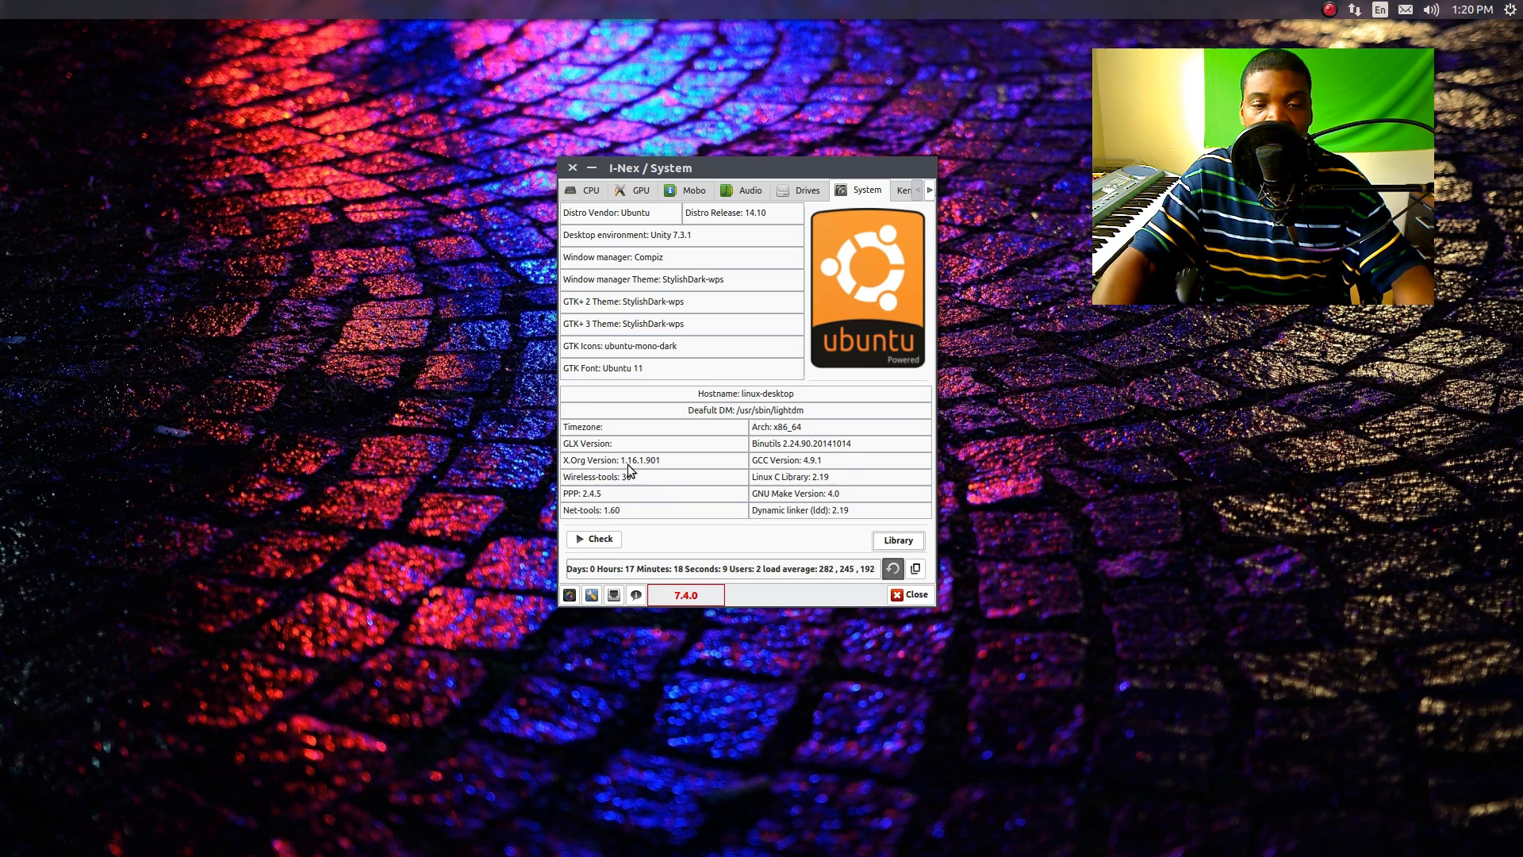
mouse_move(668, 469)
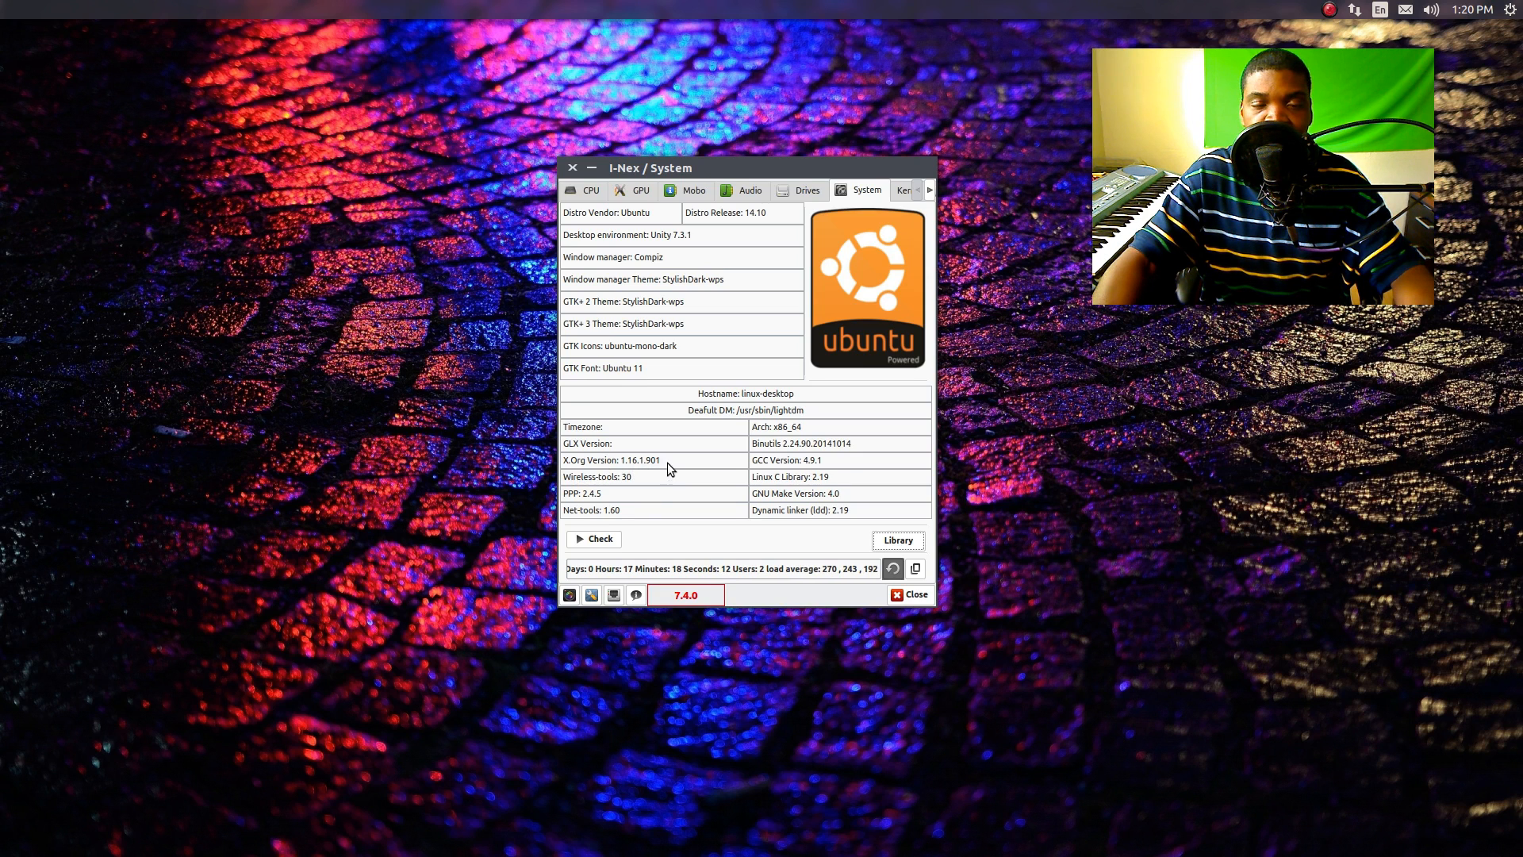
mouse_move(655, 482)
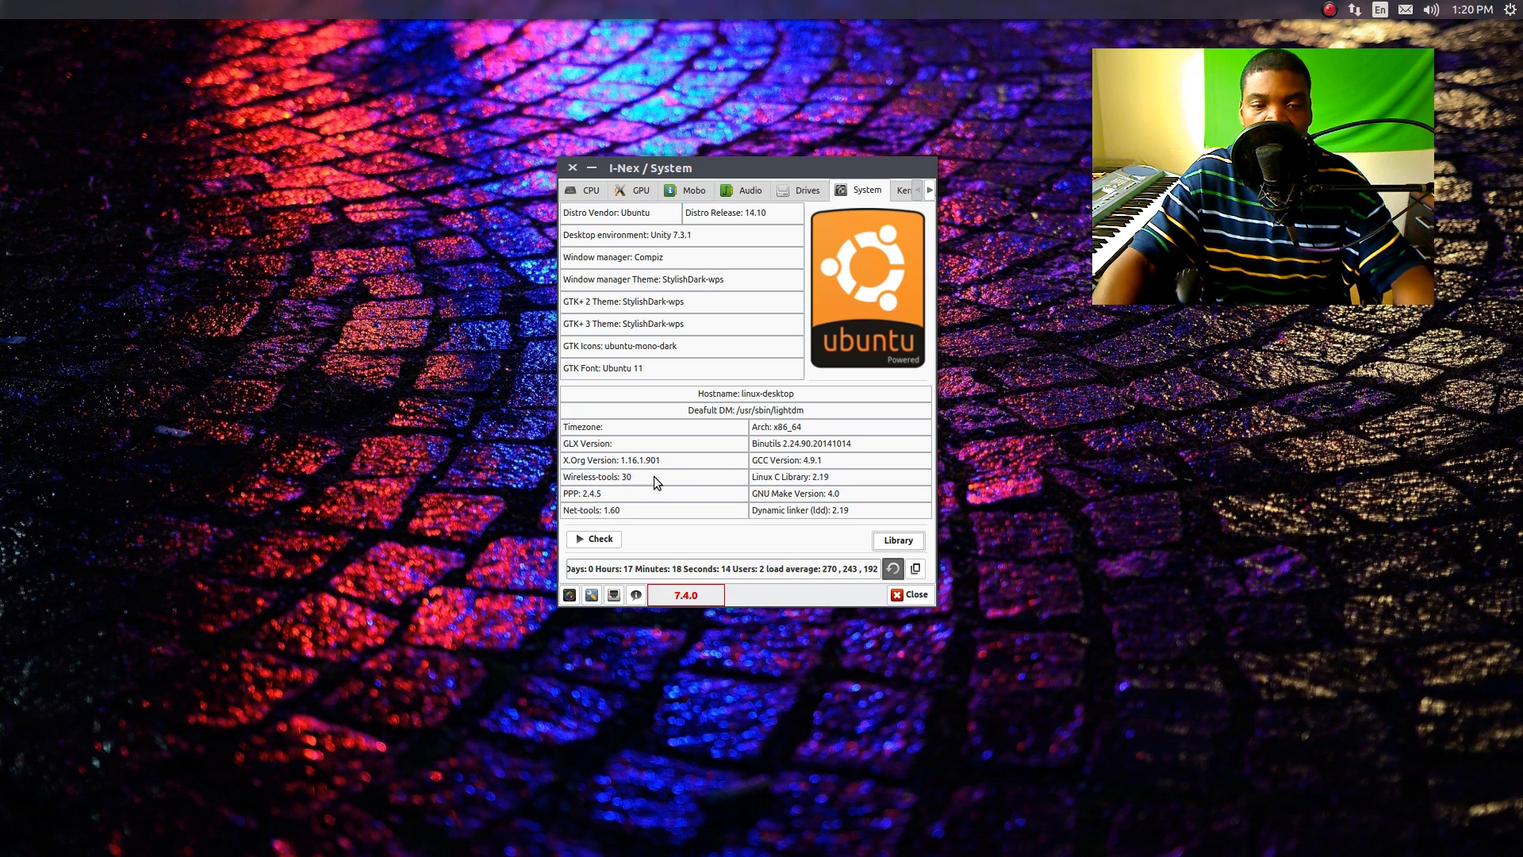
mouse_move(610, 451)
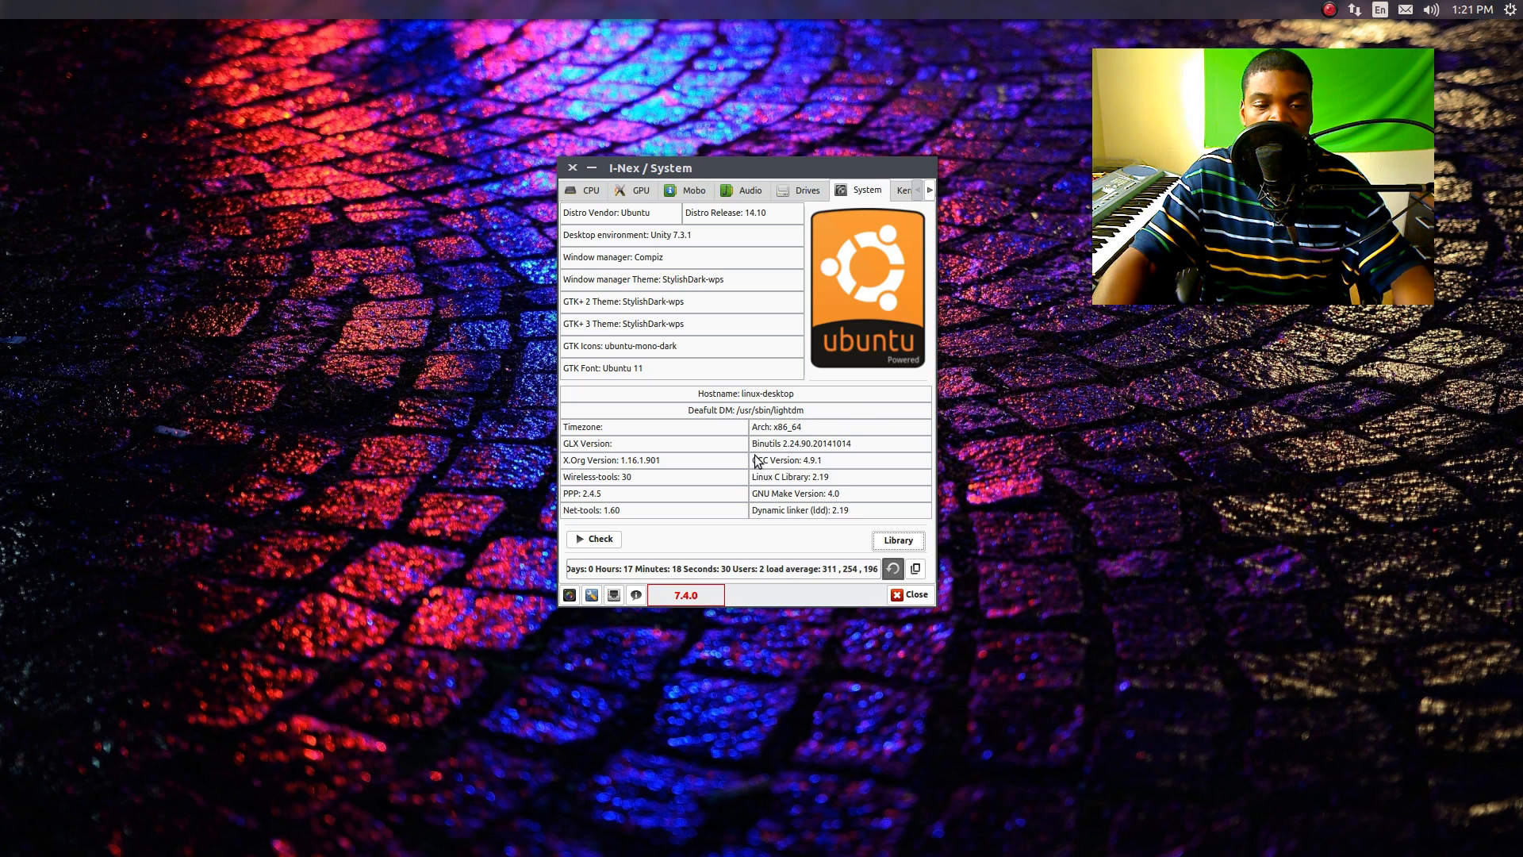
mouse_move(700, 532)
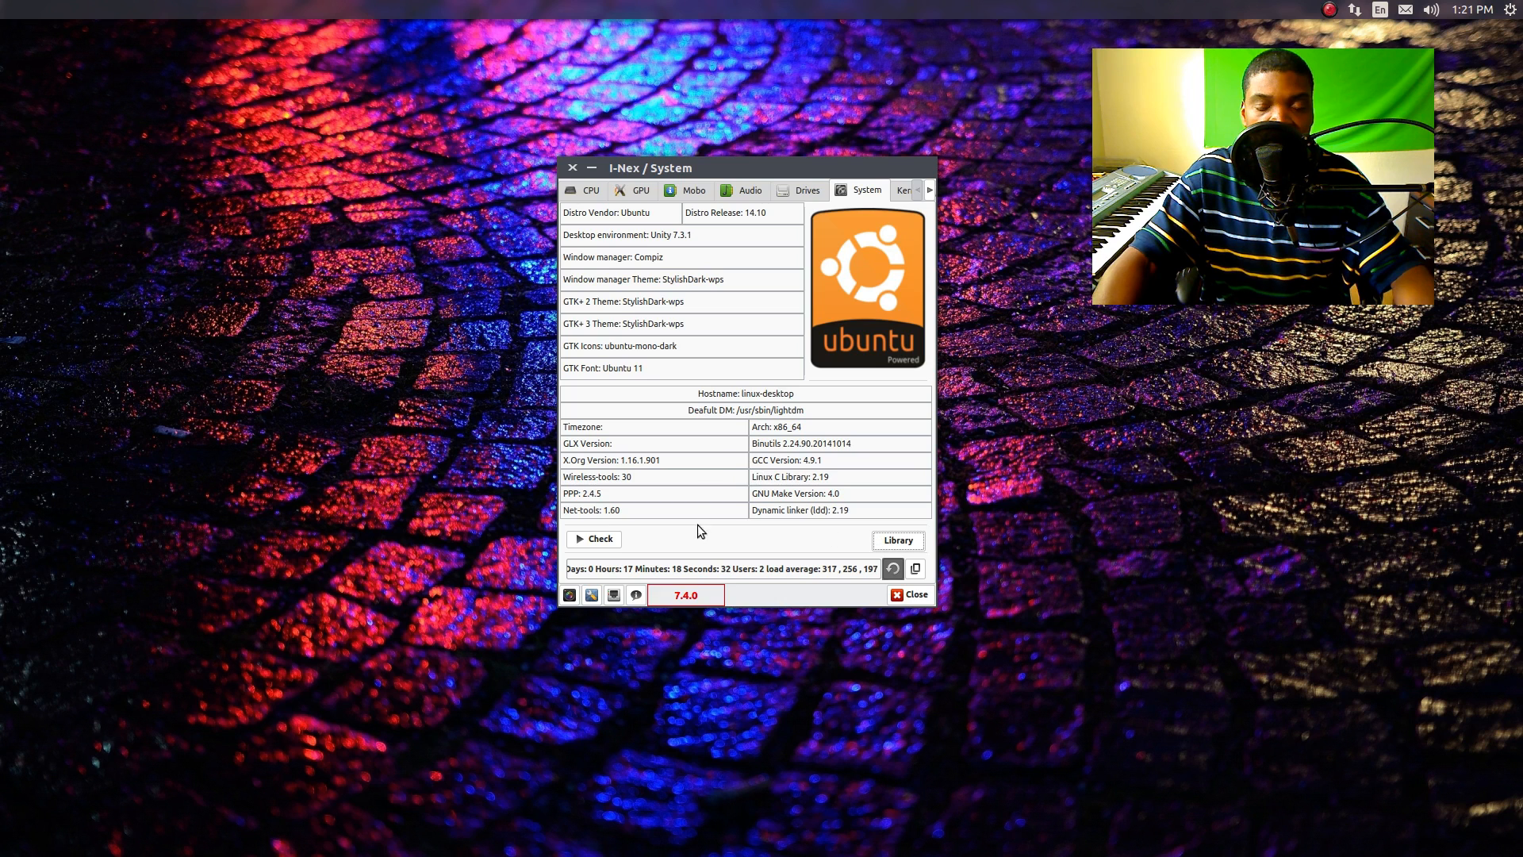
click(895, 539)
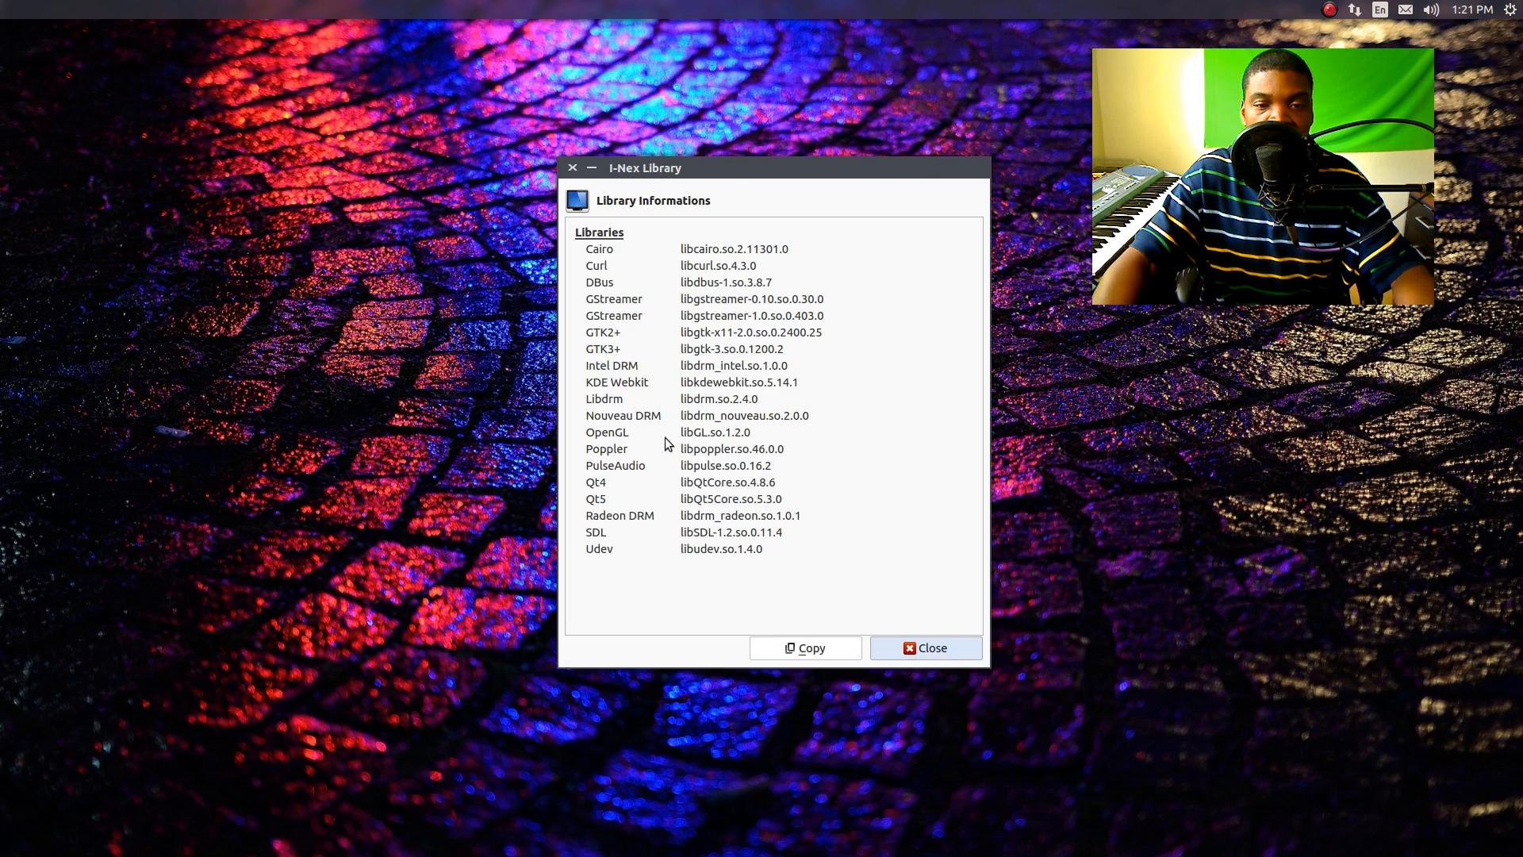
mouse_move(879, 595)
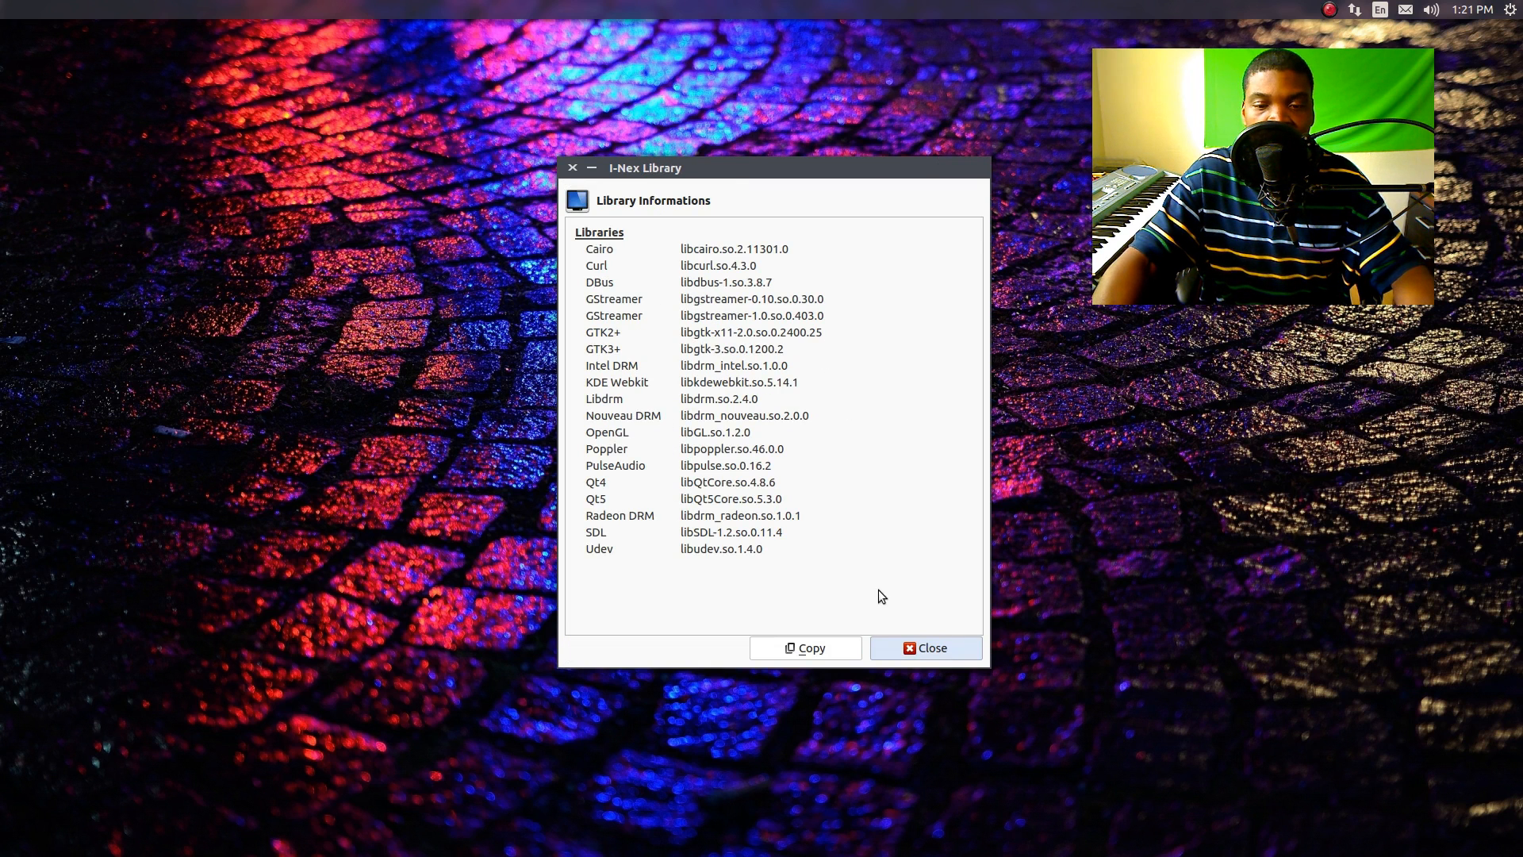
click(924, 647)
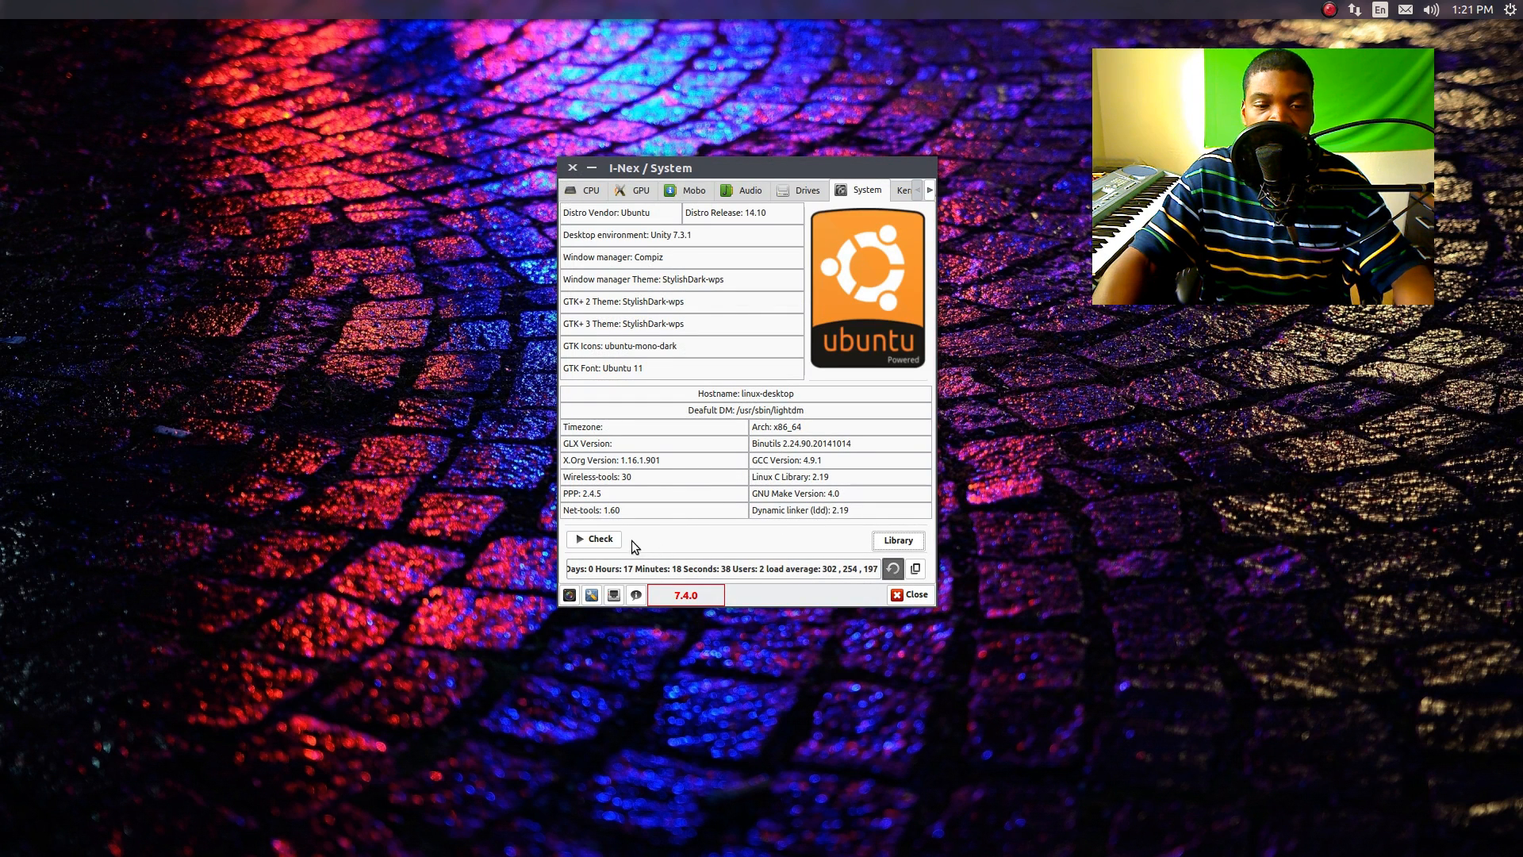
mouse_move(687, 577)
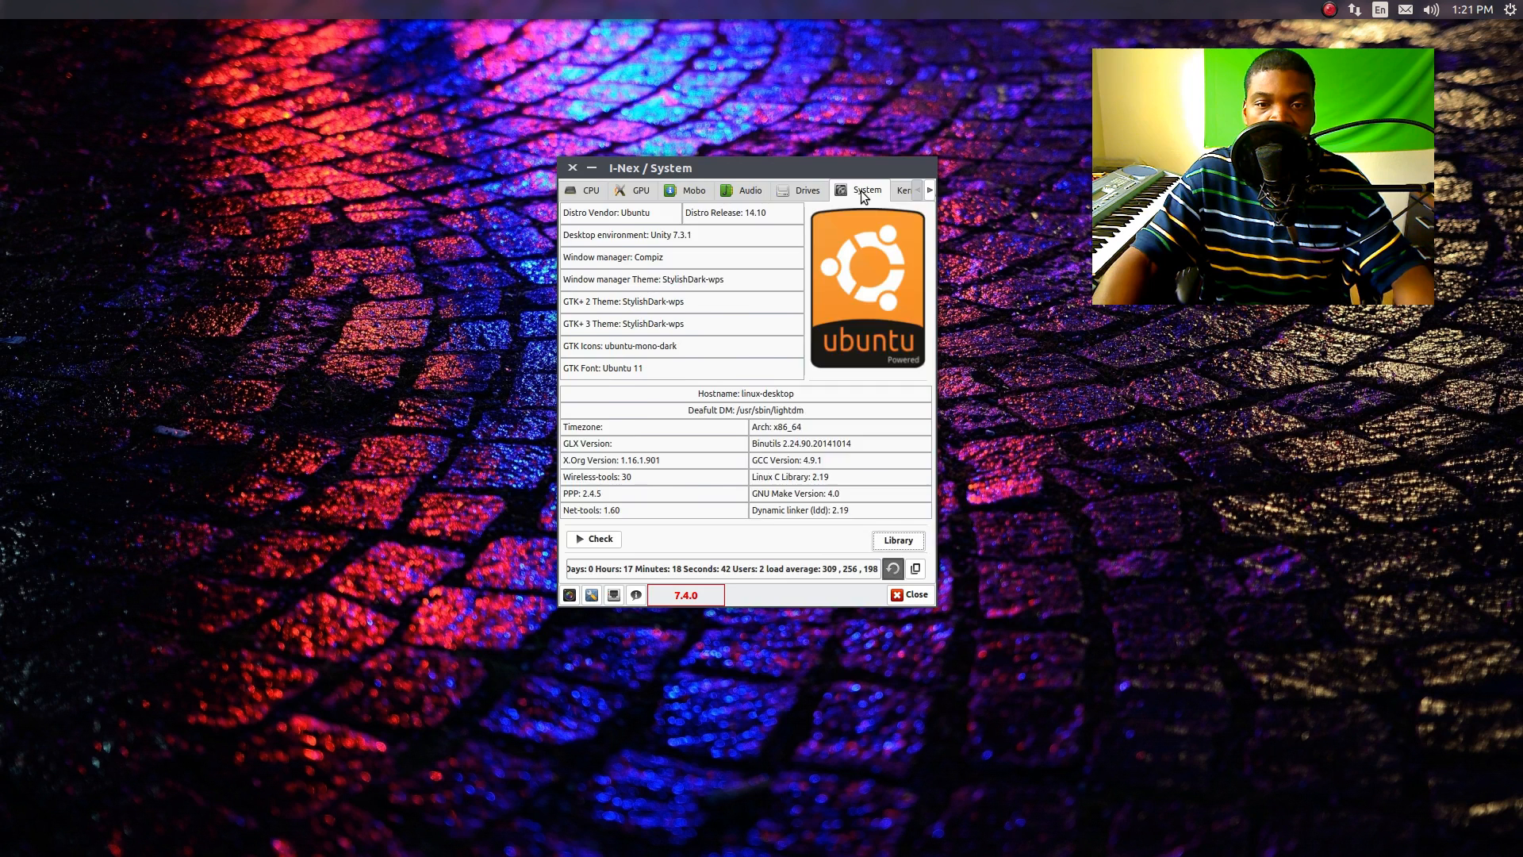
Step: Show the Kernel page with Linux 3.16.0-34-generic and the five installed kernels
click(903, 189)
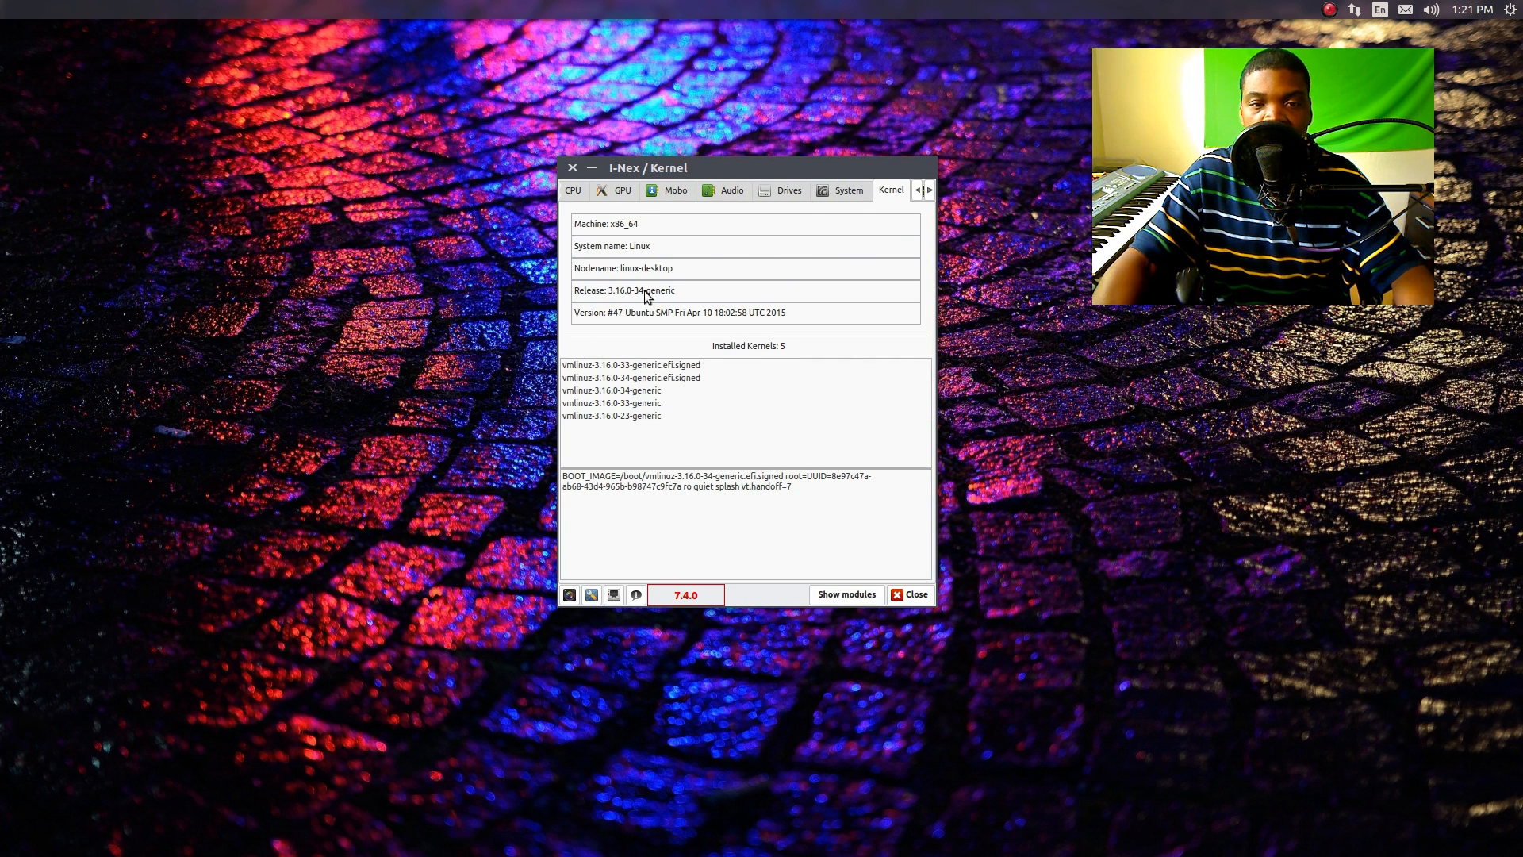
mouse_move(858, 346)
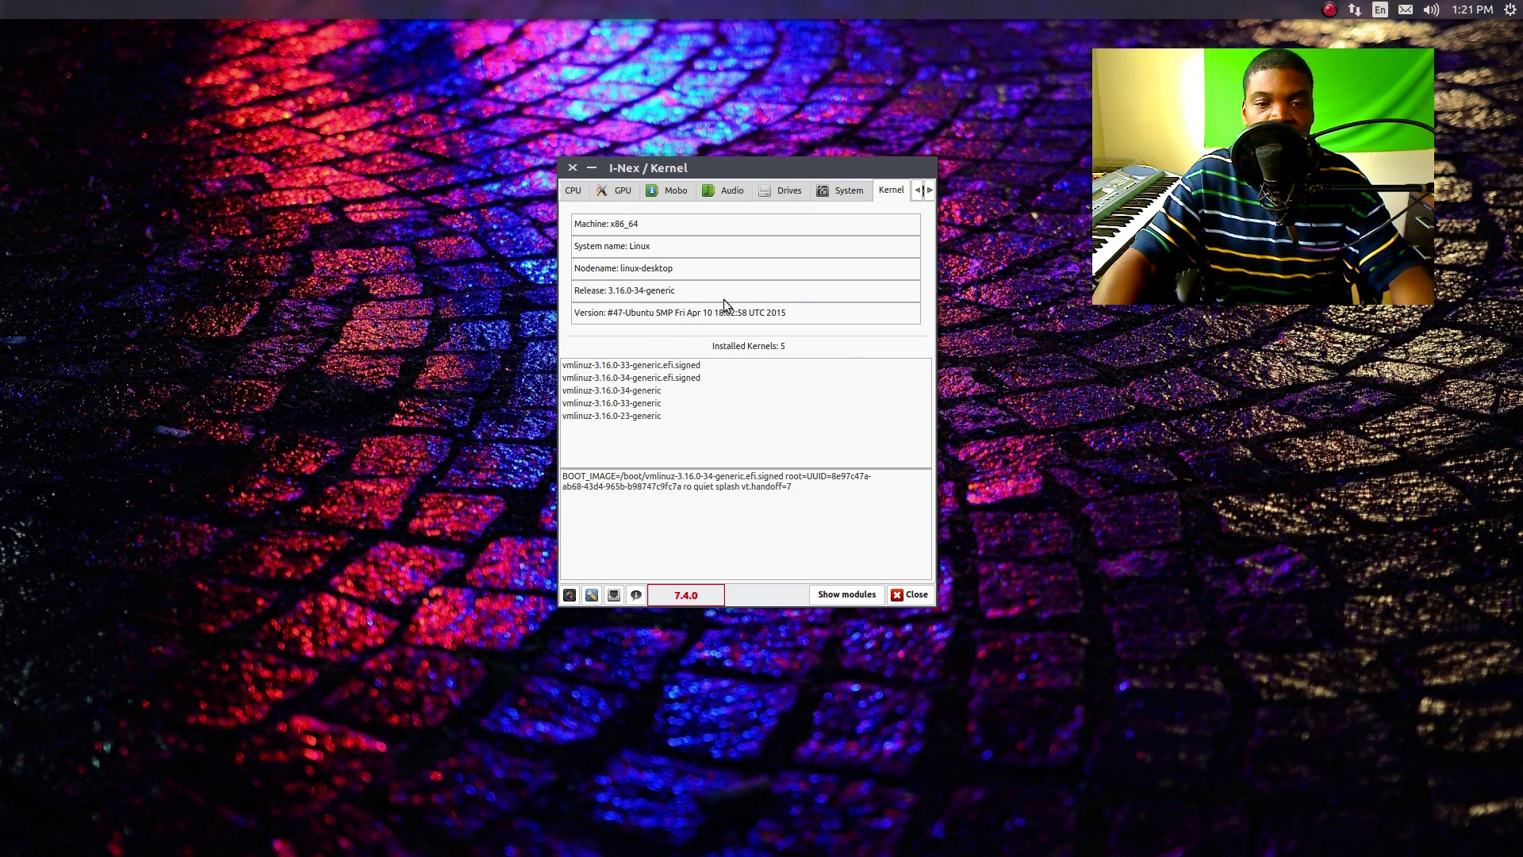
mouse_move(649, 227)
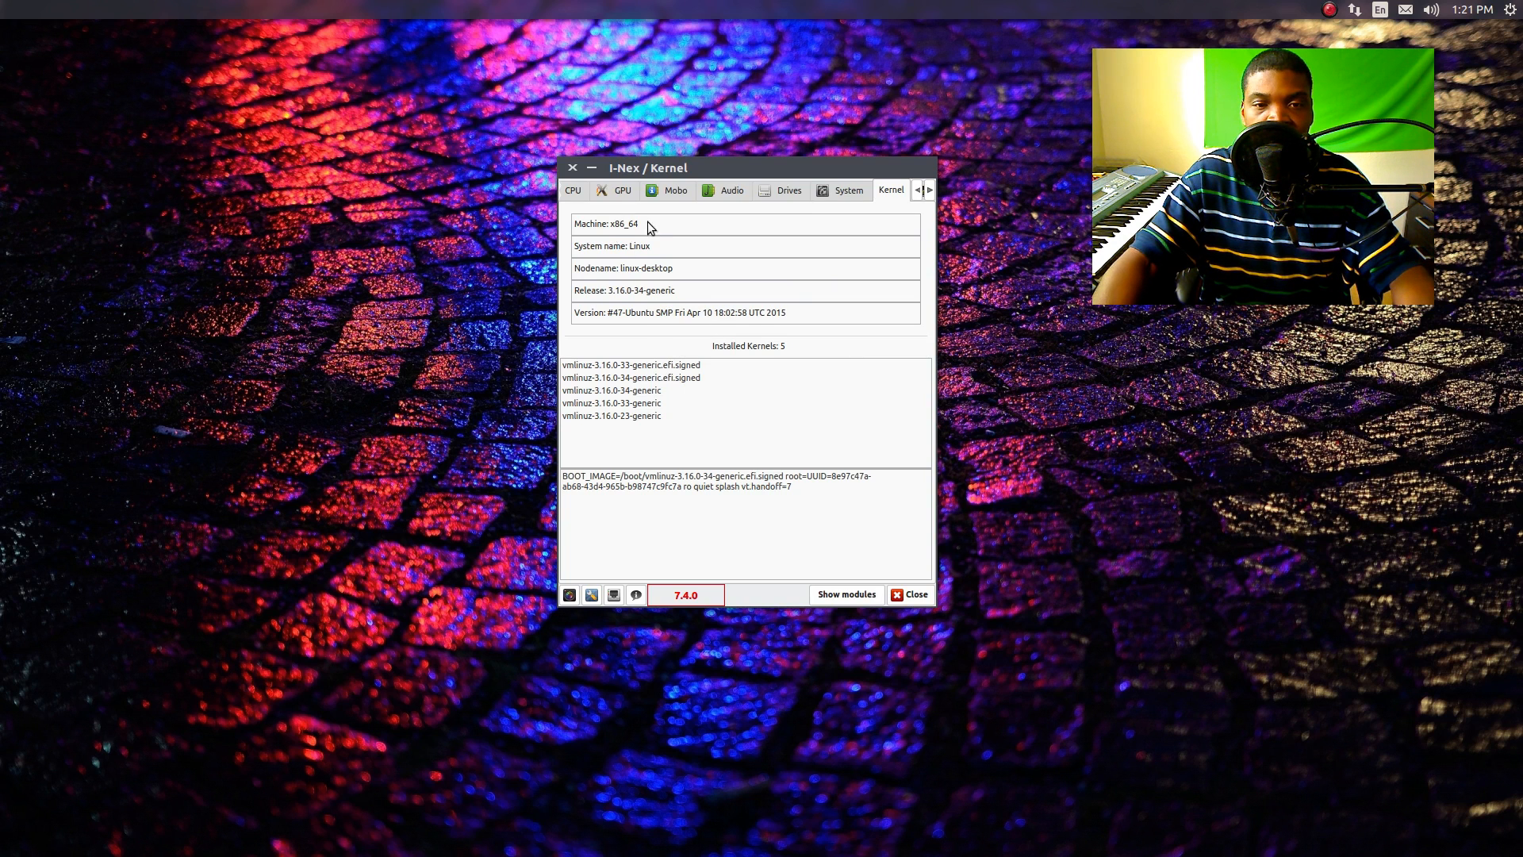
mouse_move(634, 296)
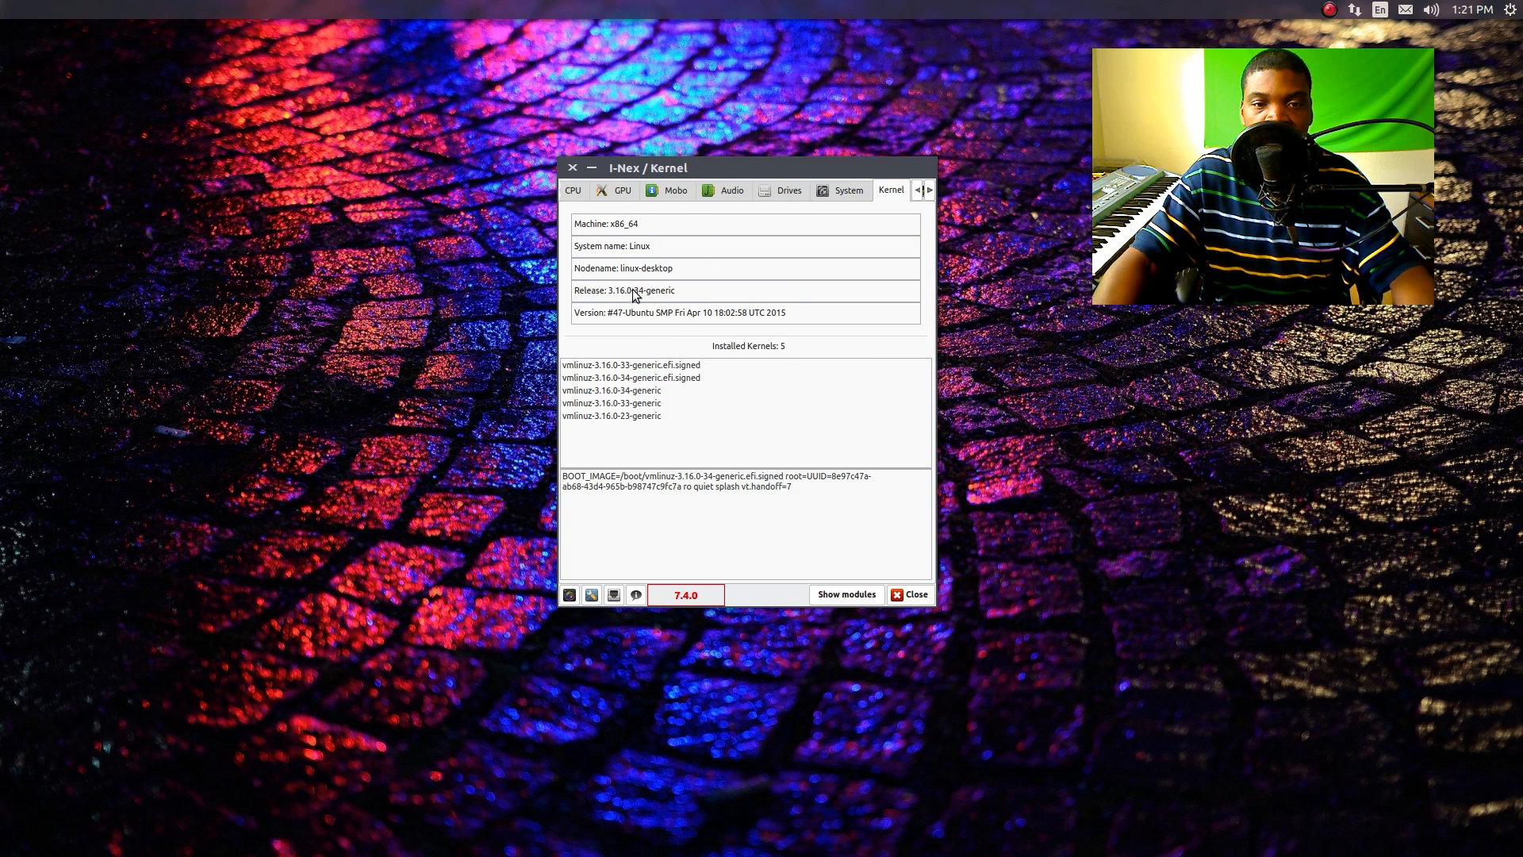
mouse_move(634, 260)
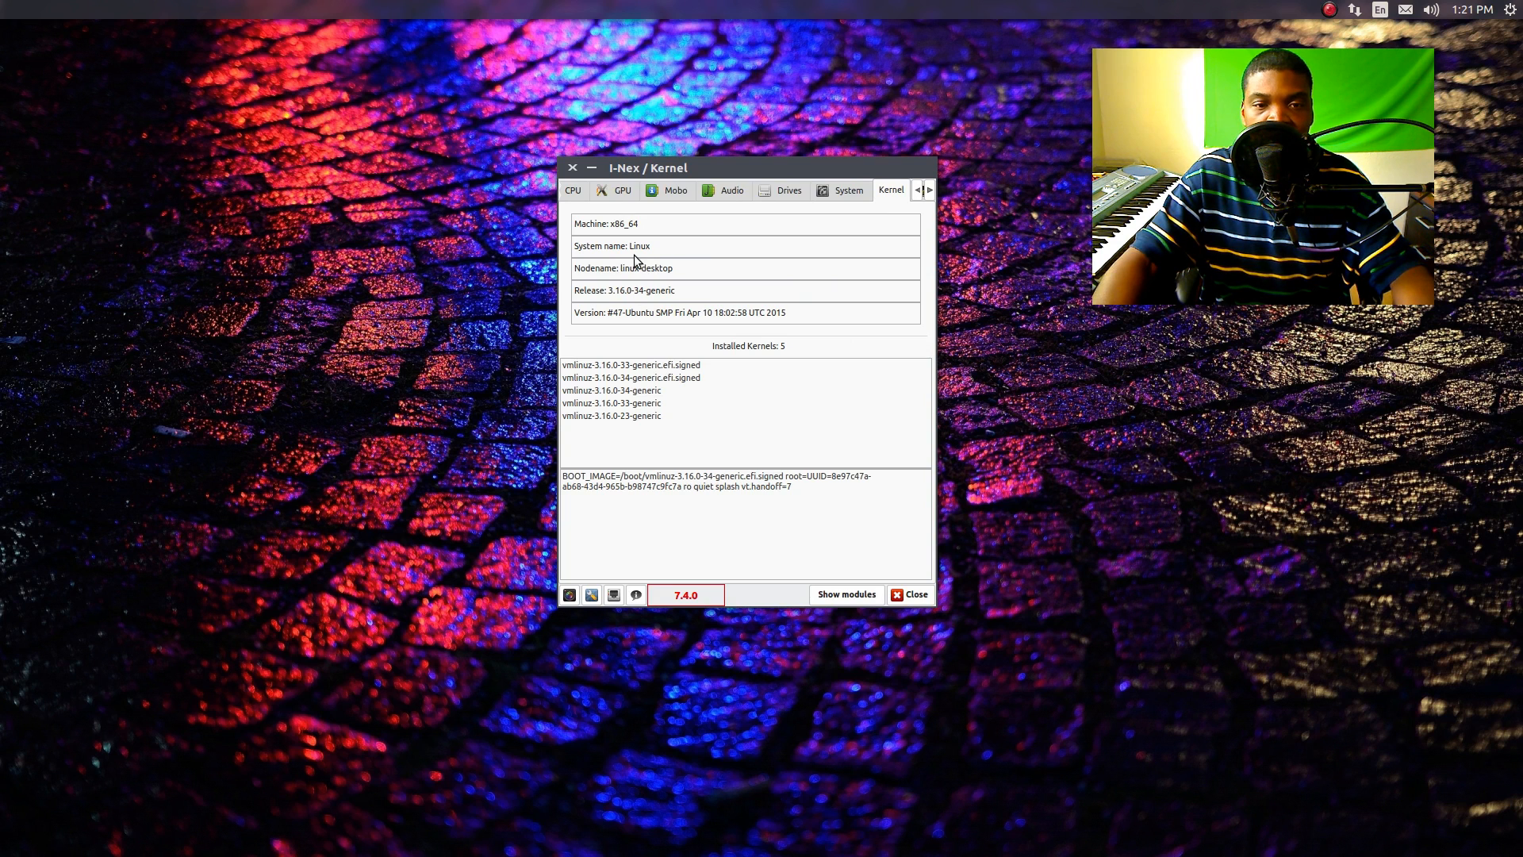
mouse_move(586, 282)
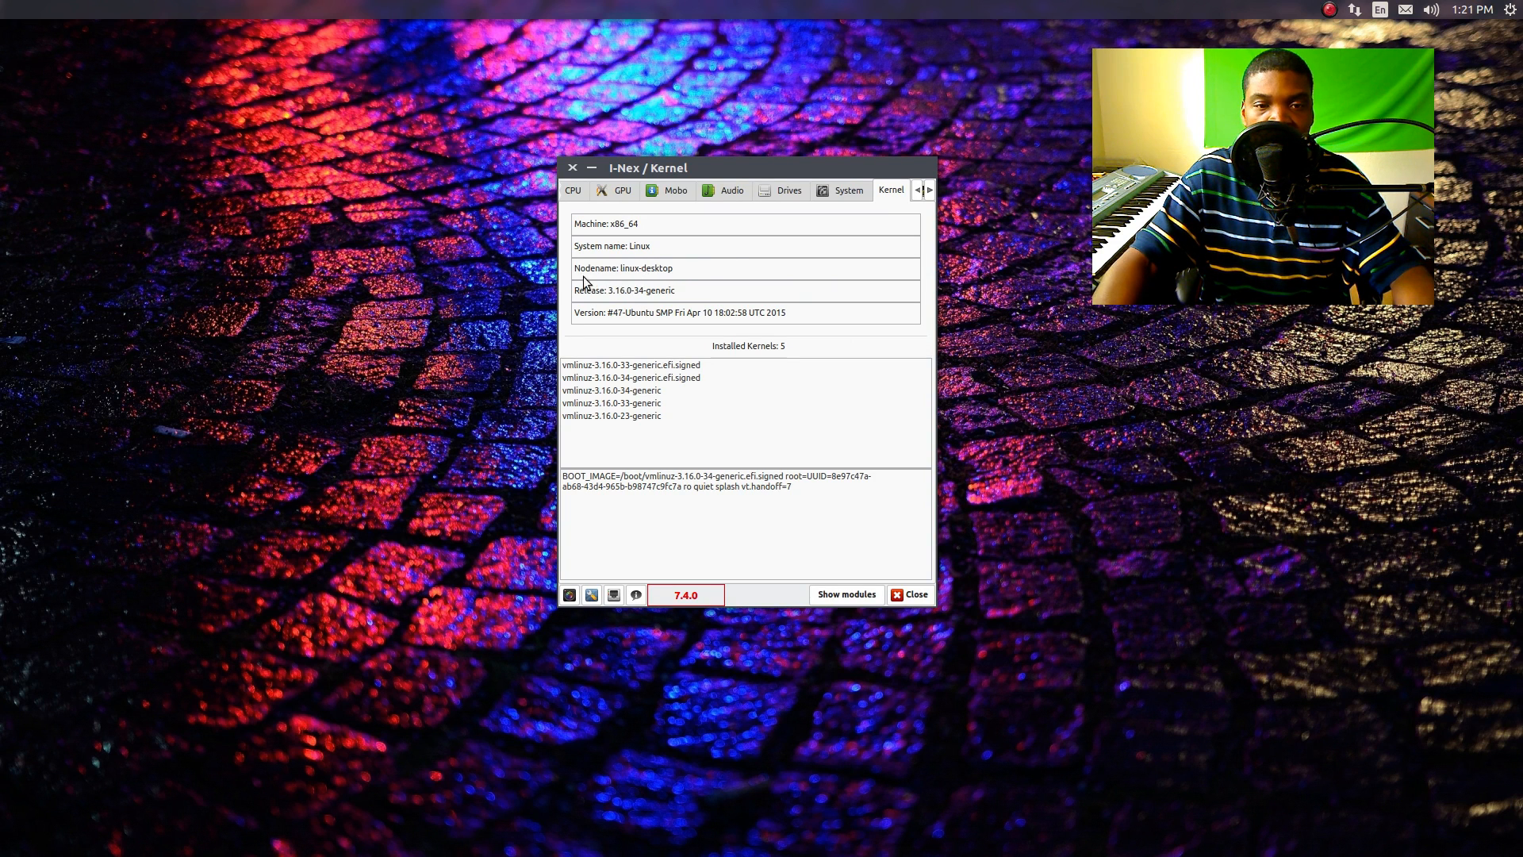
mouse_move(574, 306)
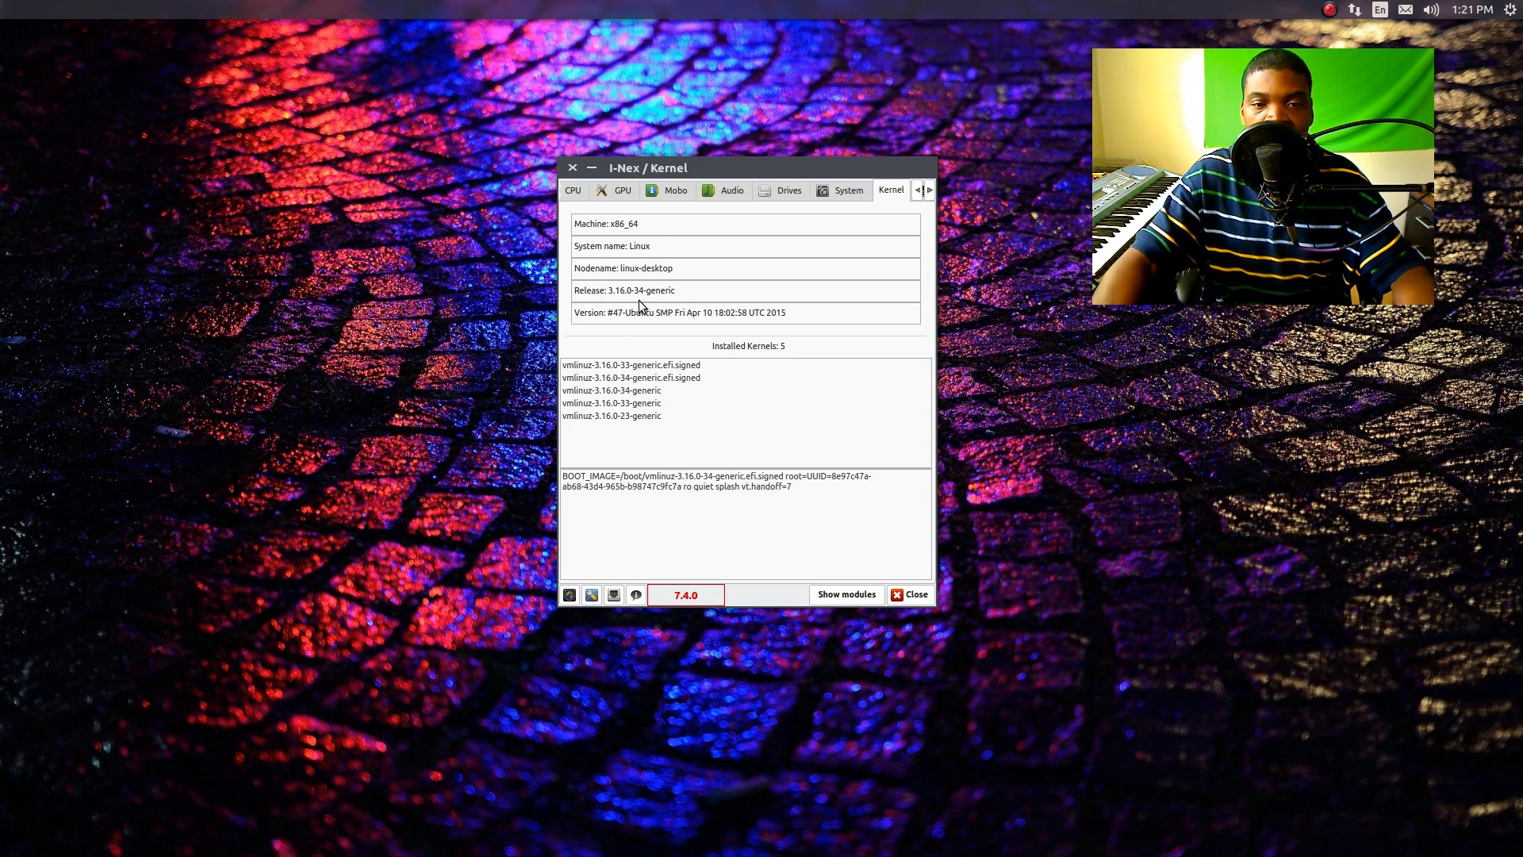
mouse_move(592, 330)
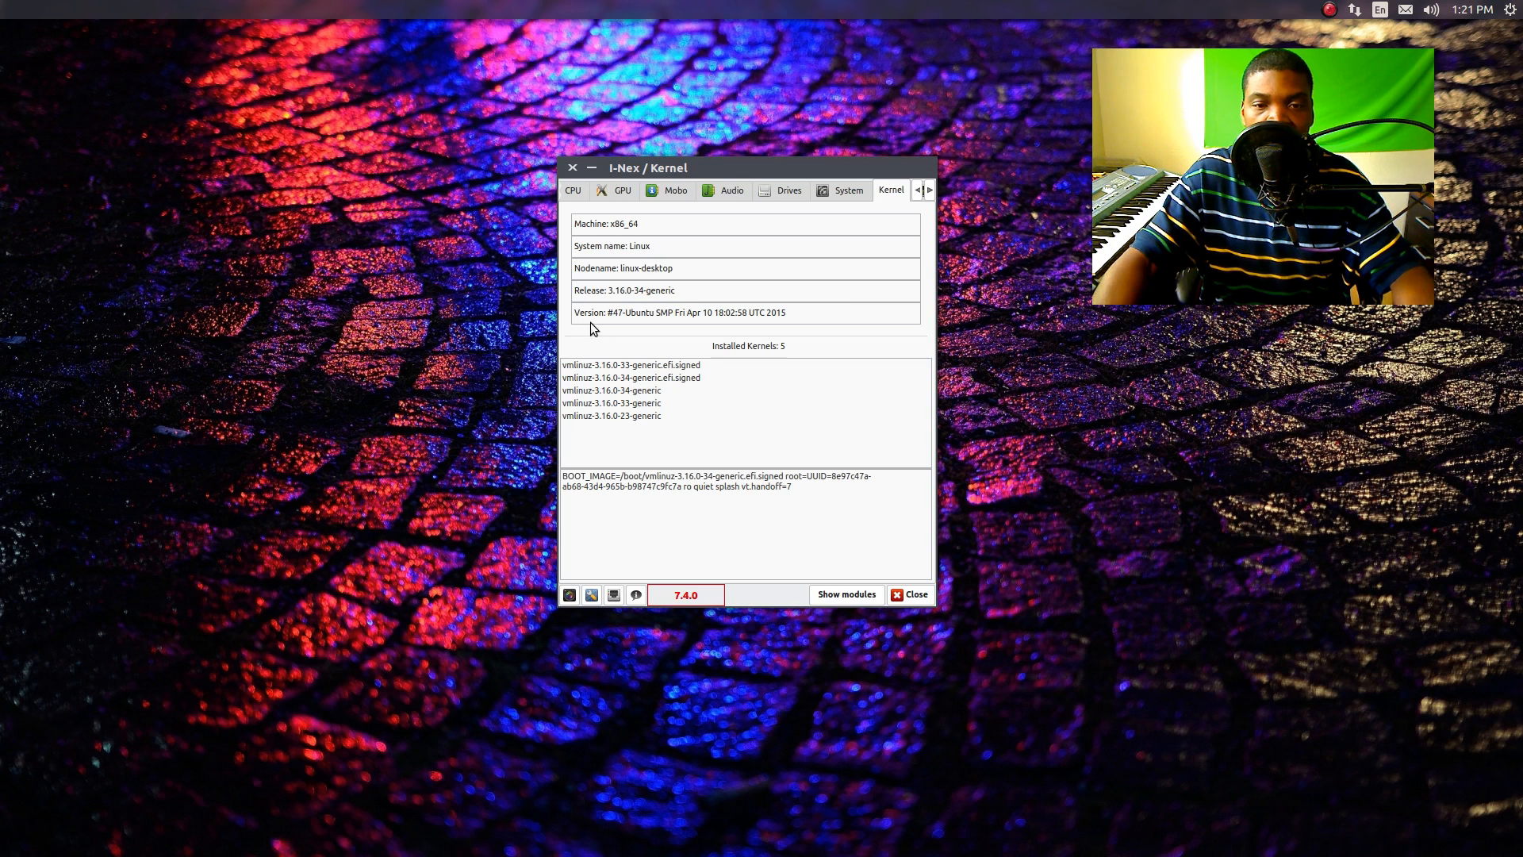
mouse_move(676, 377)
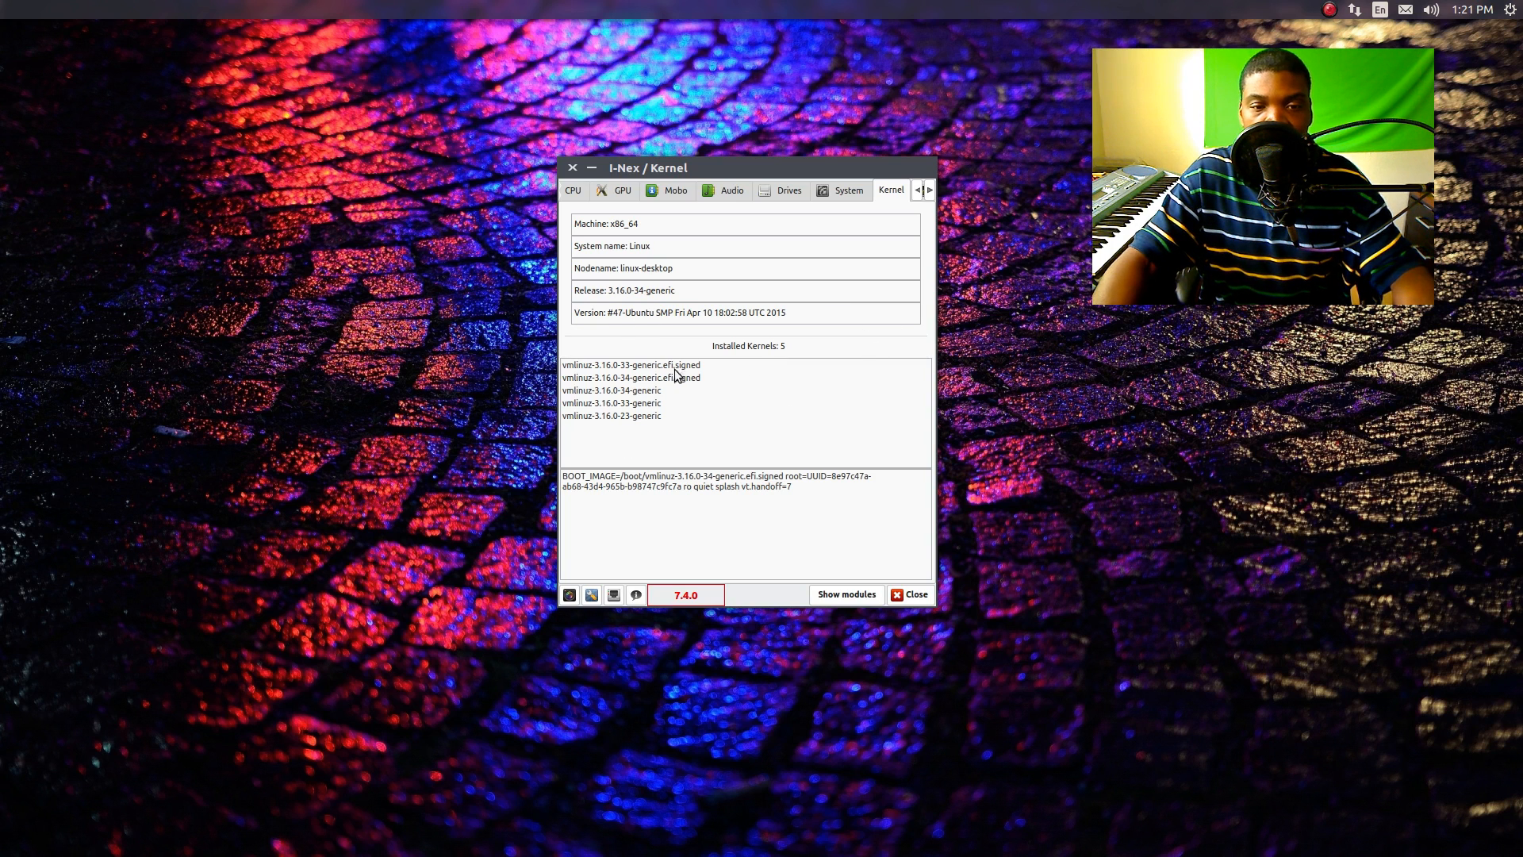
mouse_move(649, 403)
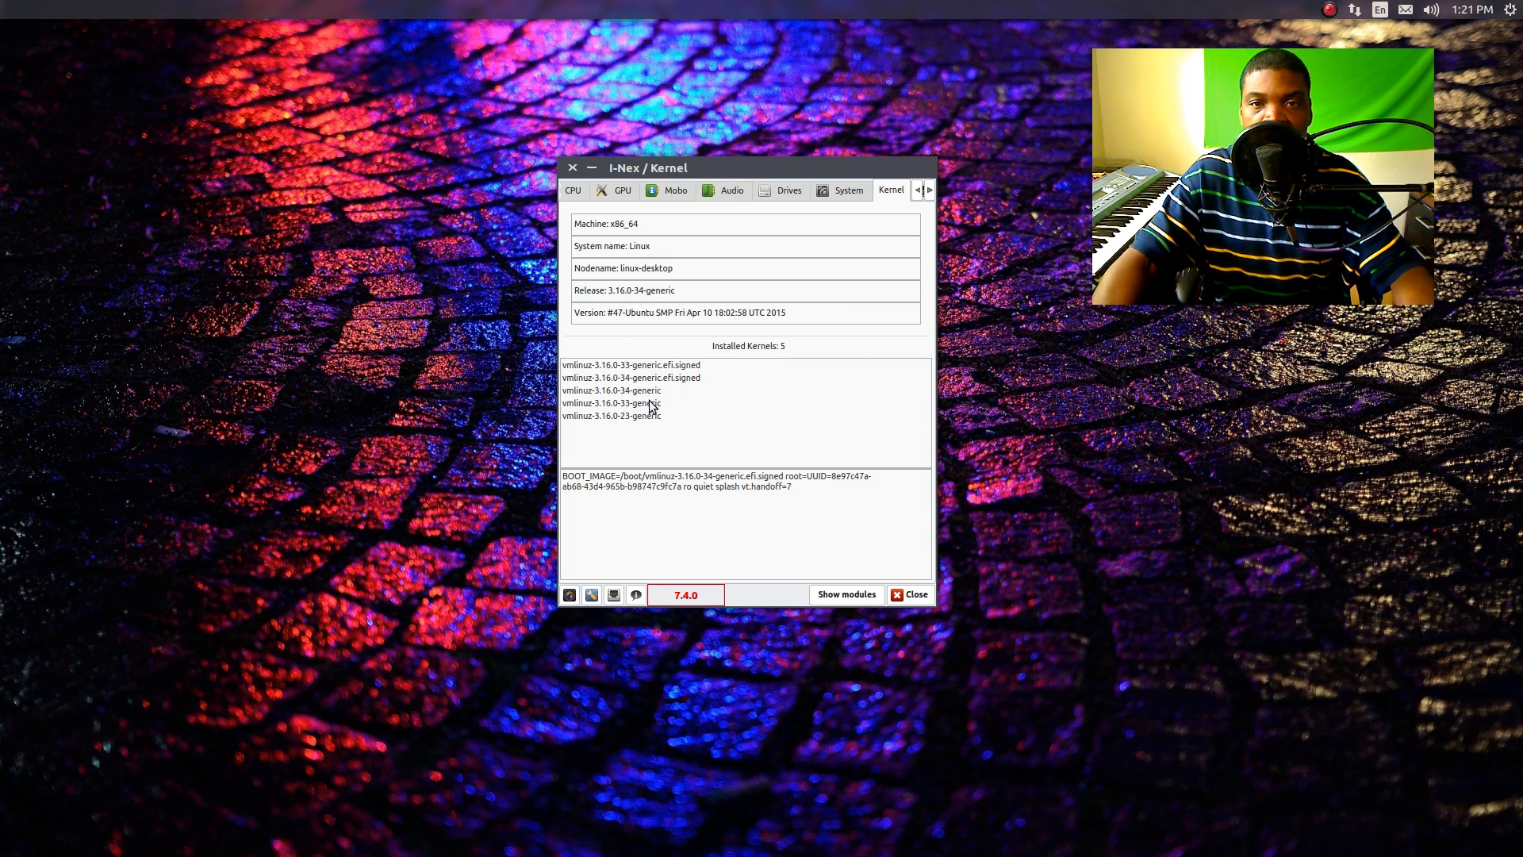
mouse_move(604, 395)
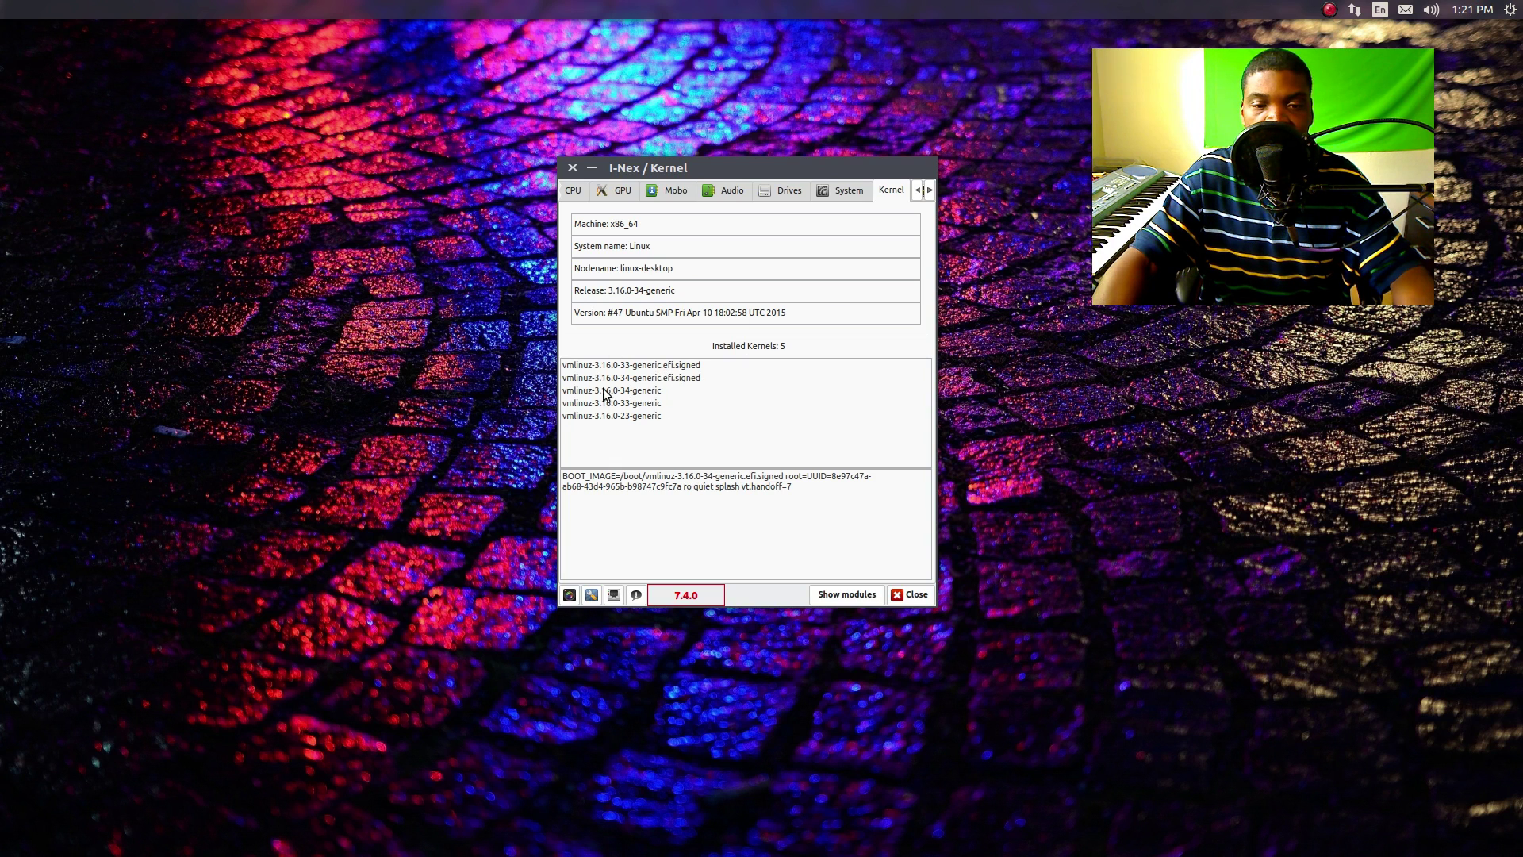
mouse_move(644, 393)
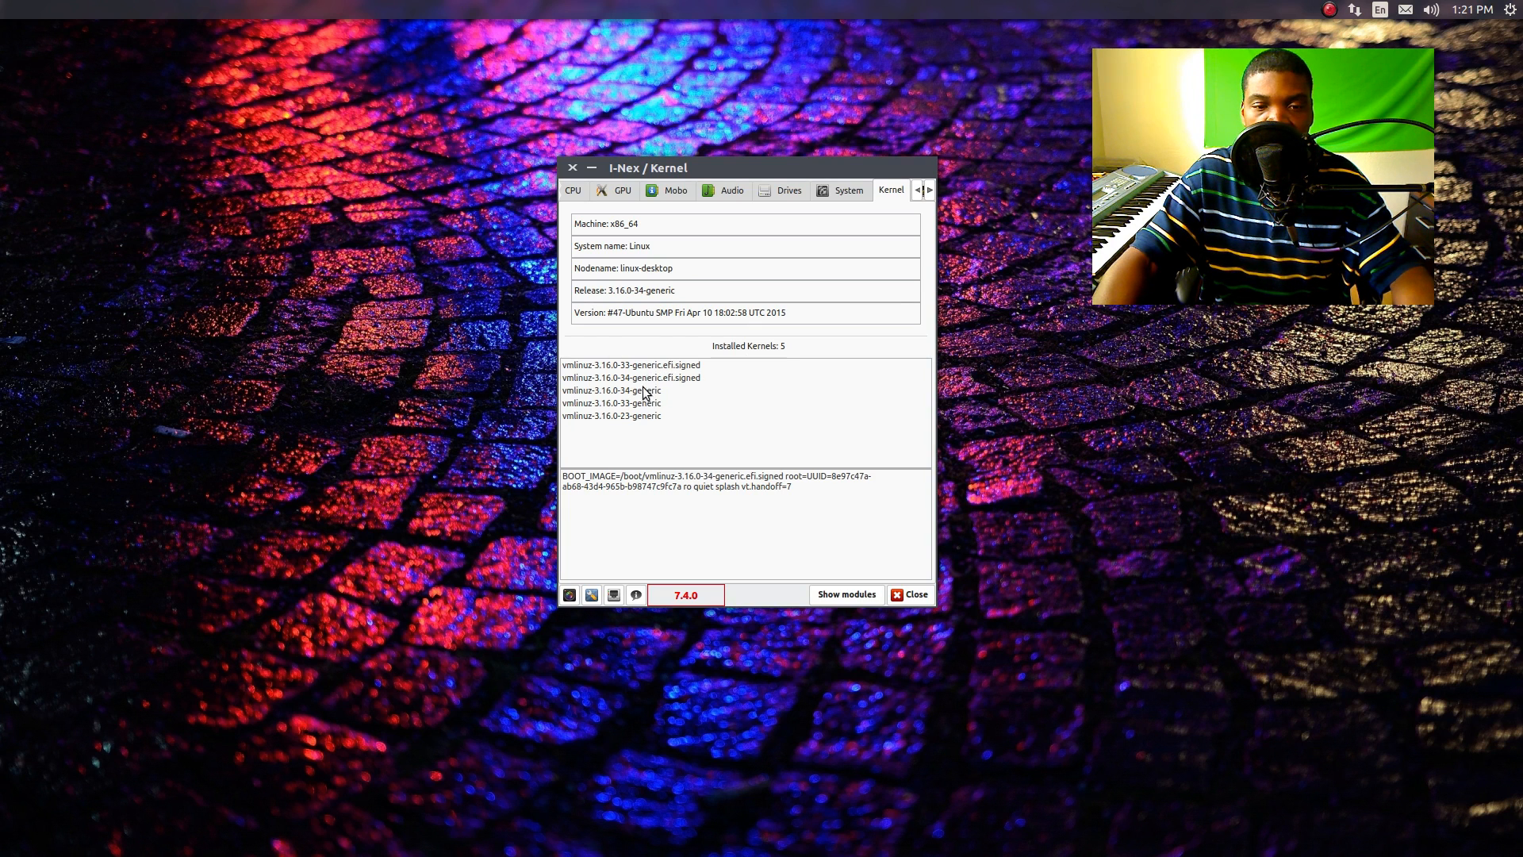
mouse_move(666, 408)
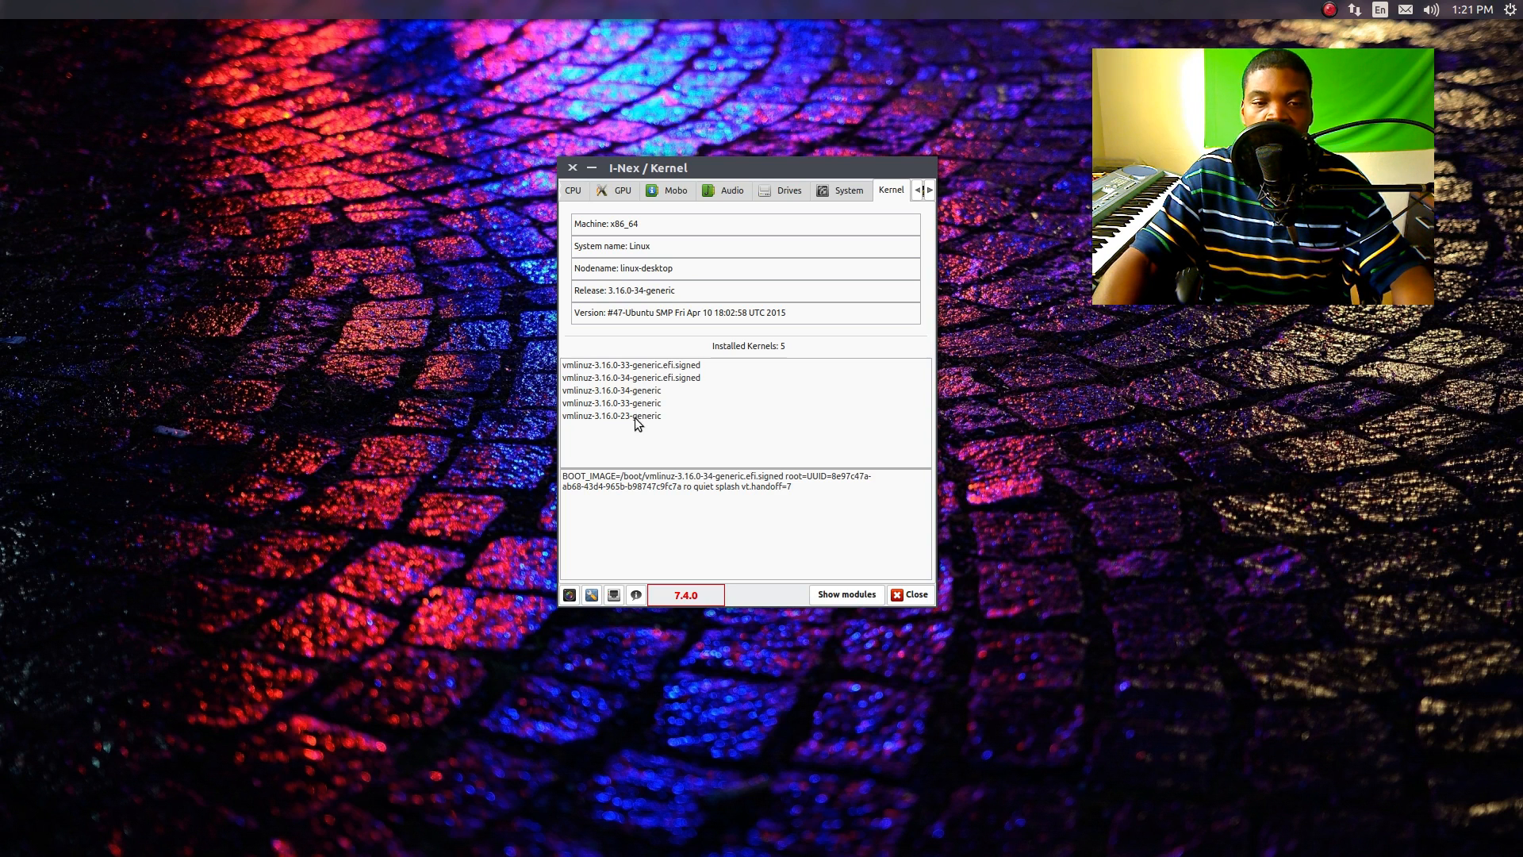
mouse_move(678, 402)
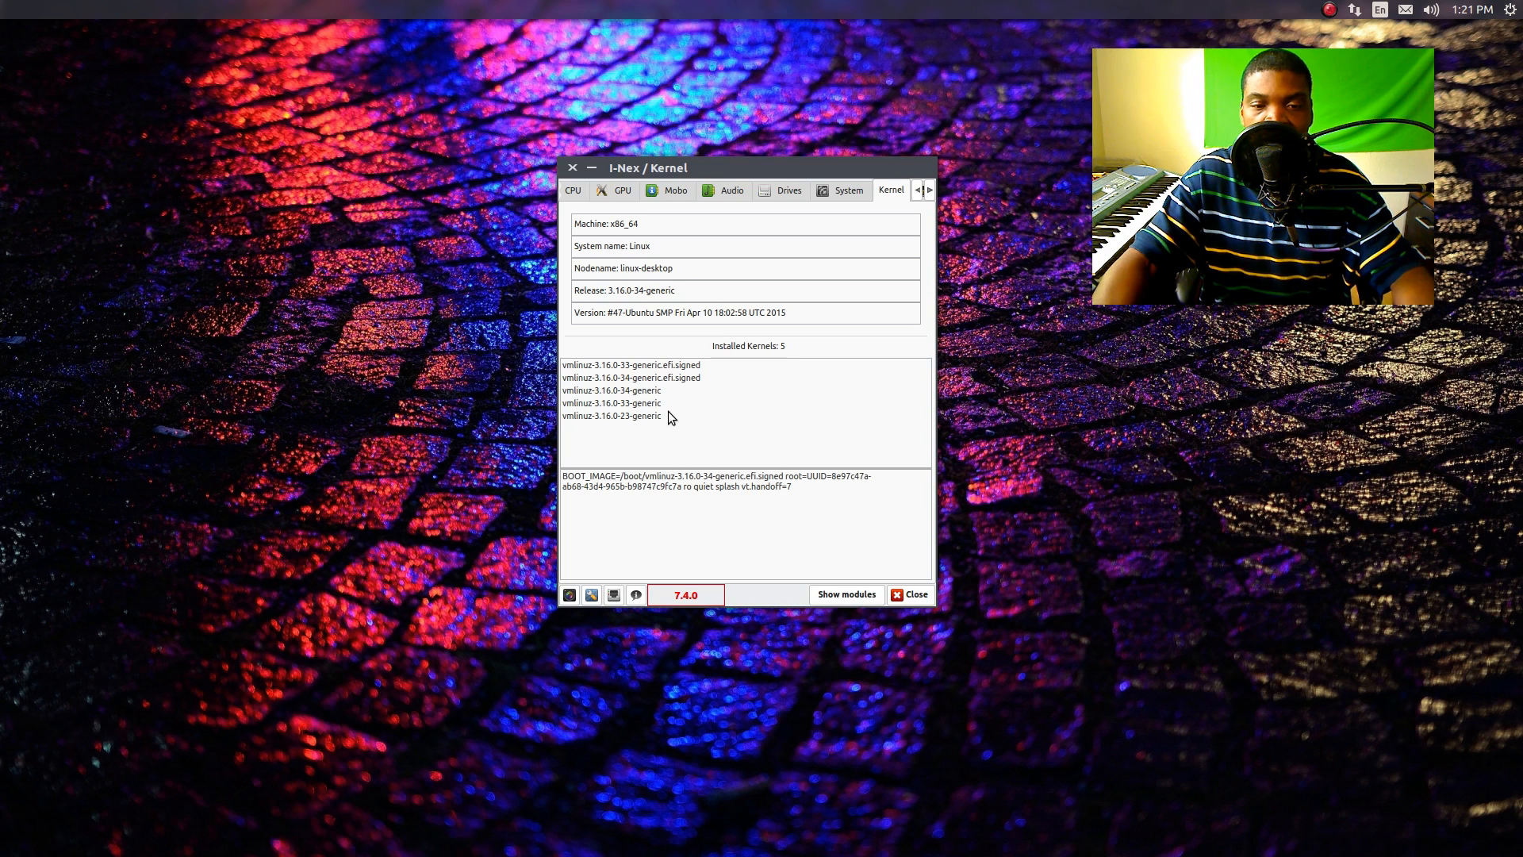
mouse_move(1008, 396)
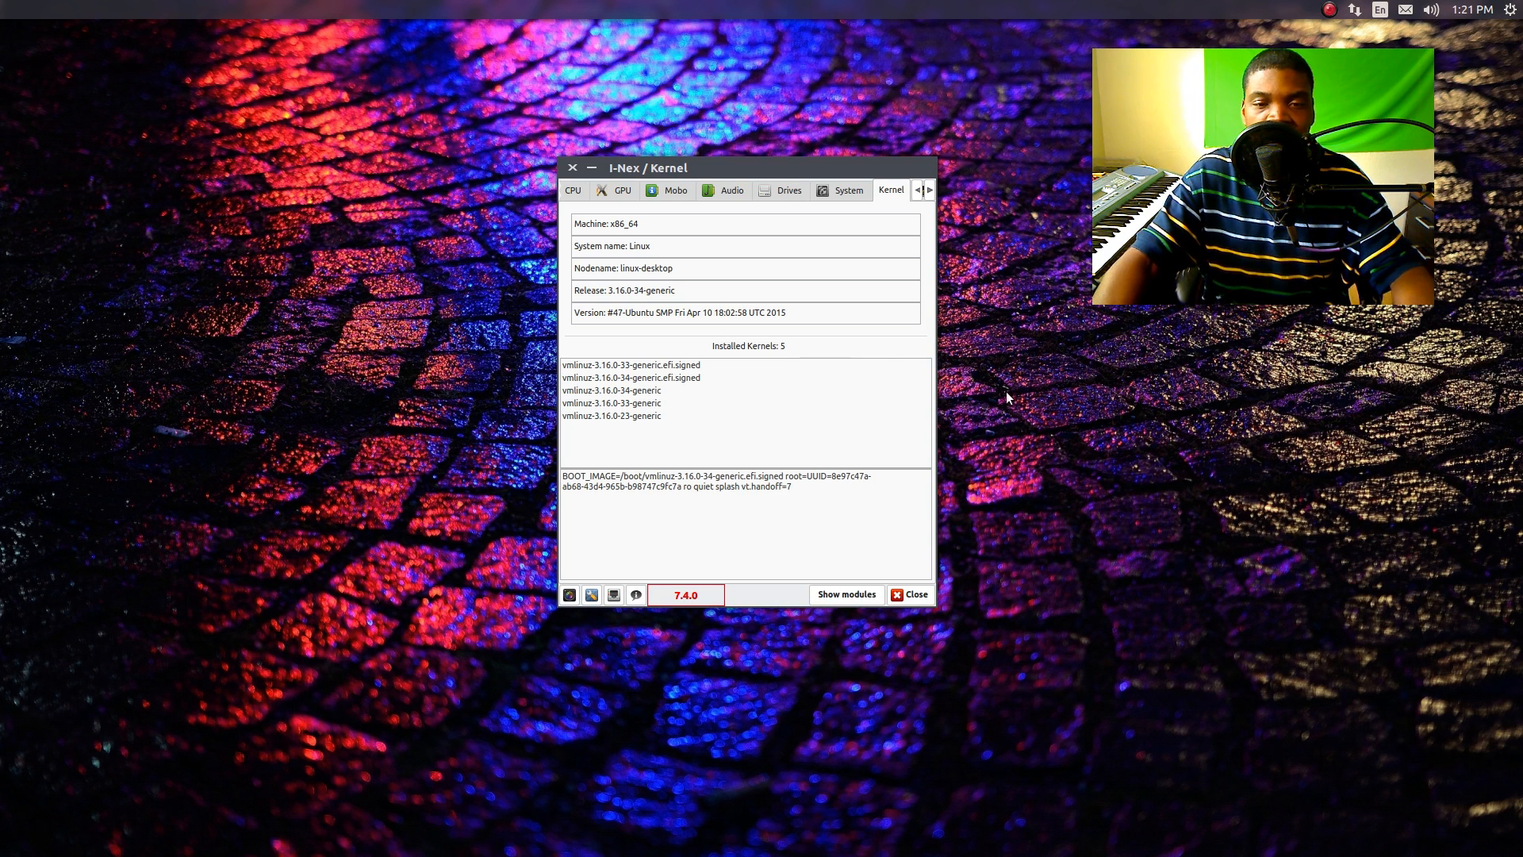
Step: Look through the Memory and Network pages, then return to USB | Input
click(917, 188)
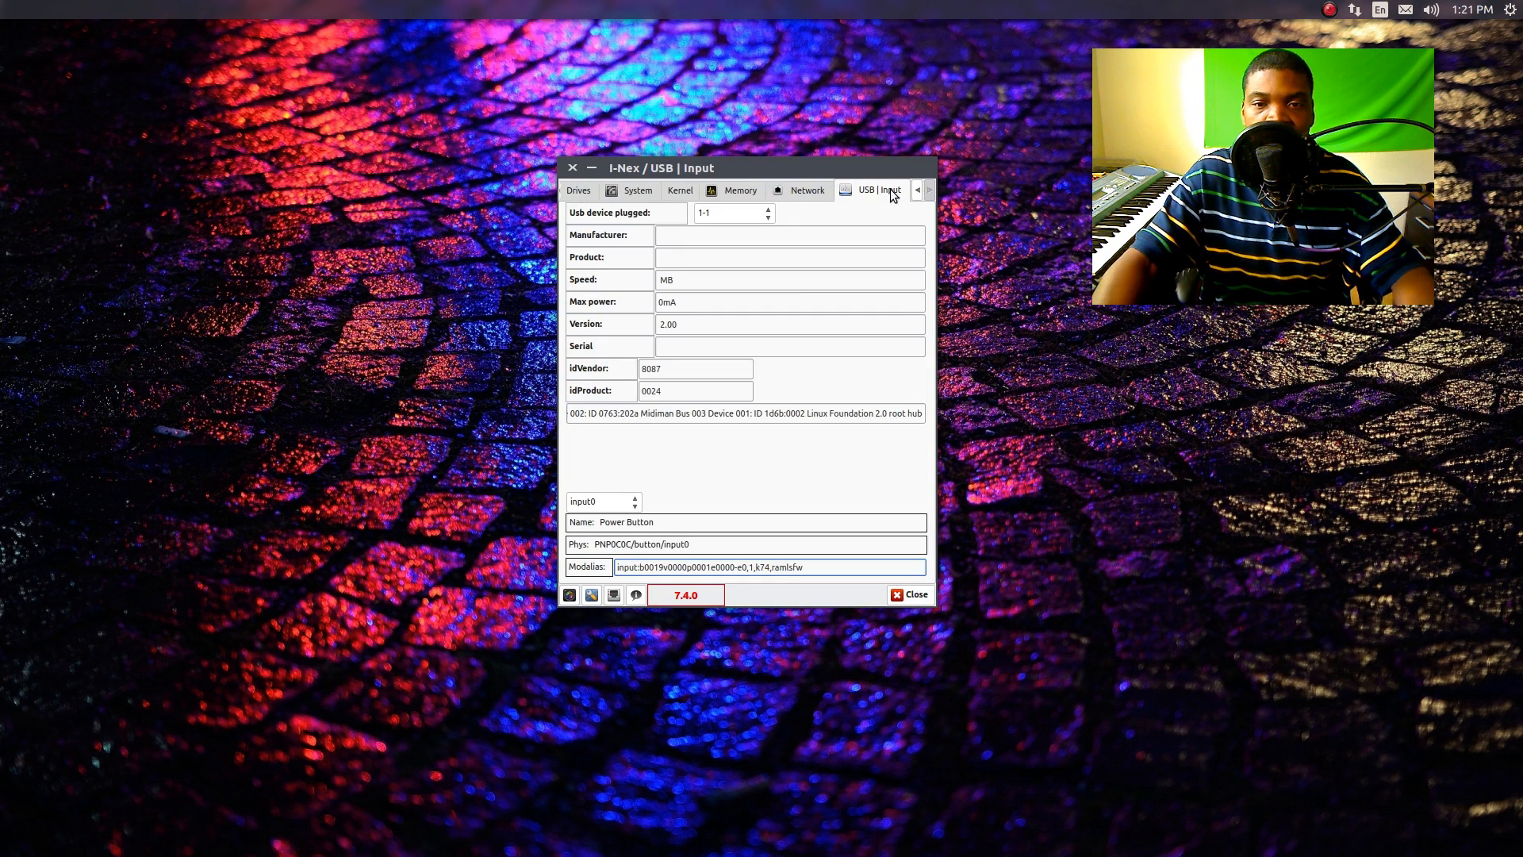
click(741, 189)
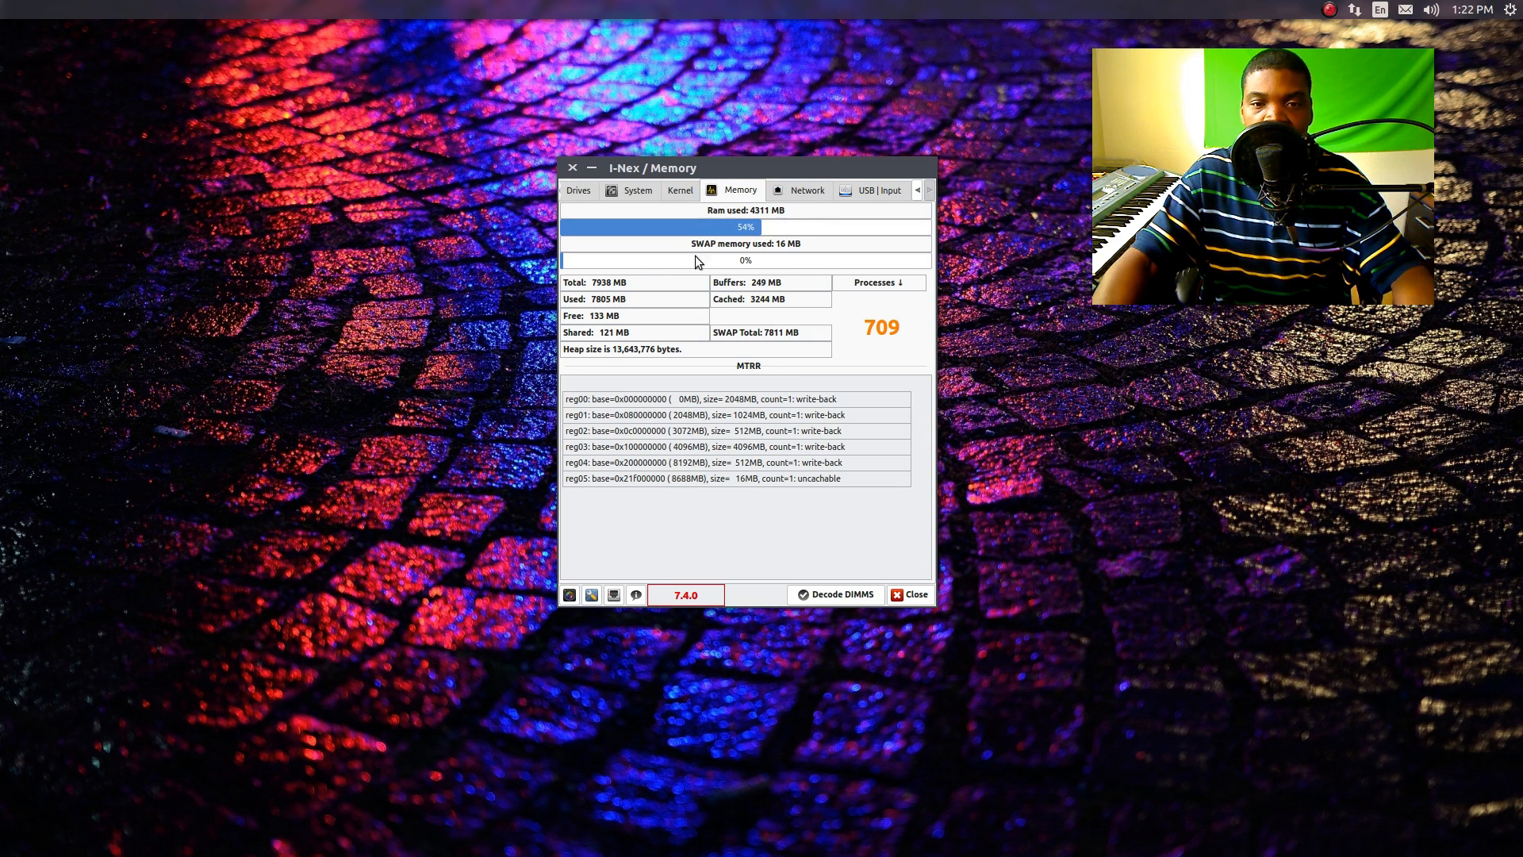
mouse_move(877, 391)
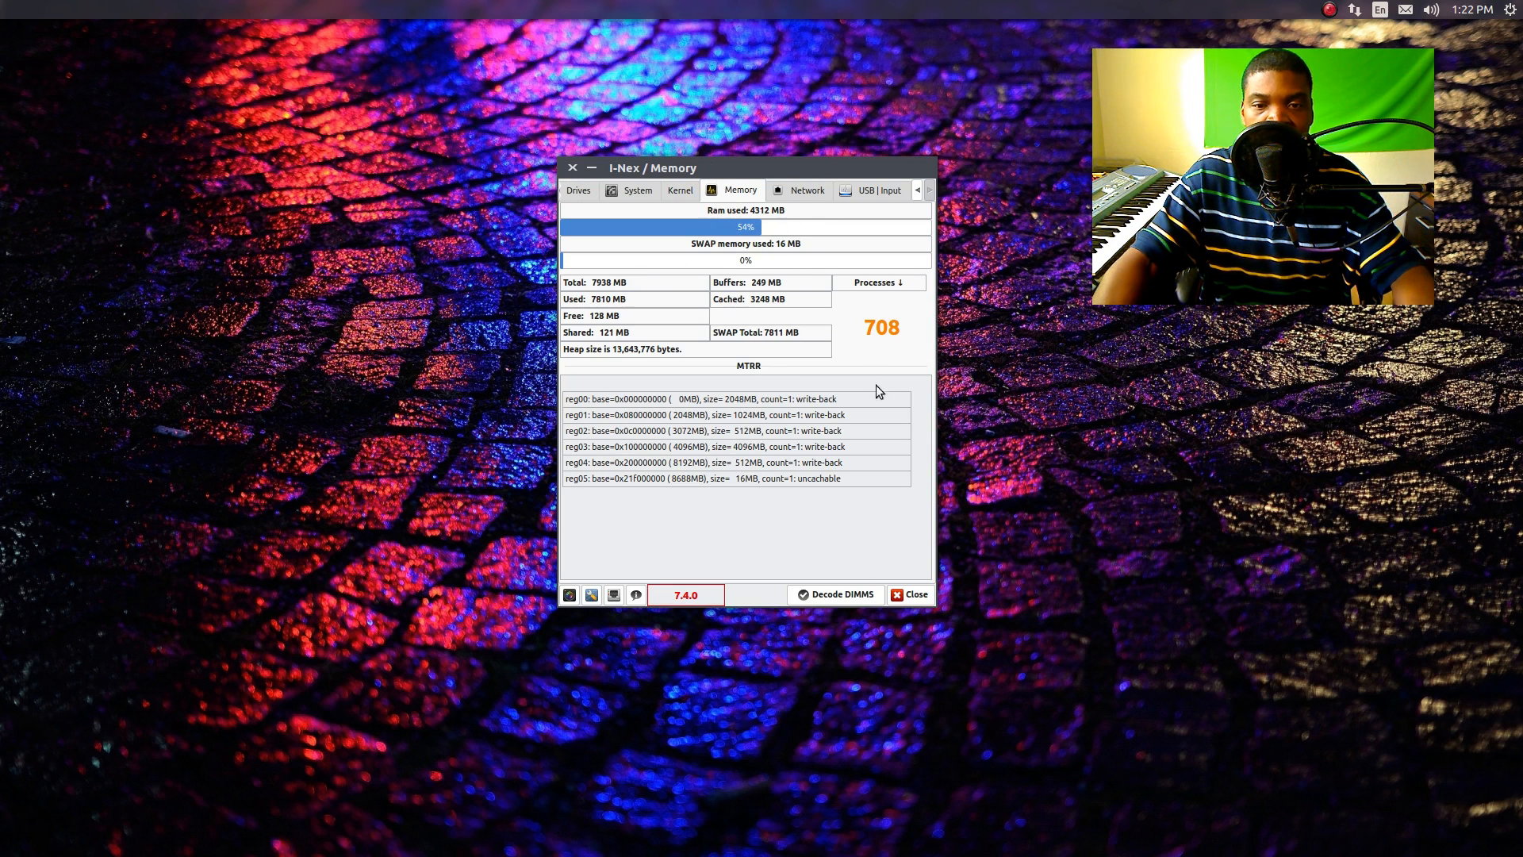
mouse_move(768, 243)
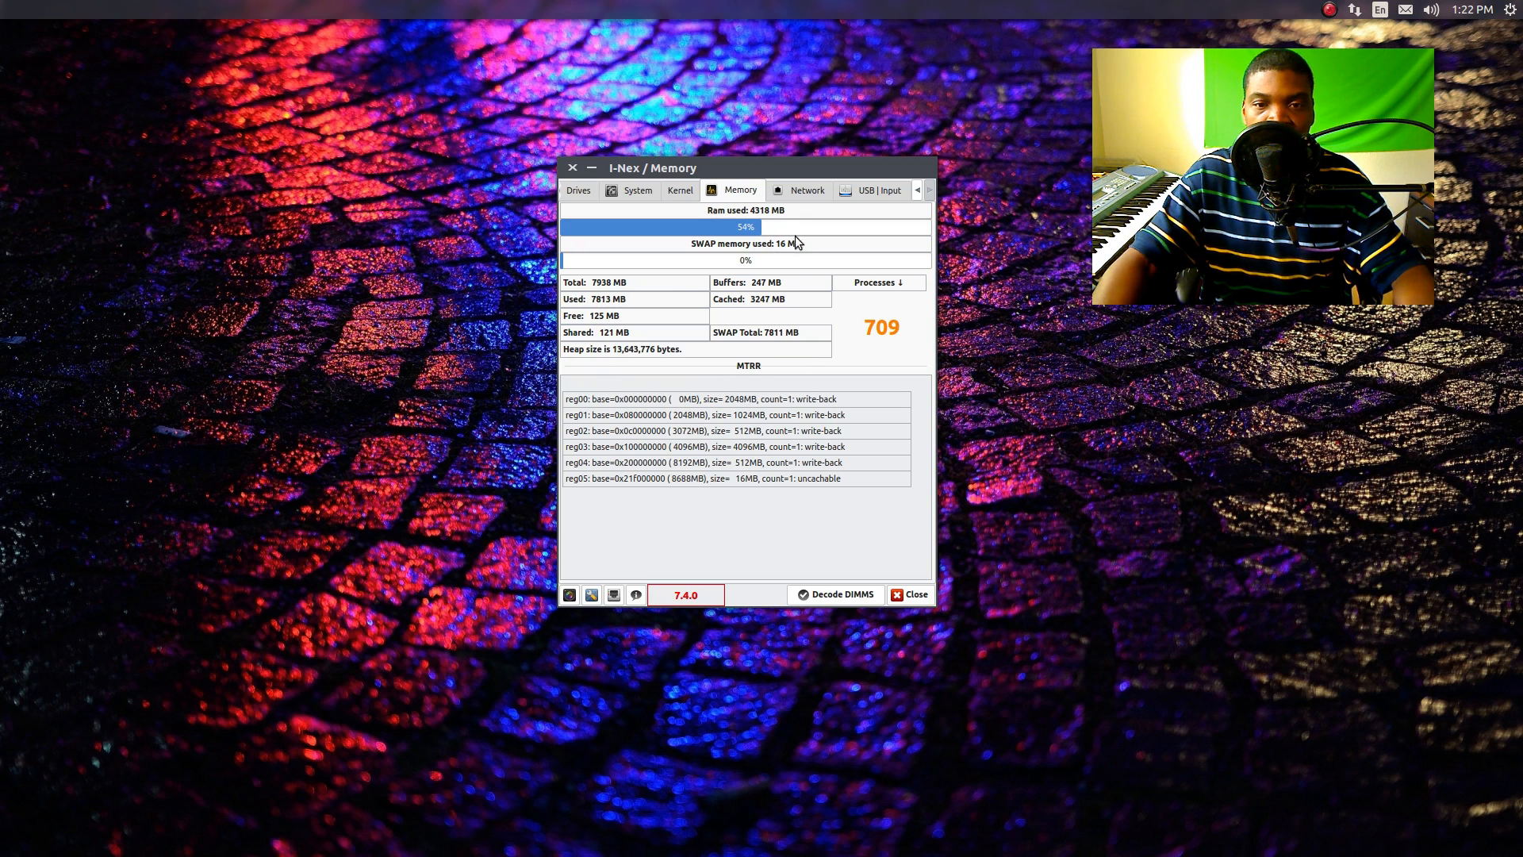
mouse_move(832, 239)
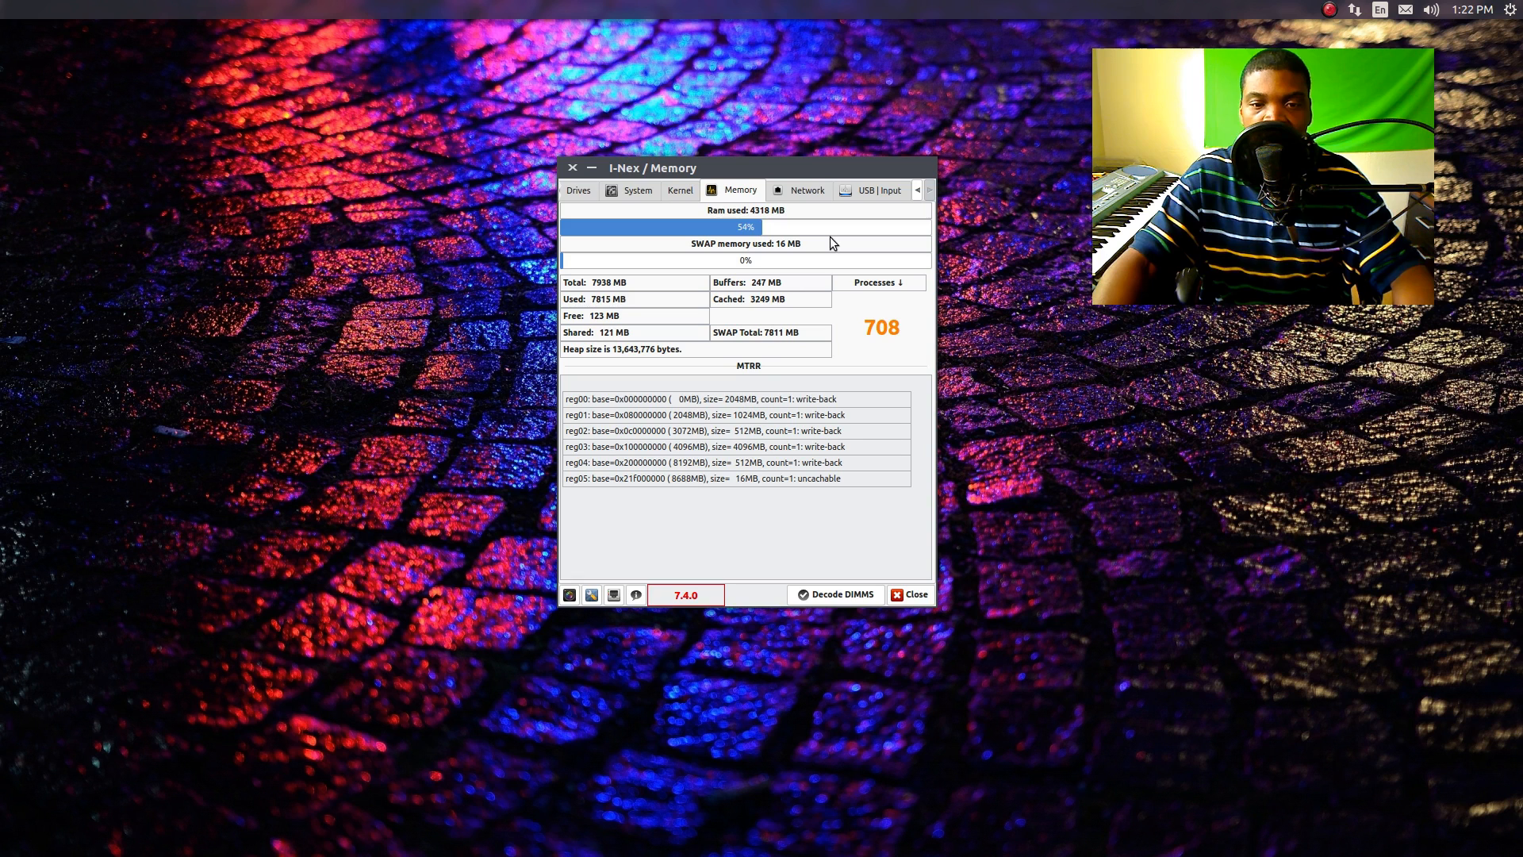
click(806, 189)
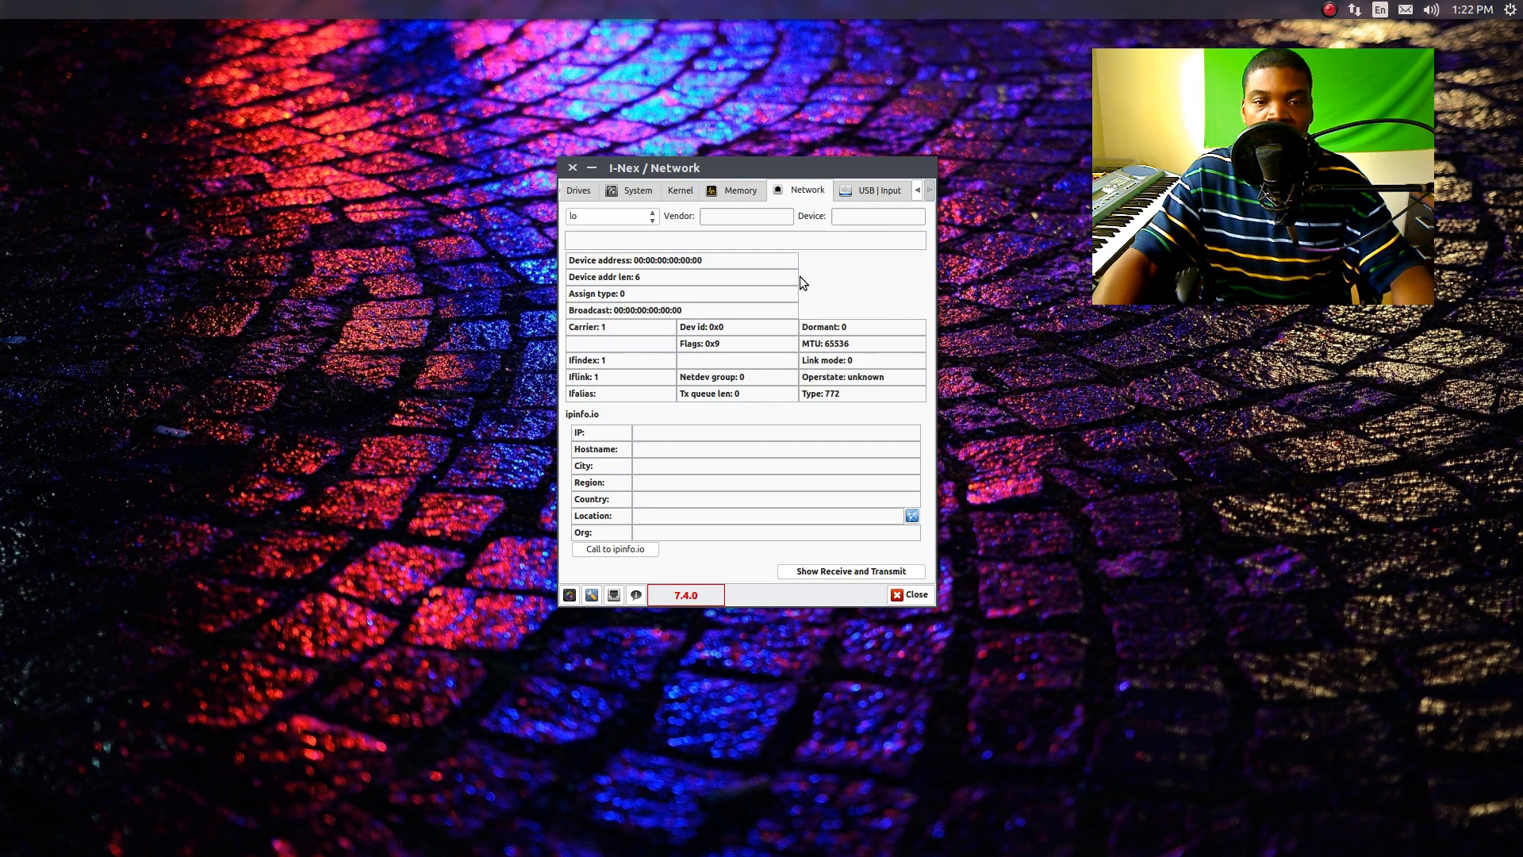
click(876, 188)
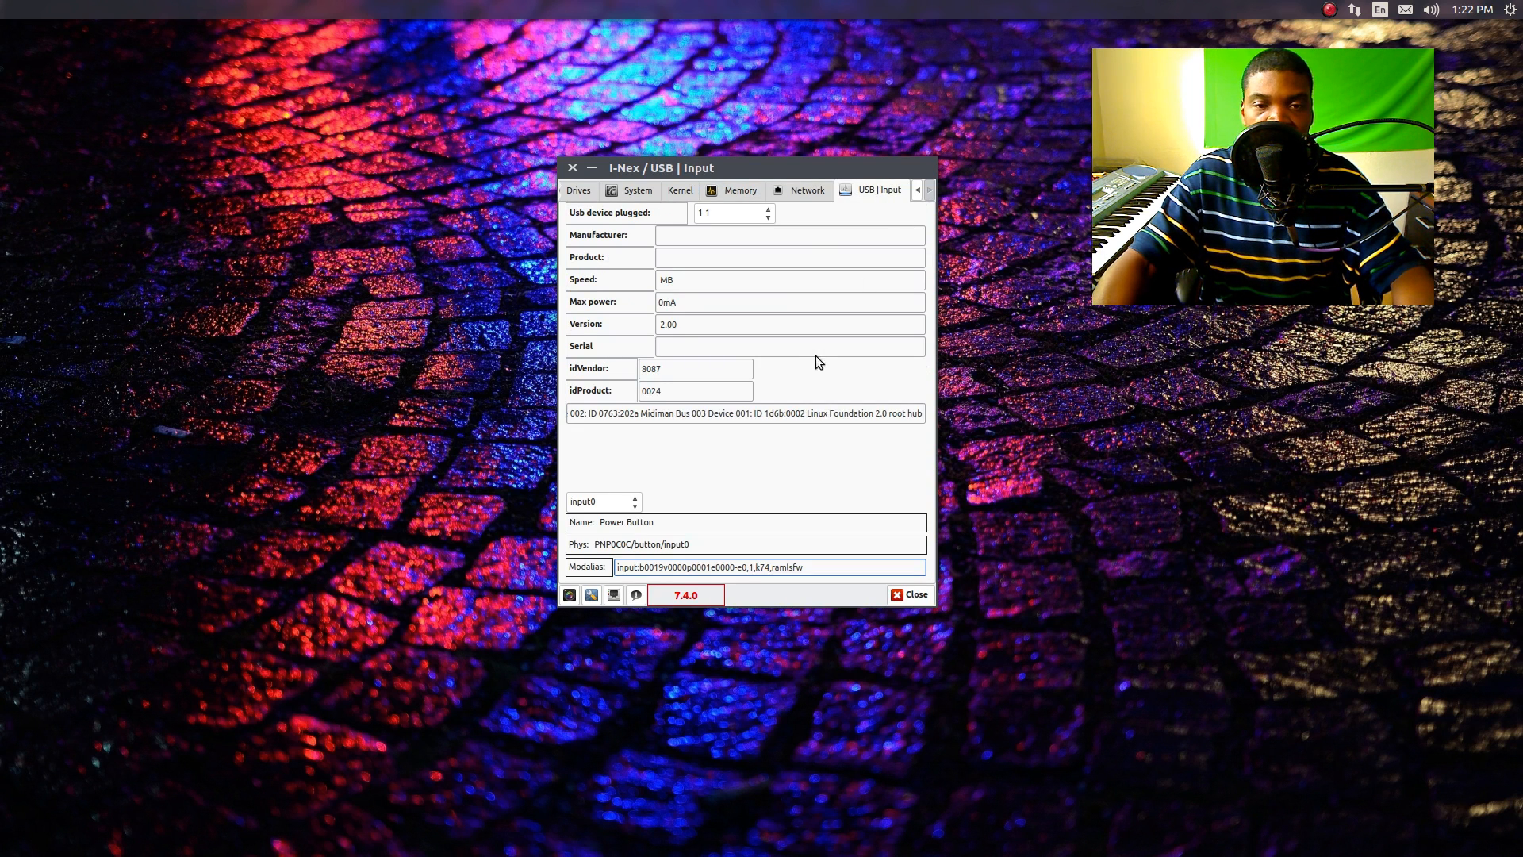
mouse_move(889, 192)
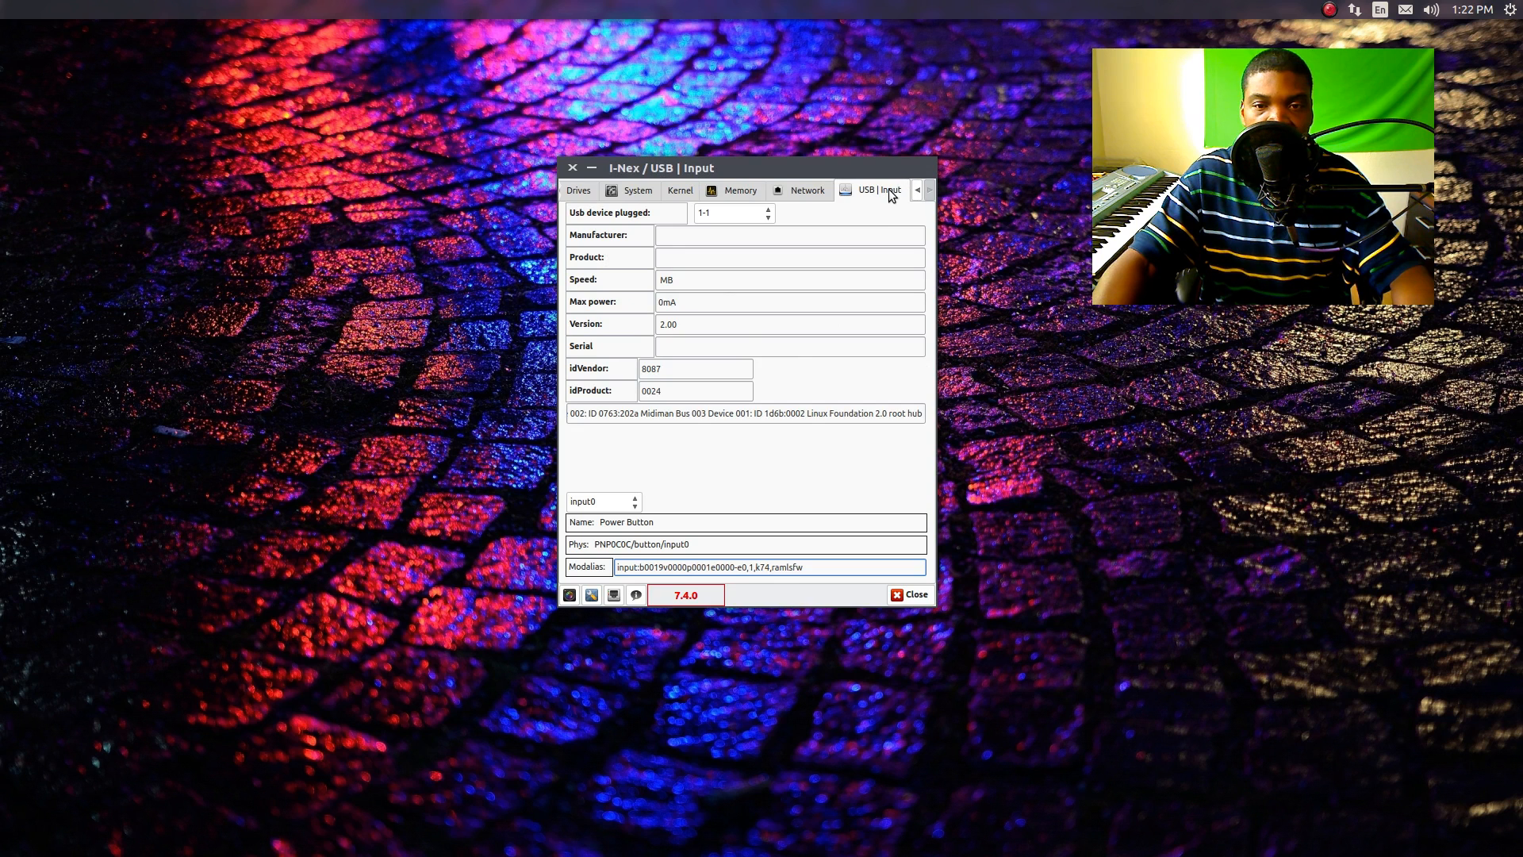
mouse_move(923, 197)
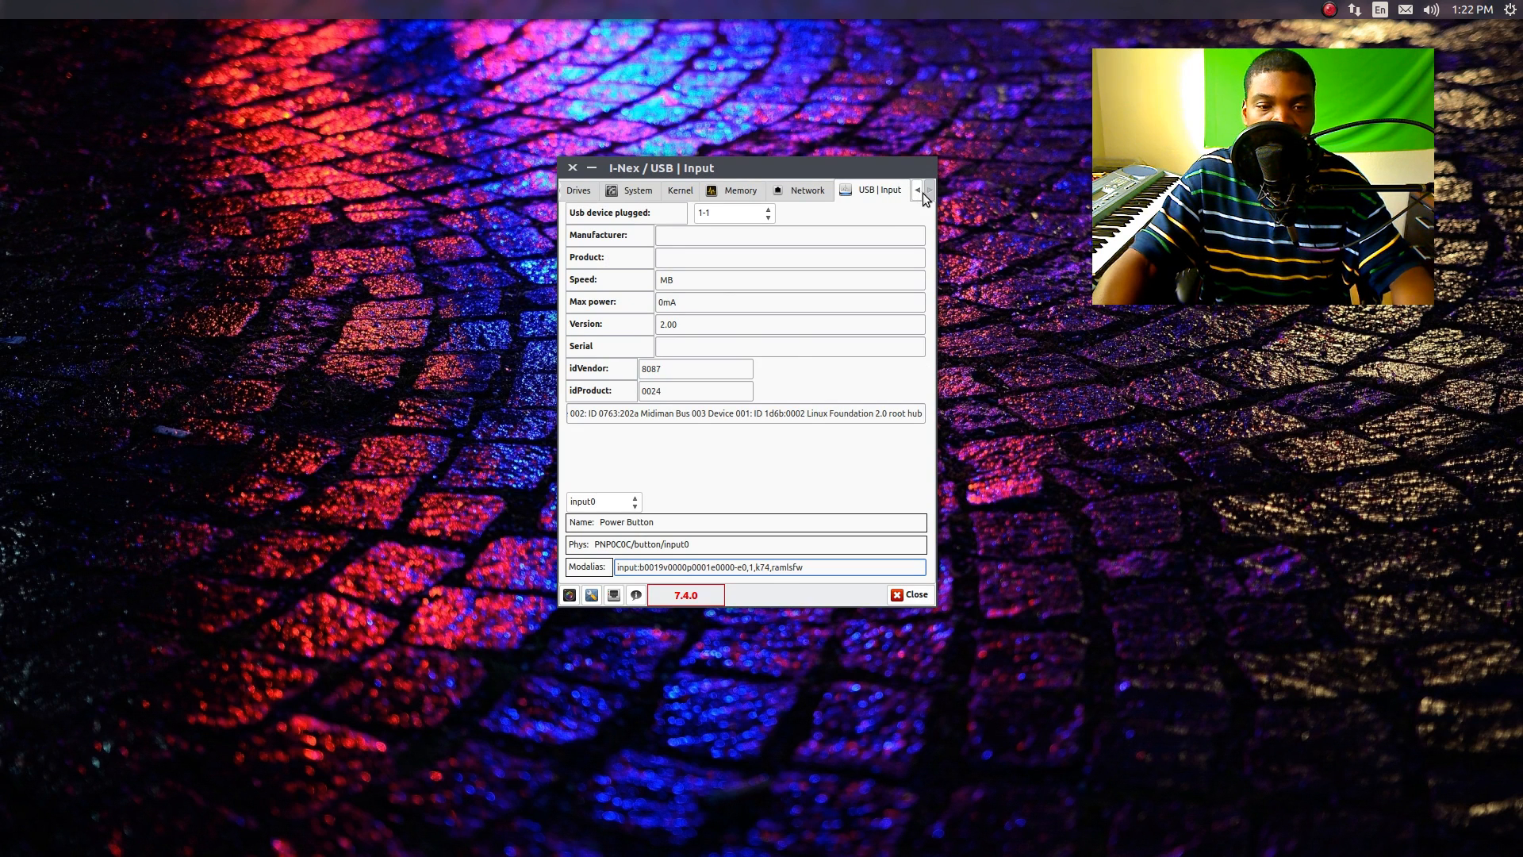
mouse_move(639, 579)
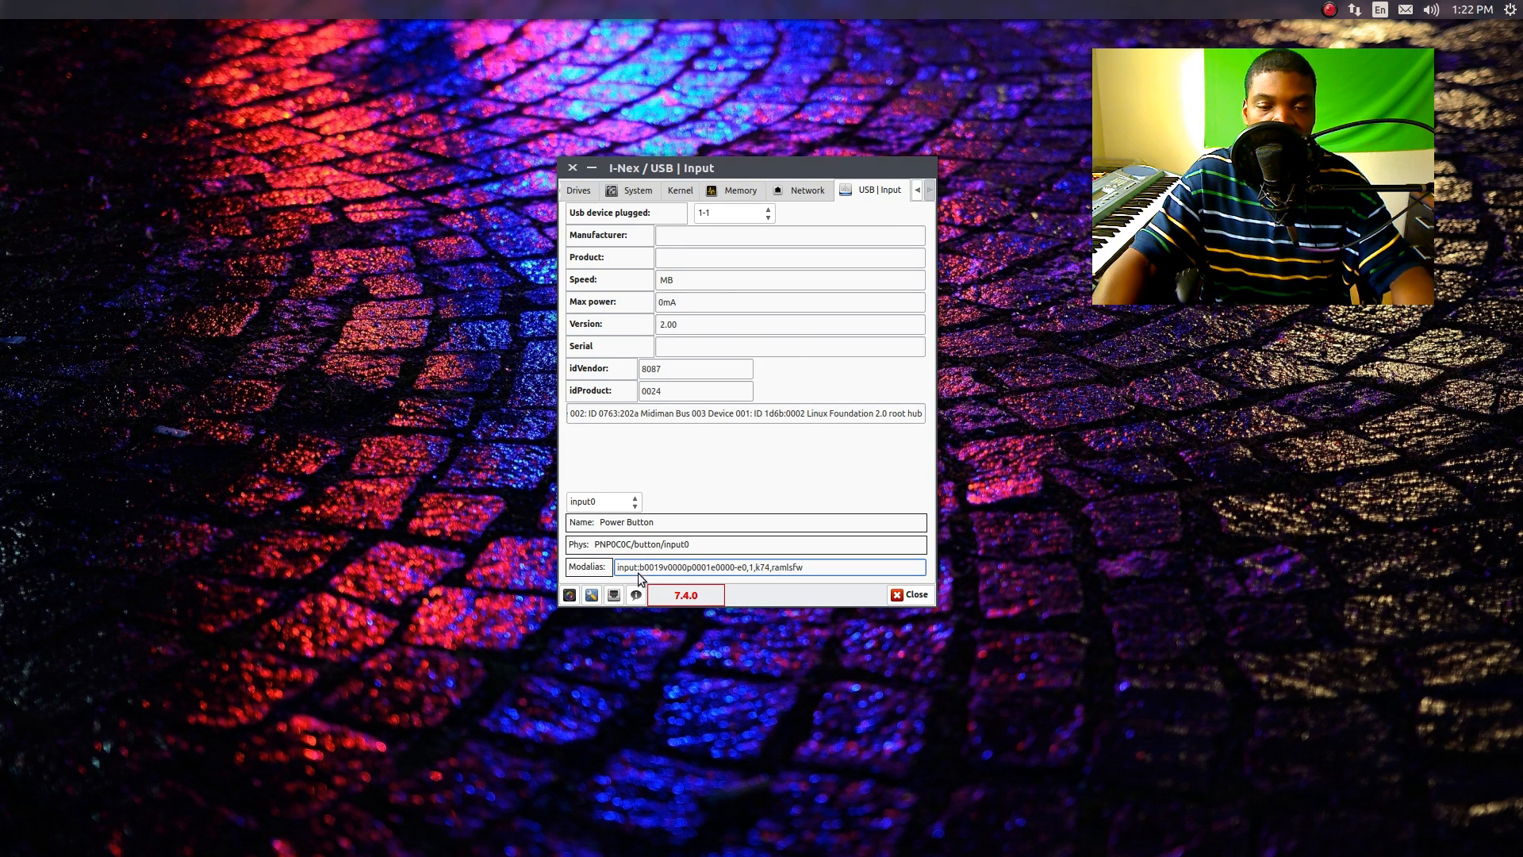
Step: Check input5 front mic, input6 rear mic and input8 front line out in the input devices list
click(603, 500)
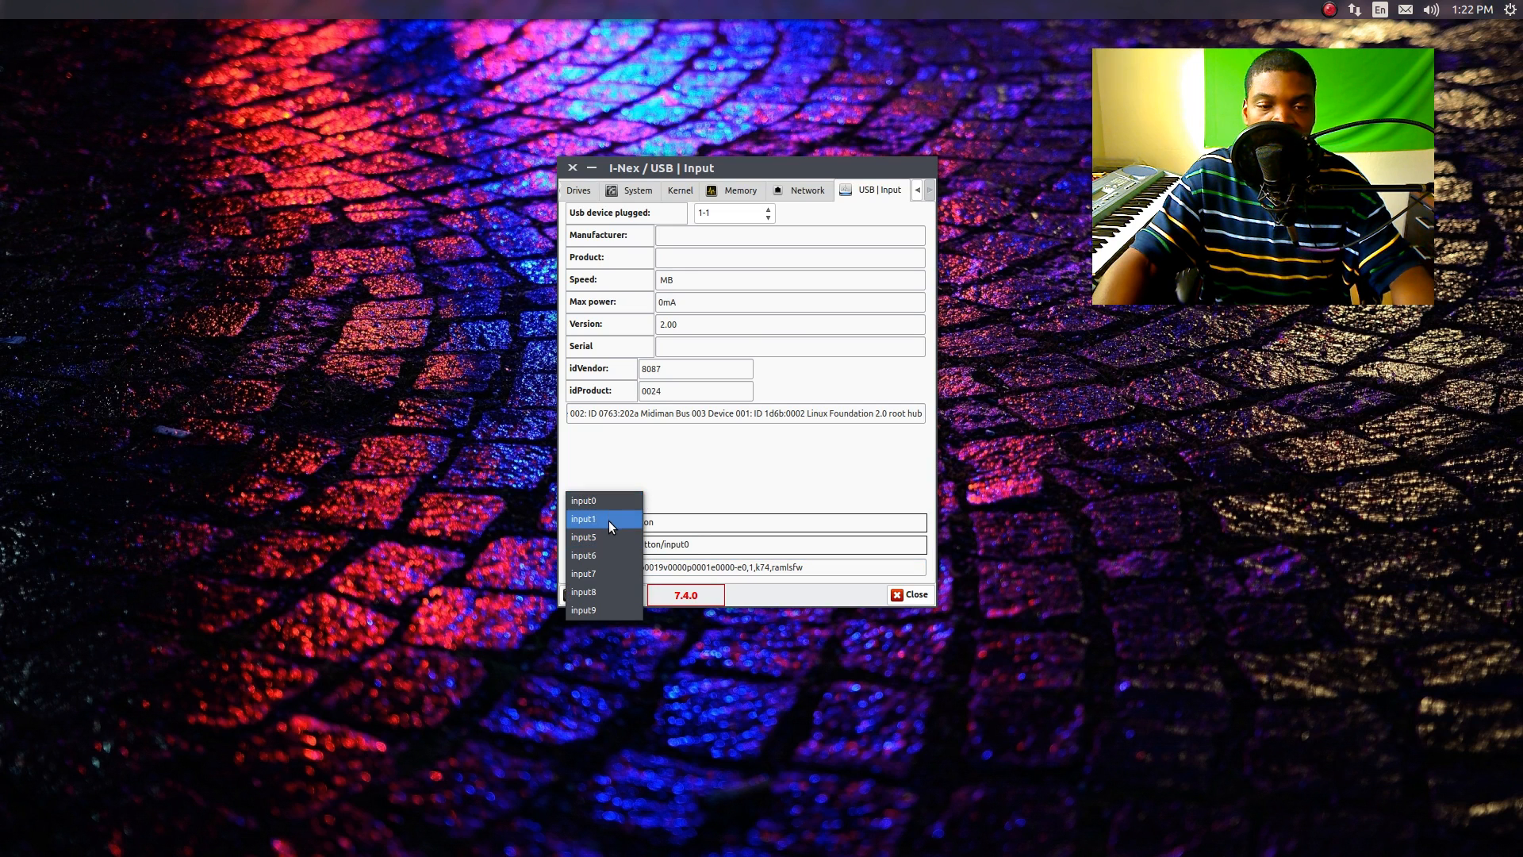
click(582, 538)
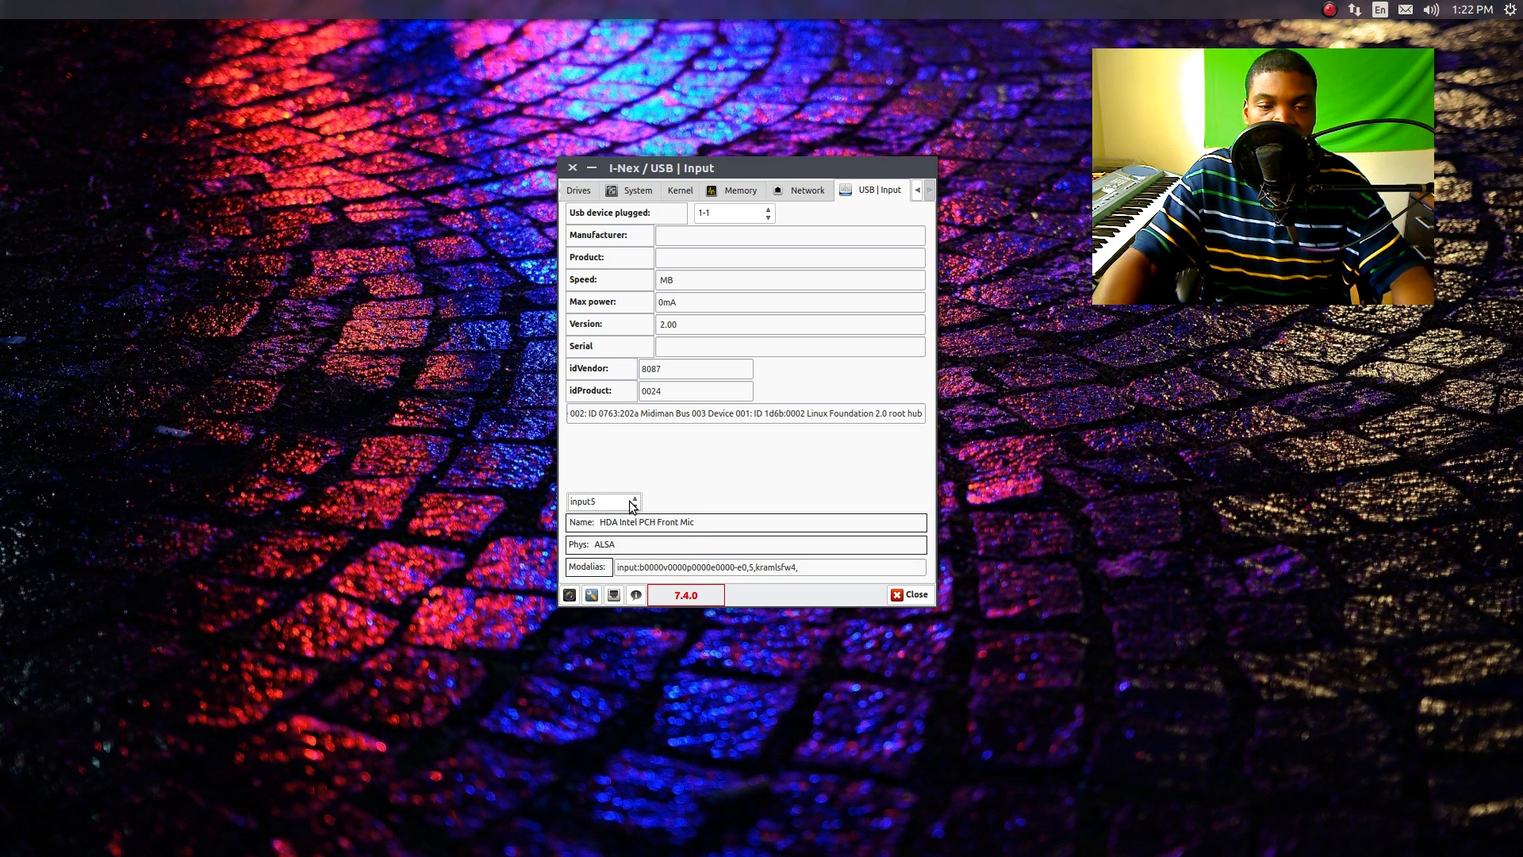
click(634, 496)
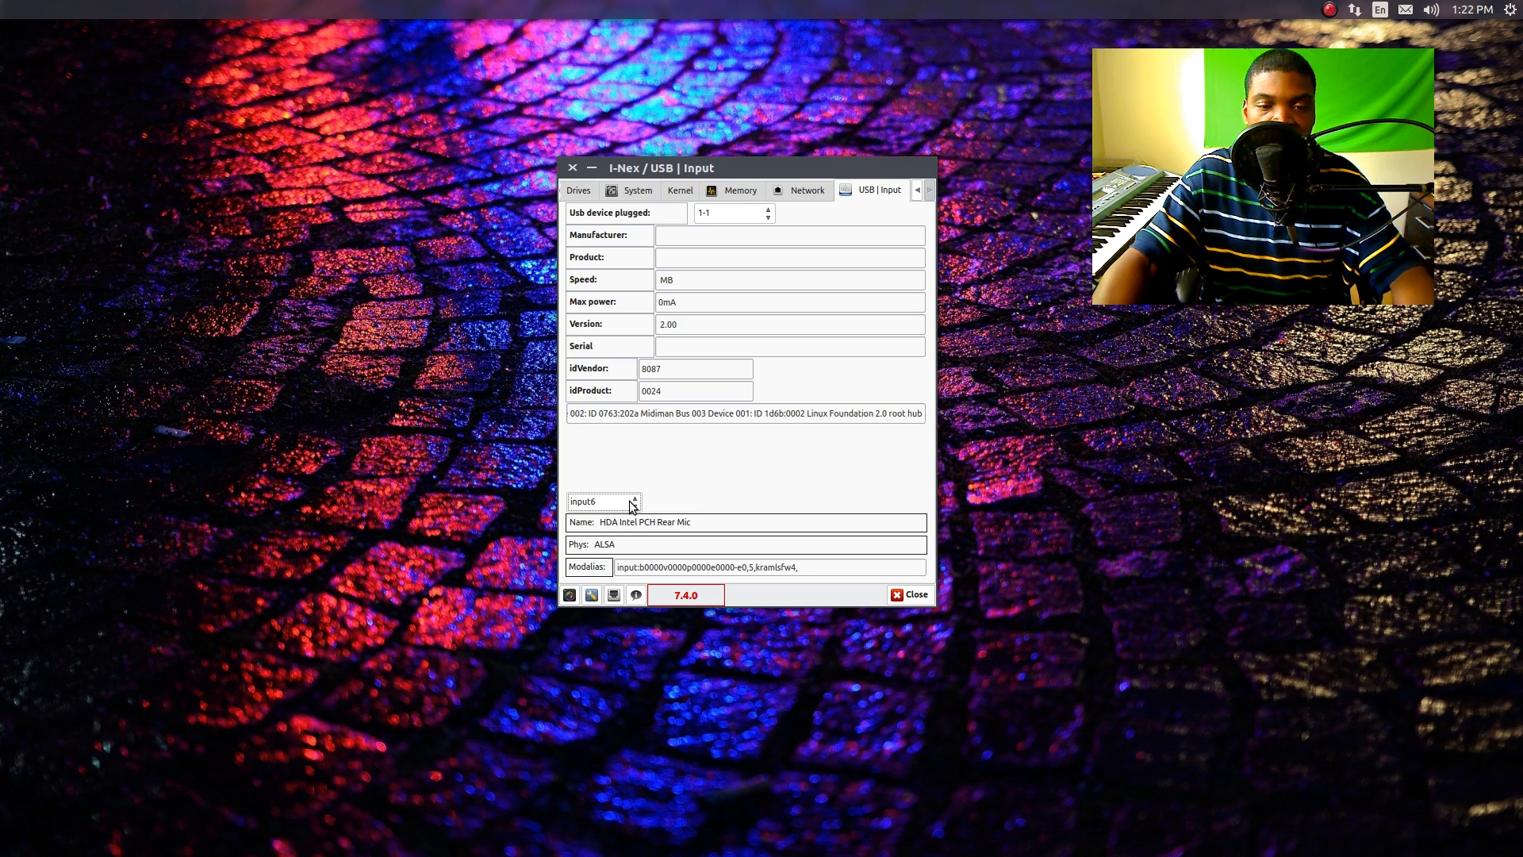
click(634, 504)
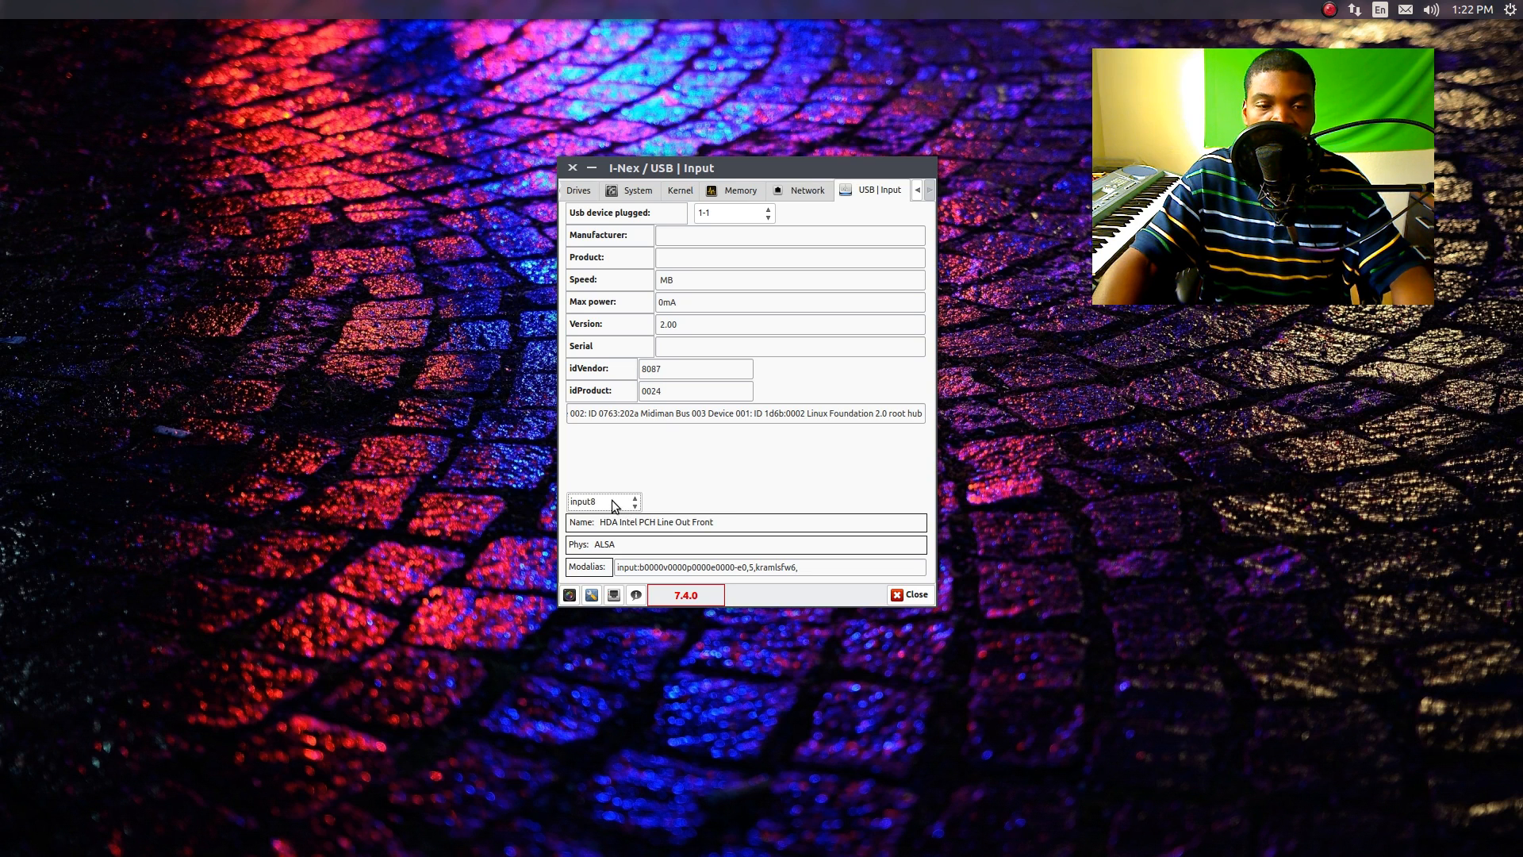
click(603, 501)
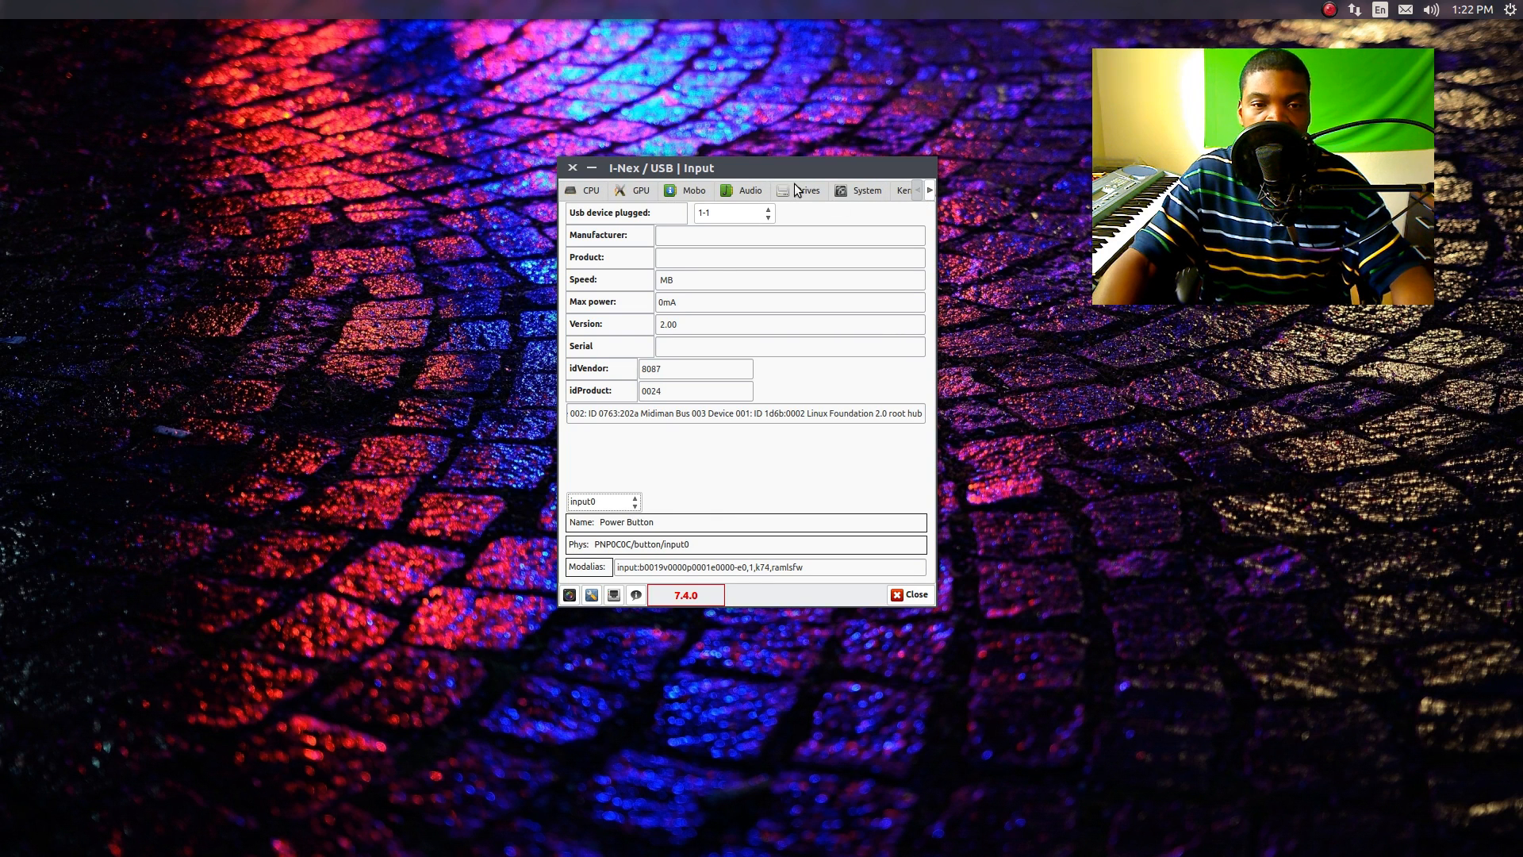
click(590, 189)
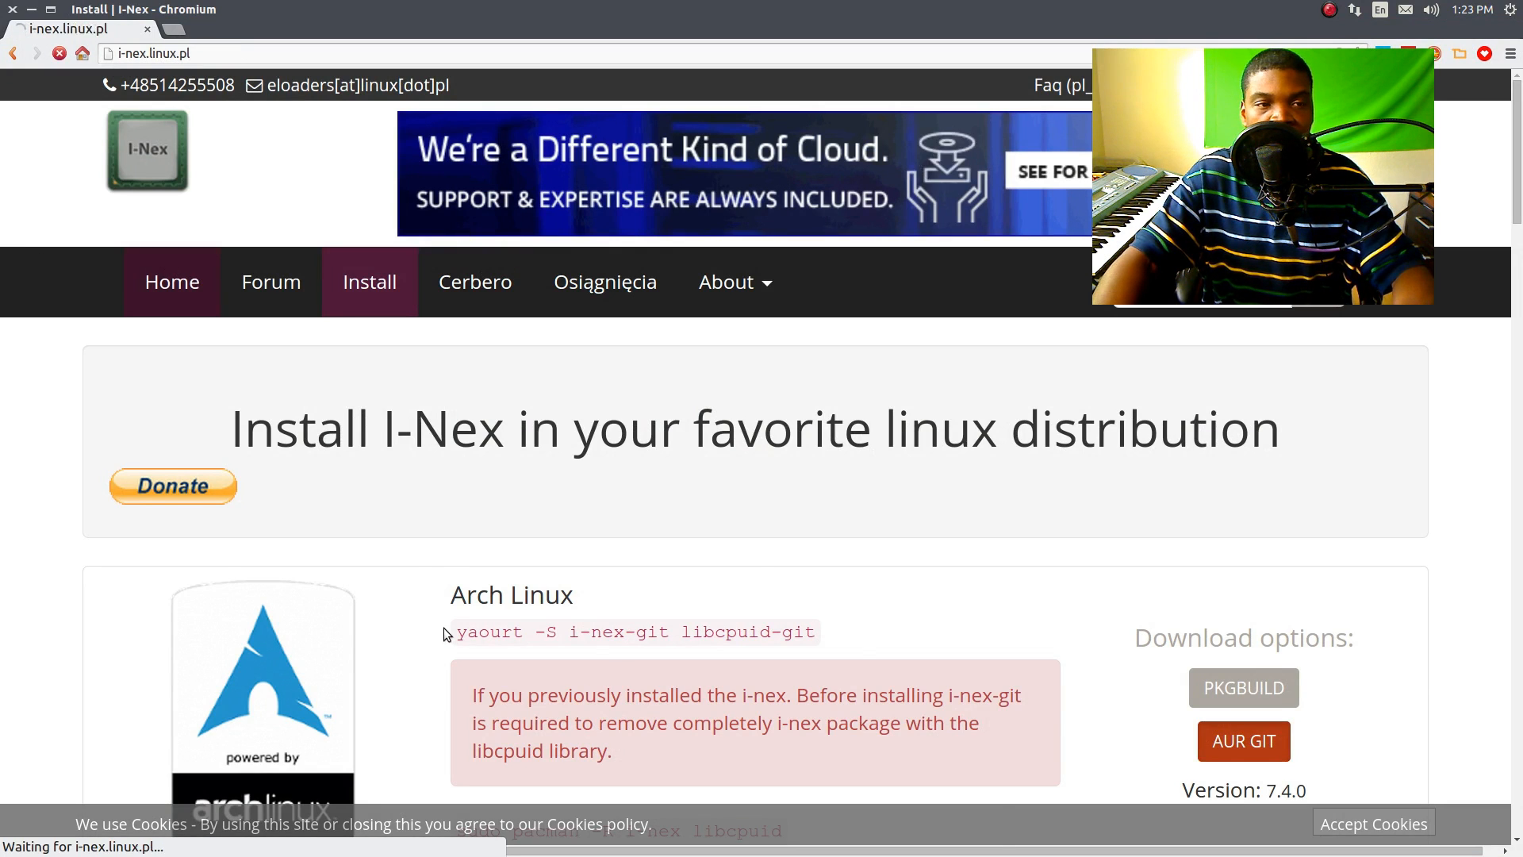
Step: View the I-Nex home page posts down to I-Nex 7.4.0 and back to the top
click(171, 282)
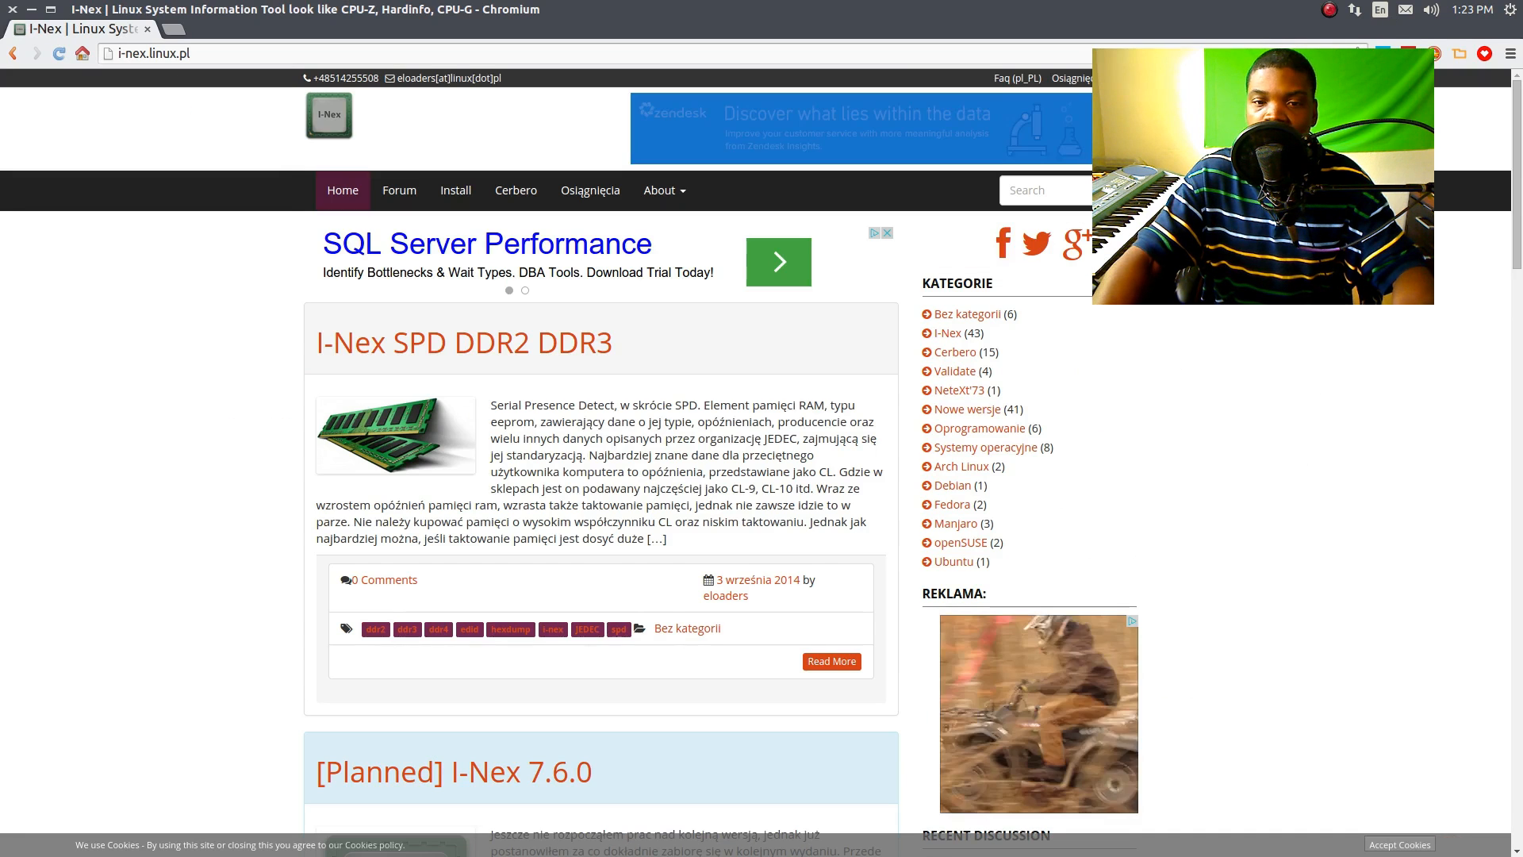
scroll(down, 3)
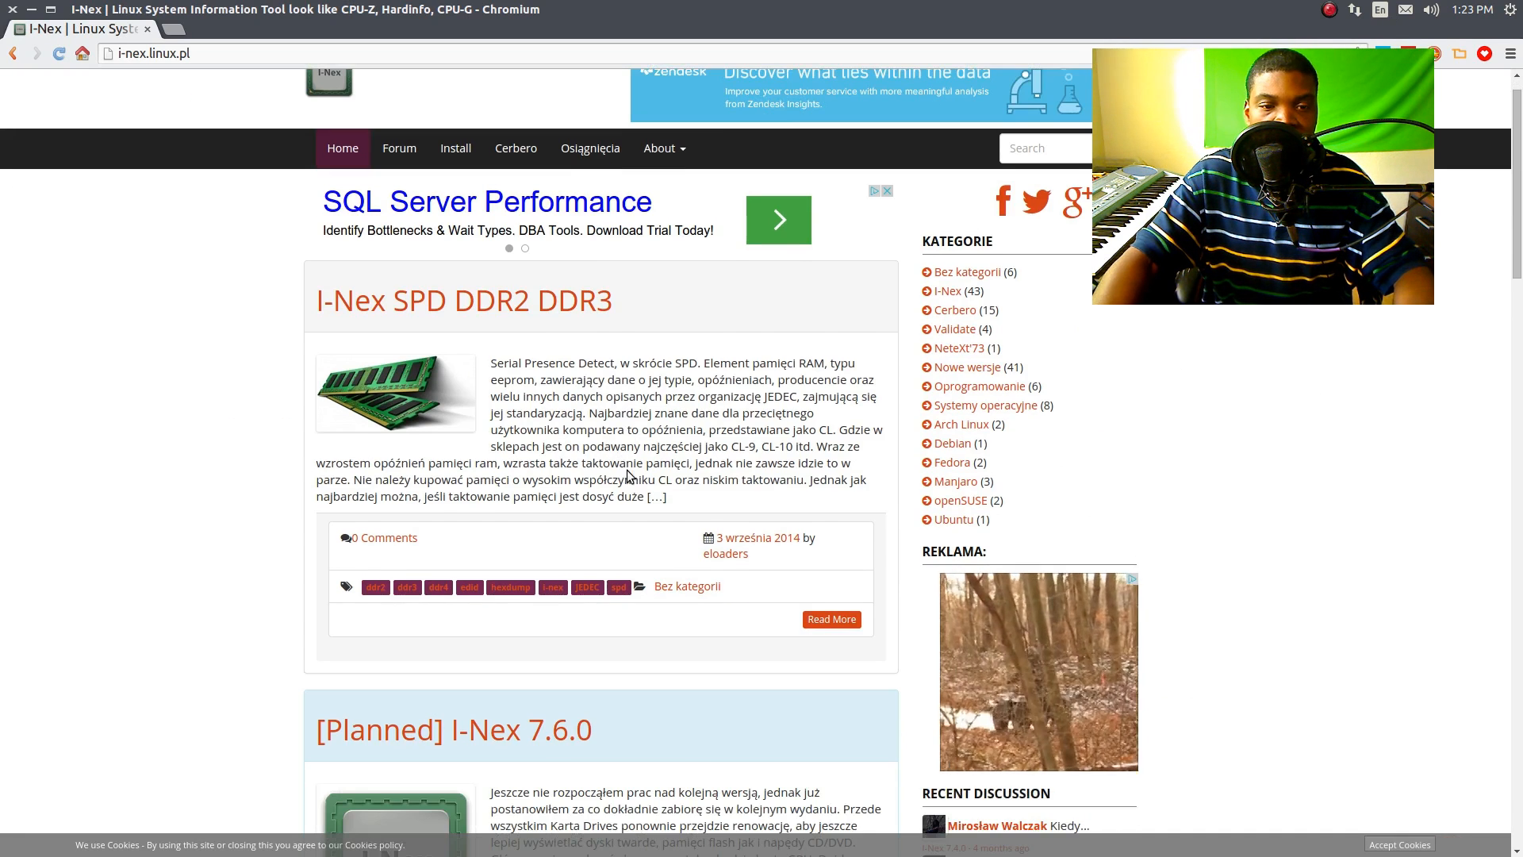
scroll(down, 3)
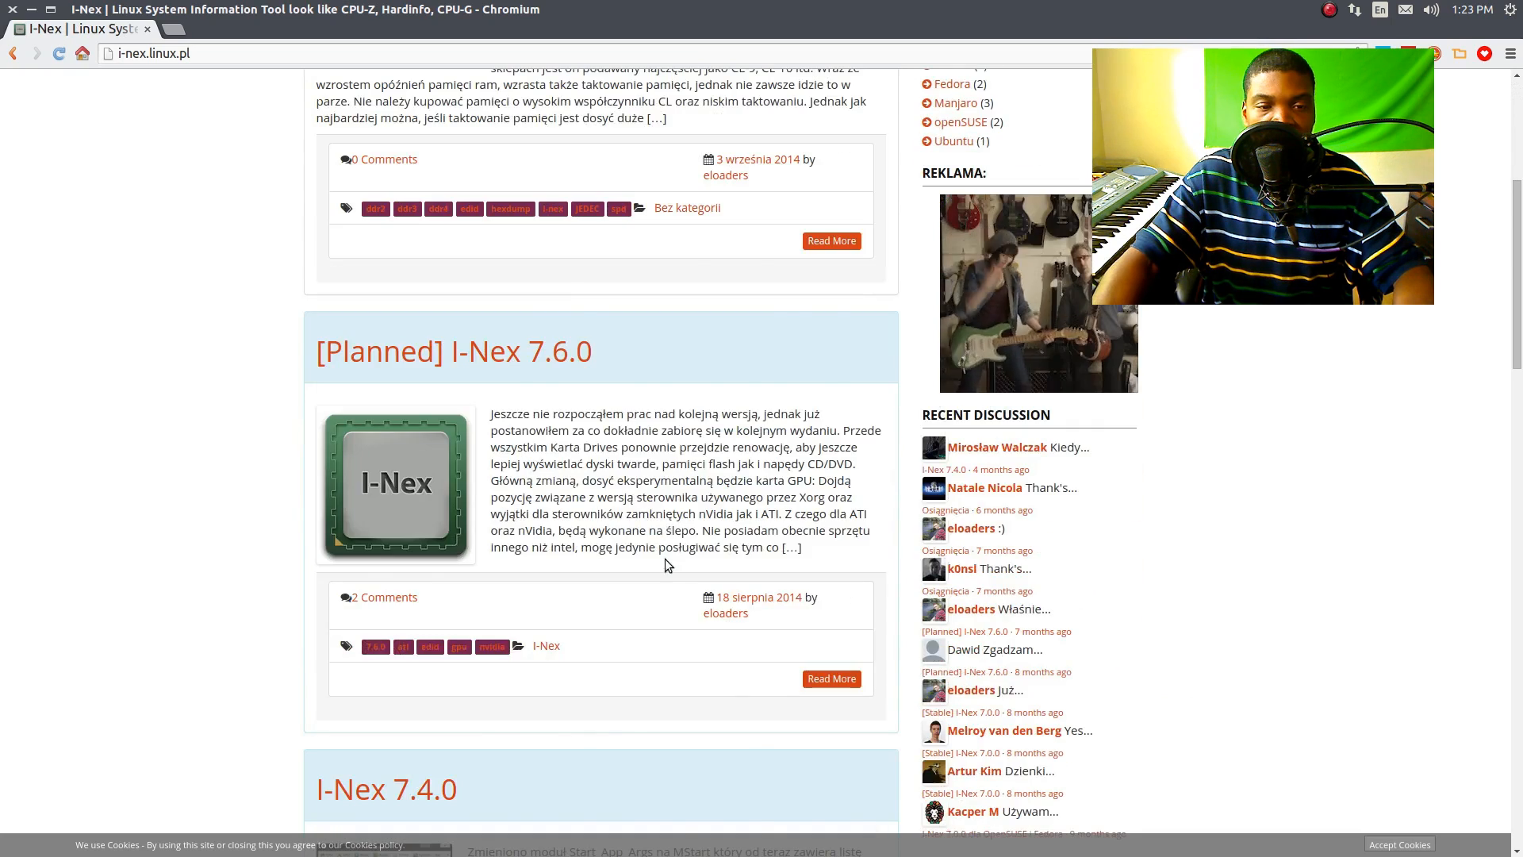
scroll(up, 3)
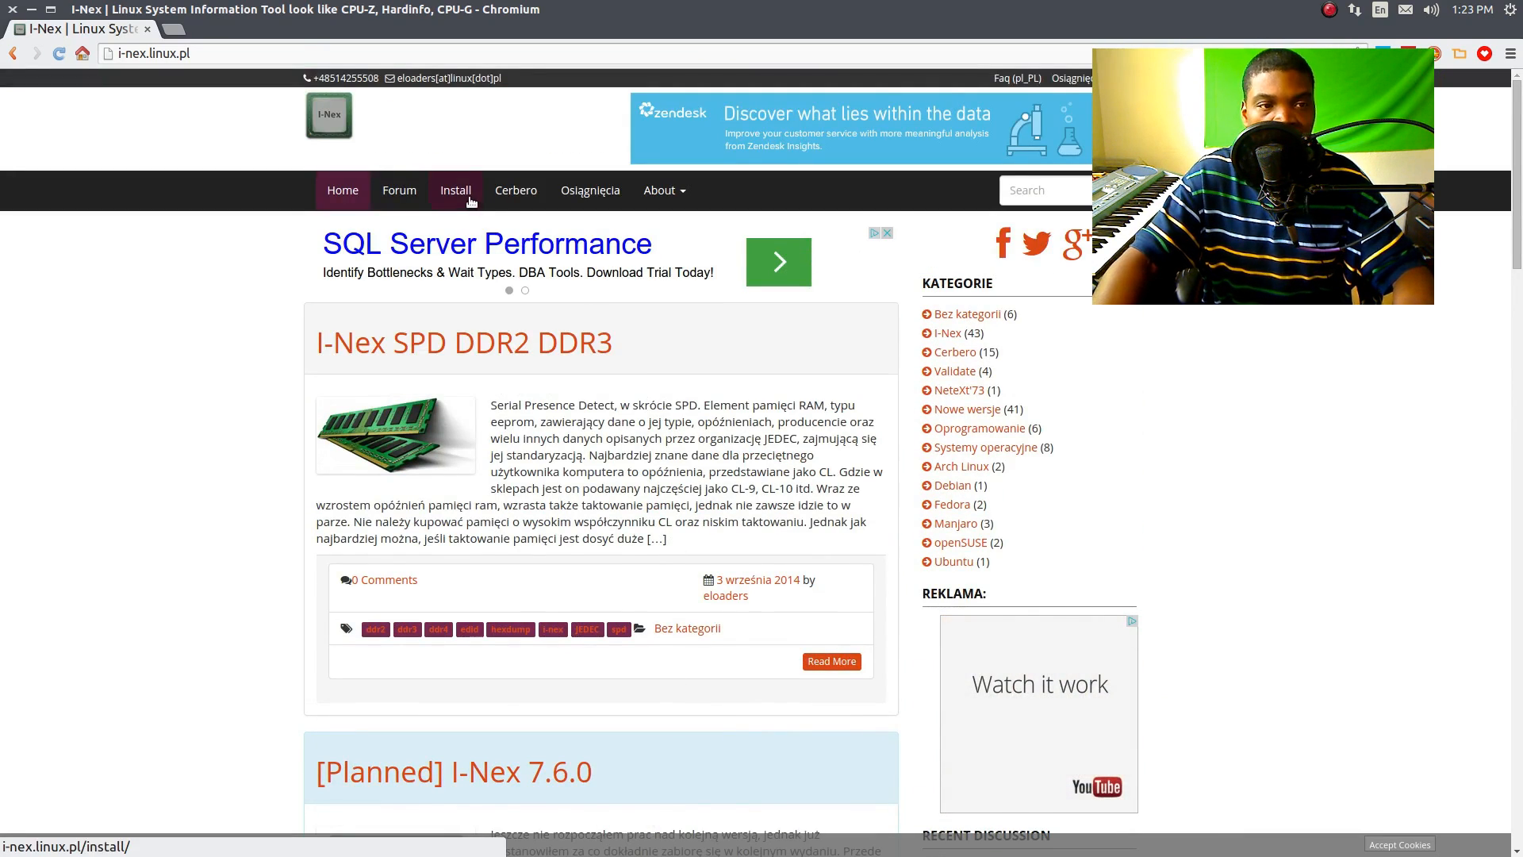
Step: Browse the I-Nex install page down past the Source Code section
click(455, 189)
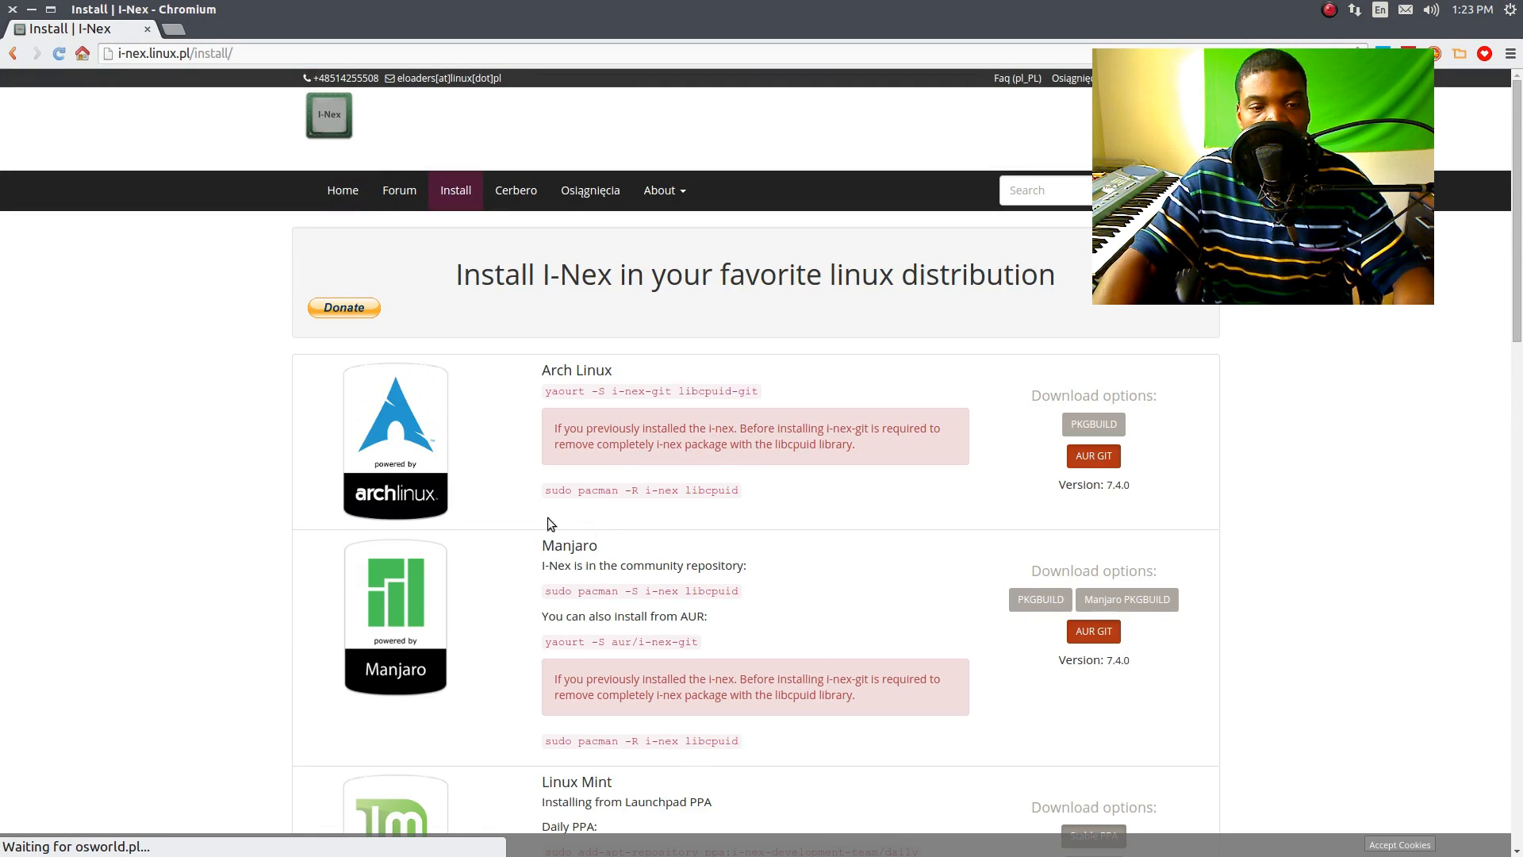
scroll(down, 3)
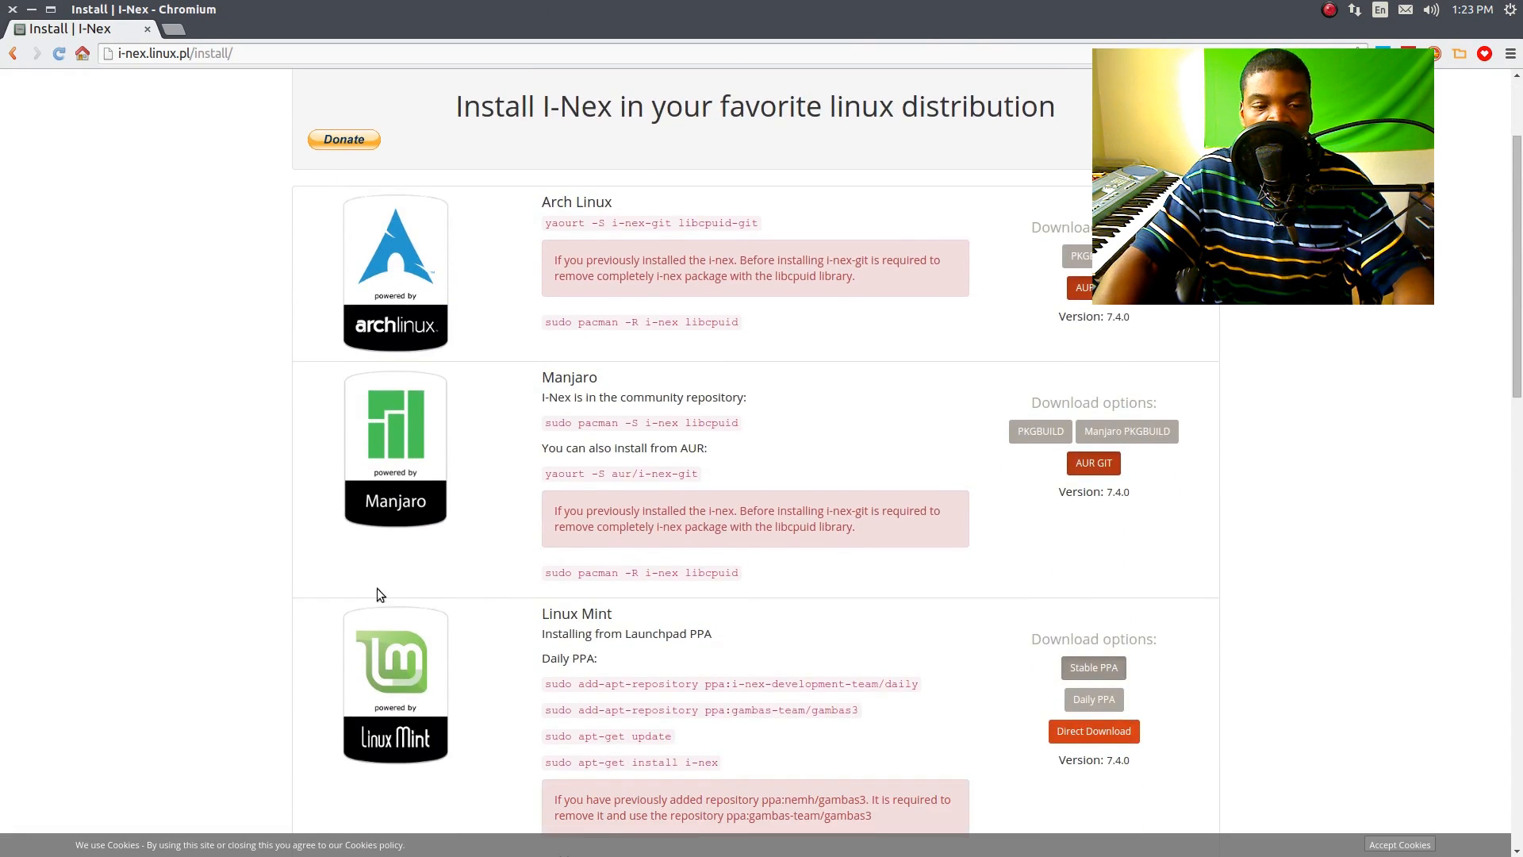
scroll(down, 3)
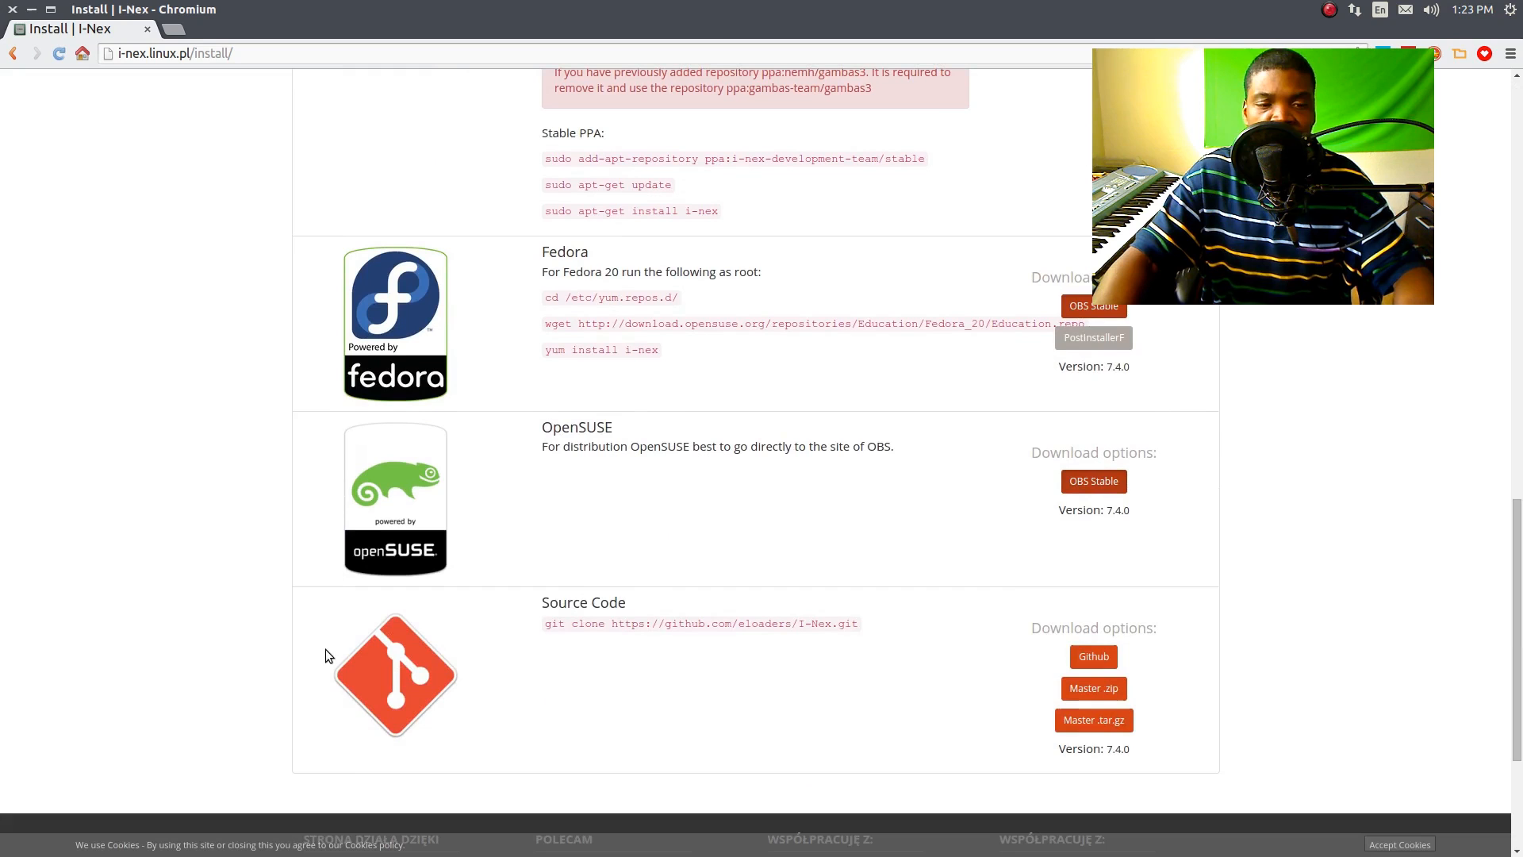
scroll(down, 3)
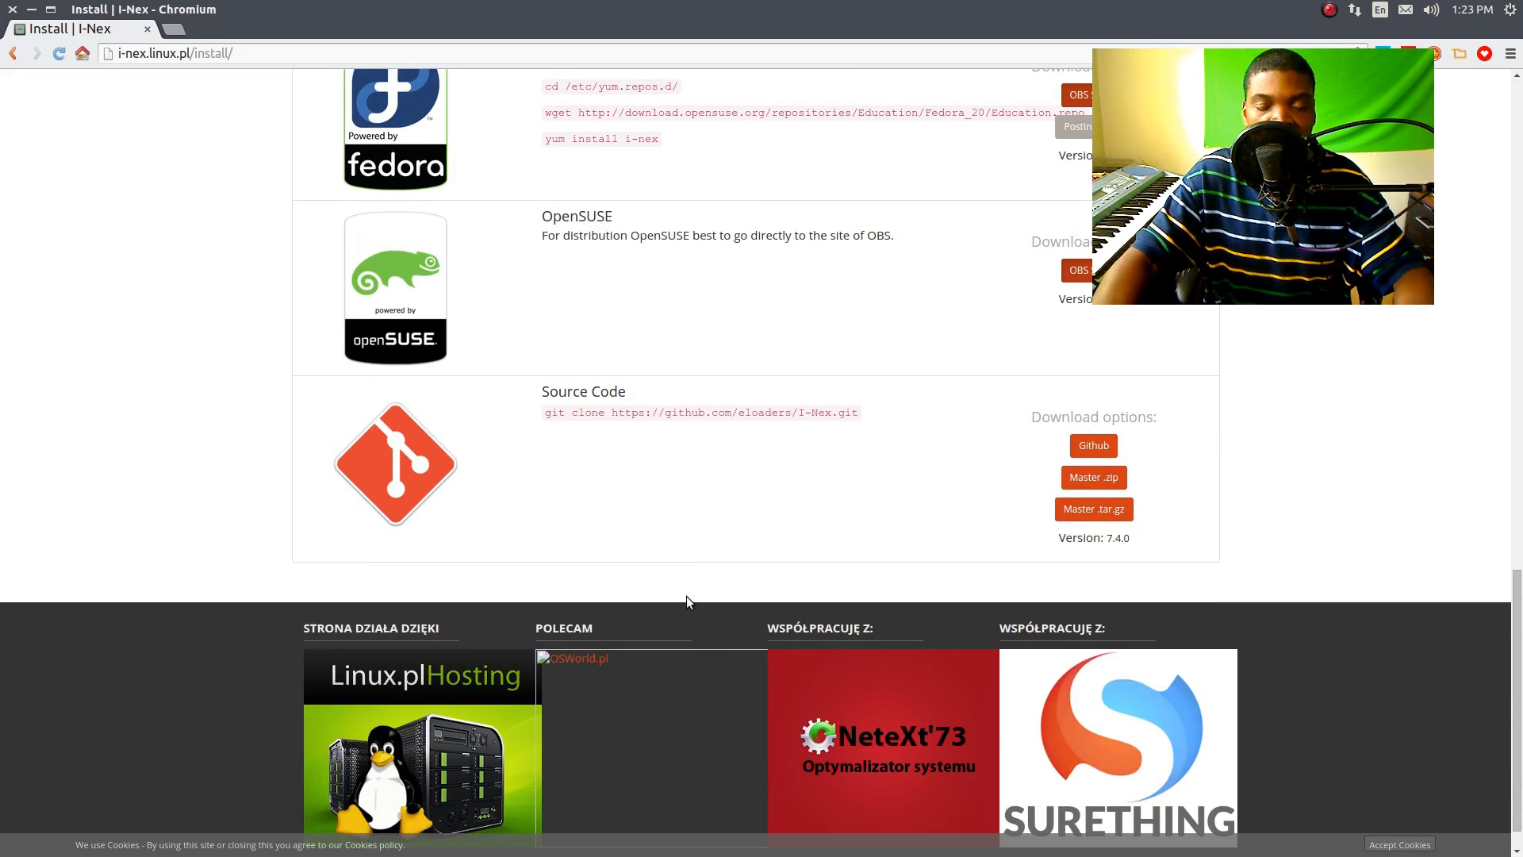
mouse_move(655, 457)
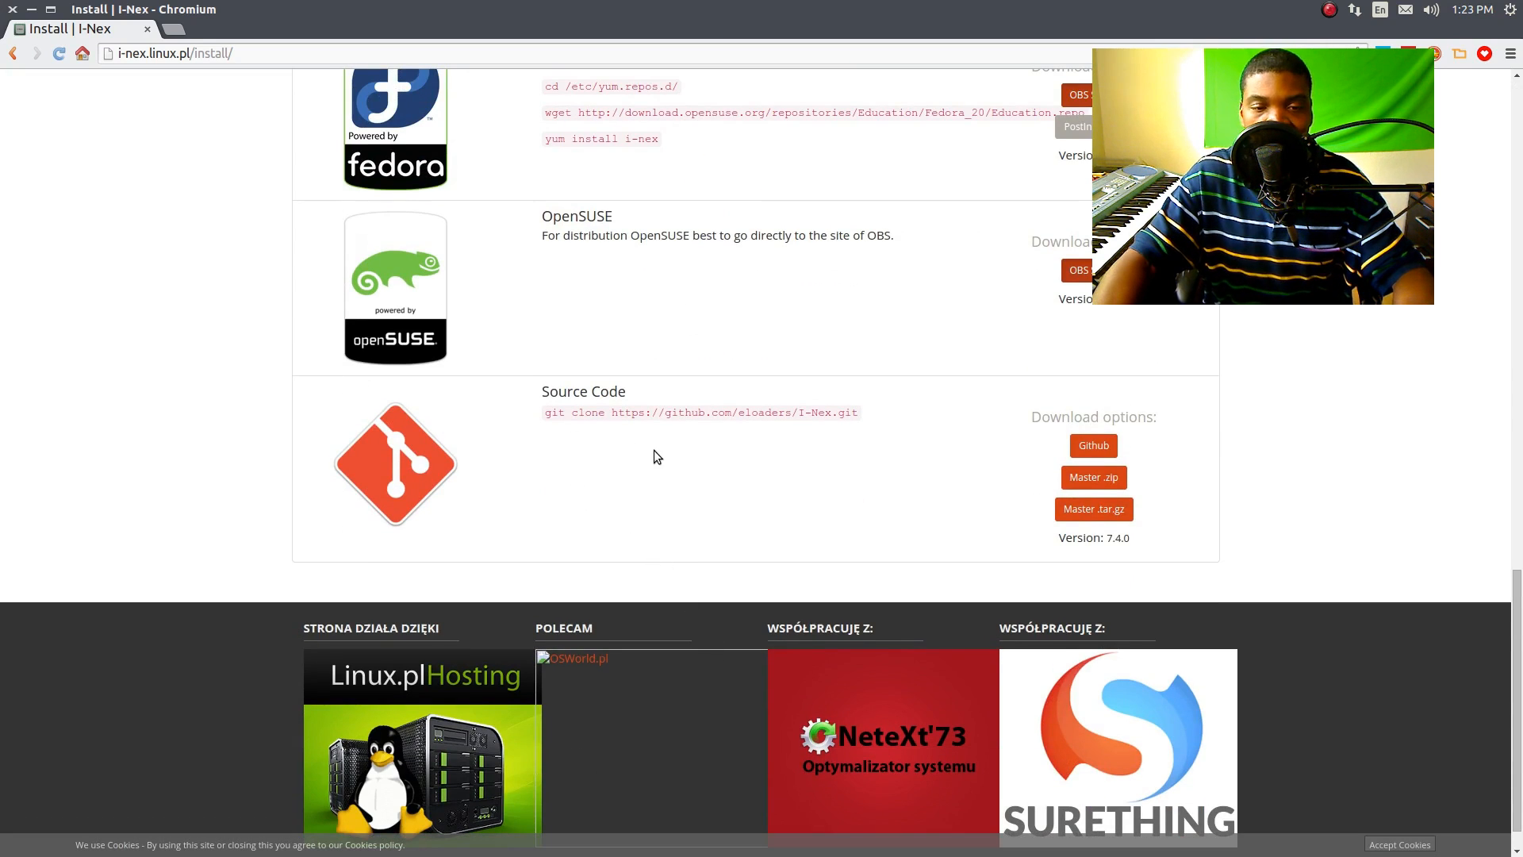
Step: Bring the Ubuntu Stable PPA commands back into view, enlarged
scroll(up, 3)
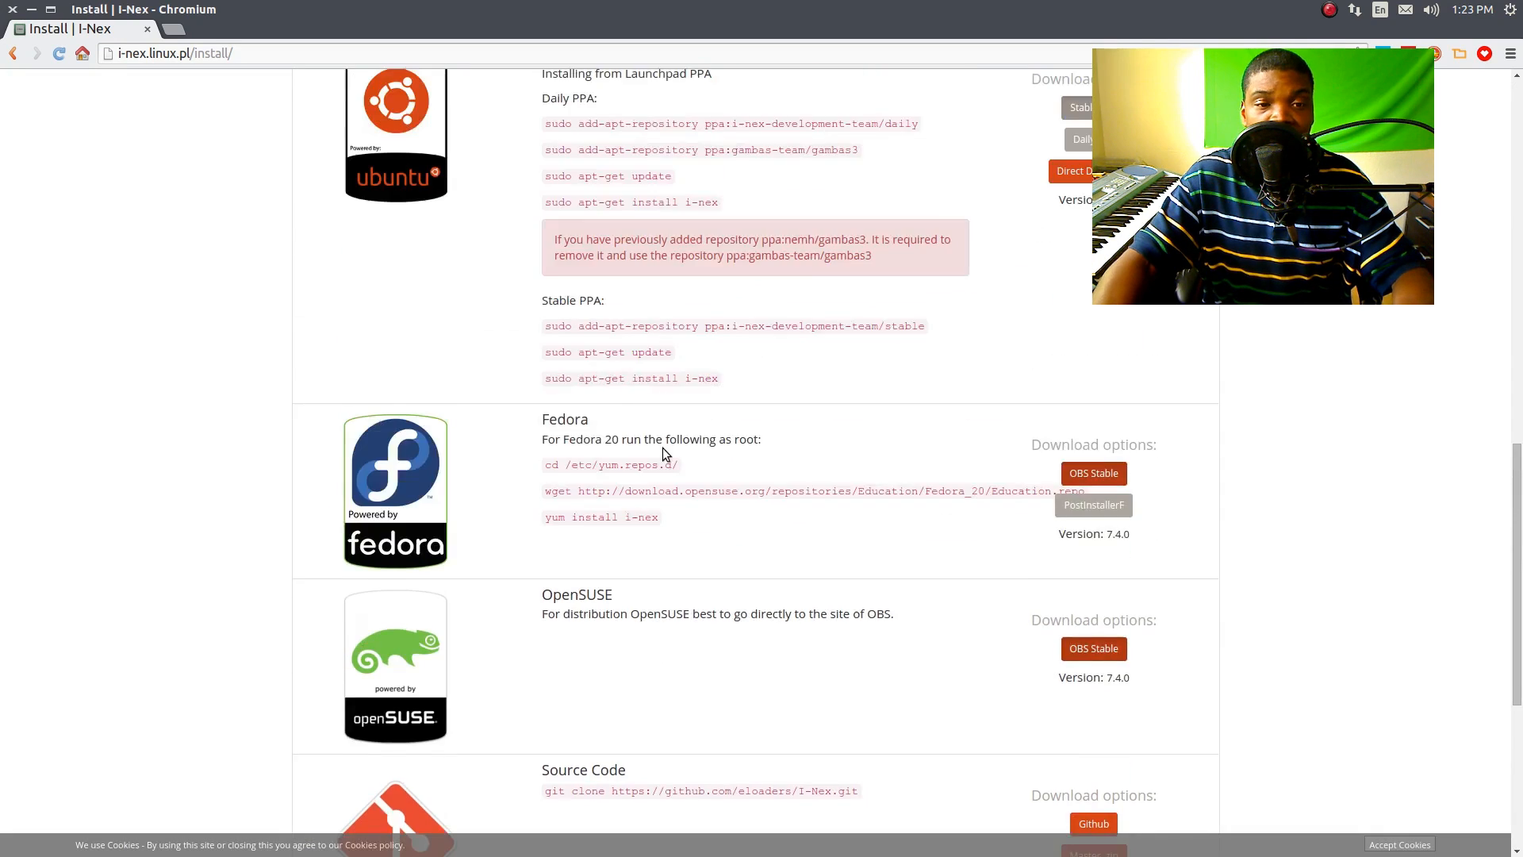
scroll(up, 3)
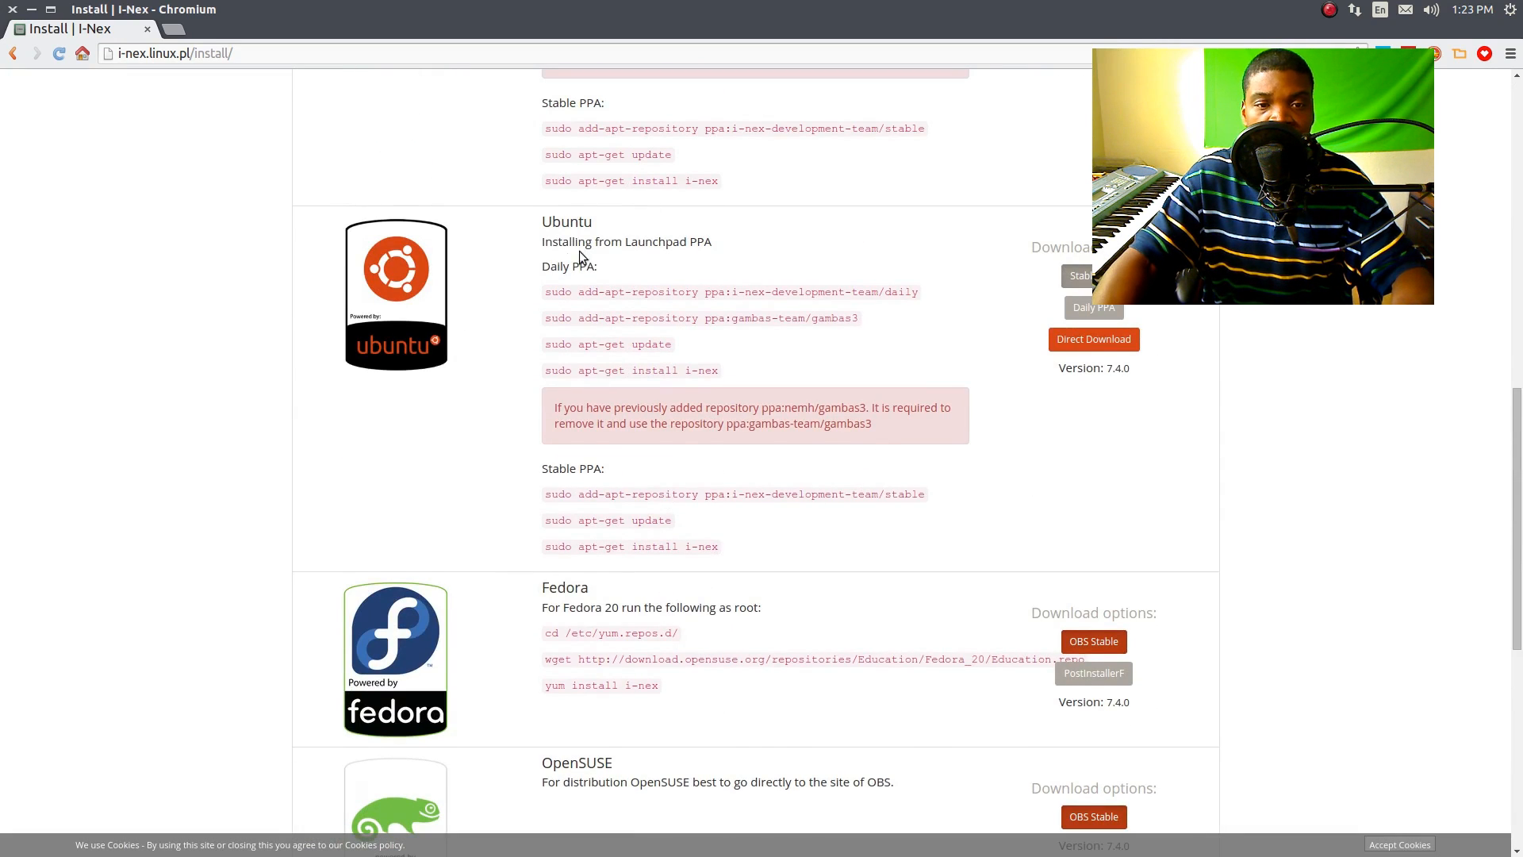
scroll(down, 3)
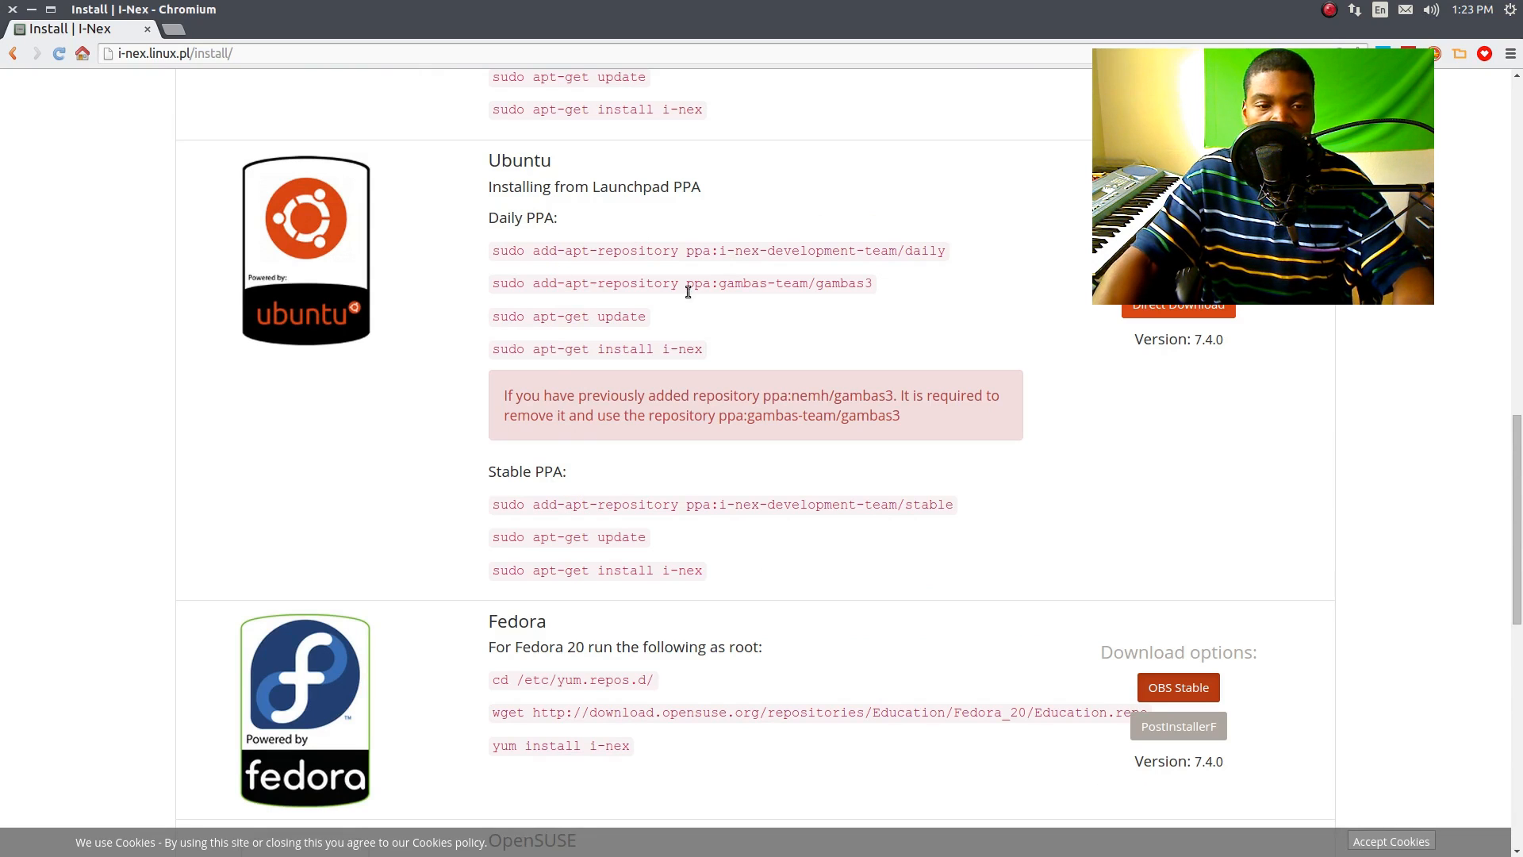
mouse_move(735, 337)
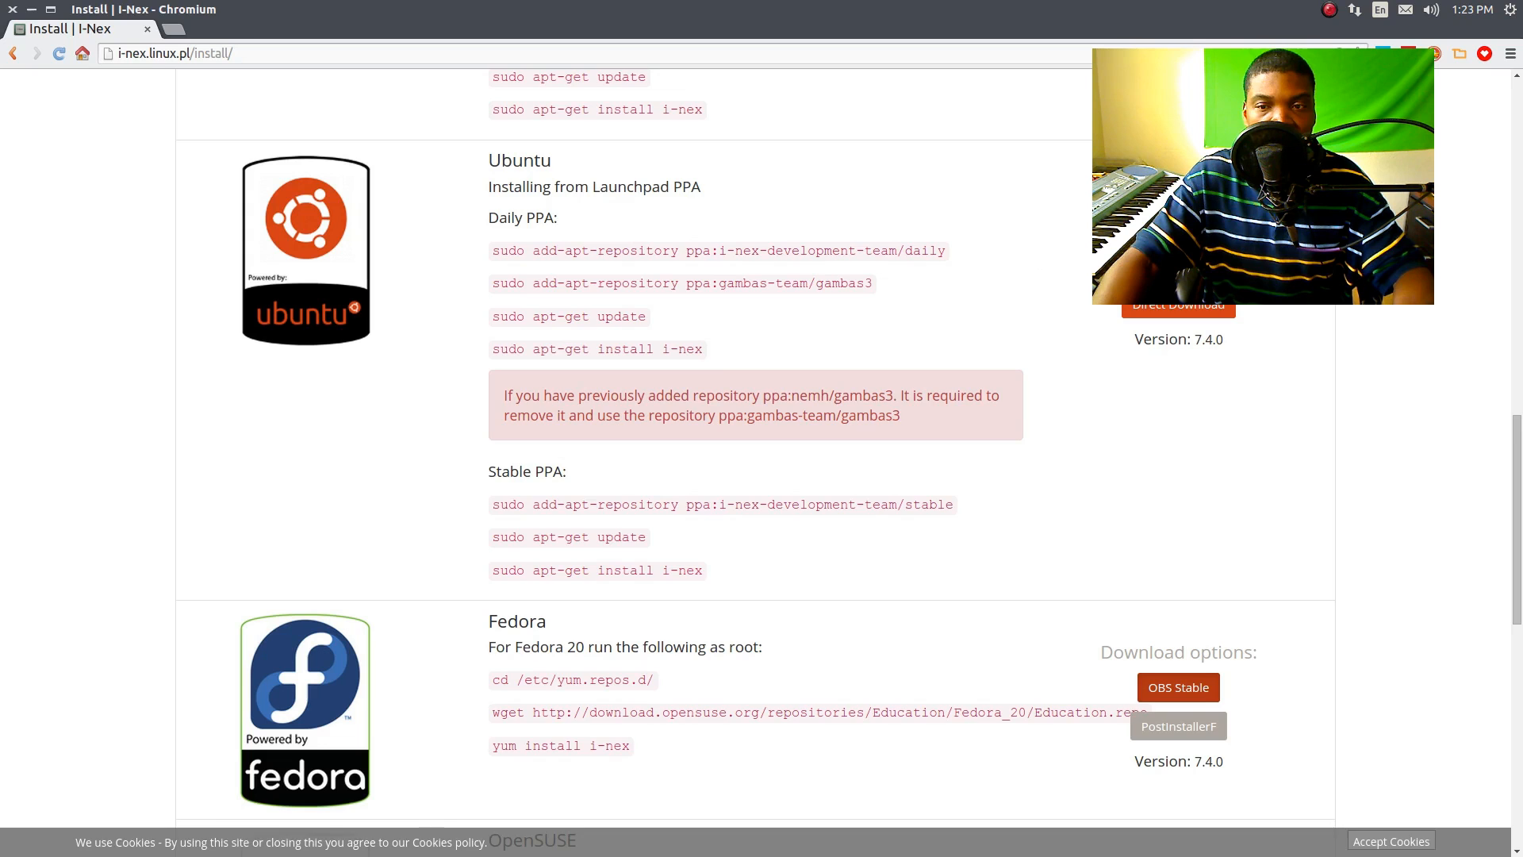
scroll(down, 3)
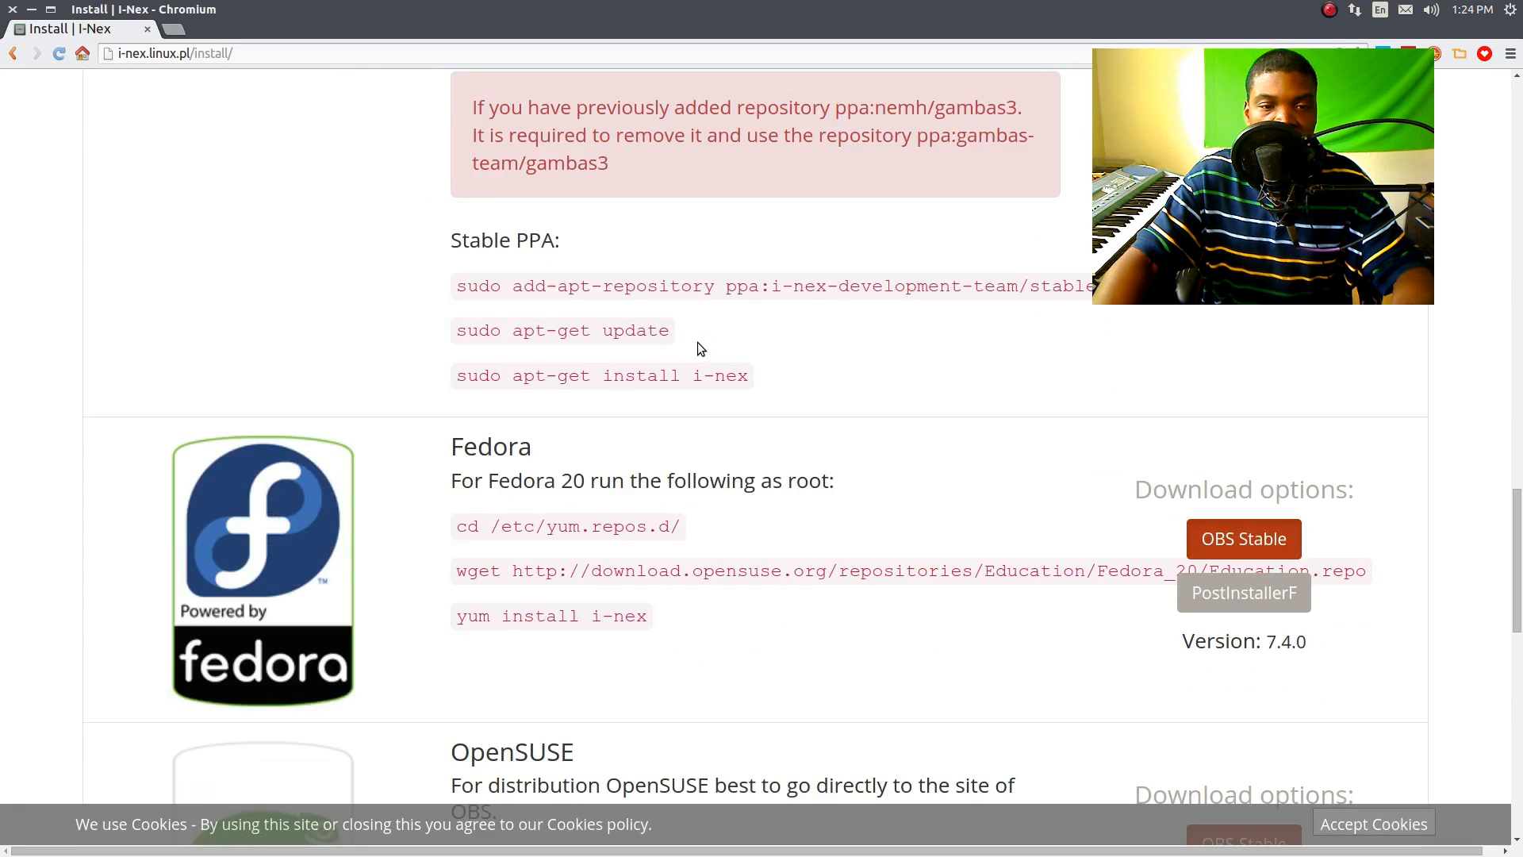
Step: Highlight the Stable PPA commands, then only the add-apt-repository line
scroll(up, 3)
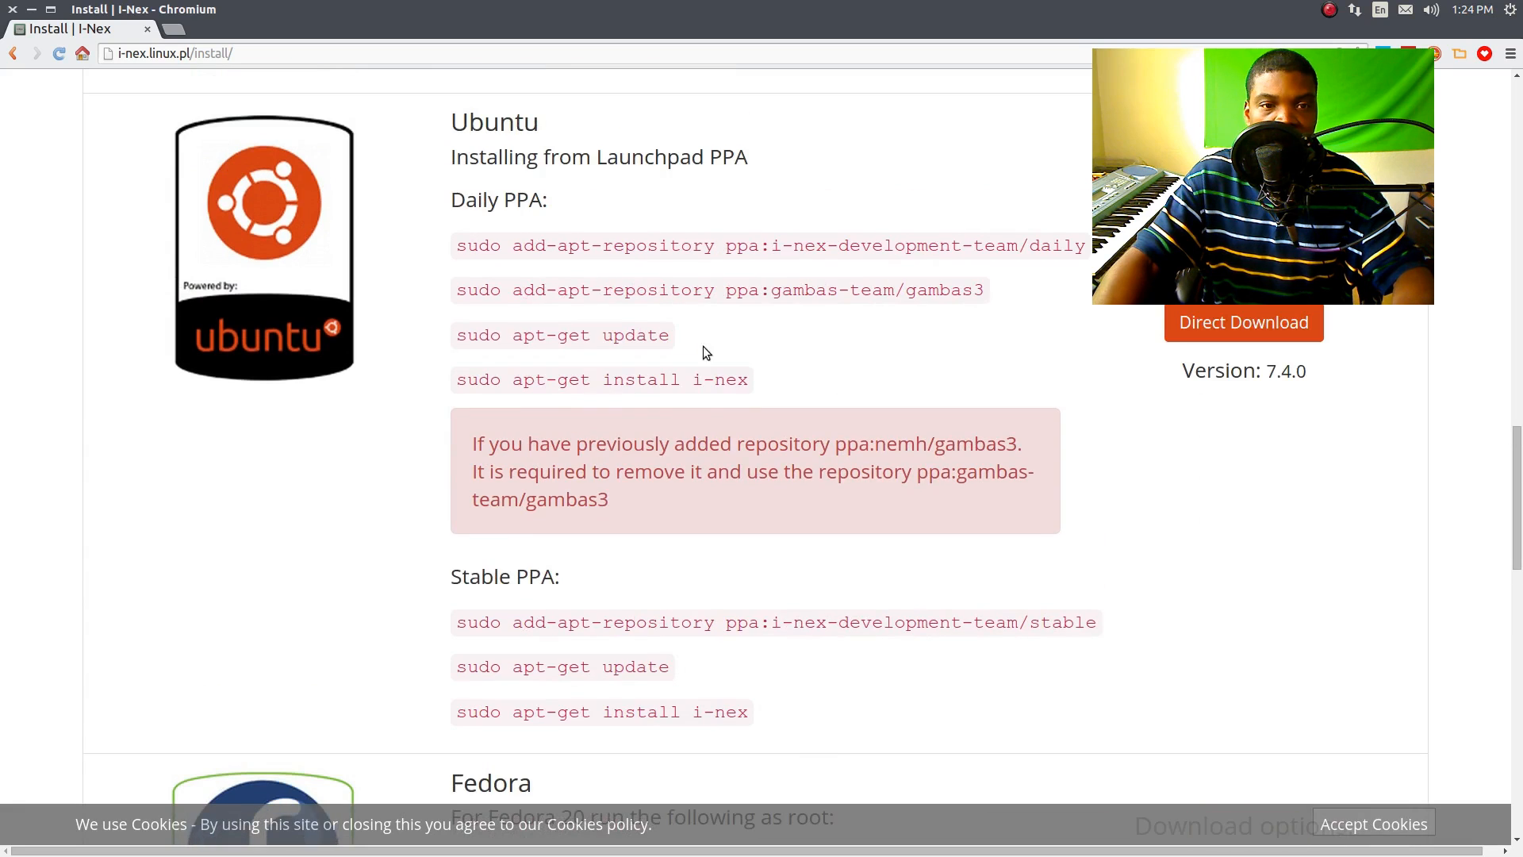
double_click(505, 576)
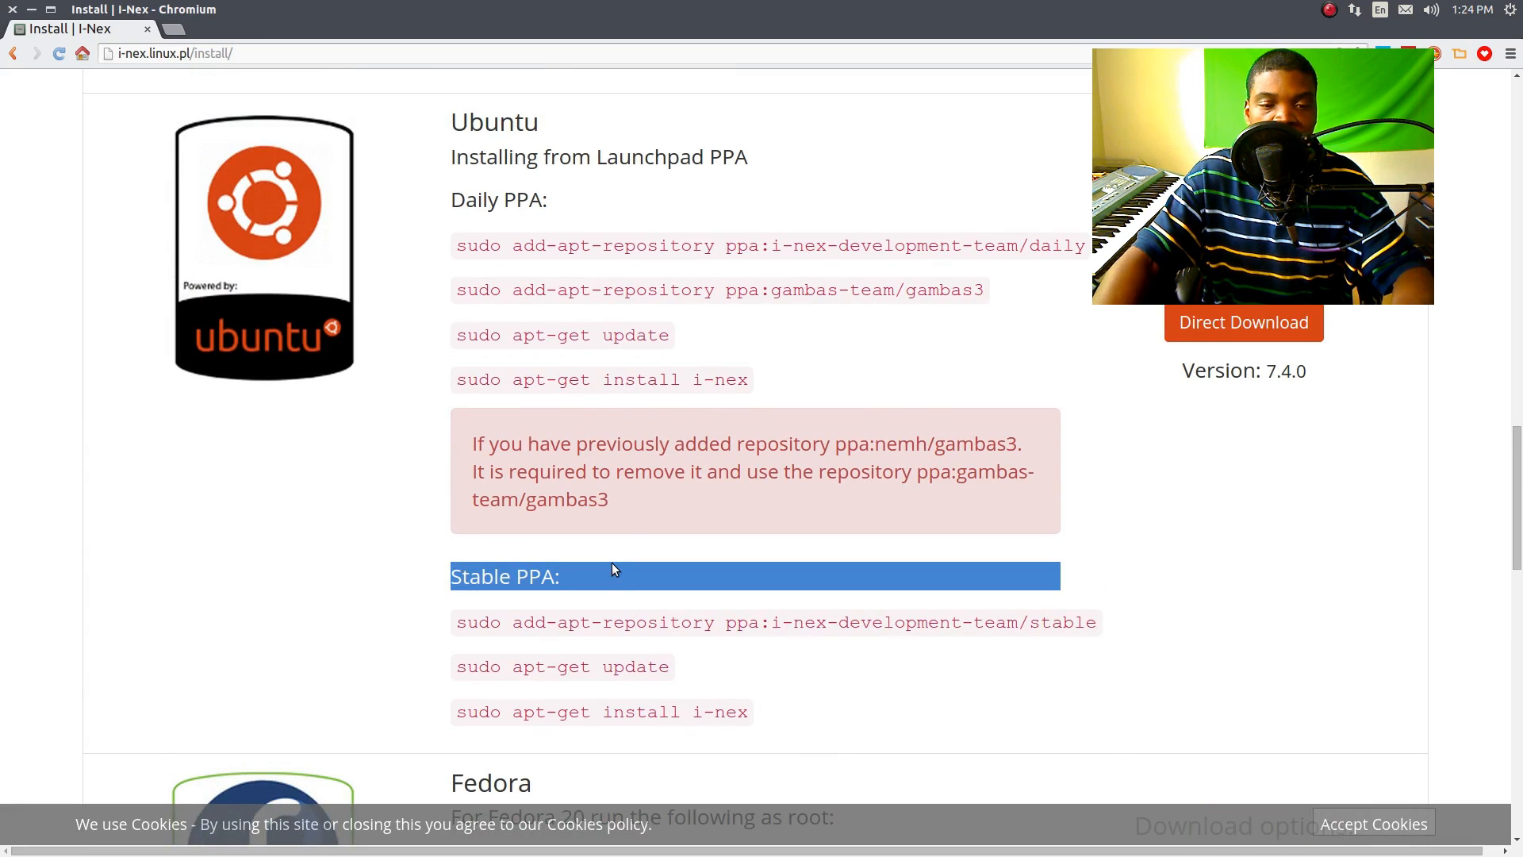
click(462, 622)
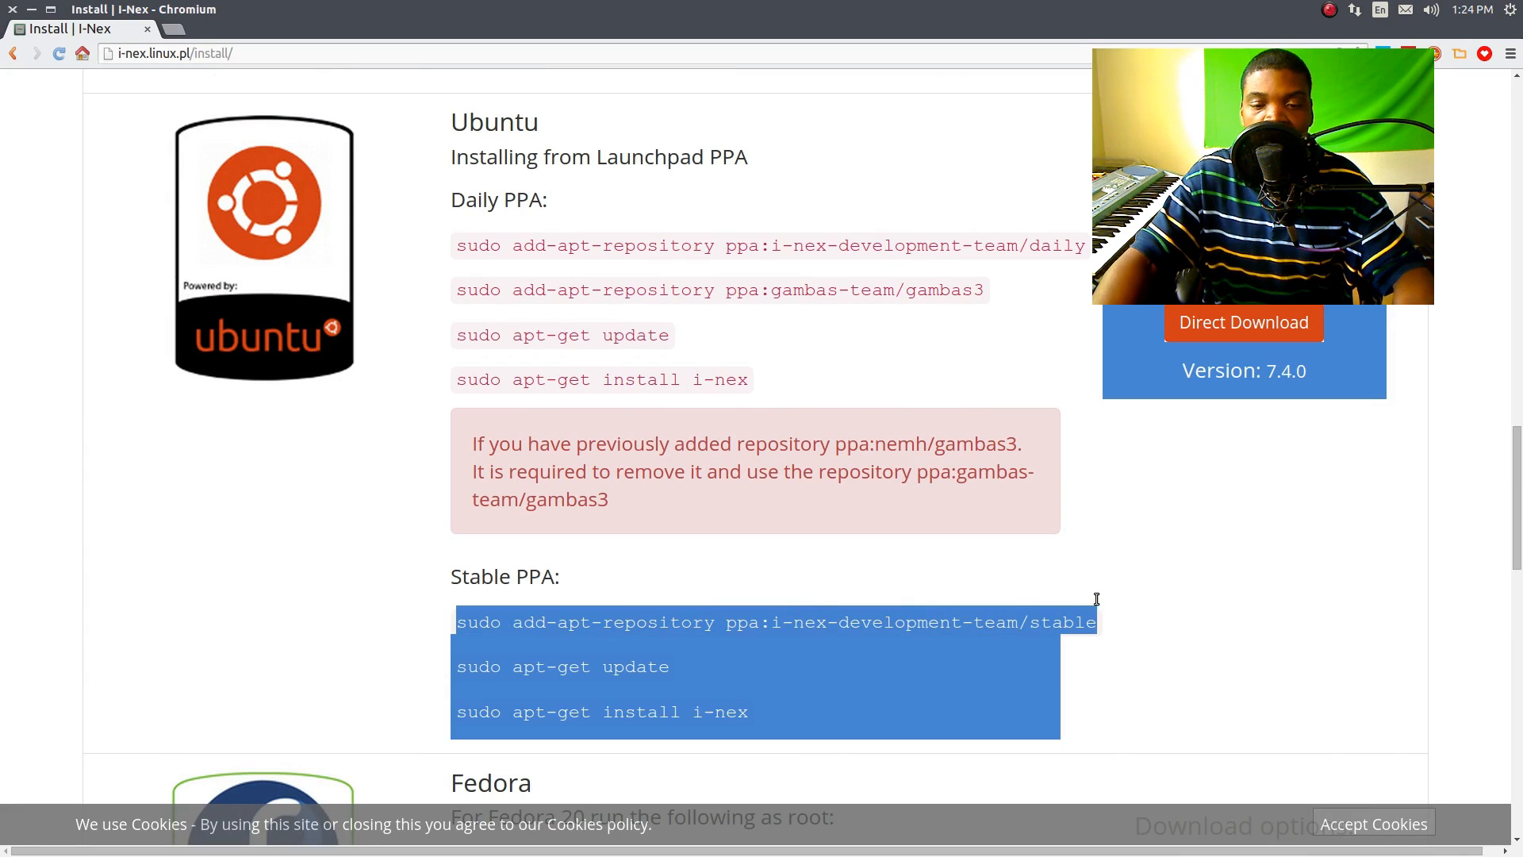
click(776, 622)
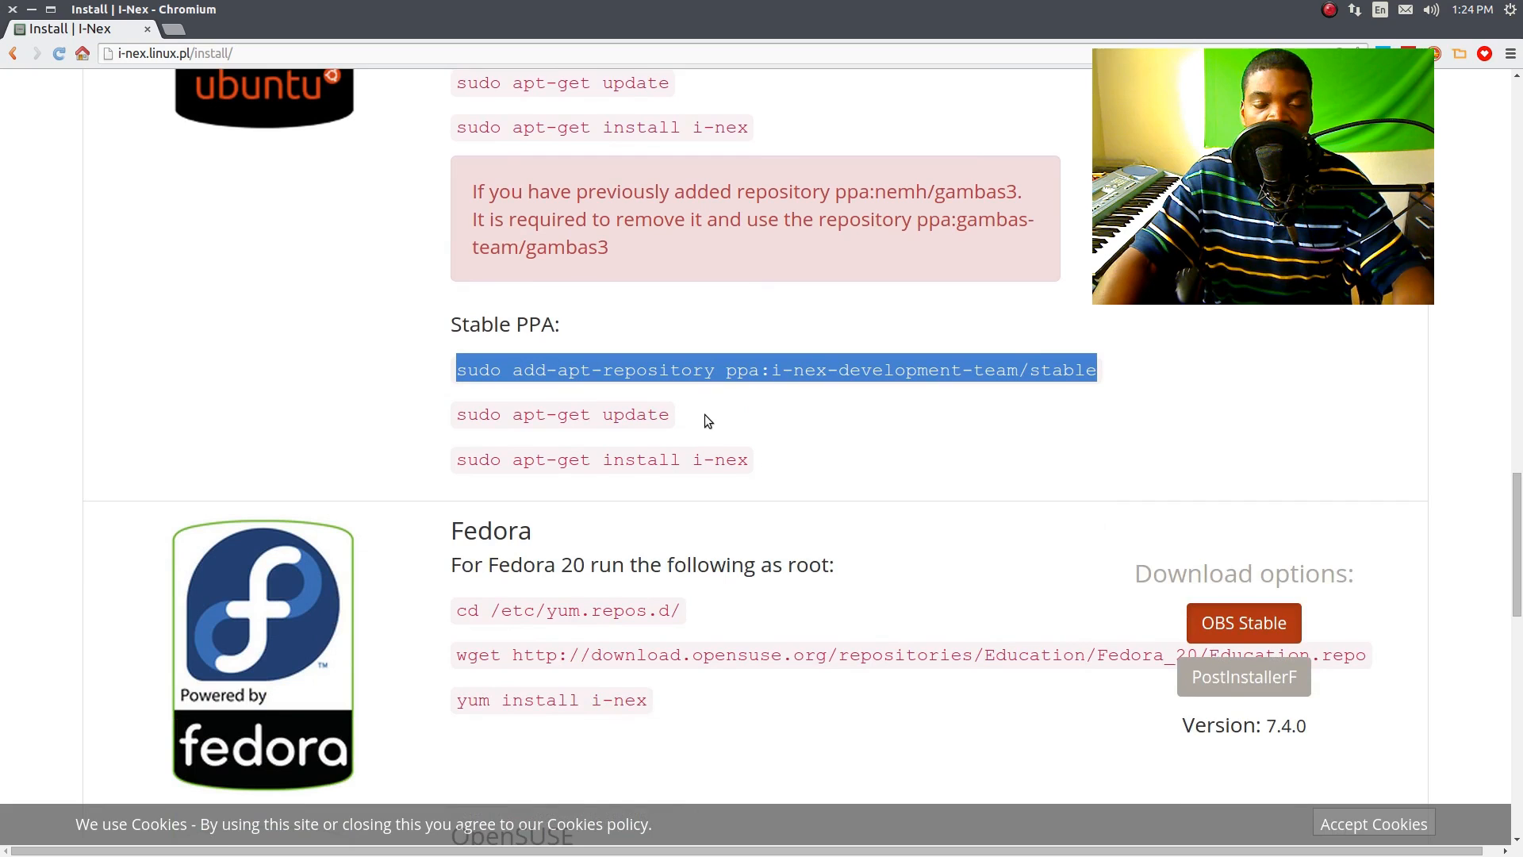
mouse_move(735, 391)
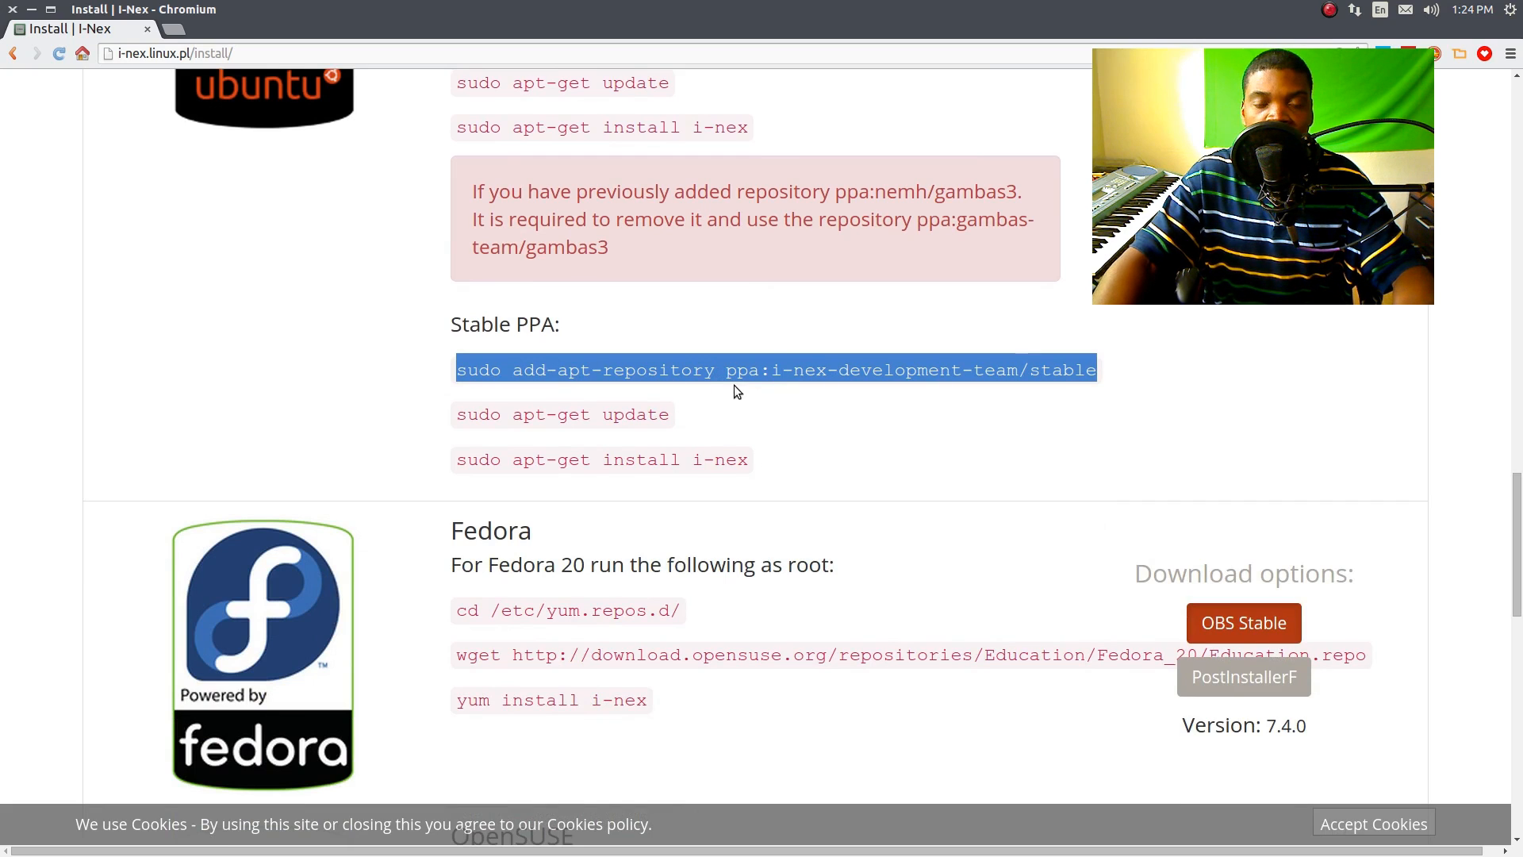
mouse_move(532, 422)
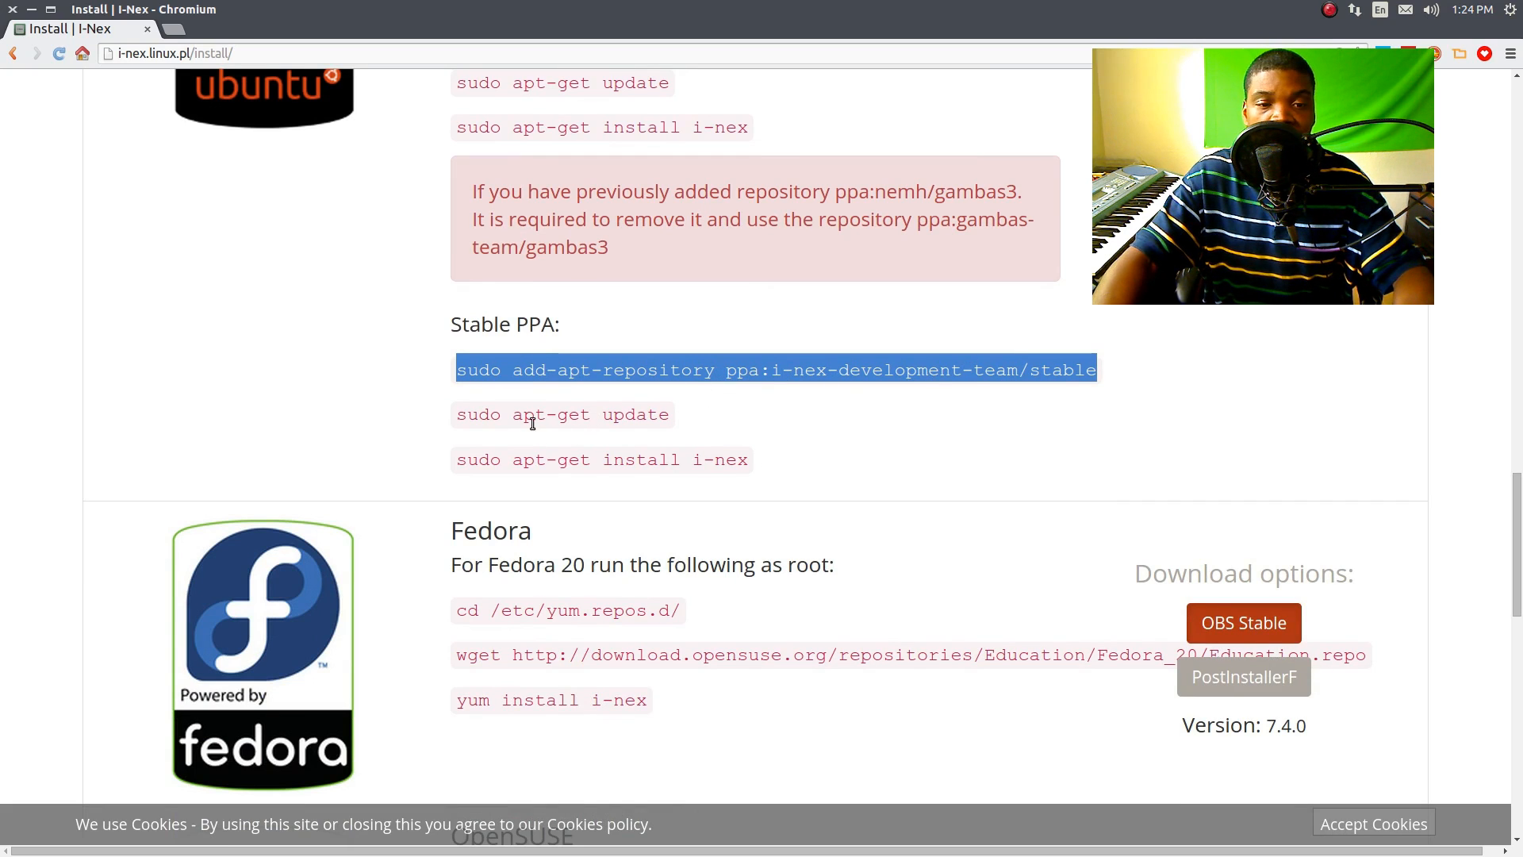
Step: Highlight the 'sudo apt-get update' command instead
click(535, 414)
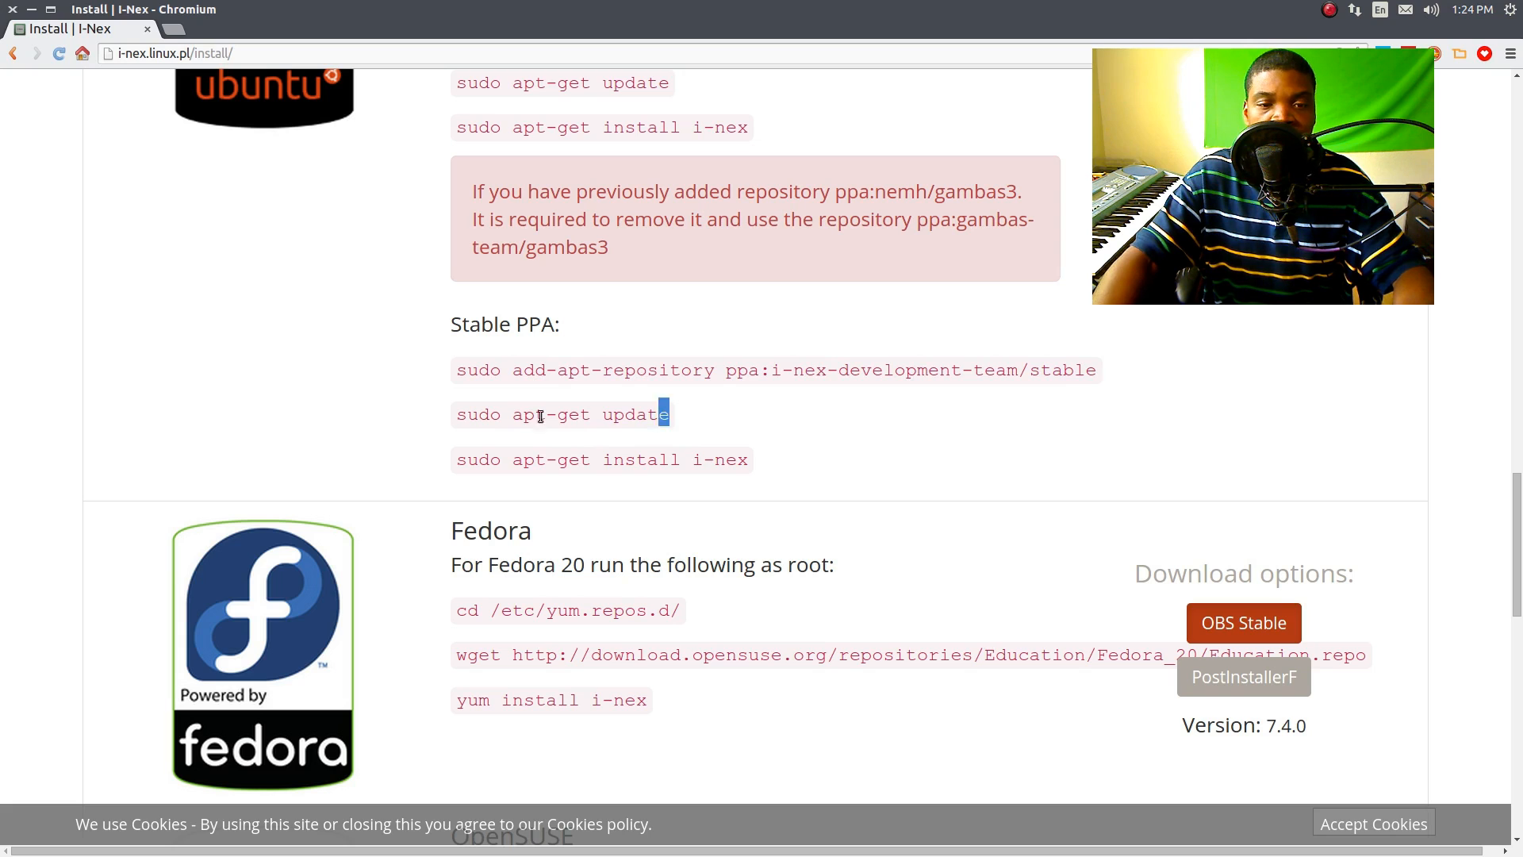
triple_click(562, 414)
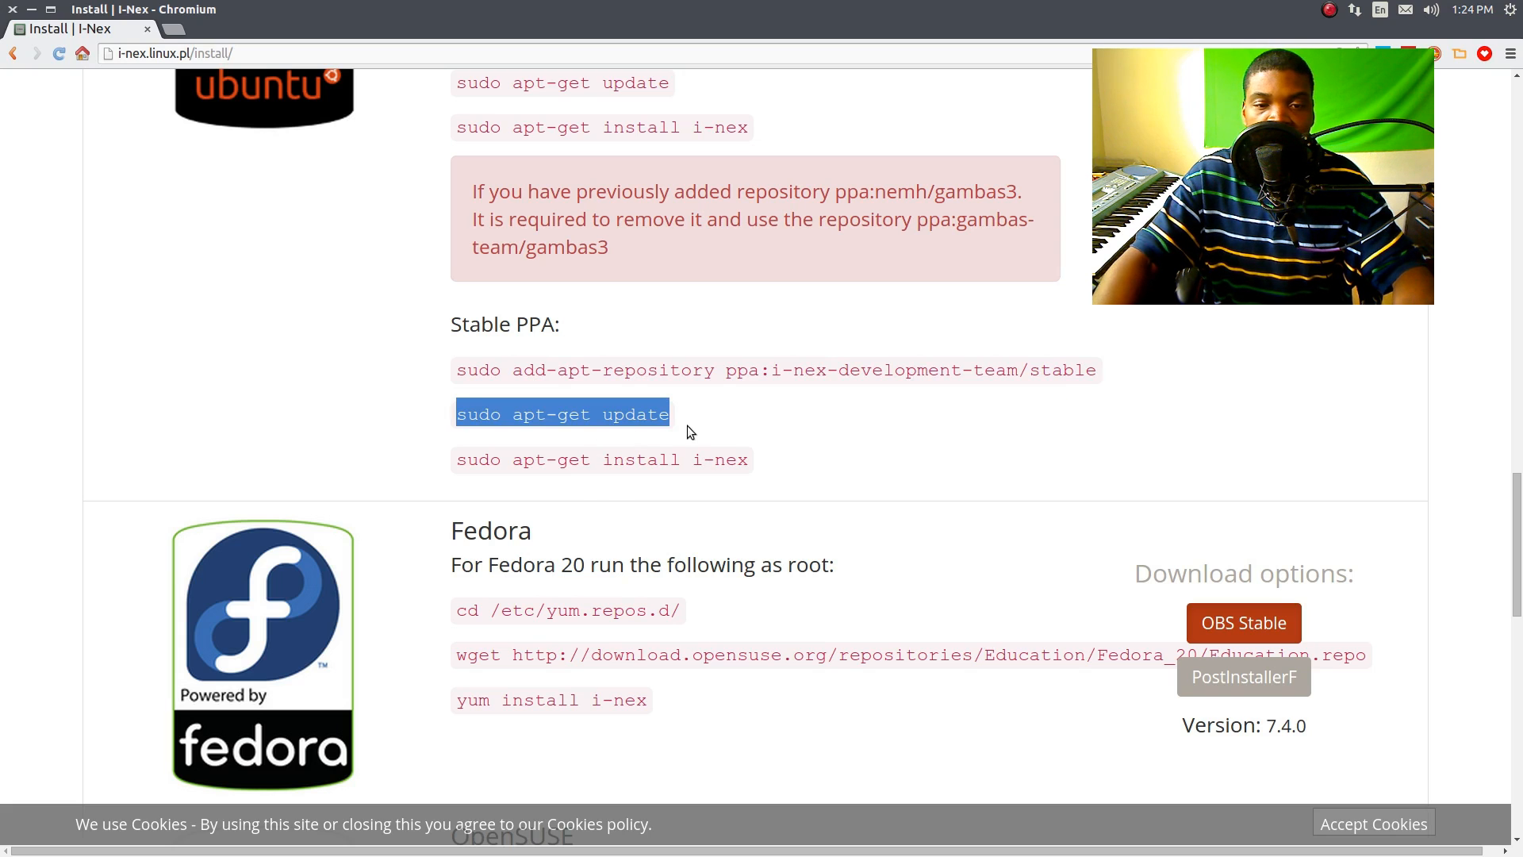
mouse_move(596, 412)
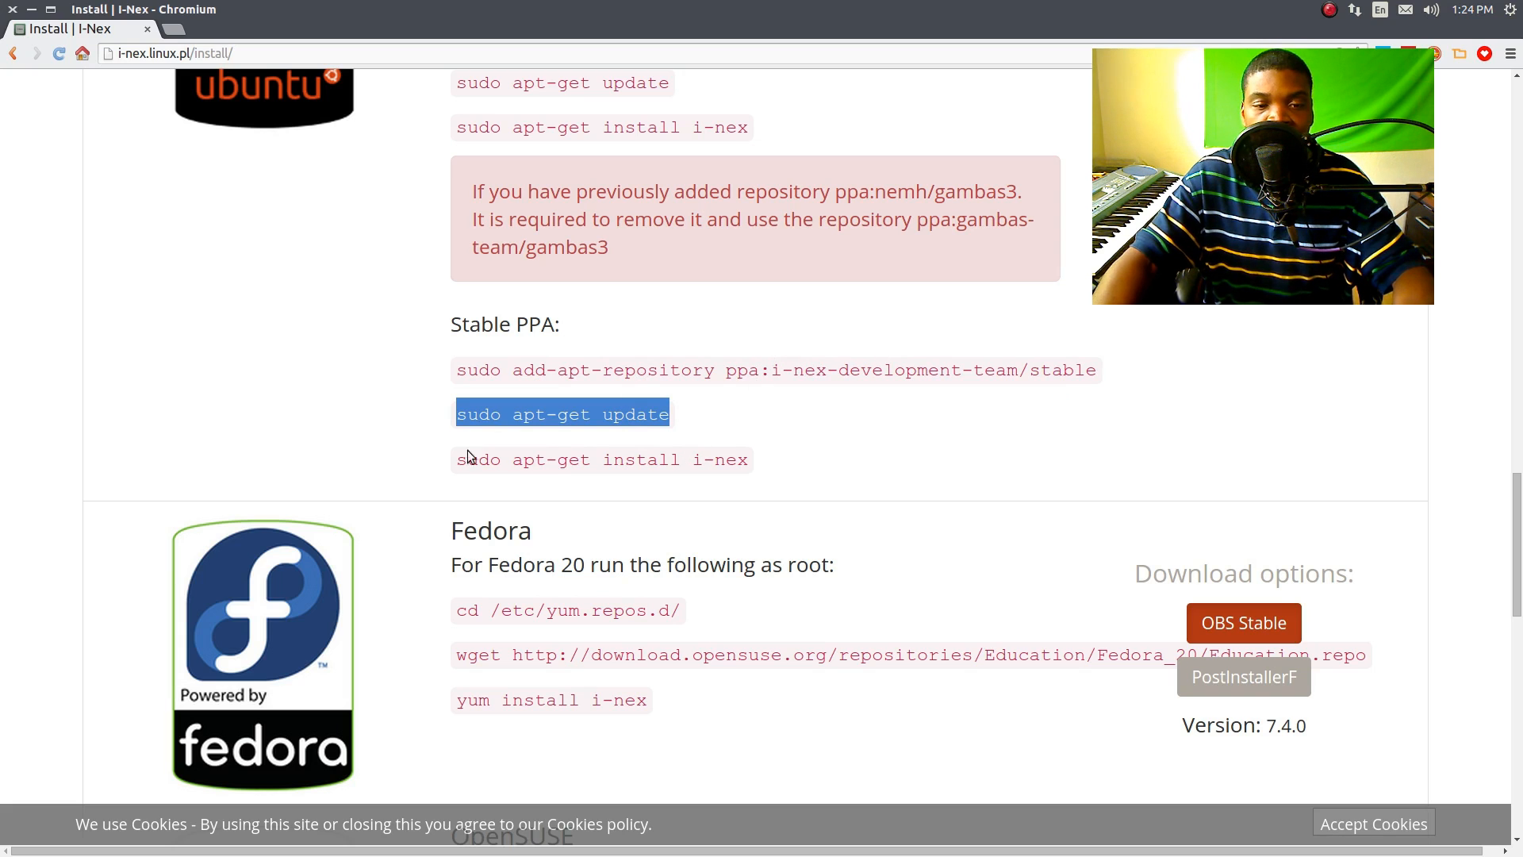
double_click(478, 461)
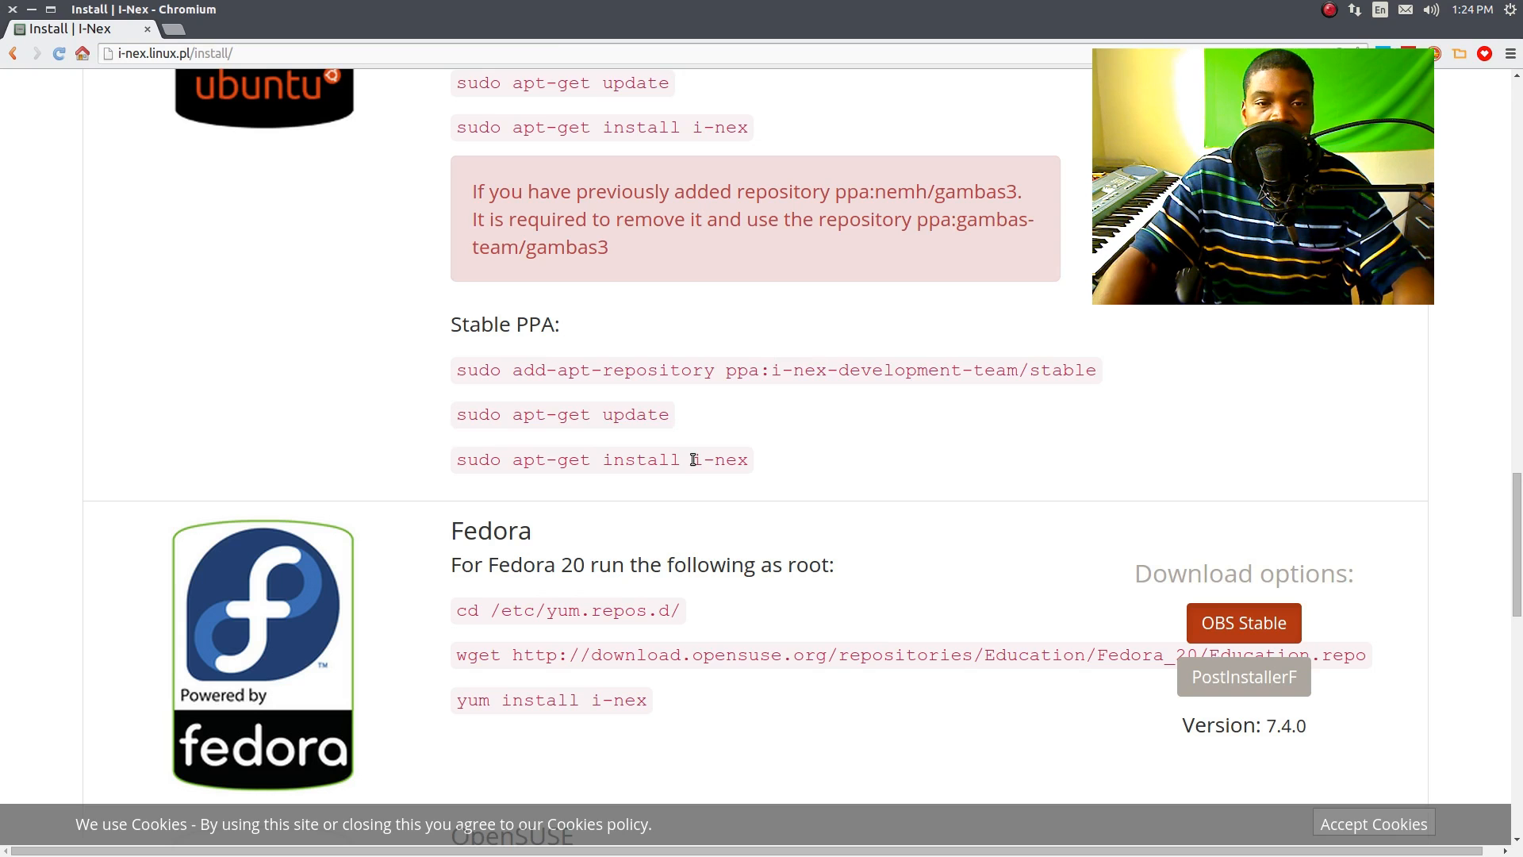
scroll(down, 3)
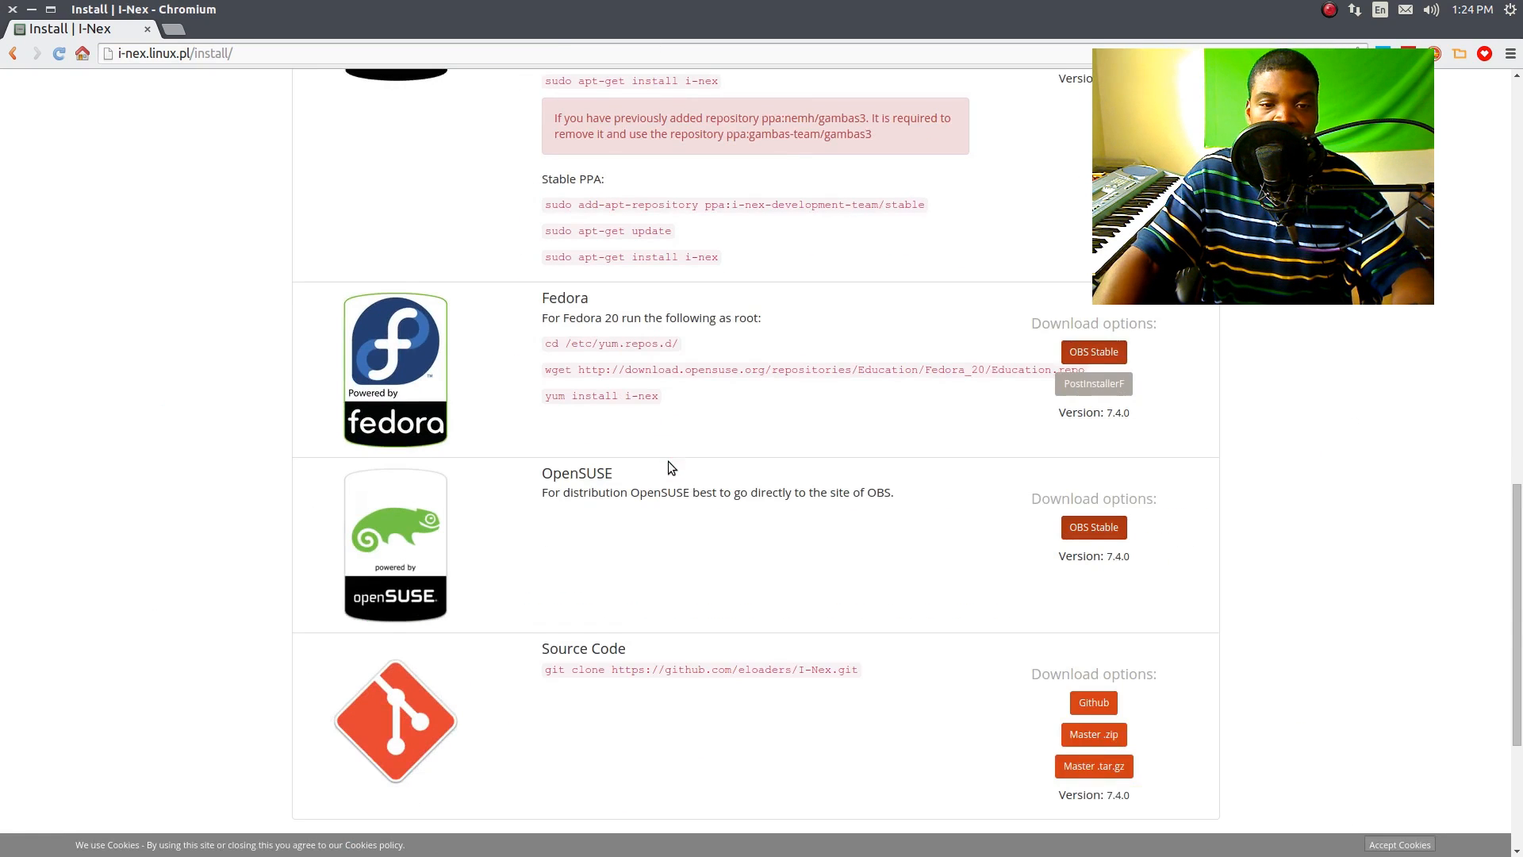
scroll(down, 3)
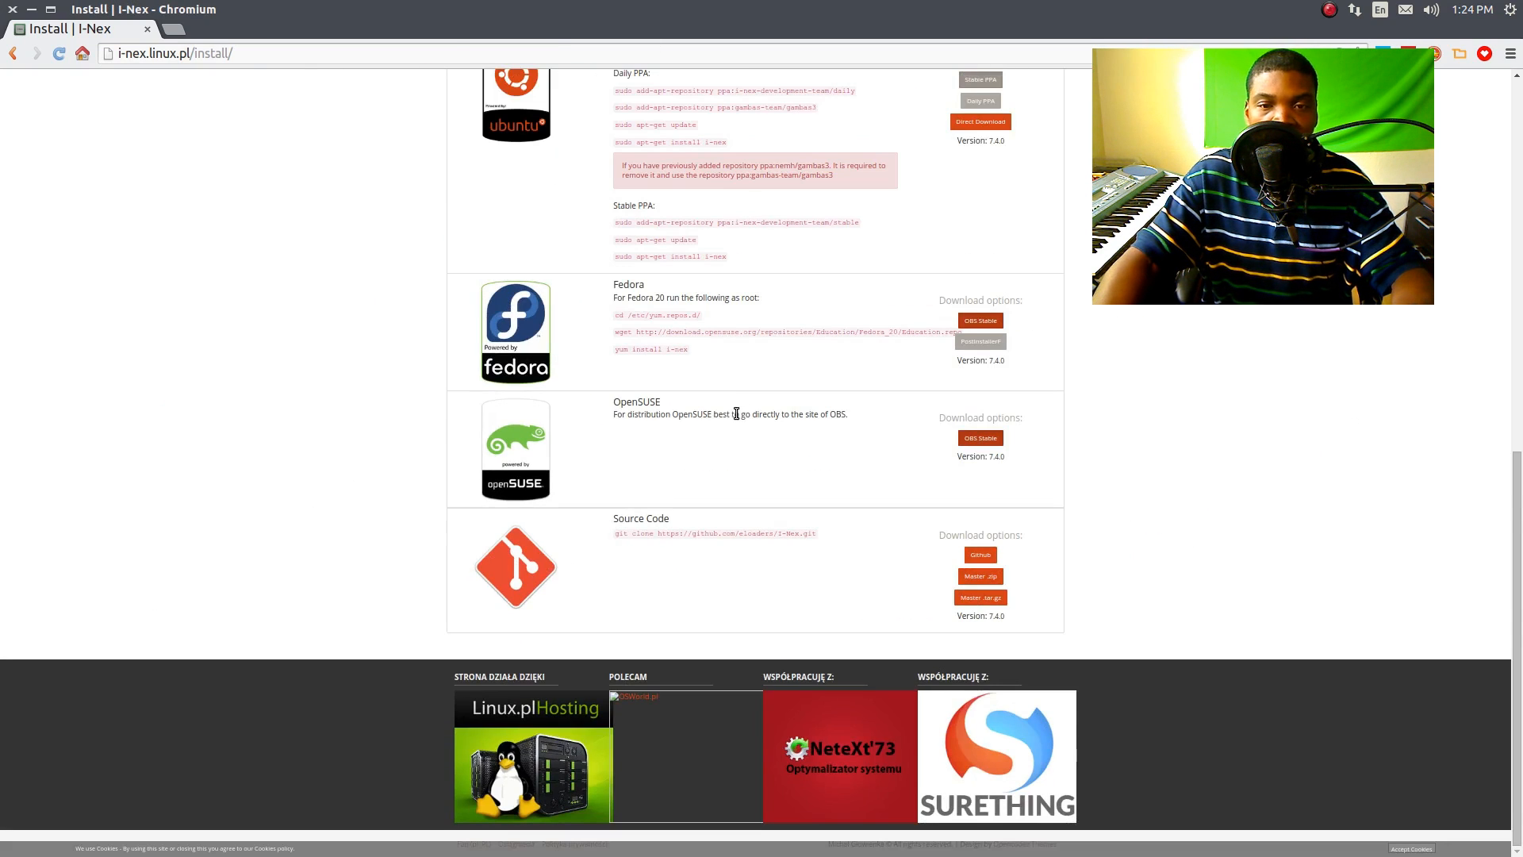
scroll(up, 3)
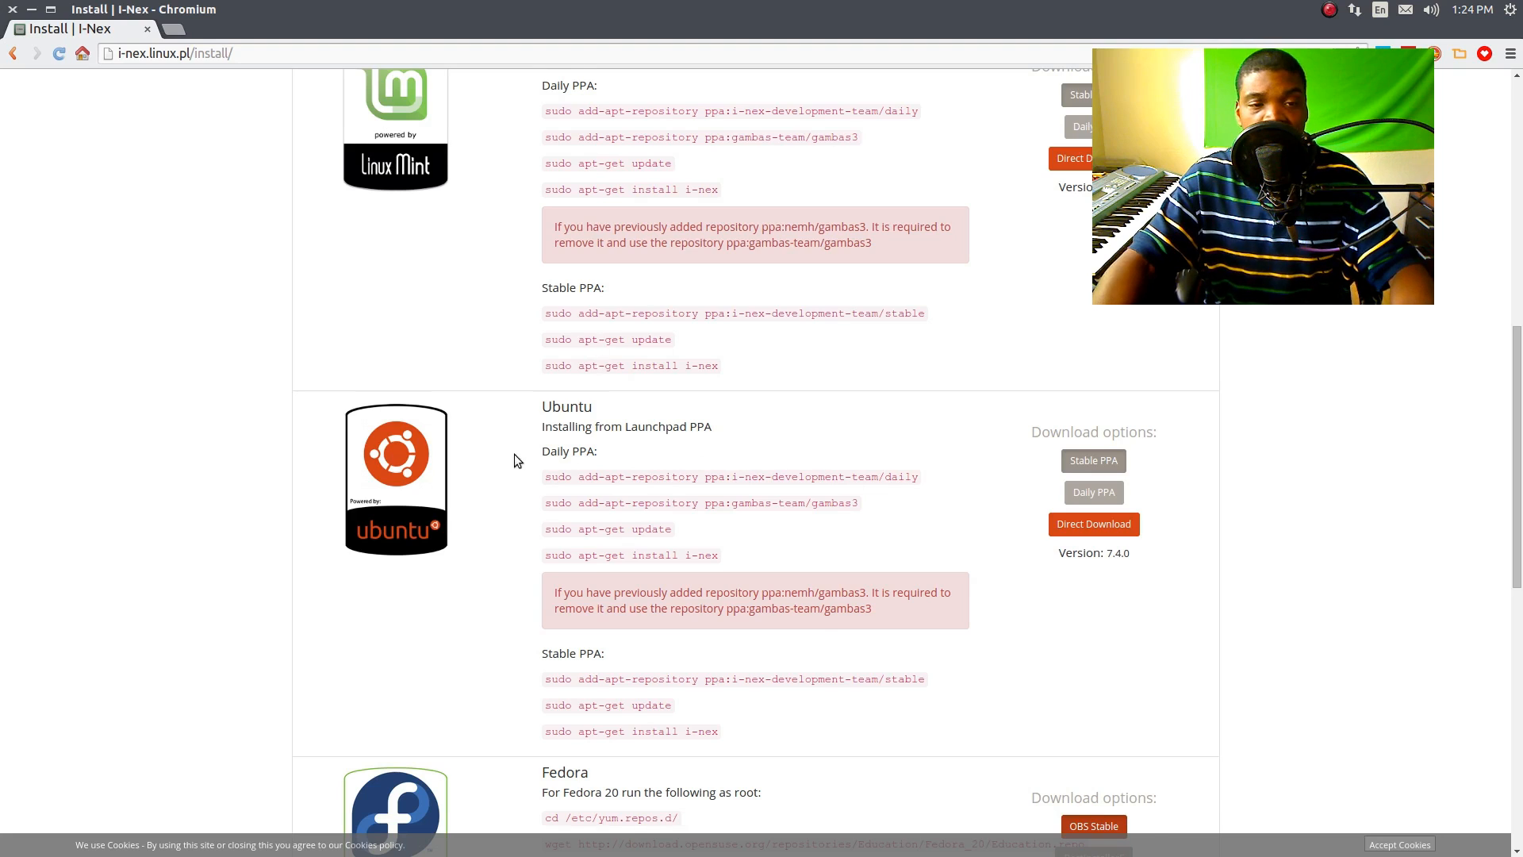
scroll(up, 3)
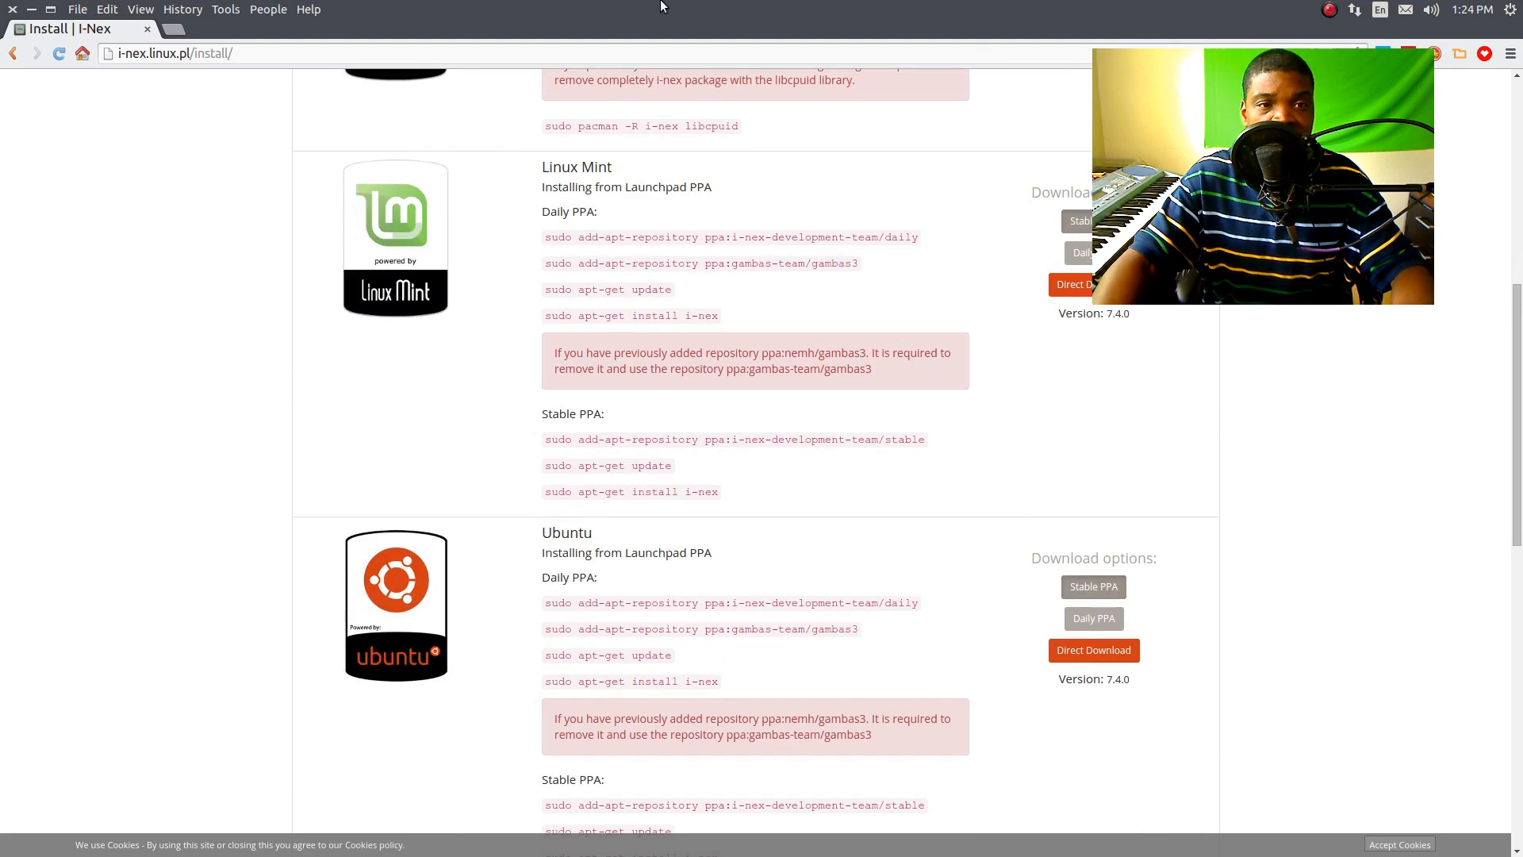